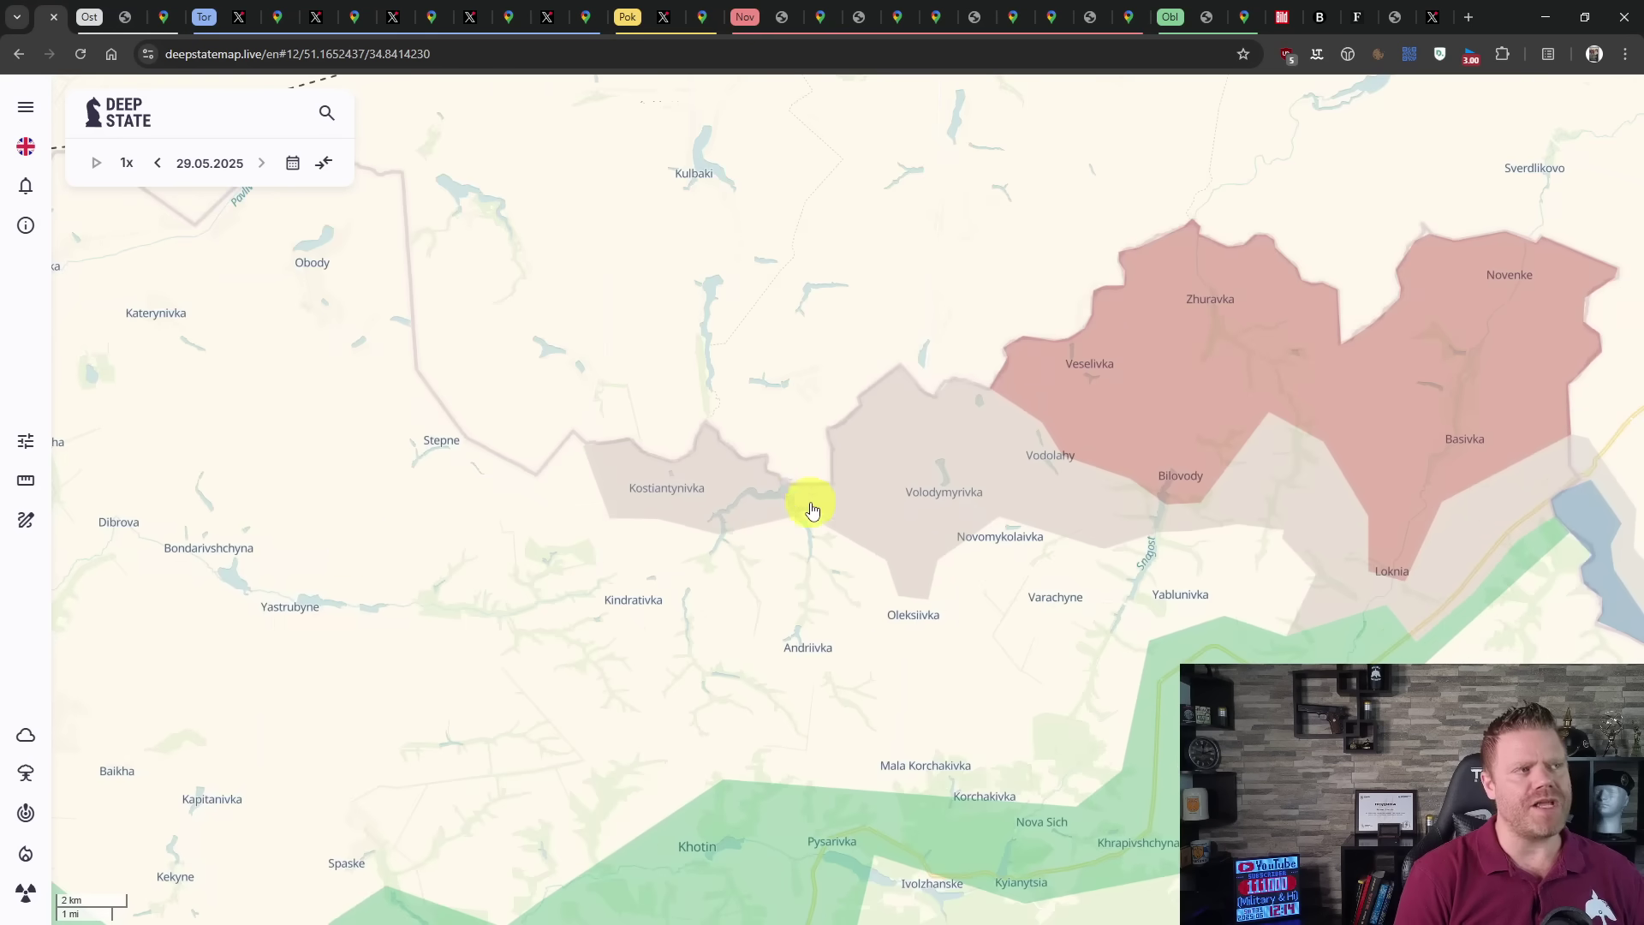
{"action": "mouse_move", "coordinate": [24, 521]}
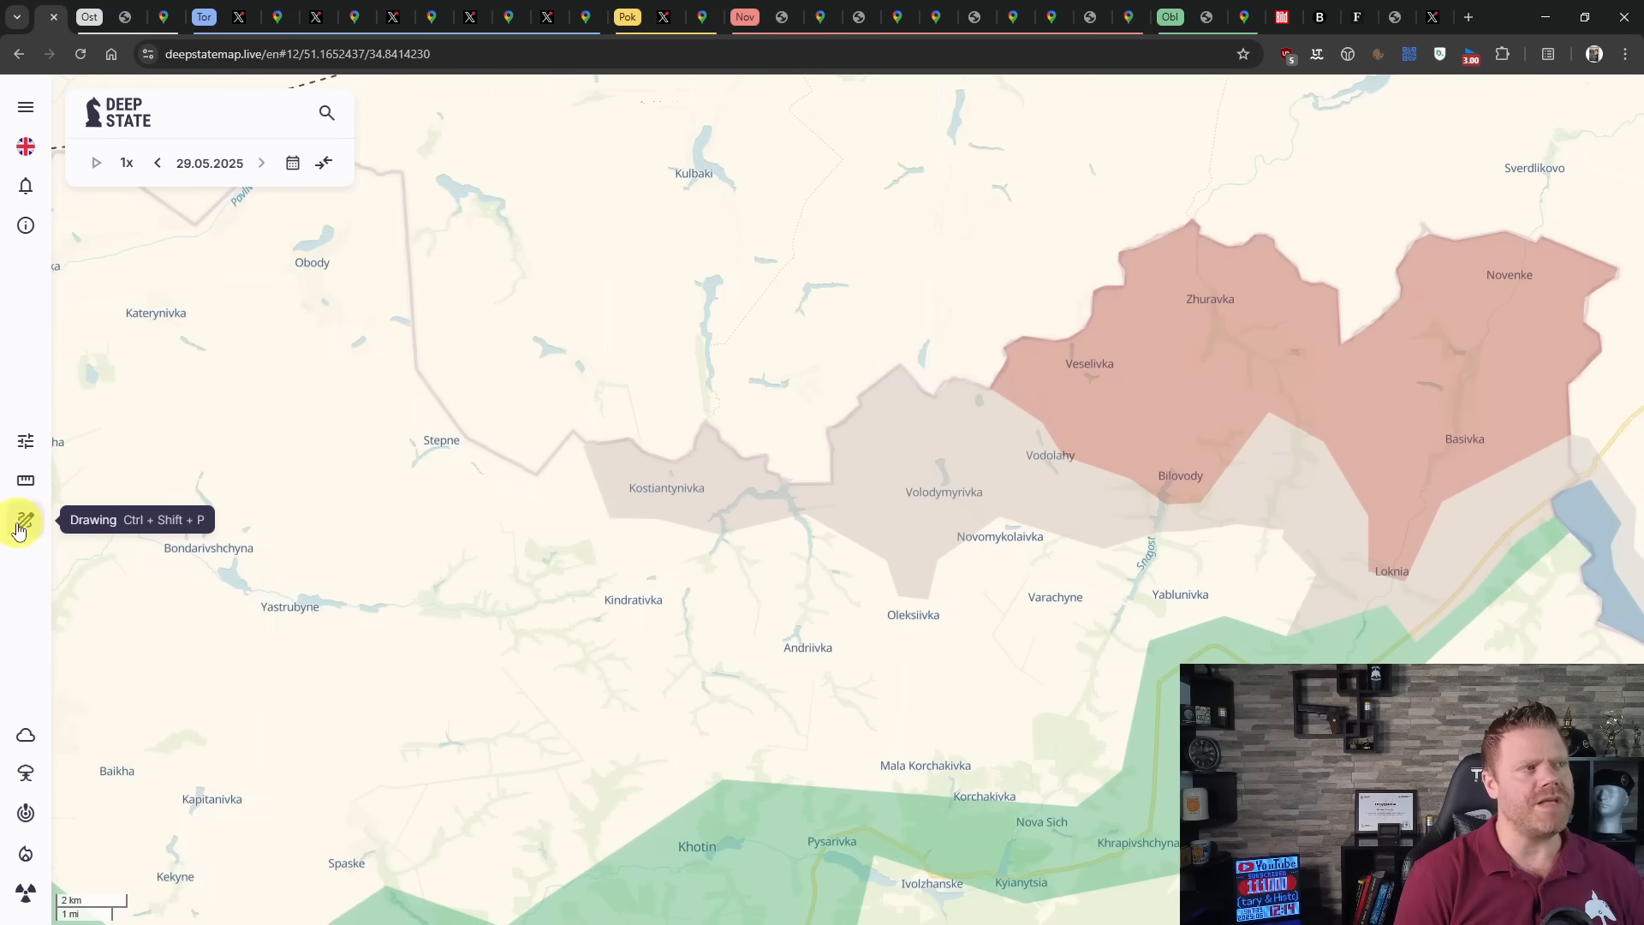
- Circle Kostiantynivka in red, then shift the map to the front north of Sumy
{"action": "left_click", "coordinate": [24, 520]}
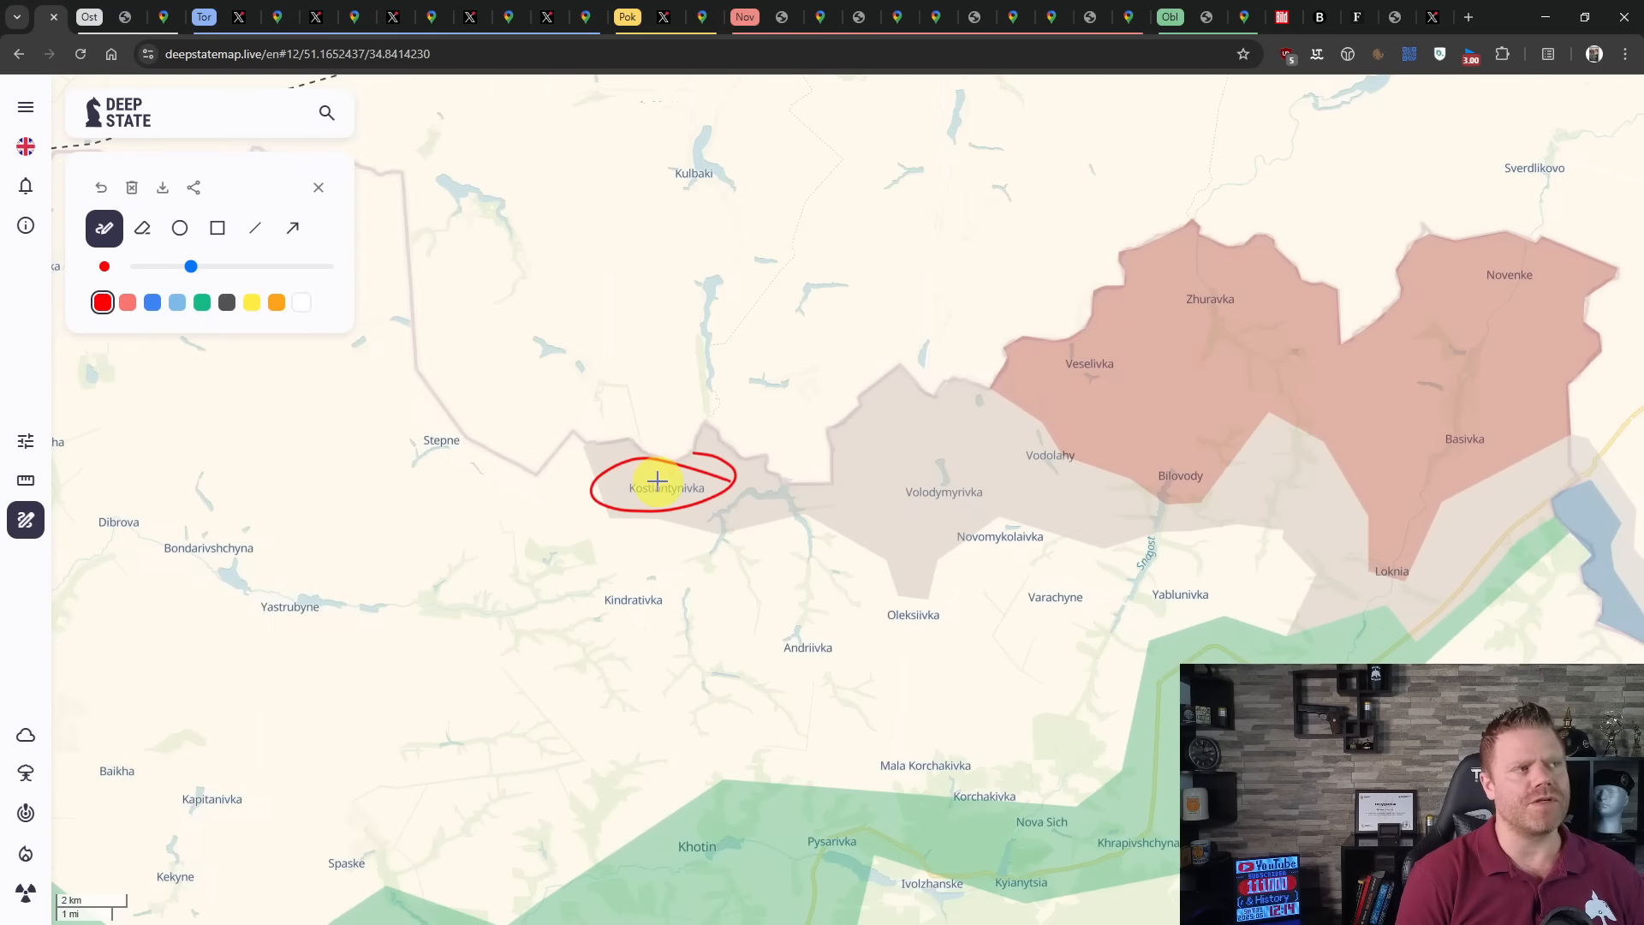
{"action": "mouse_move", "coordinate": [817, 504]}
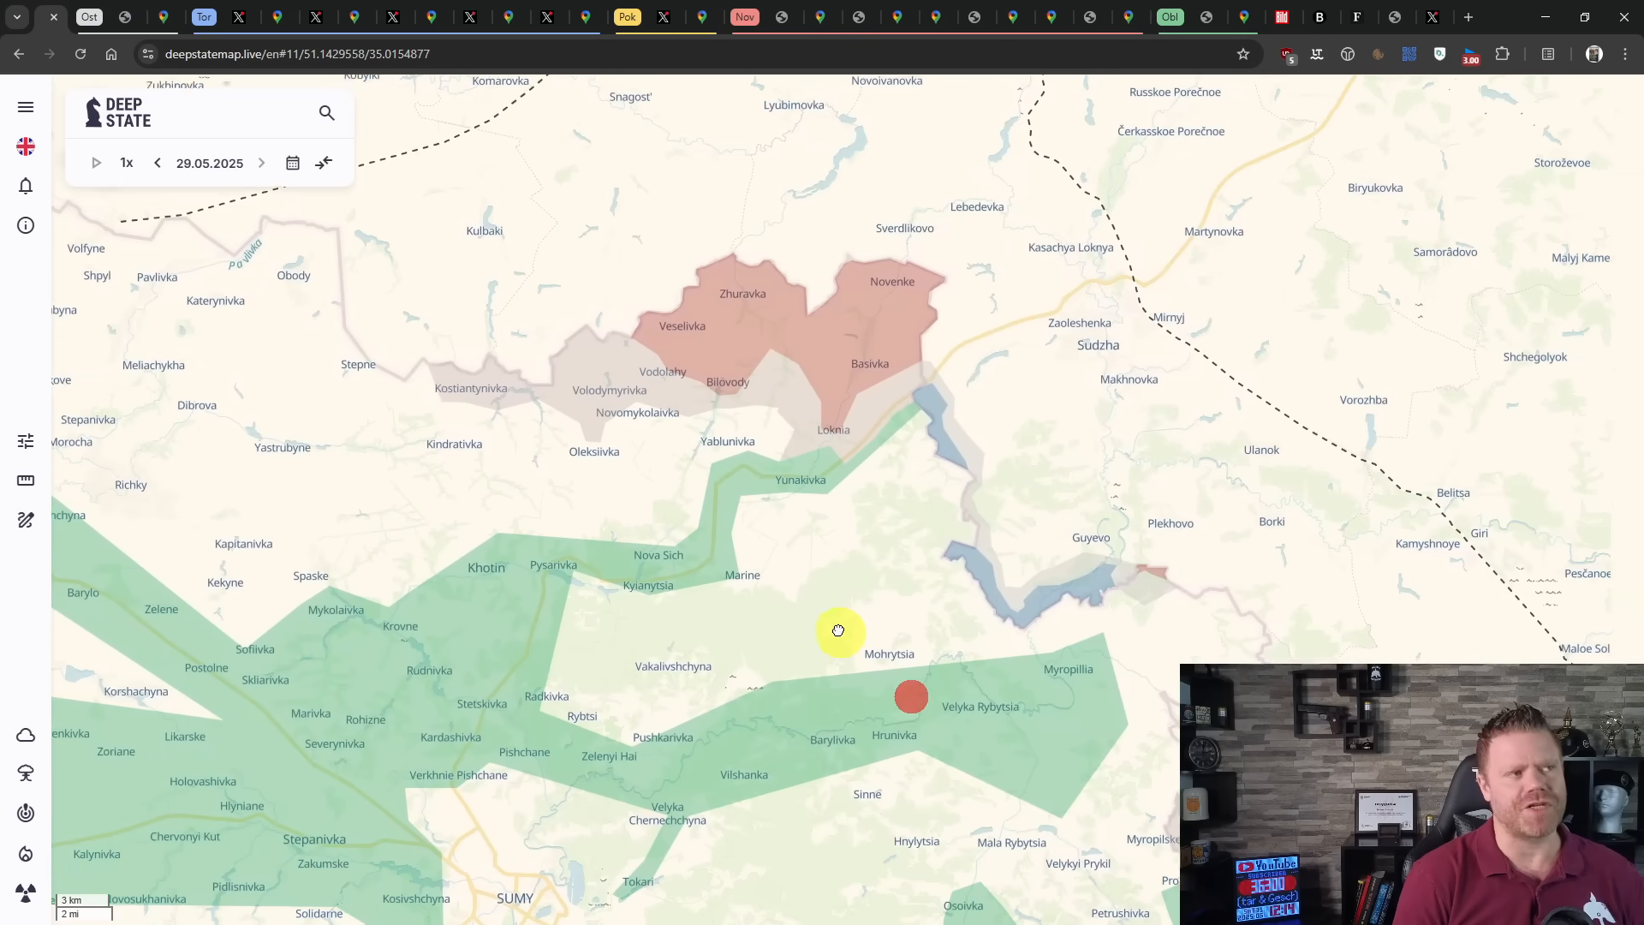
{"action": "left_click_drag", "start_coordinate": [839, 631], "coordinate": [781, 613]}
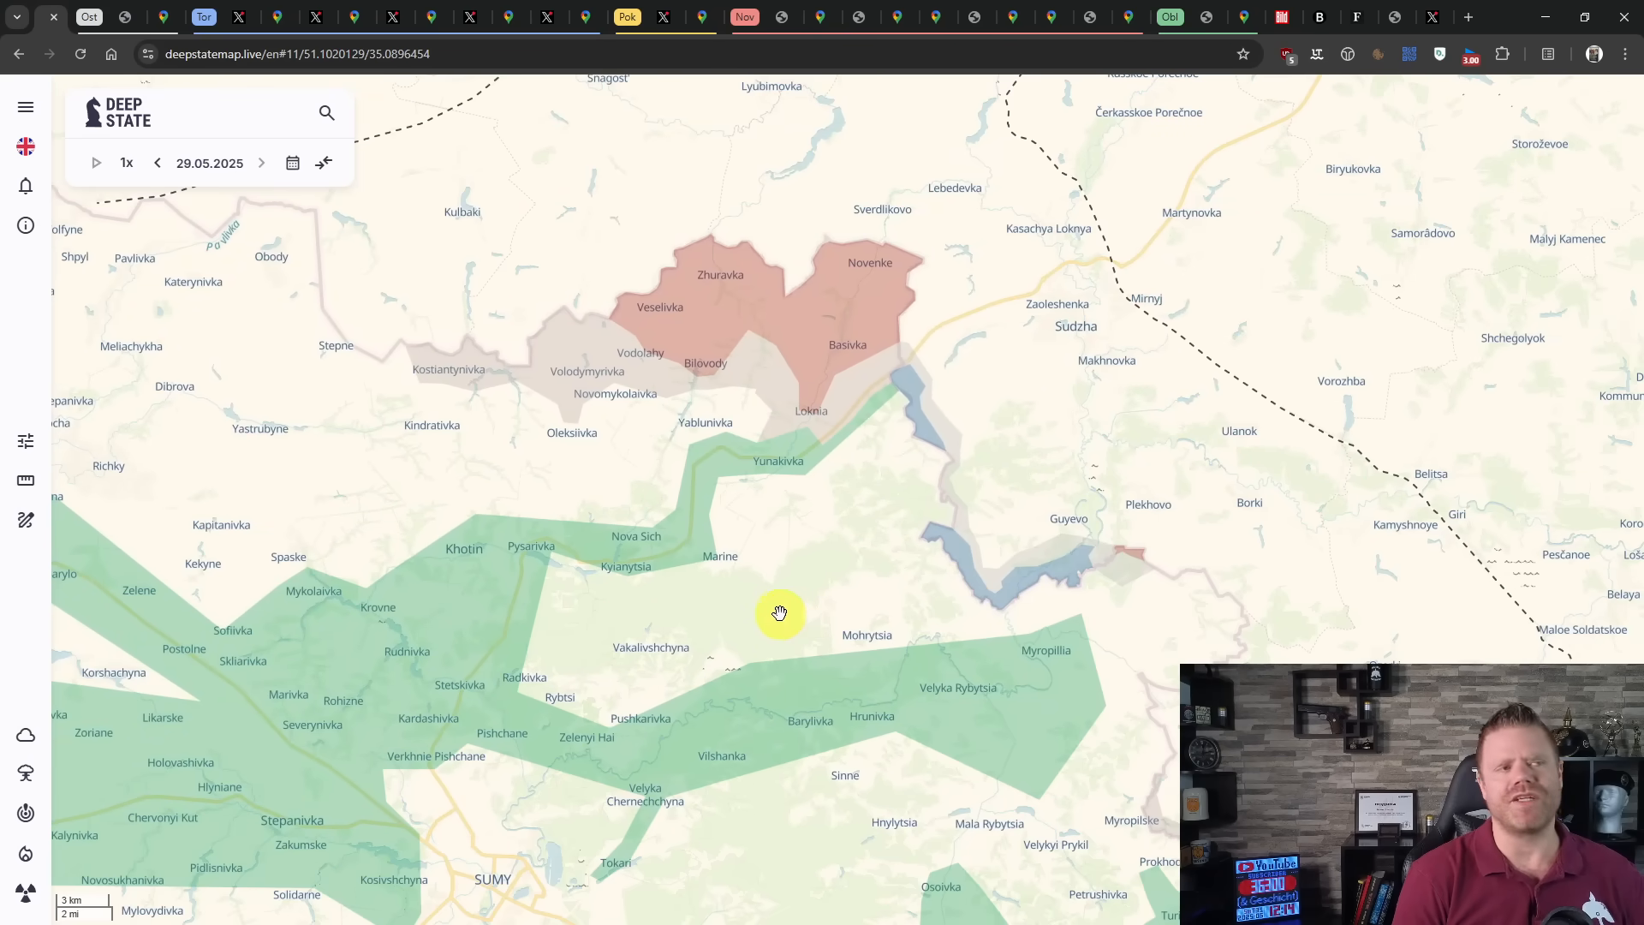
{"action": "mouse_move", "coordinate": [720, 485]}
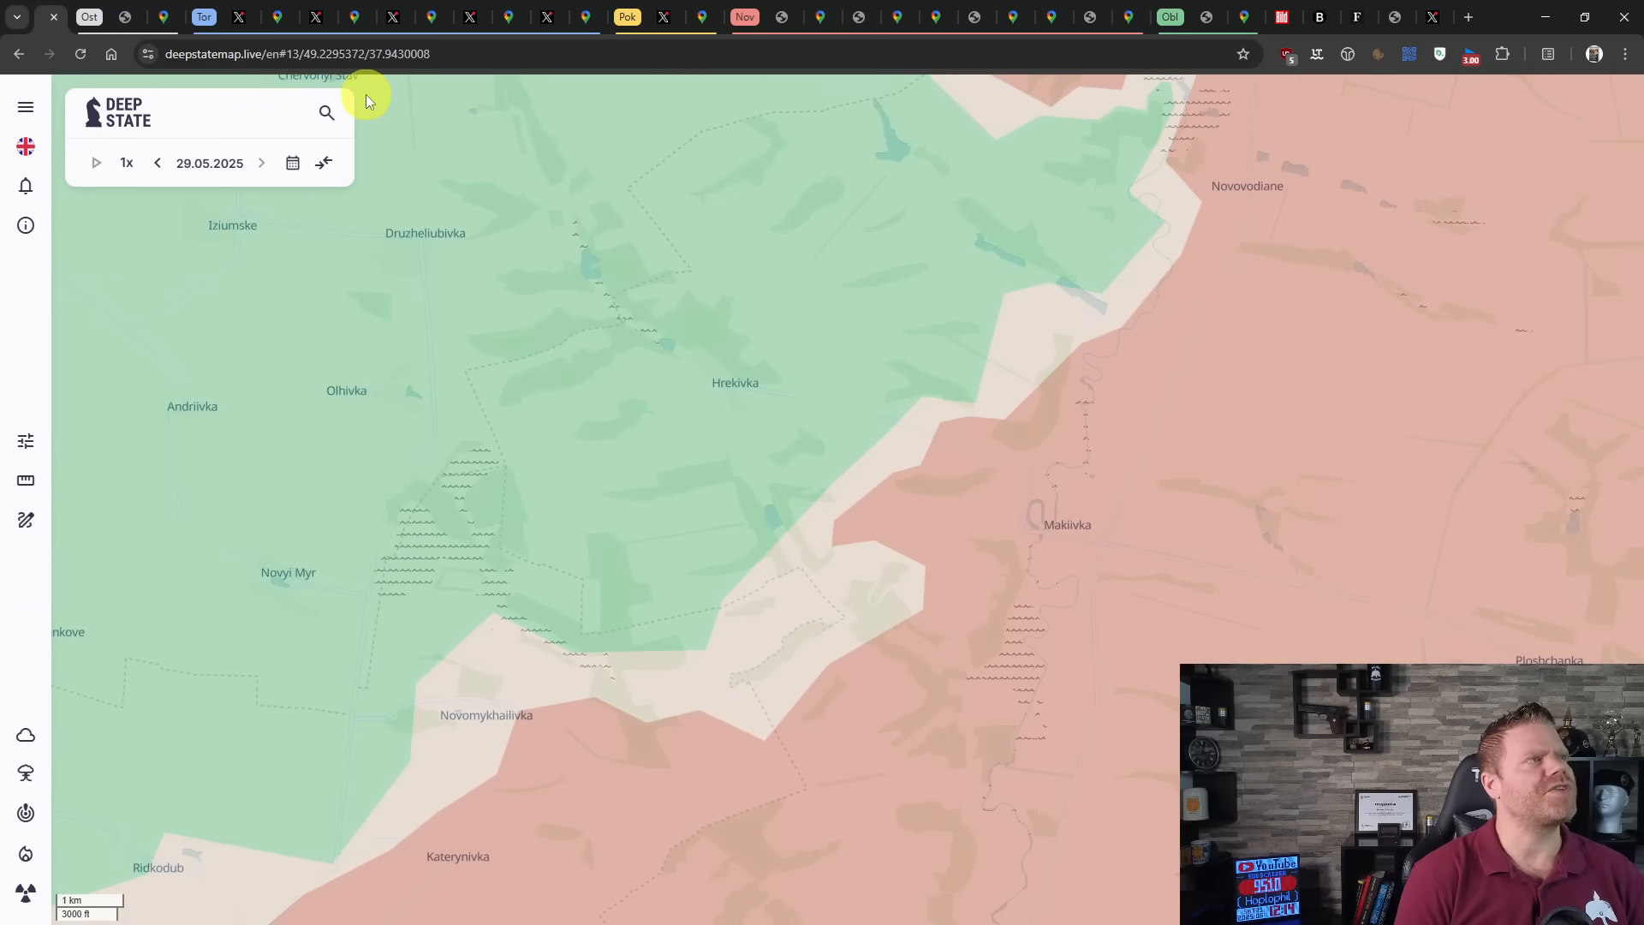
- Compare the Novomykhailivka area with satellite imagery, then clear the red sketch
{"action": "left_click", "coordinate": [105, 15]}
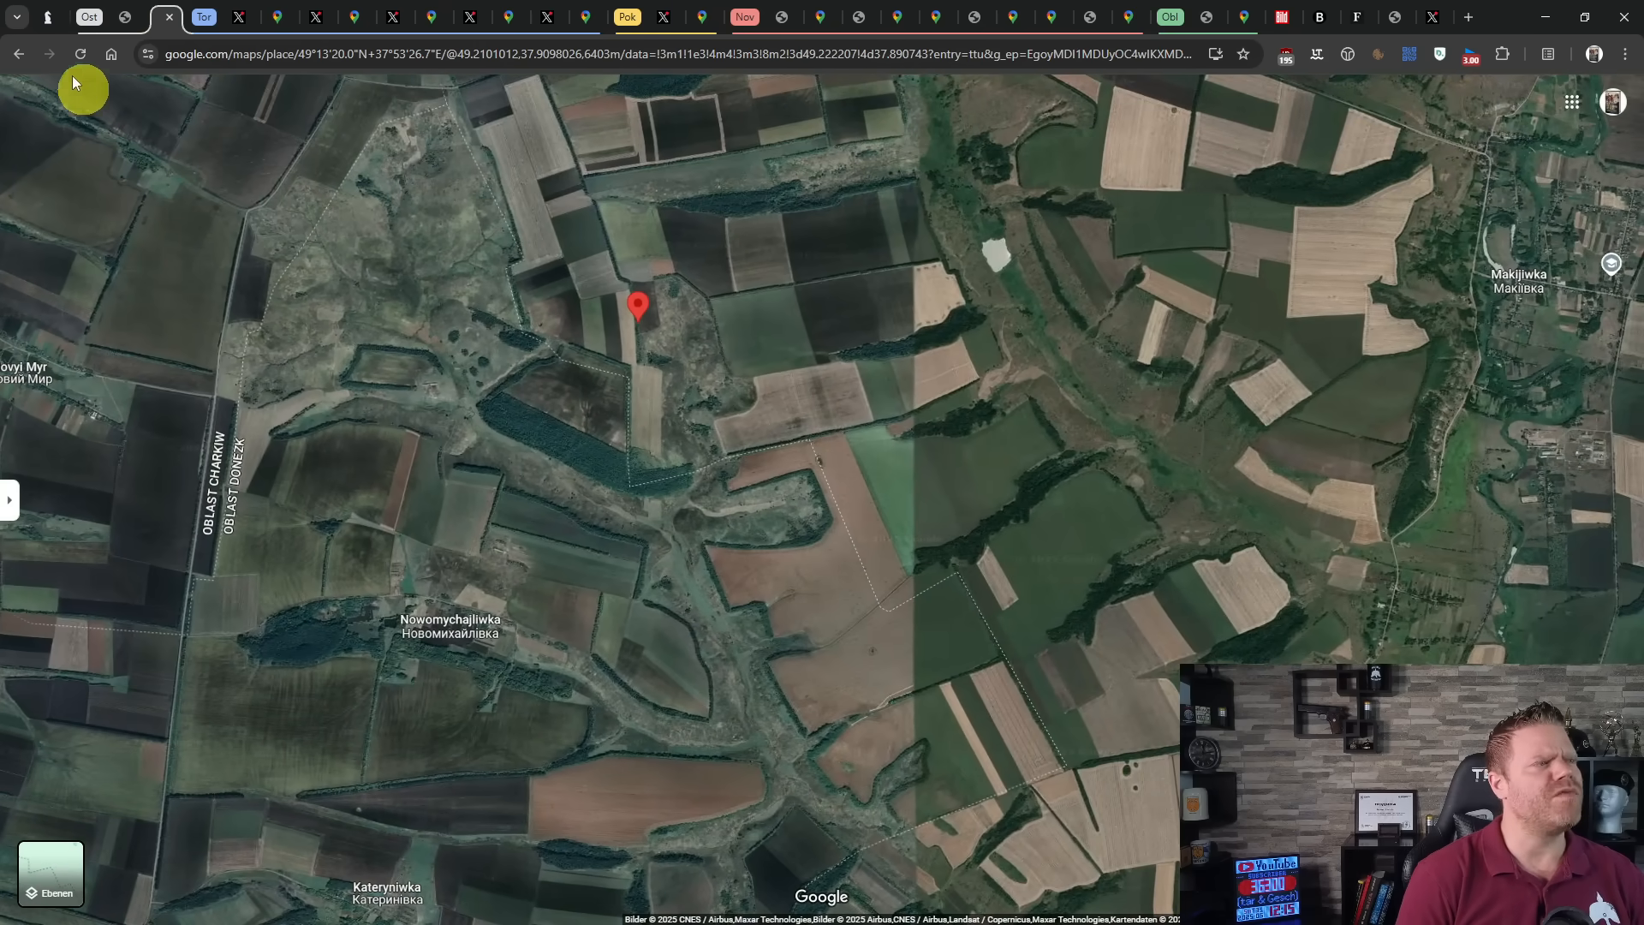
{"action": "left_click", "coordinate": [90, 15]}
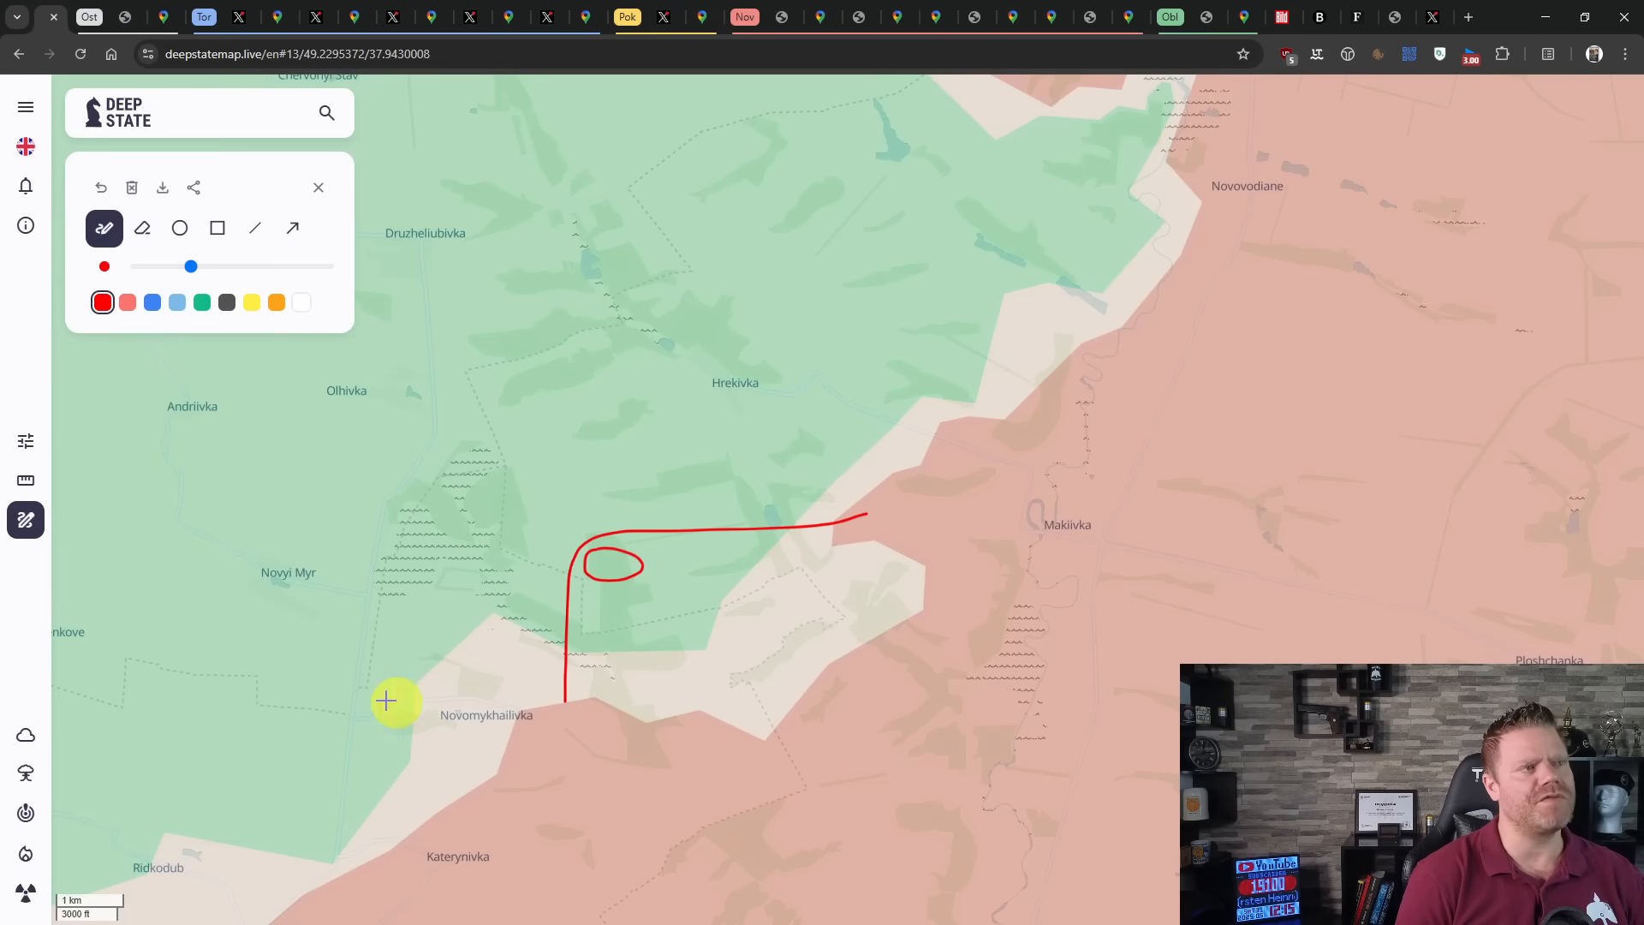
{"action": "mouse_move", "coordinate": [26, 521]}
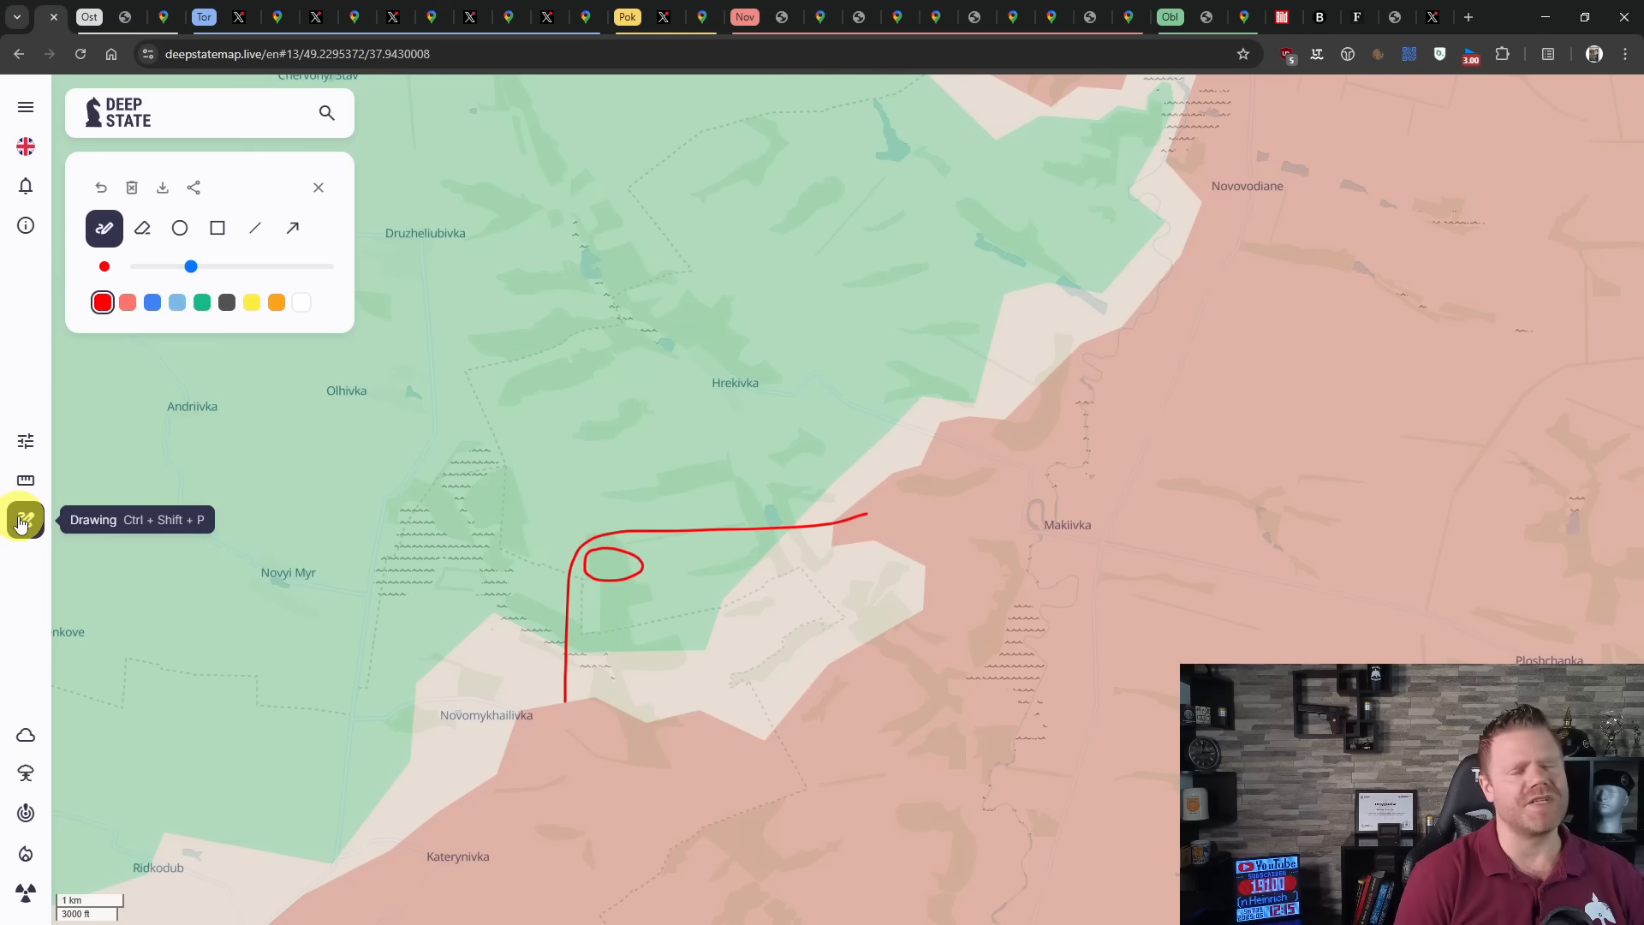
{"action": "left_click", "coordinate": [318, 189]}
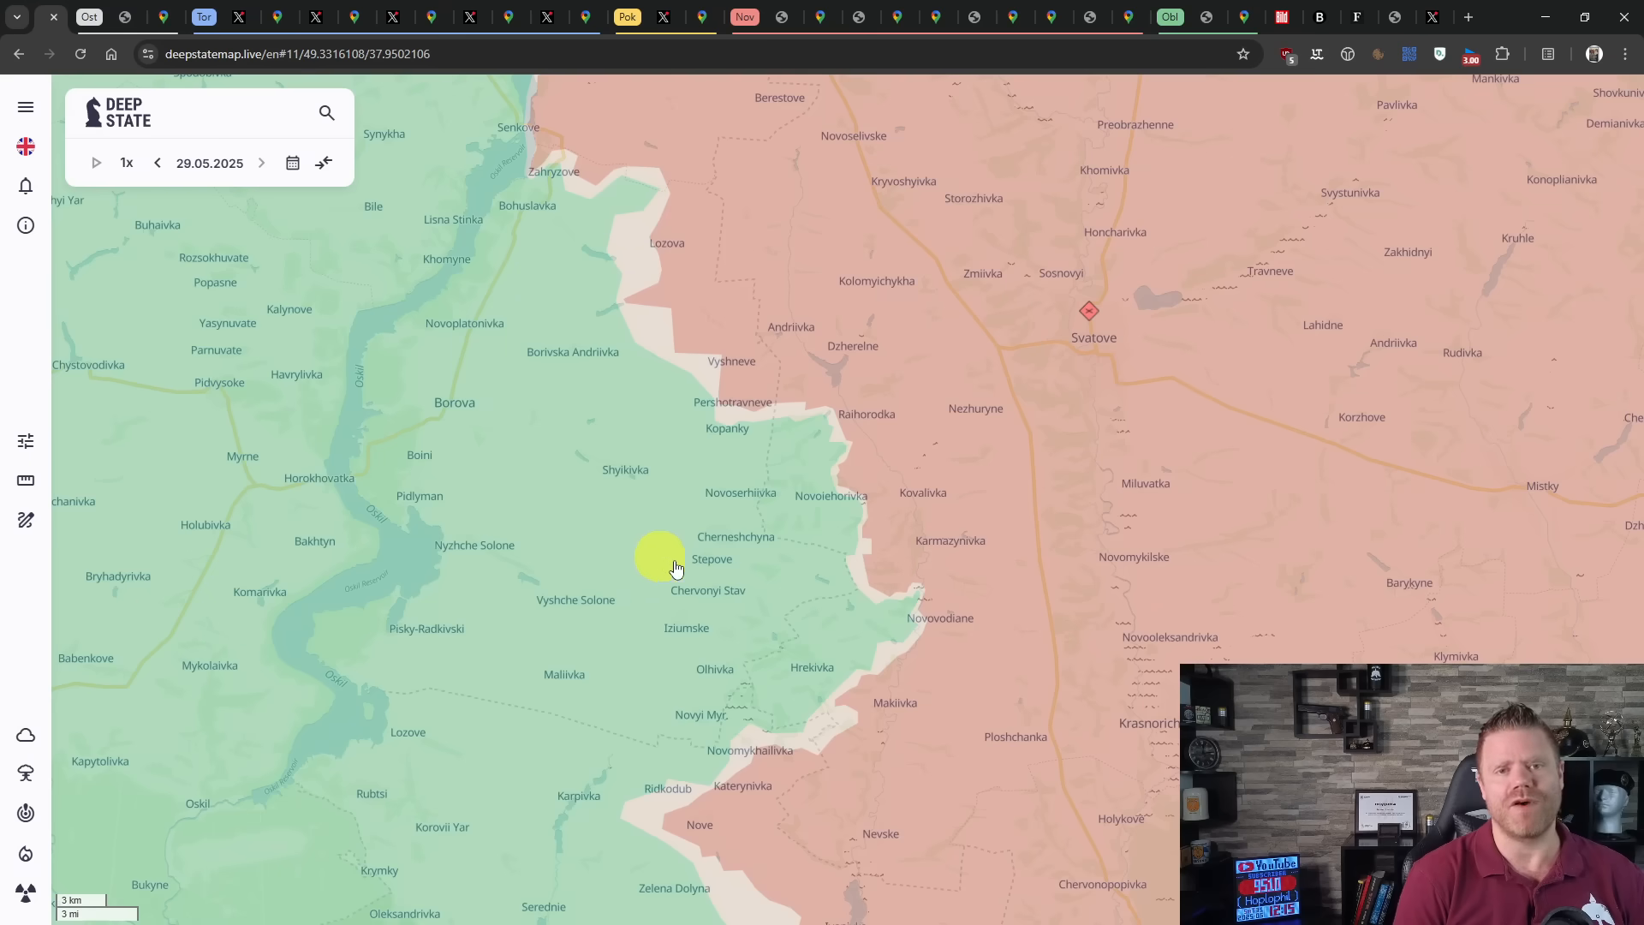
- Pan south past Nove and Zarichne to Dyliivka and Dachne north of Toretsk
{"action": "left_click_drag", "start_coordinate": [677, 567], "coordinate": [819, 668]}
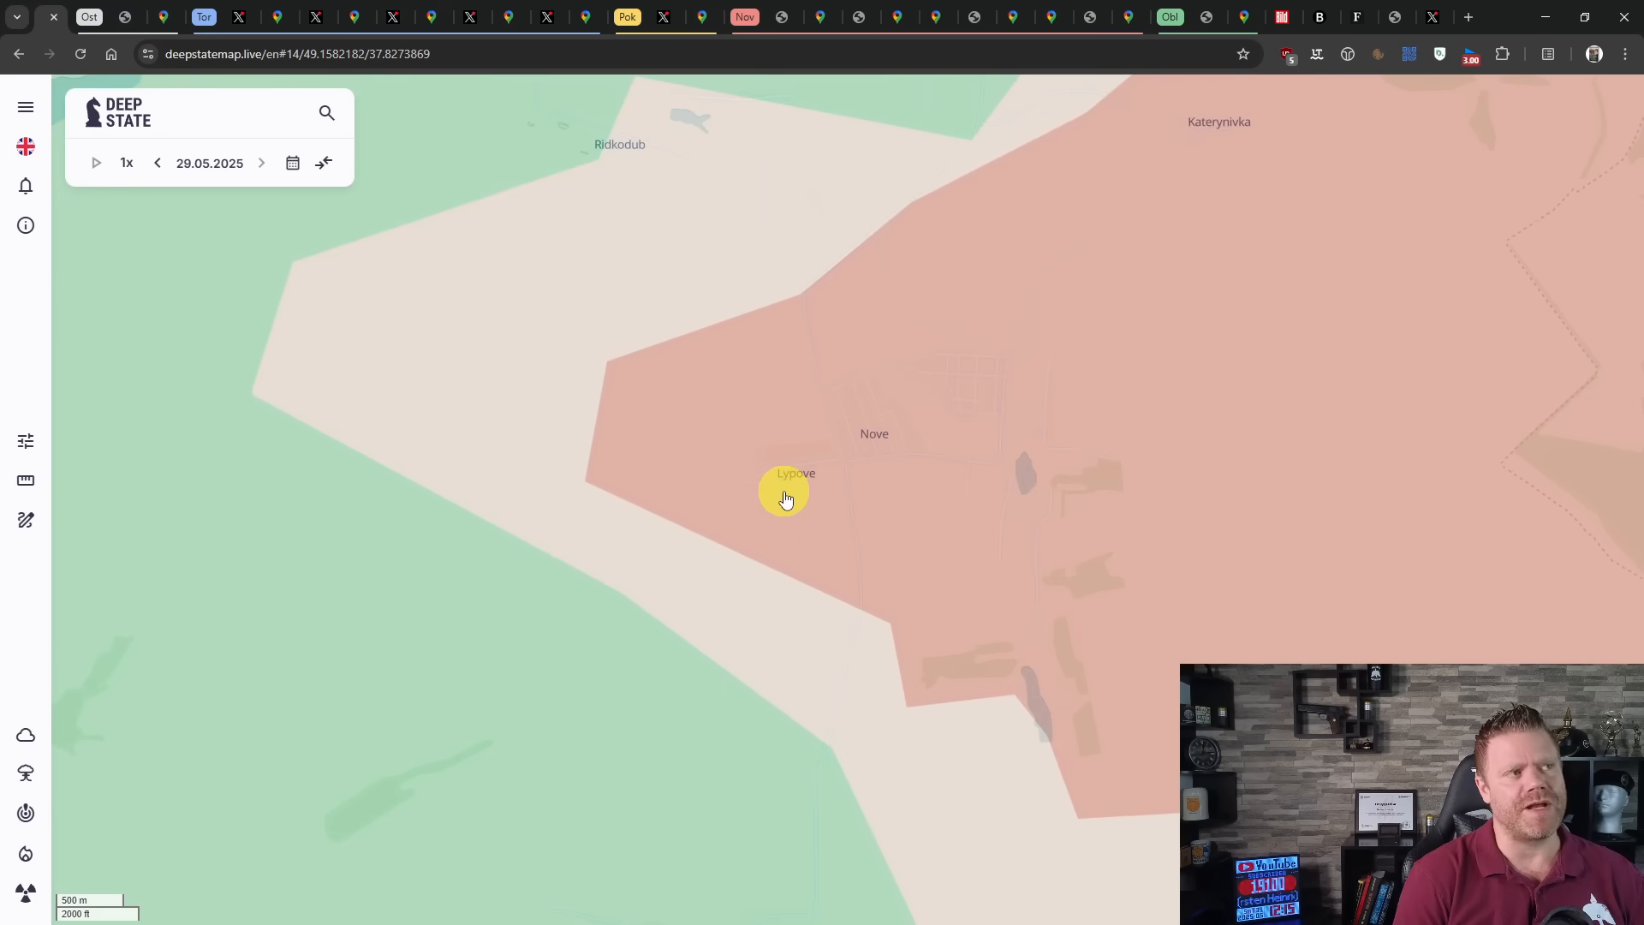
{"action": "scroll", "scroll_direction": "down", "scroll_amount": 3}
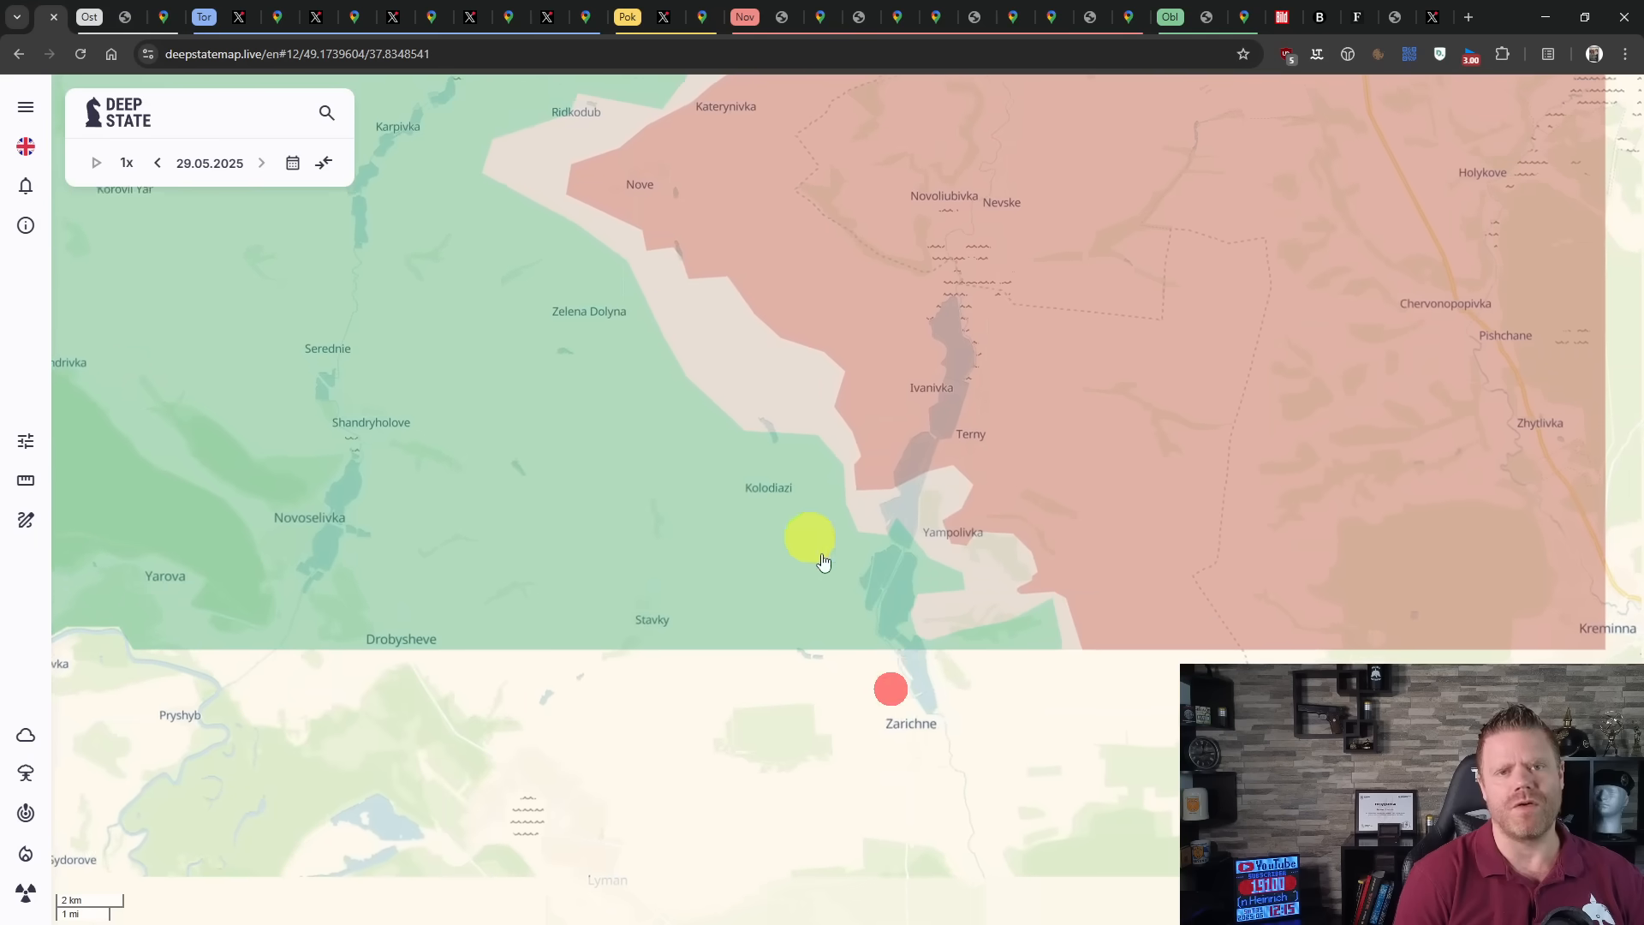
{"action": "left_click_drag", "start_coordinate": [824, 561], "coordinate": [819, 341]}
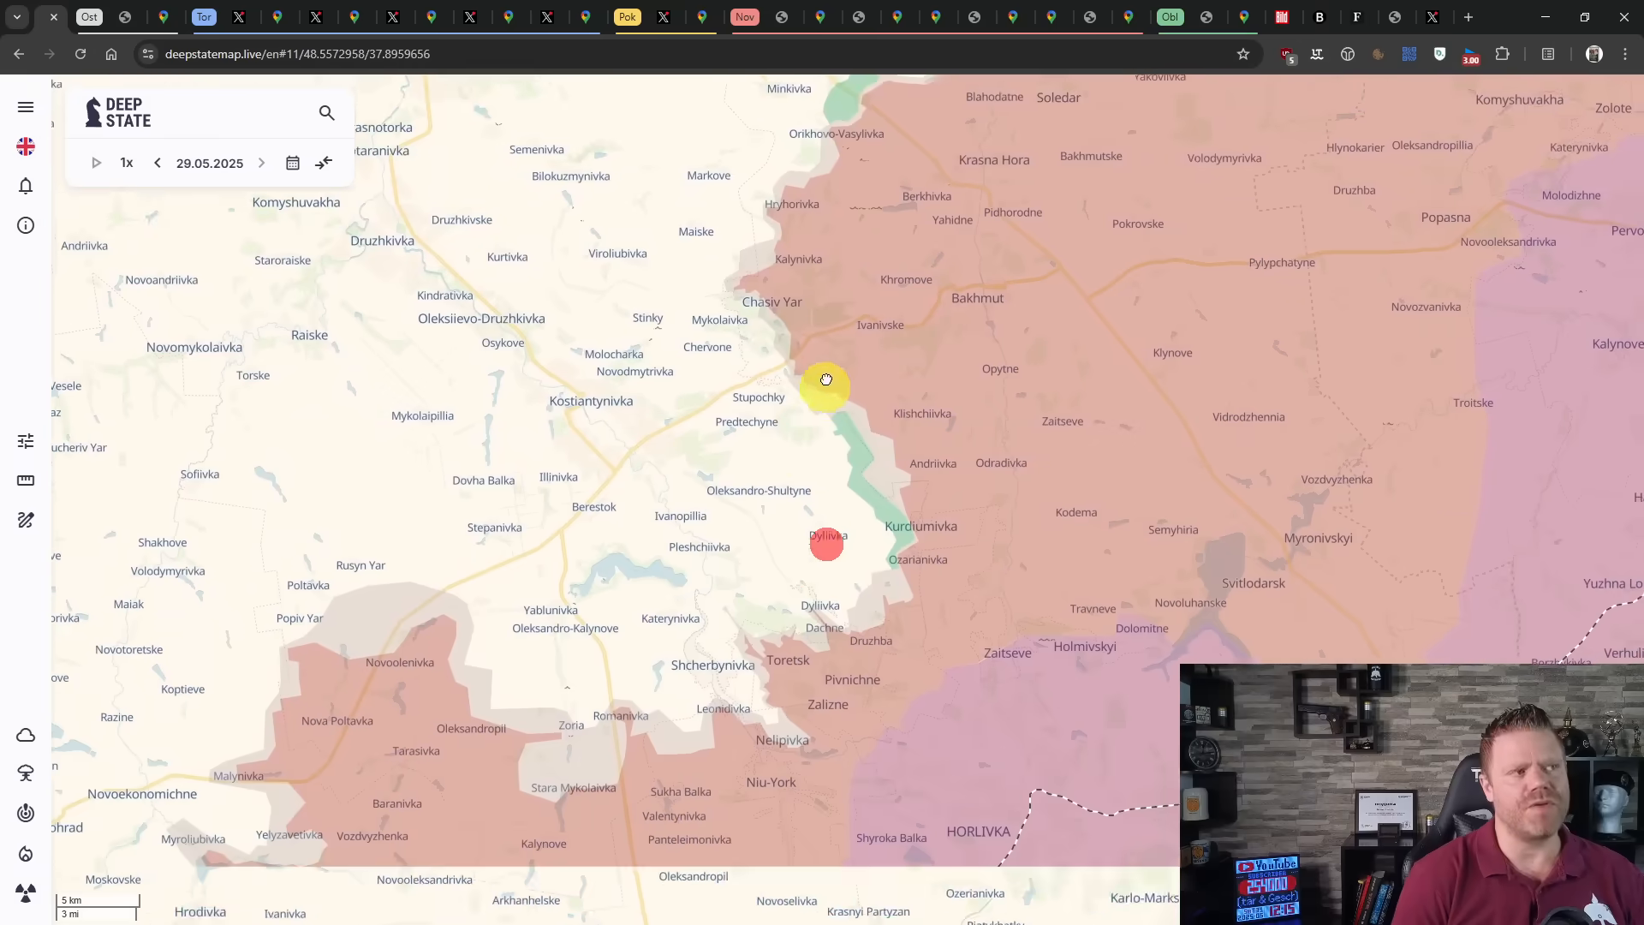
{"action": "left_click_drag", "start_coordinate": [825, 380], "coordinate": [858, 580]}
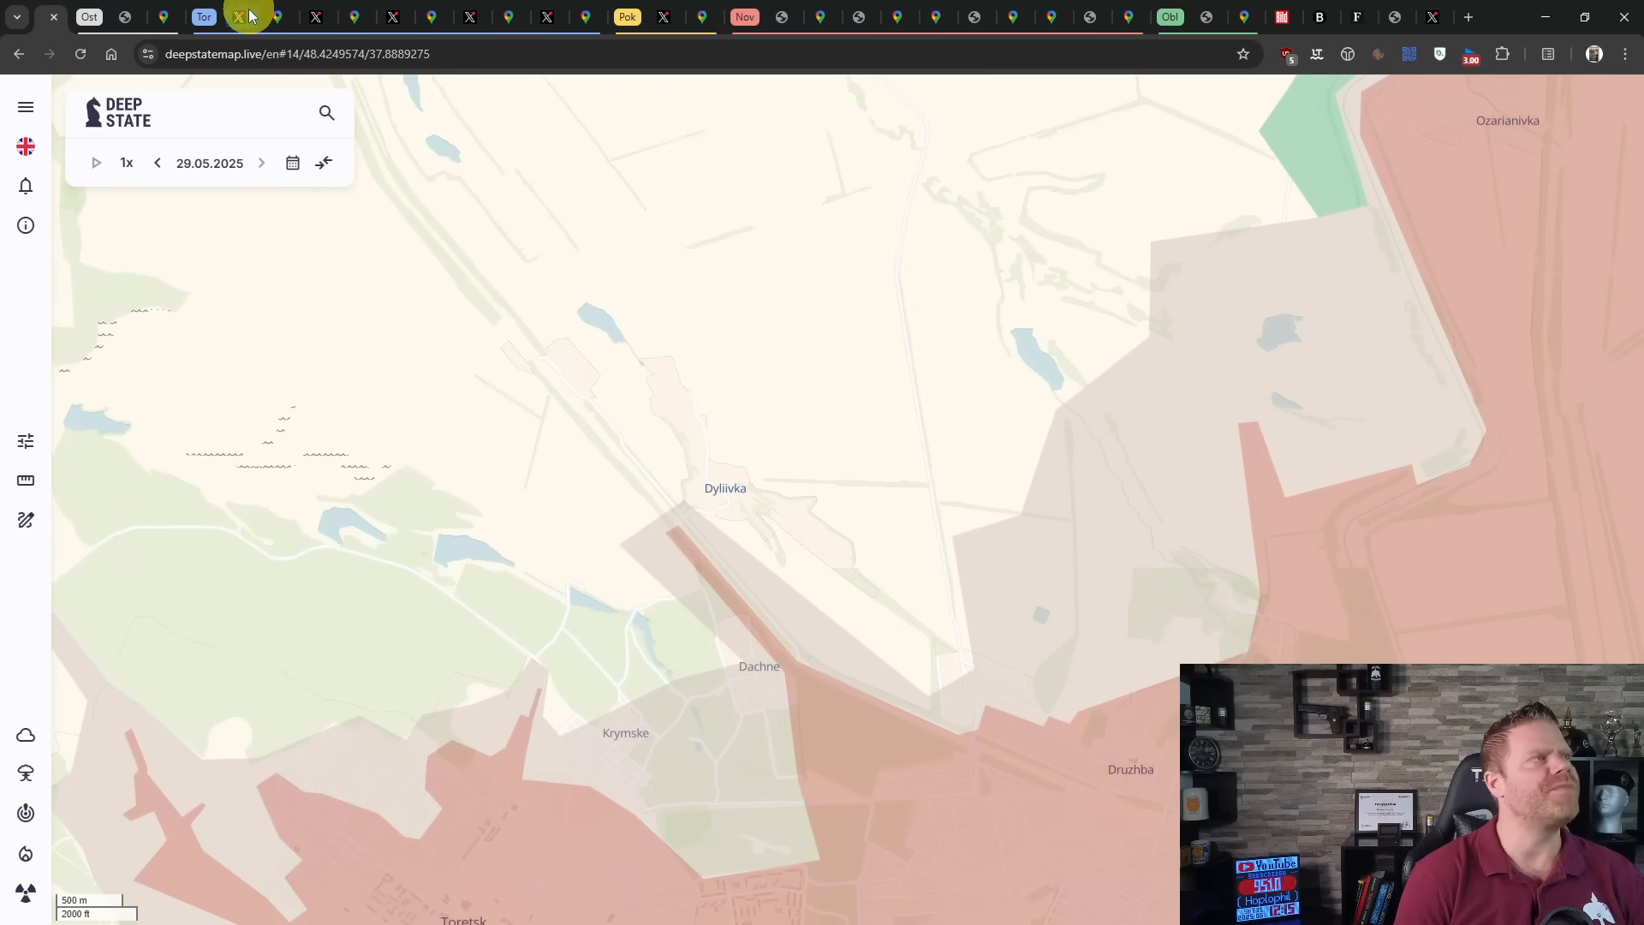
- Mark the Dyliivka strike spots in red, checked against the X post's coordinates on satellite imagery
{"action": "left_click", "coordinate": [249, 16]}
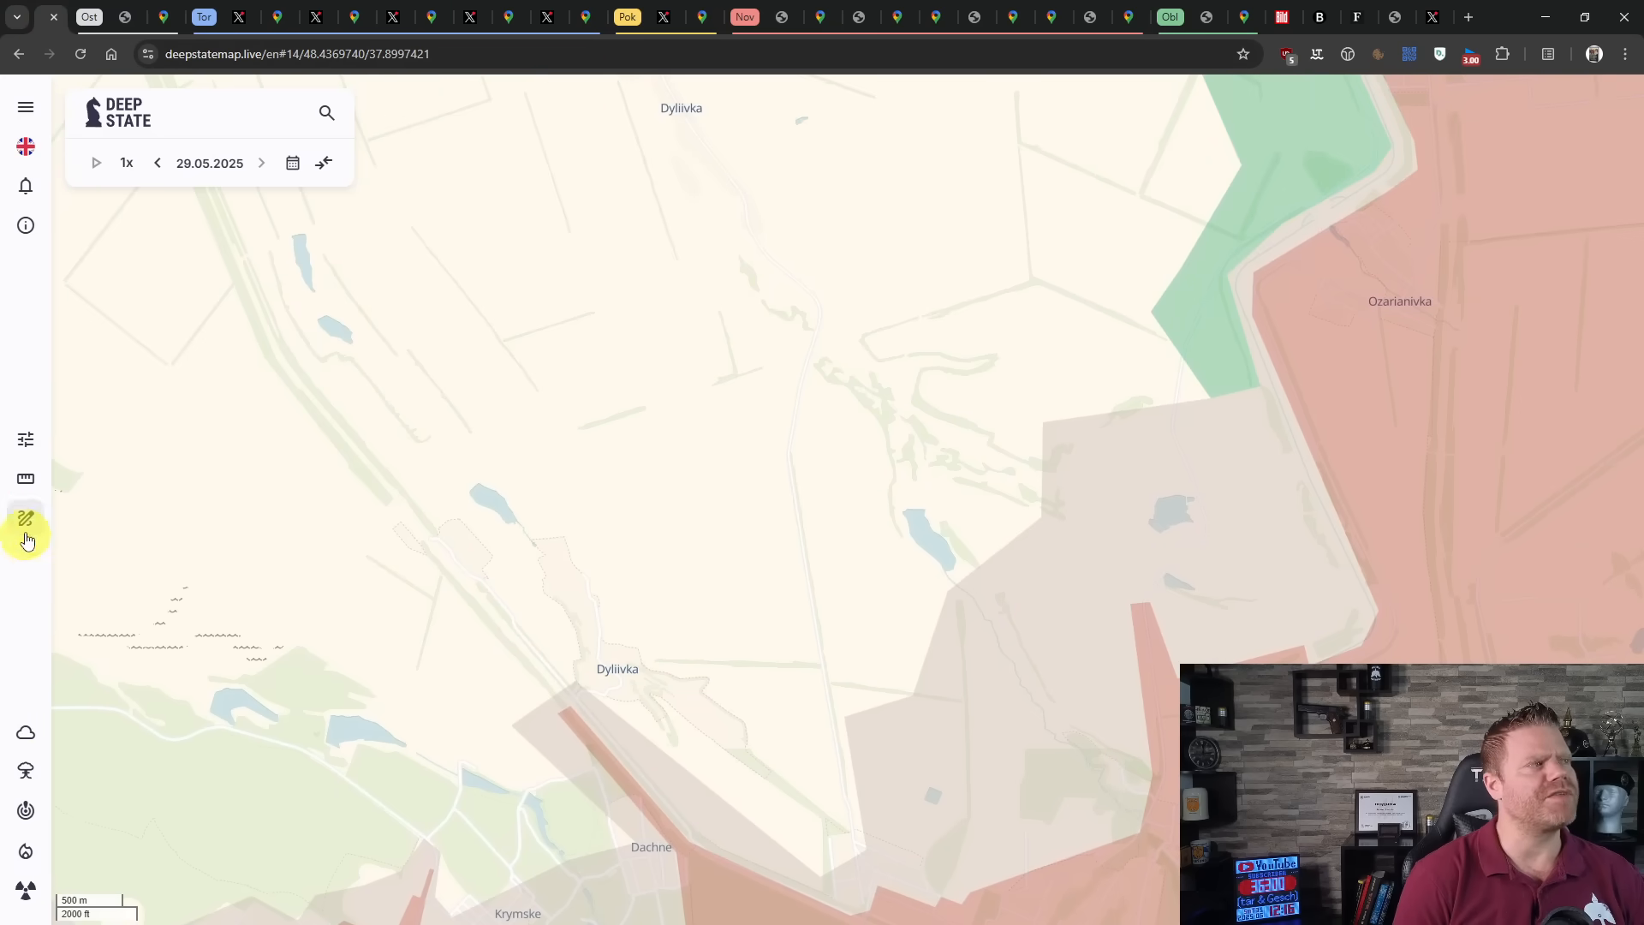
{"action": "left_click", "coordinate": [24, 519]}
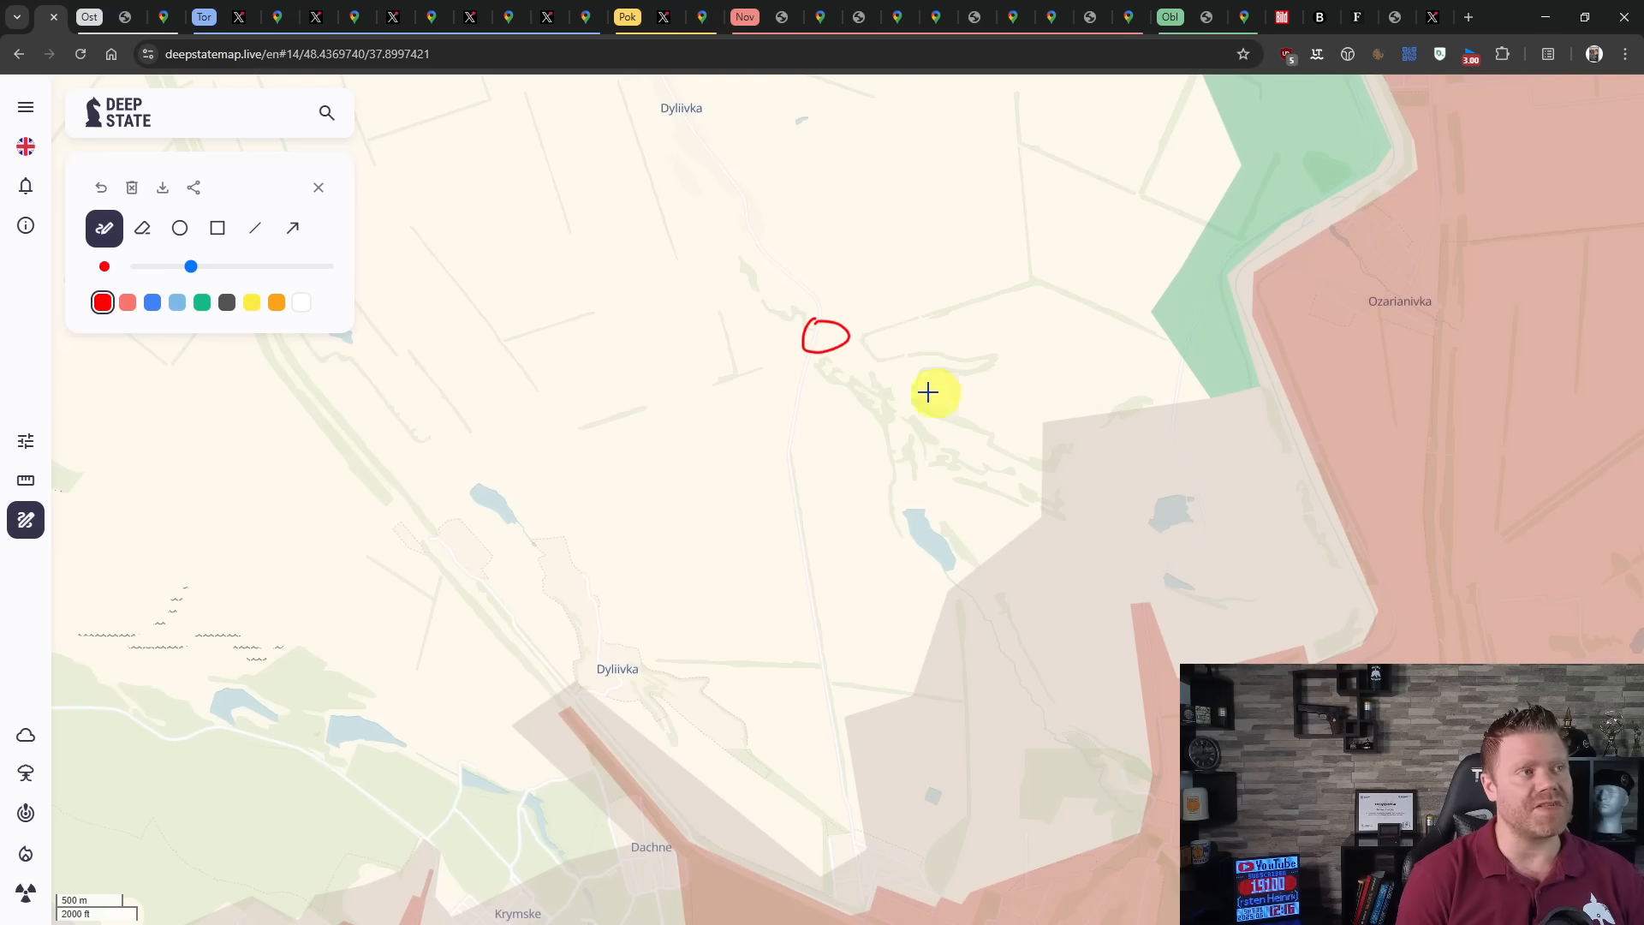
{"action": "mouse_move", "coordinate": [775, 563]}
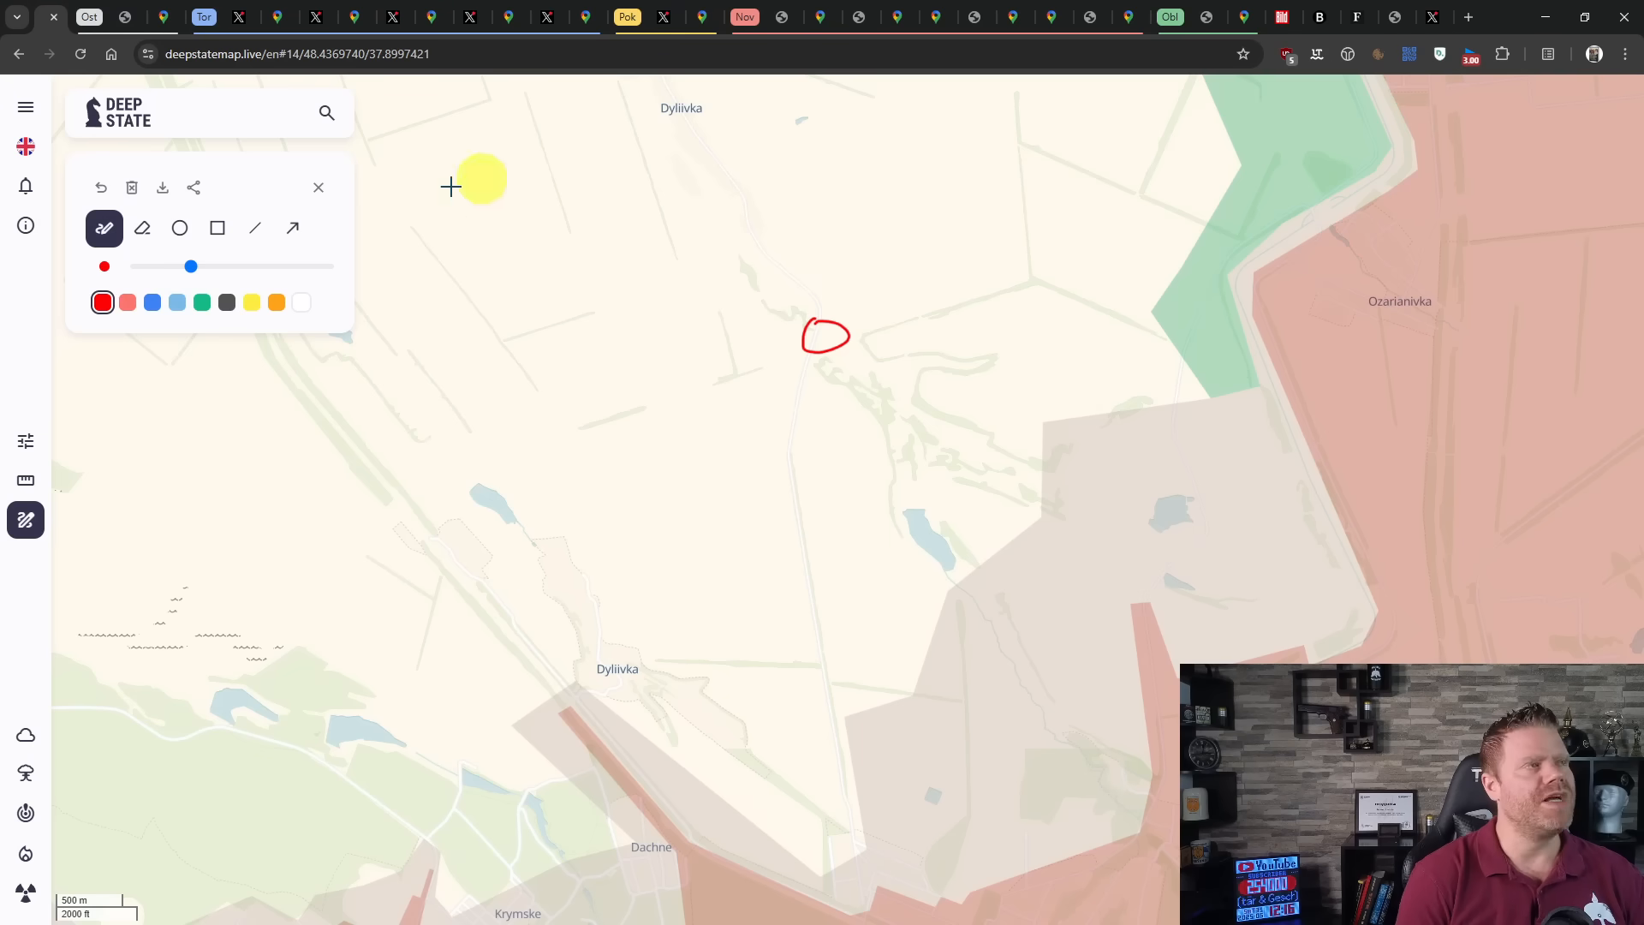
{"action": "left_click", "coordinate": [311, 17]}
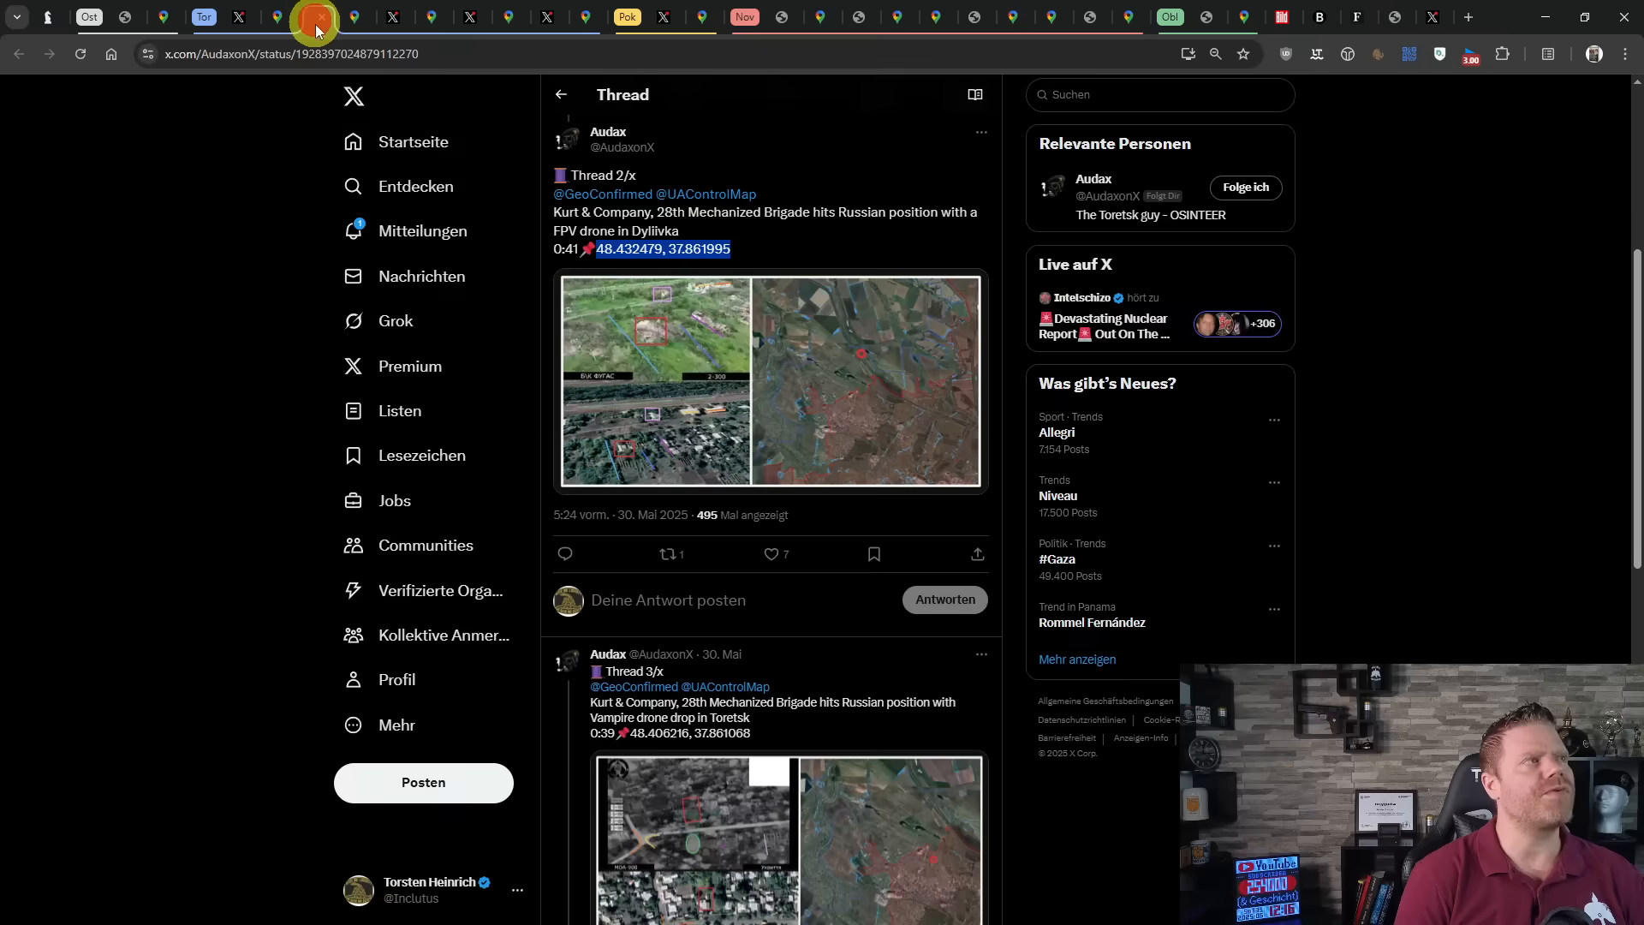
{"action": "left_click", "coordinate": [662, 248]}
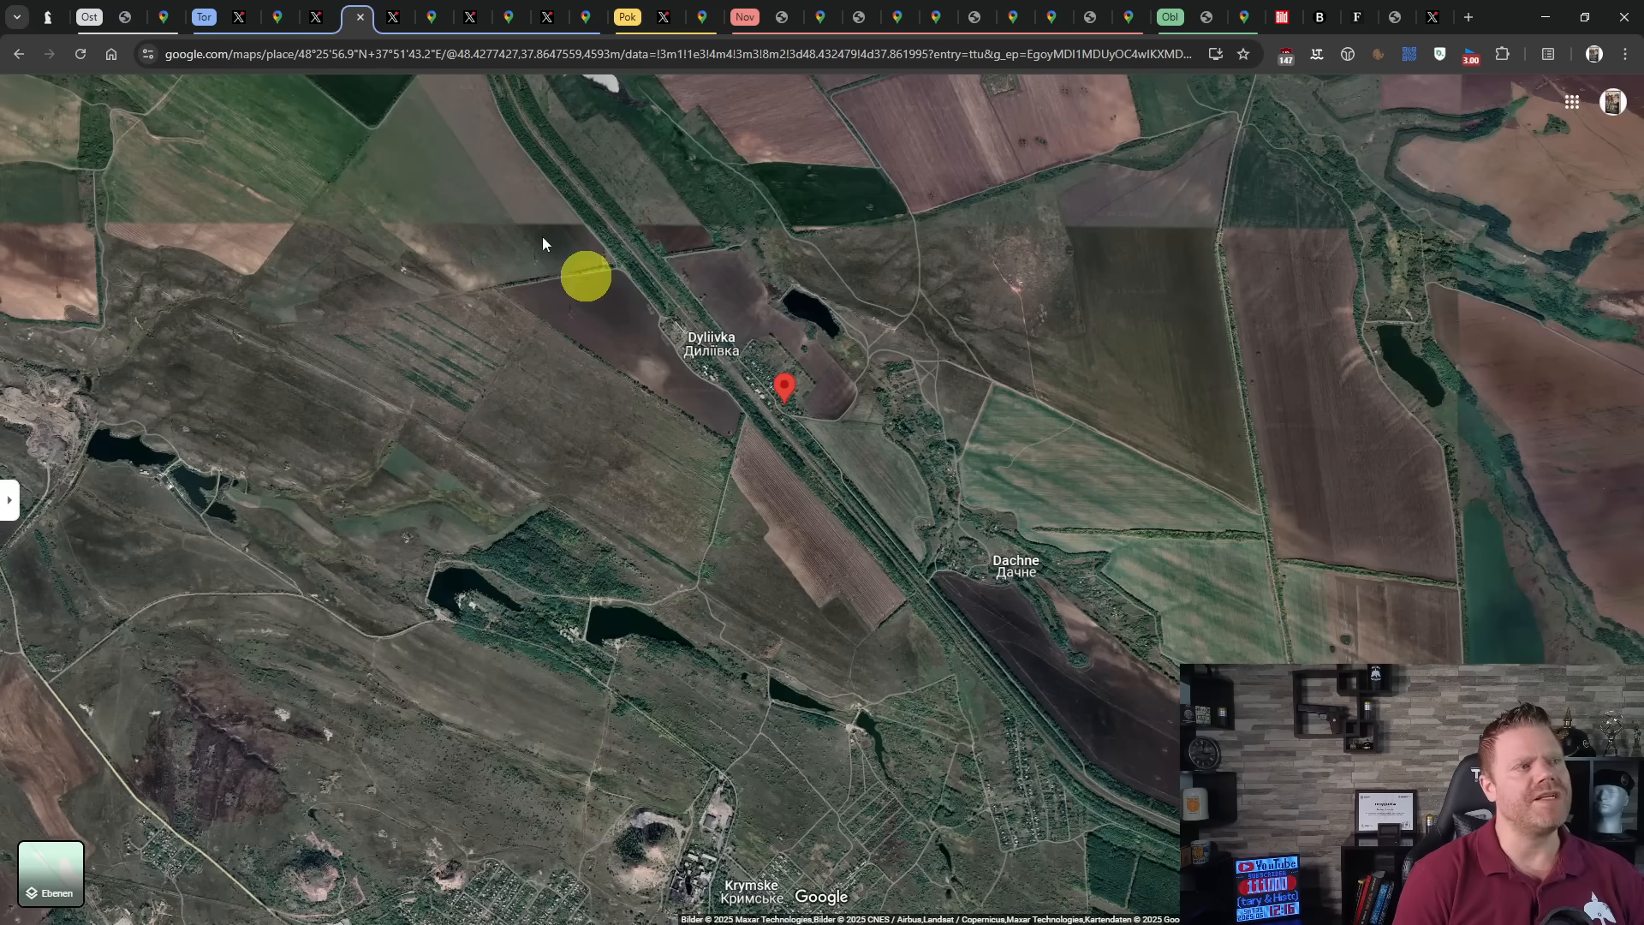
{"action": "left_click", "coordinate": [92, 17]}
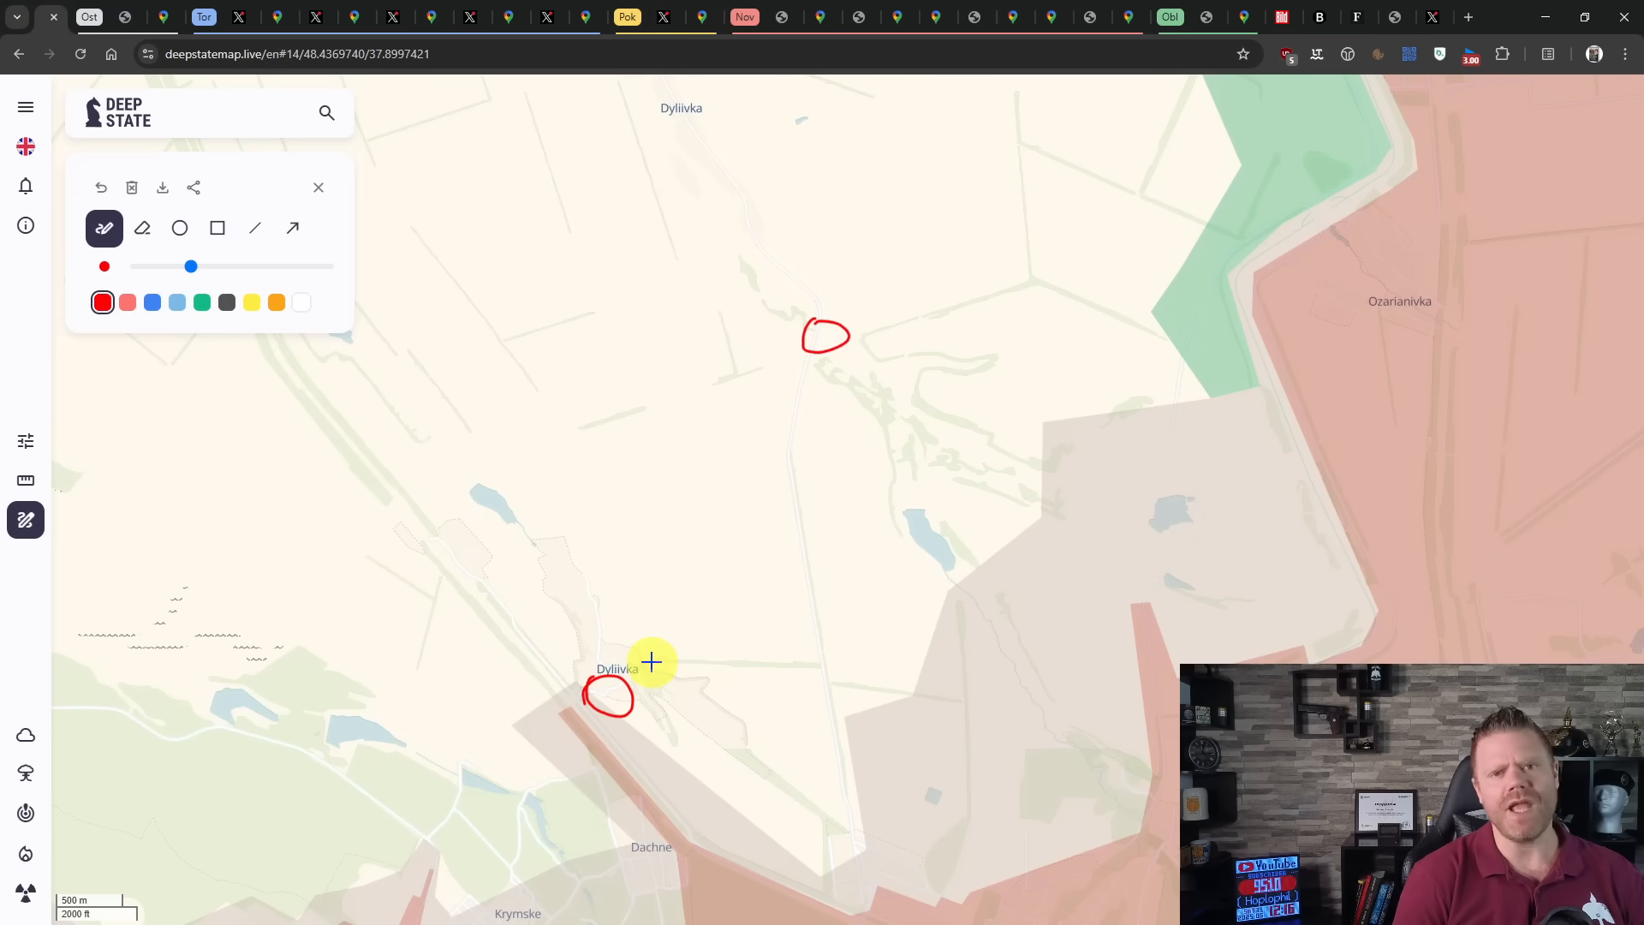
{"action": "mouse_move", "coordinate": [26, 630]}
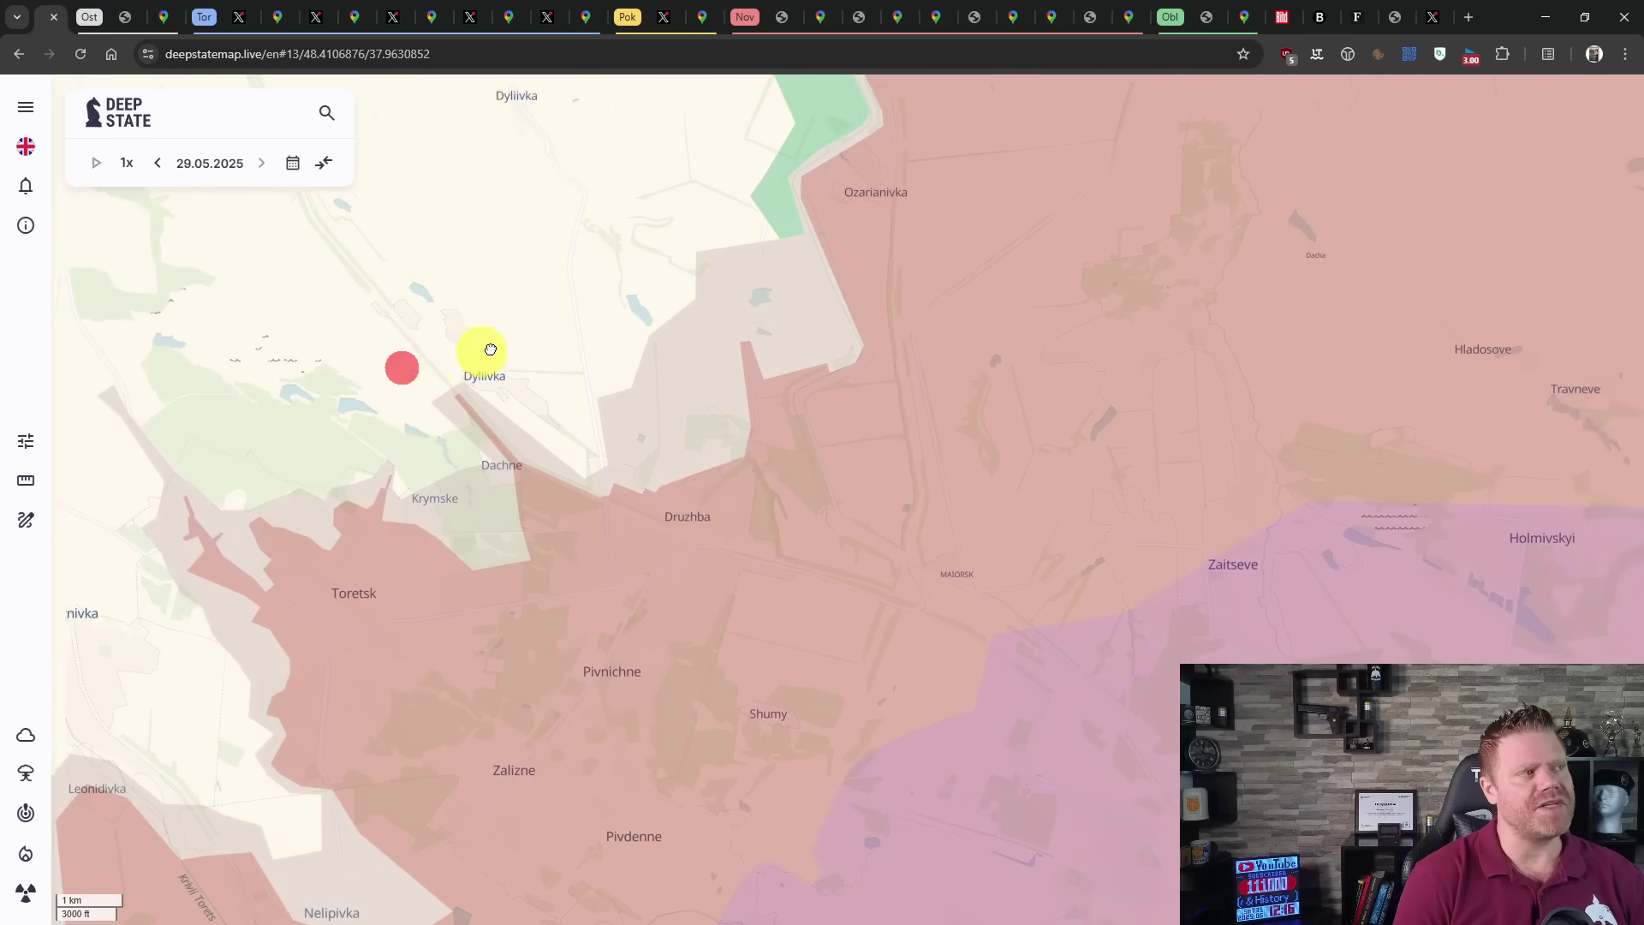
- Check the spot near Krymske on satellite imagery, then move to Lysivka by Sukhyi Yar
{"action": "left_click_drag", "start_coordinate": [490, 348], "coordinate": [564, 334]}
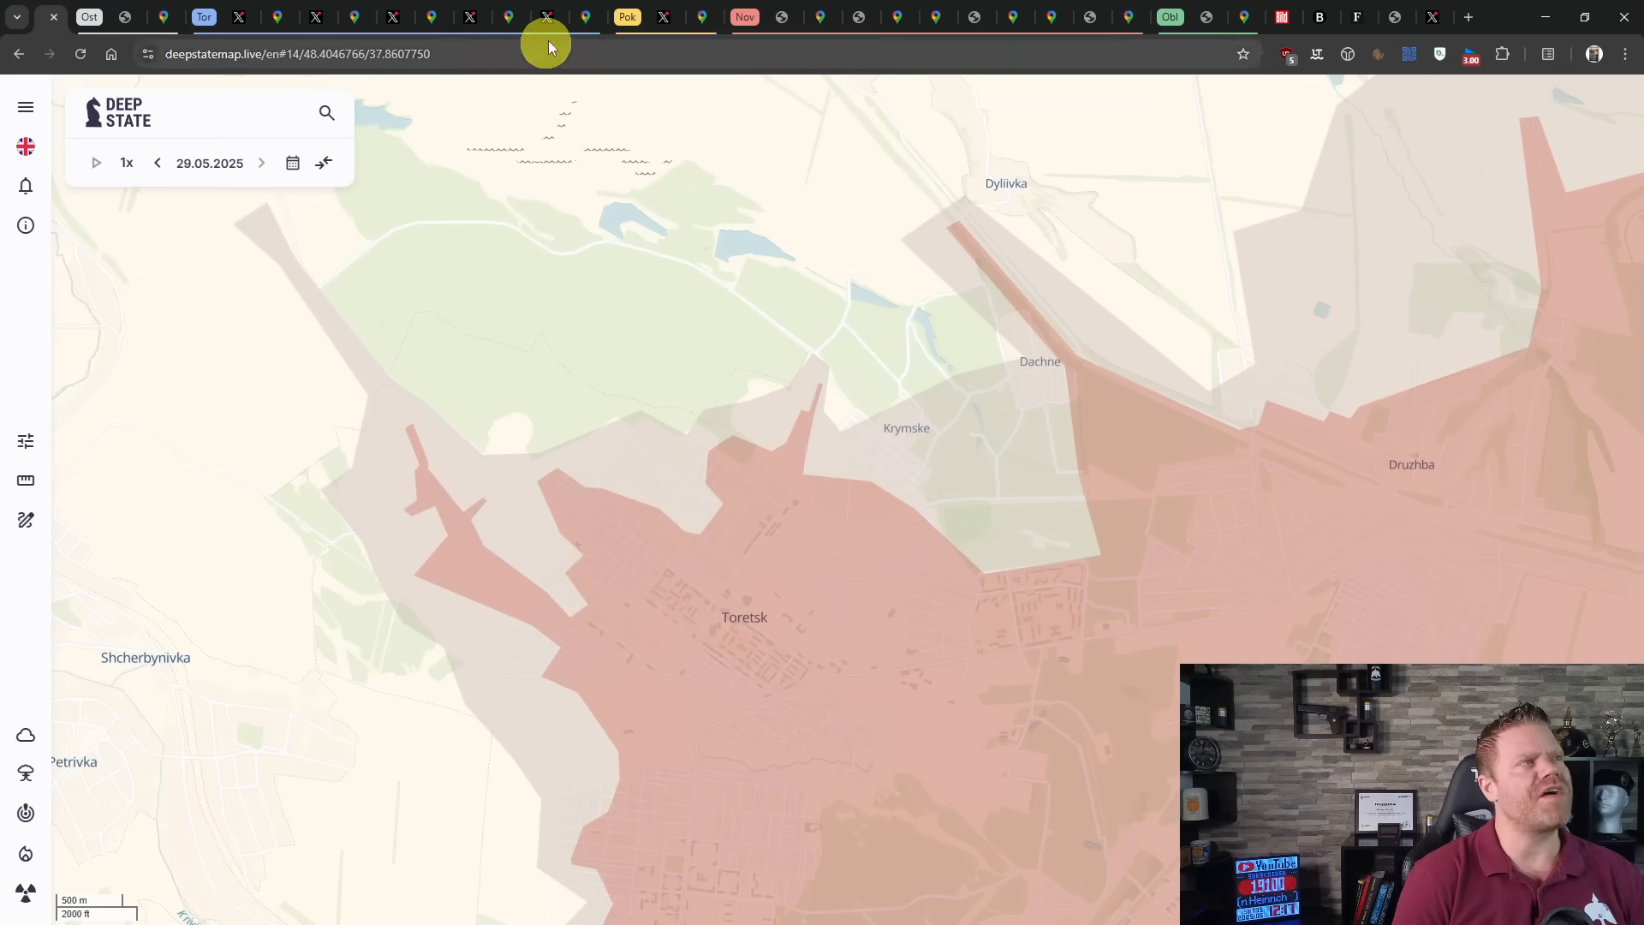
{"action": "left_click", "coordinate": [548, 15]}
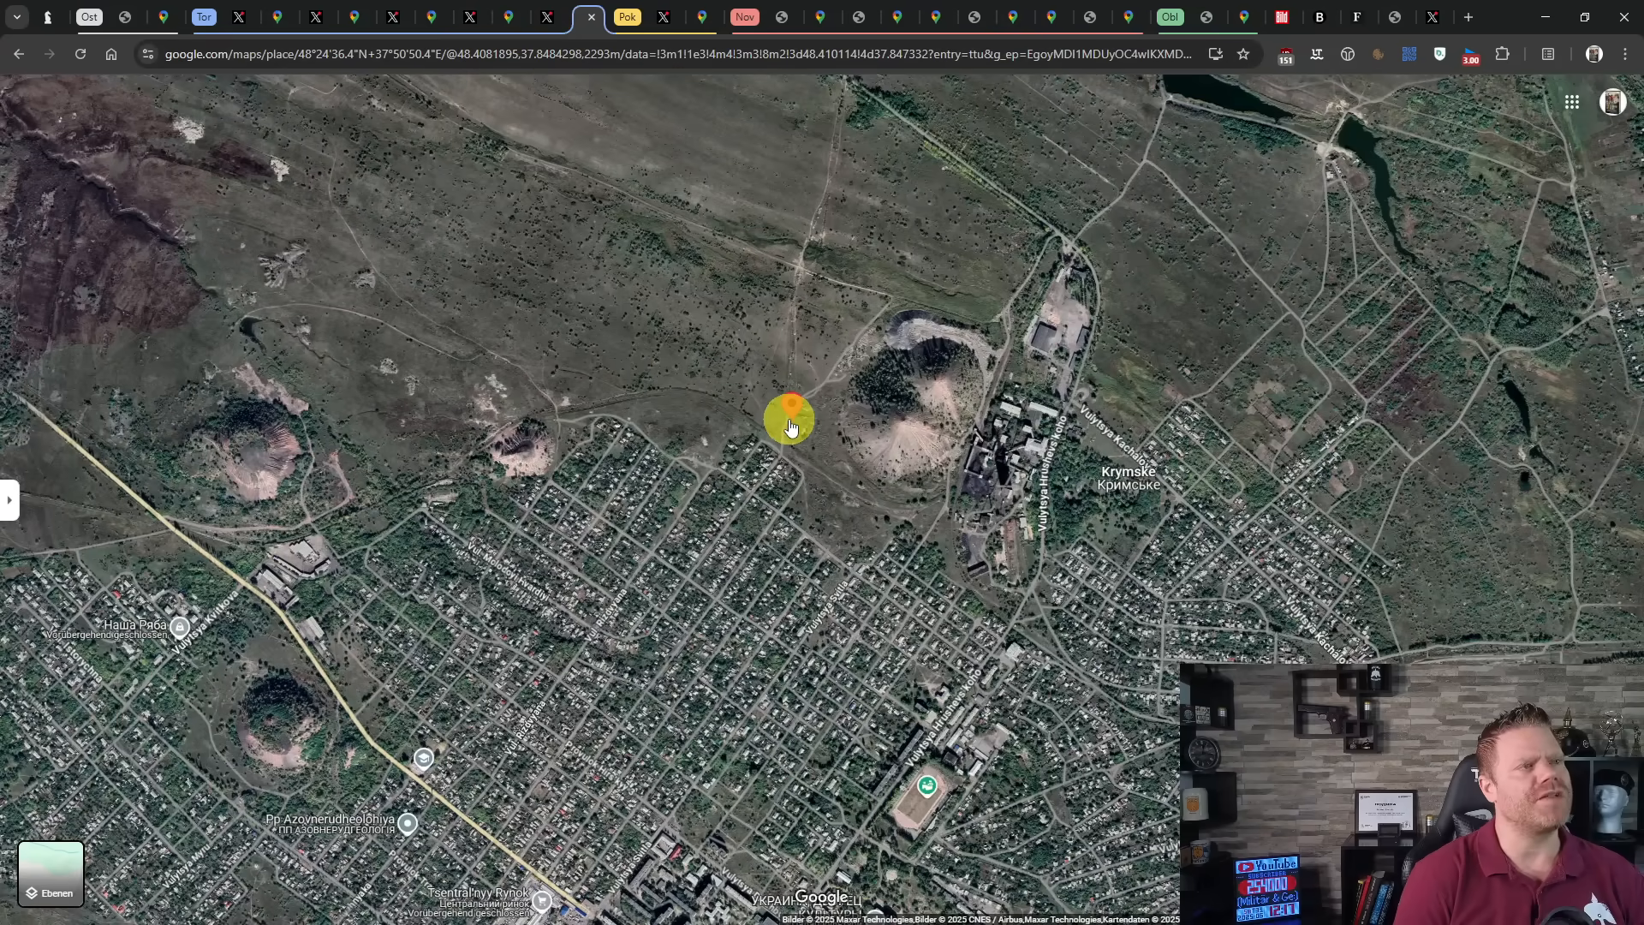
{"action": "left_click", "coordinate": [89, 16]}
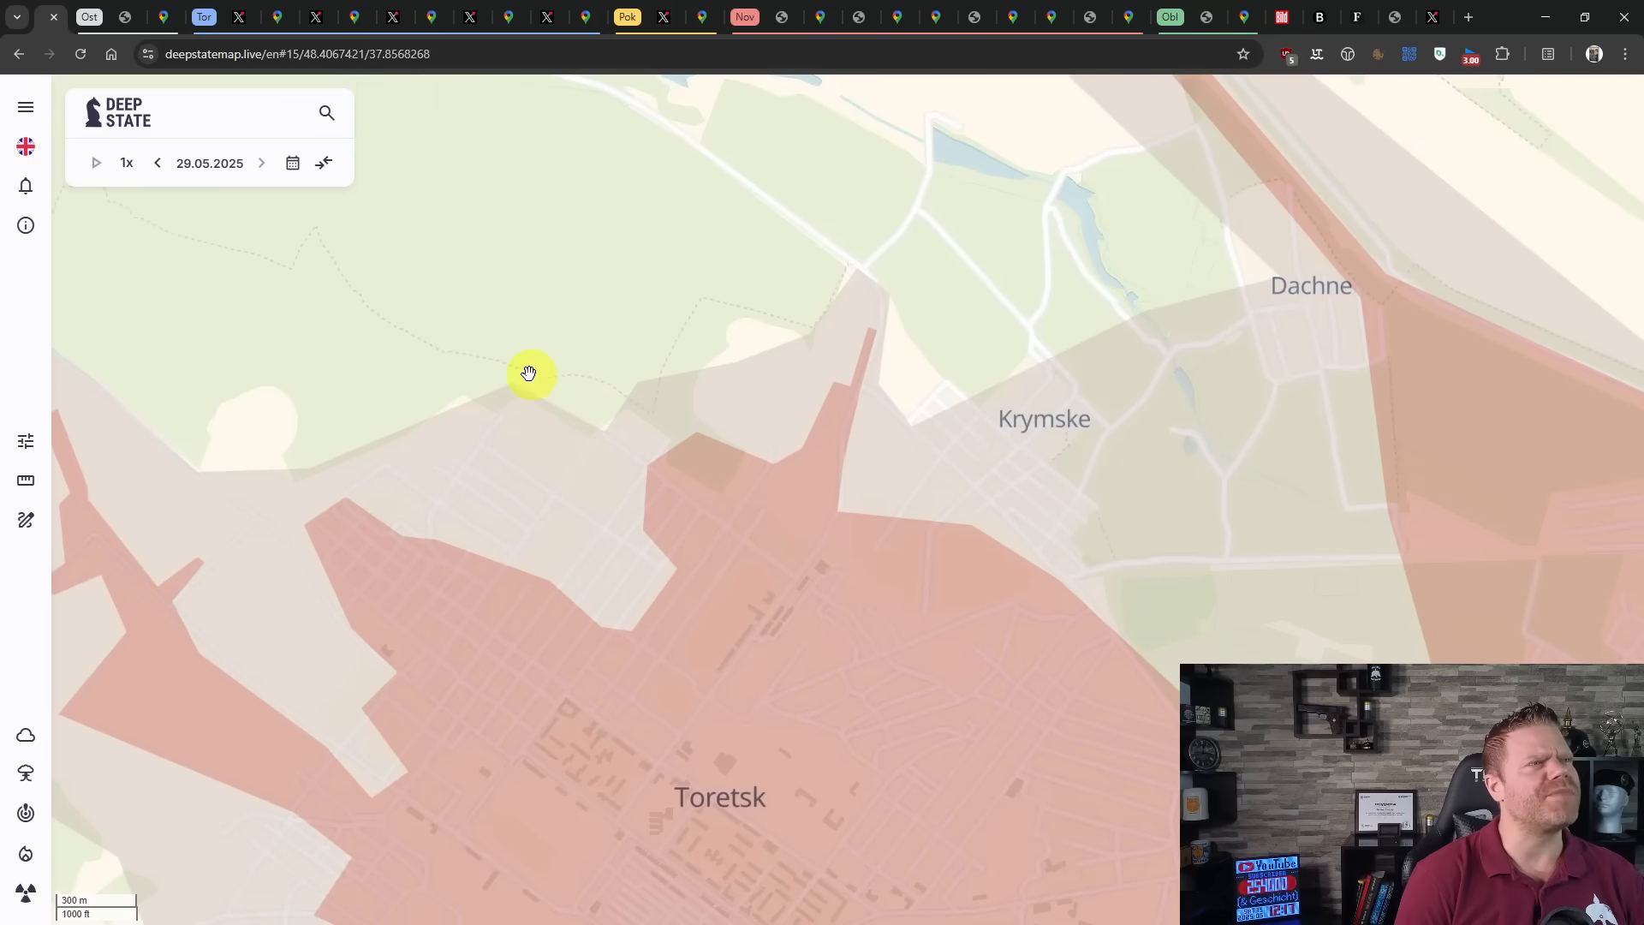
{"action": "left_click", "coordinate": [24, 521]}
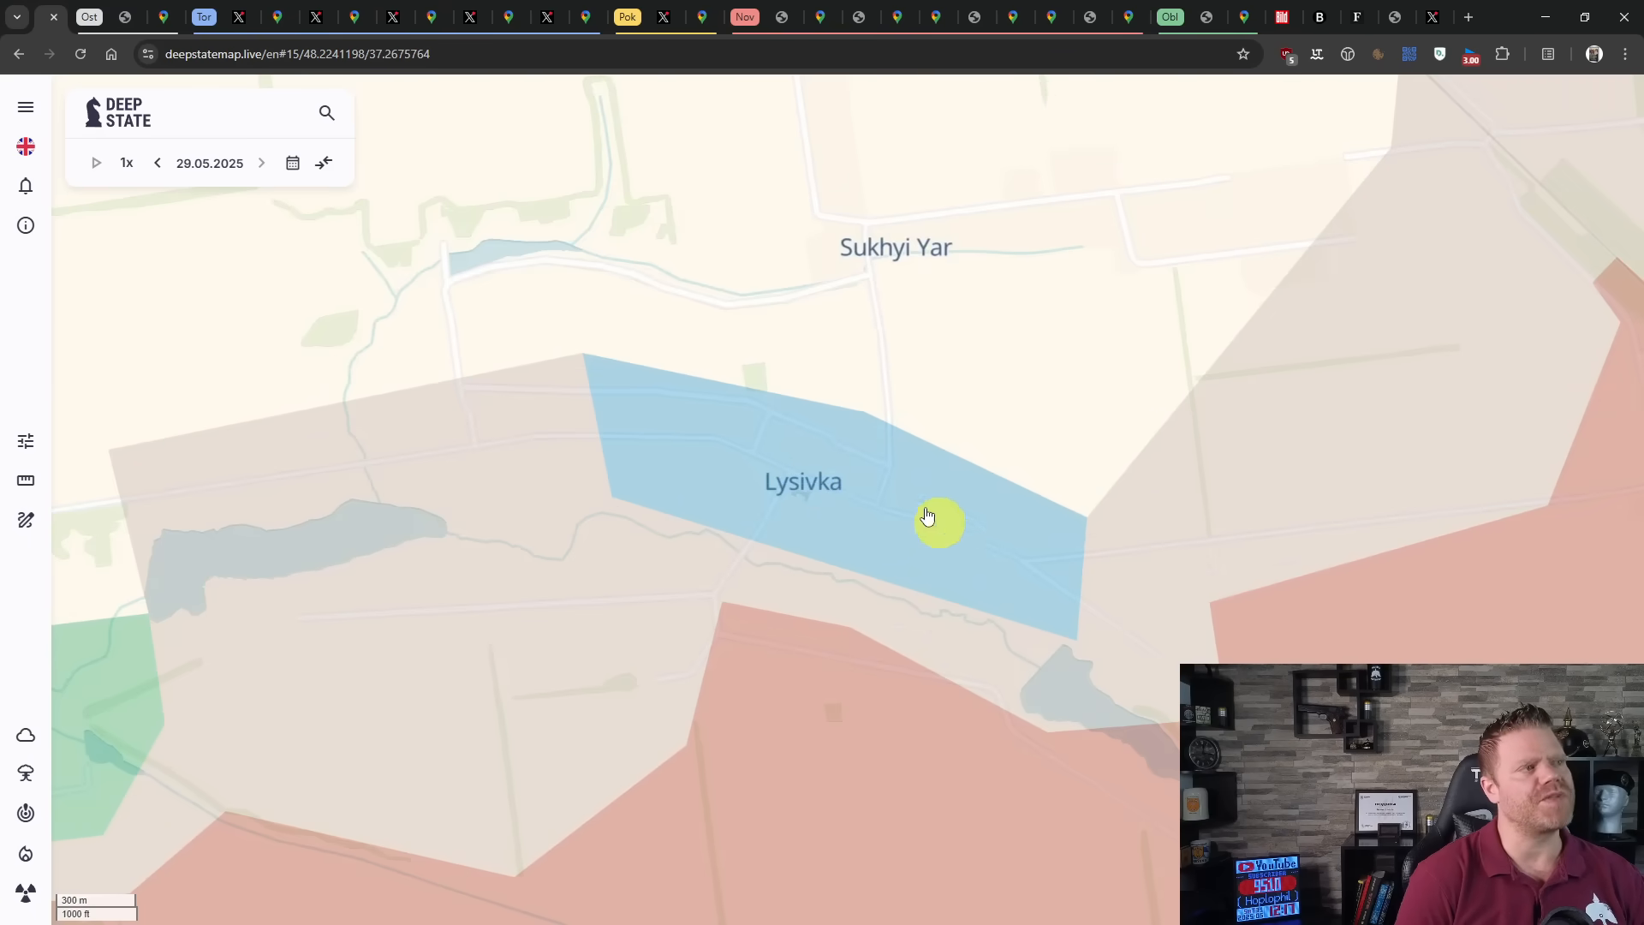
- Review the Lysivka strike post, mark Lysivka in red, then zoom out south of Pokrovsk
{"action": "left_click", "coordinate": [662, 17]}
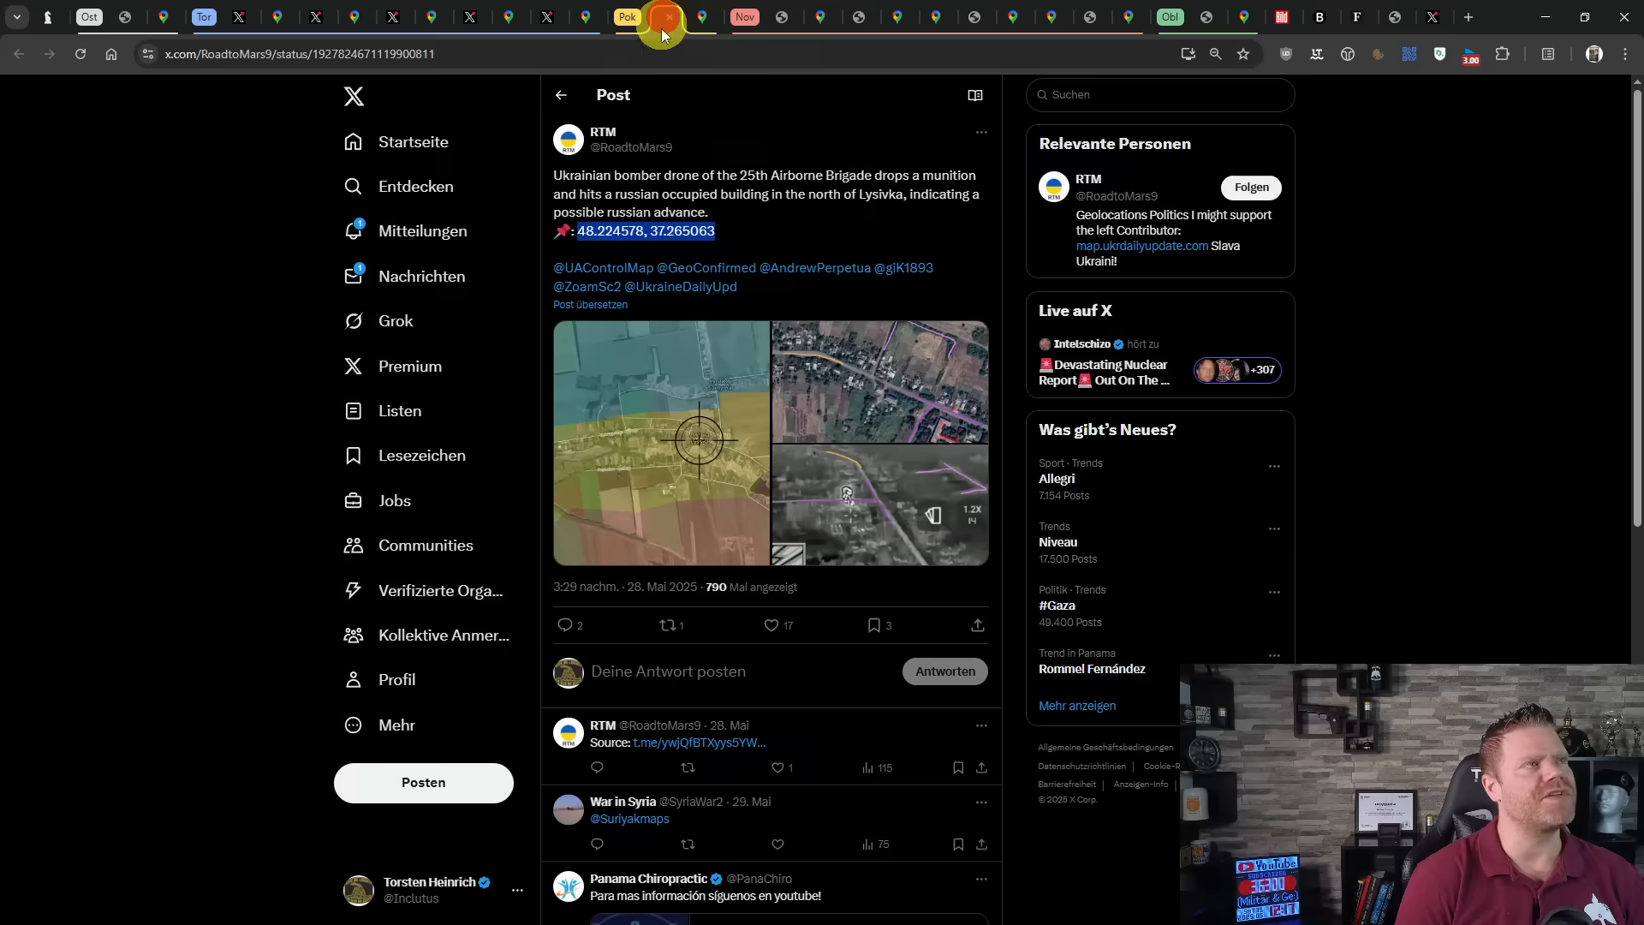
{"action": "left_click", "coordinate": [651, 15]}
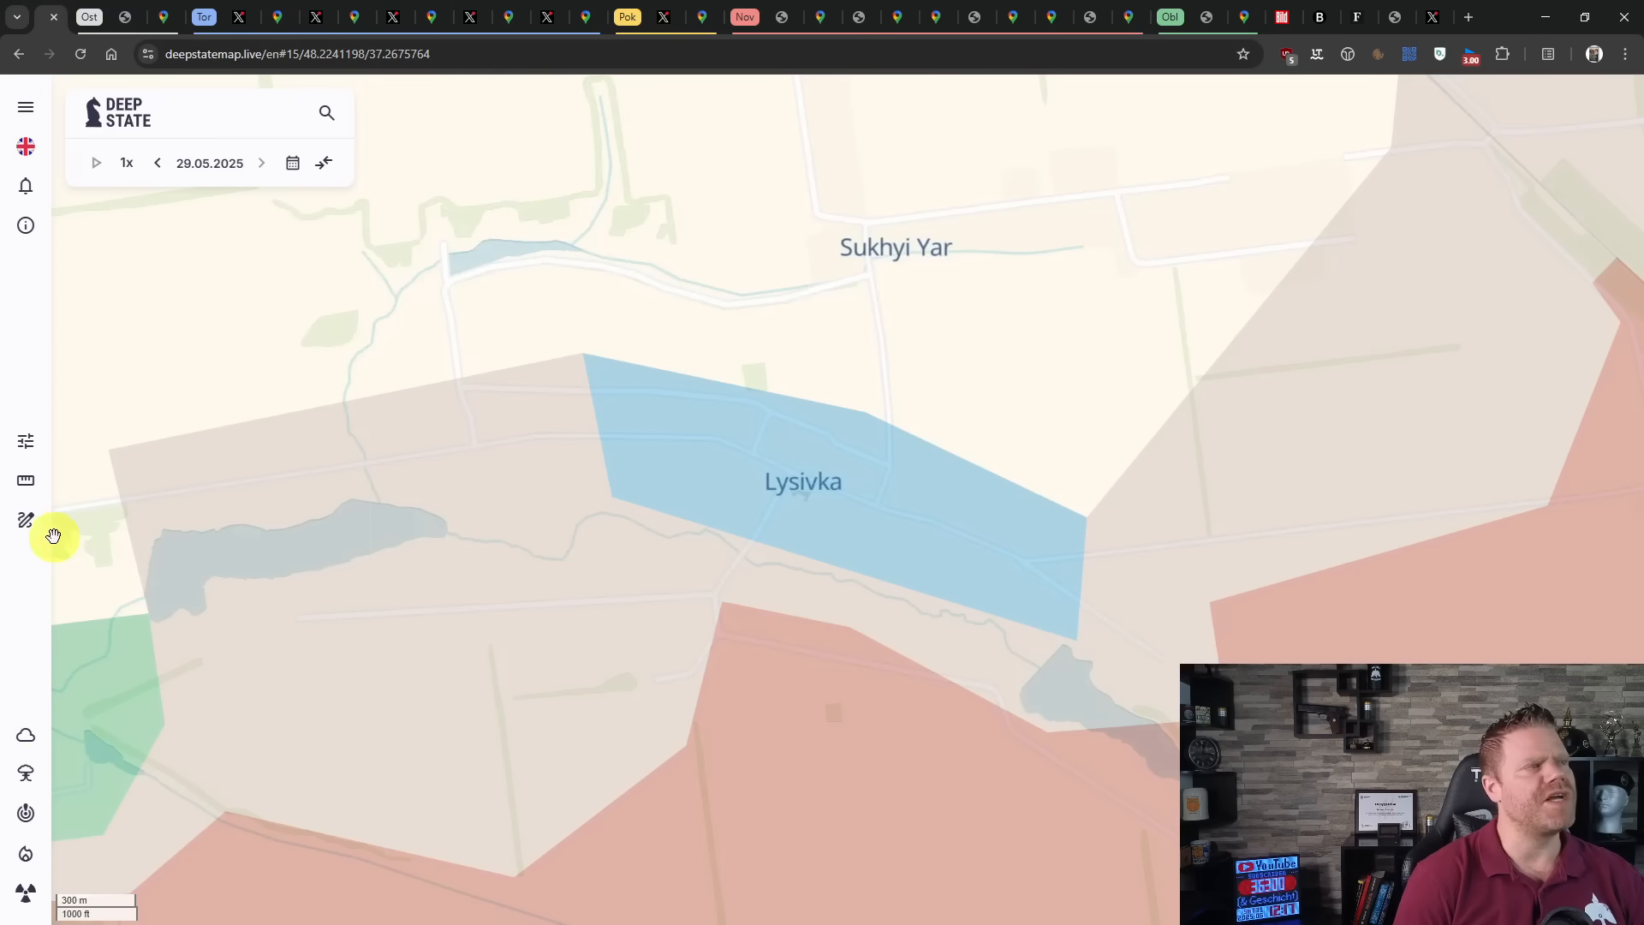
{"action": "left_click", "coordinate": [24, 520]}
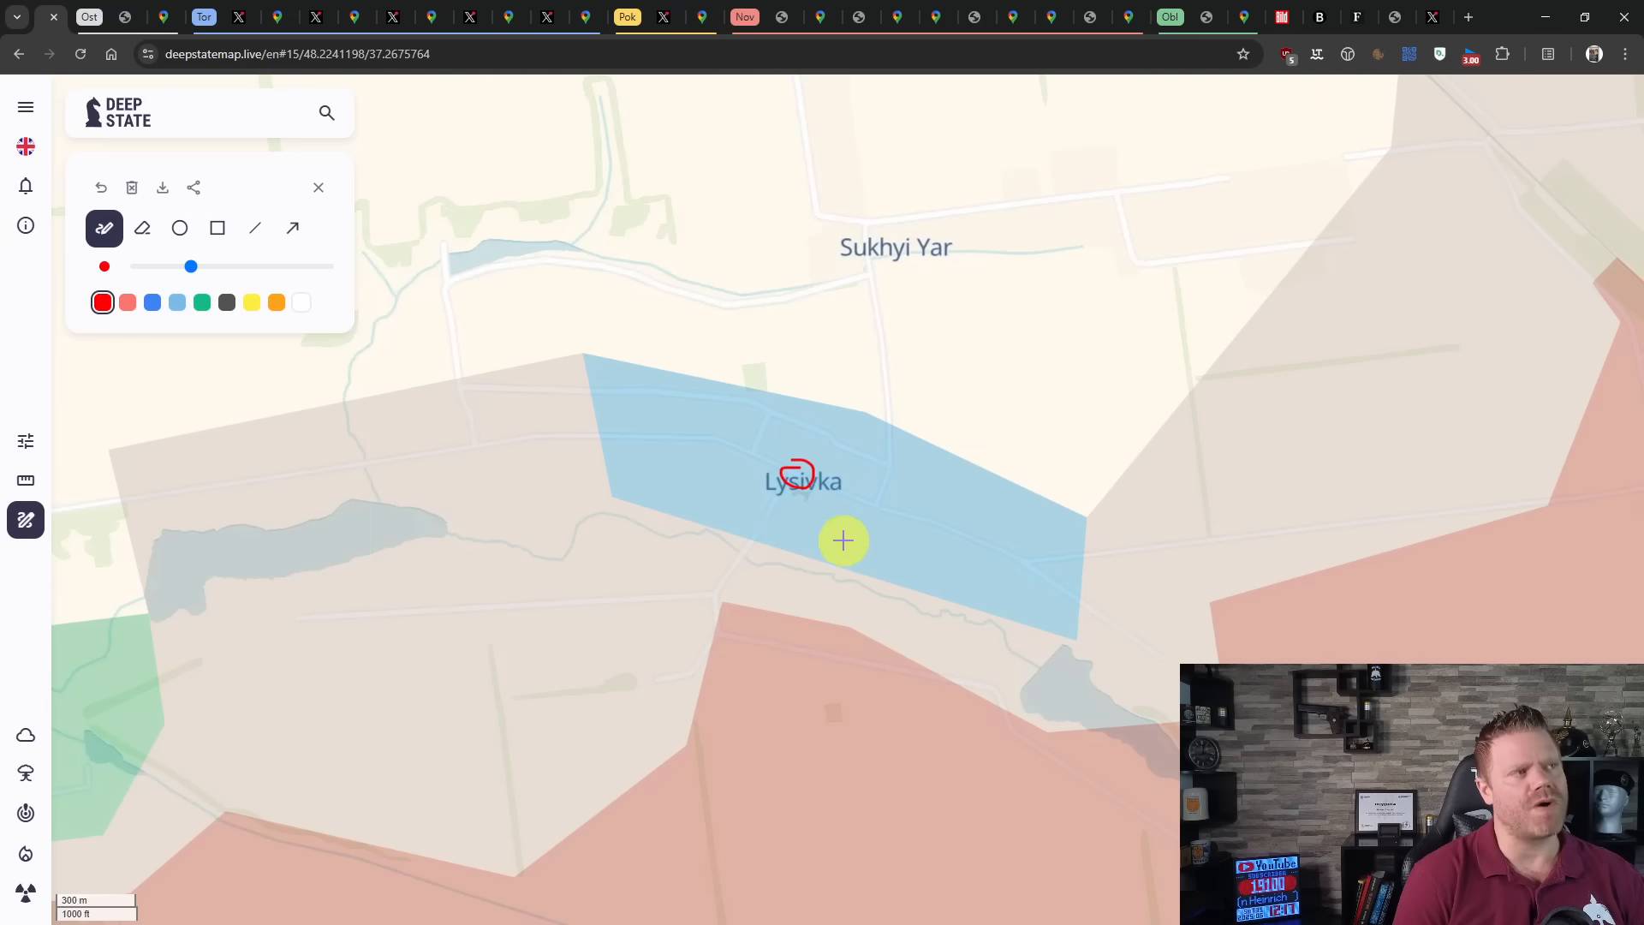
{"action": "mouse_move", "coordinate": [25, 521]}
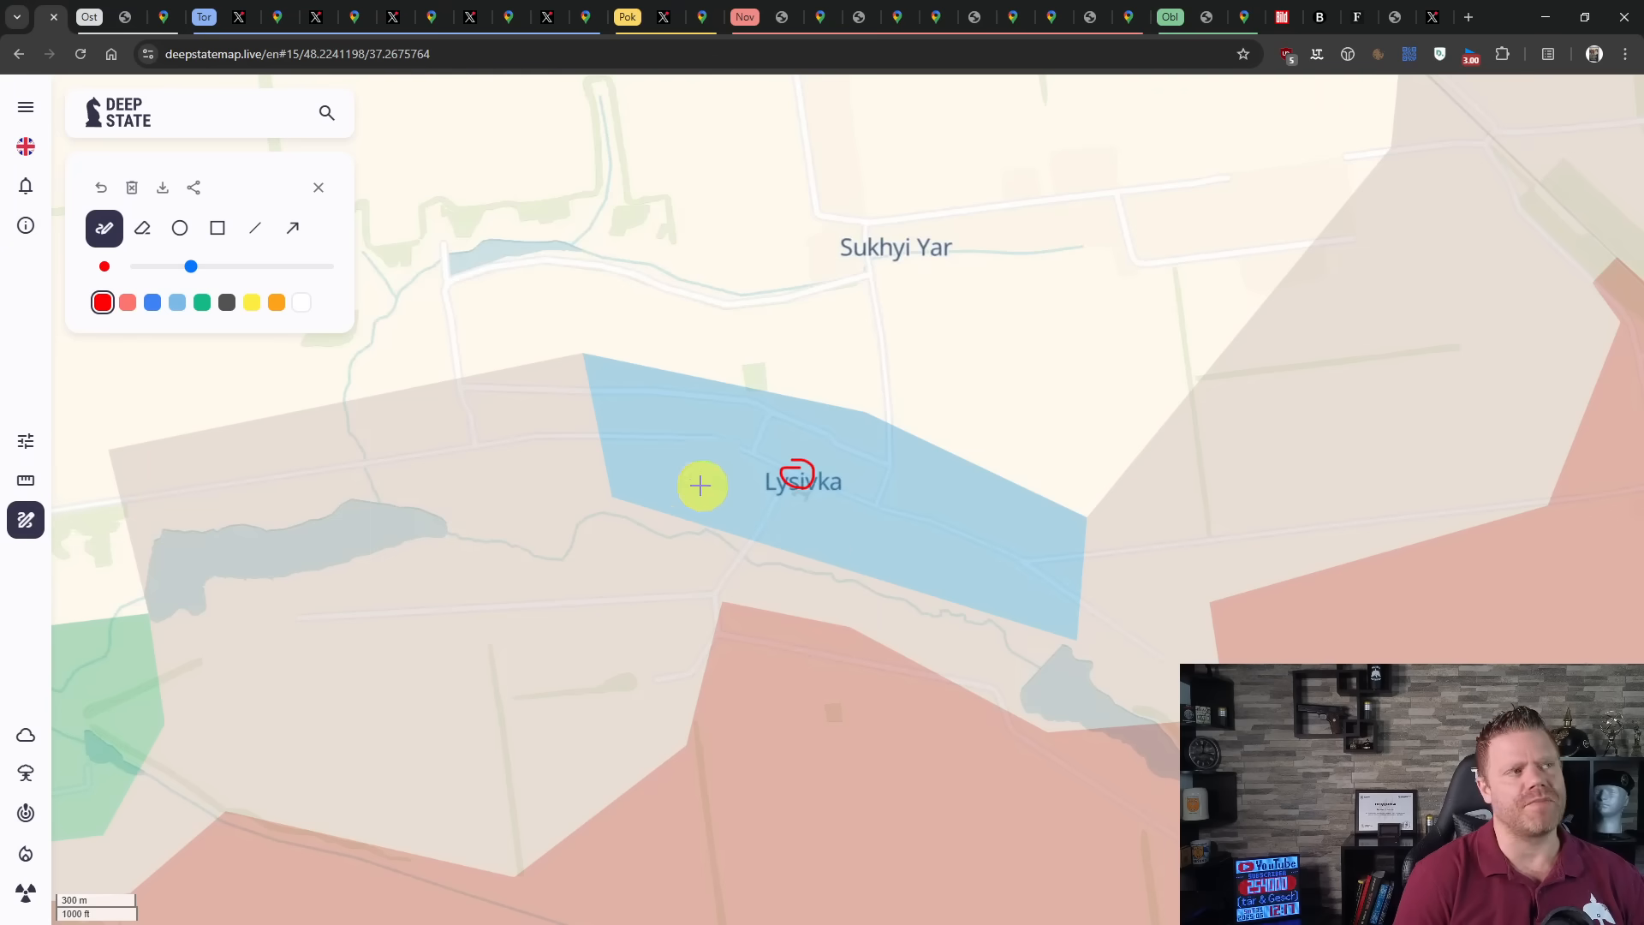
{"action": "mouse_move", "coordinate": [137, 500]}
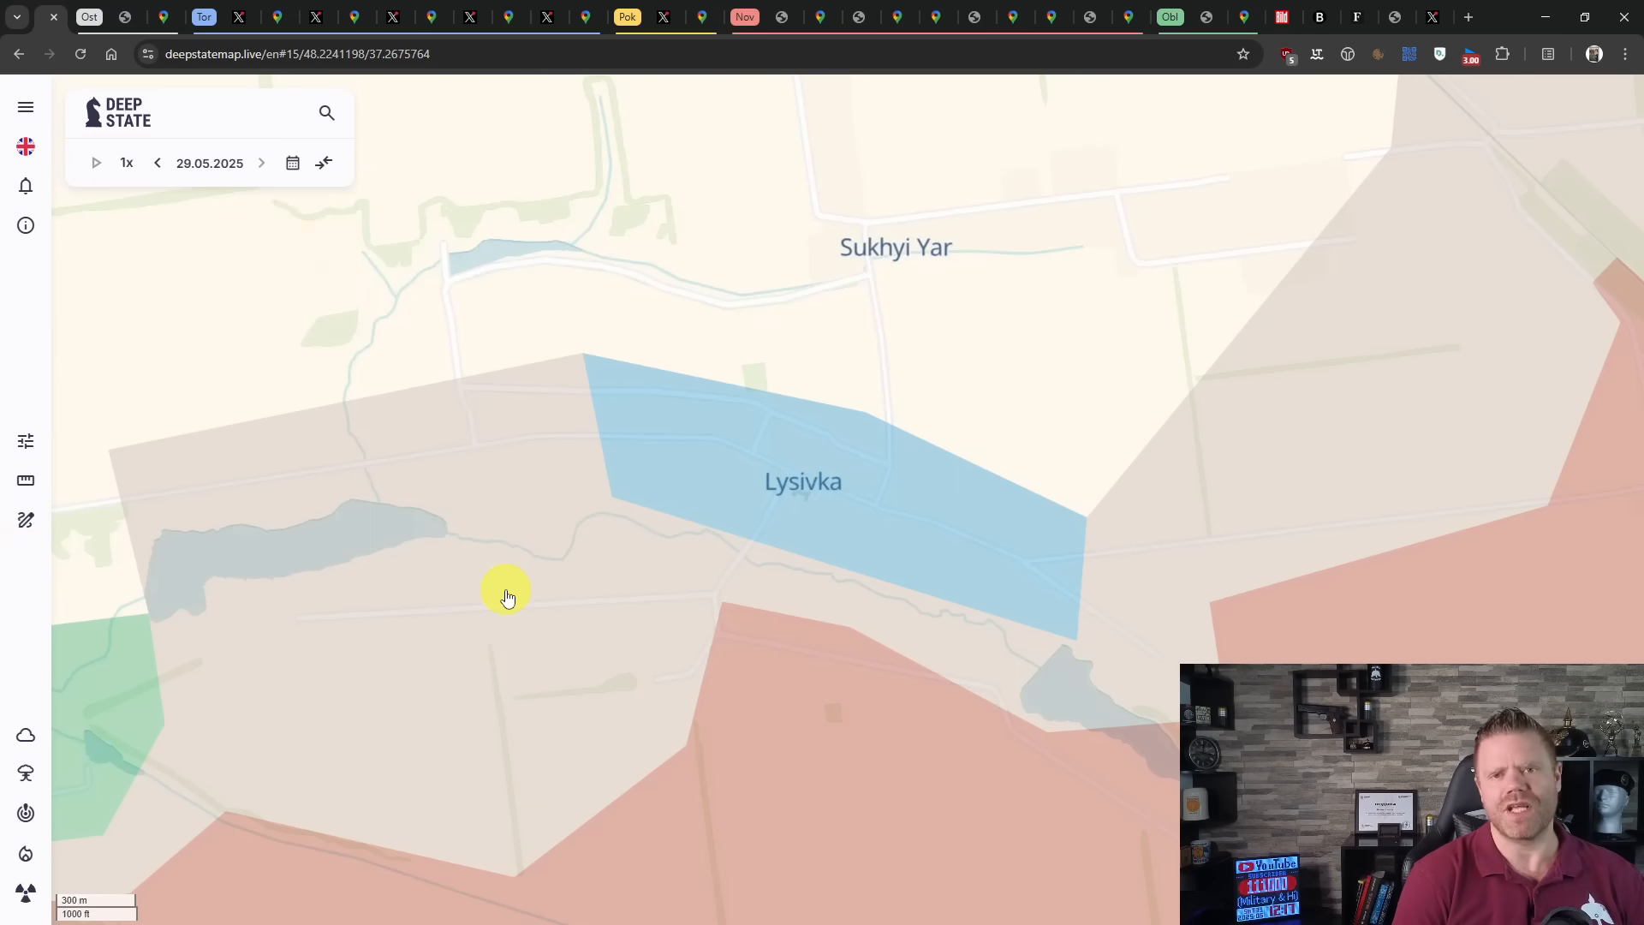
{"action": "scroll", "scroll_direction": "down", "scroll_amount": 3}
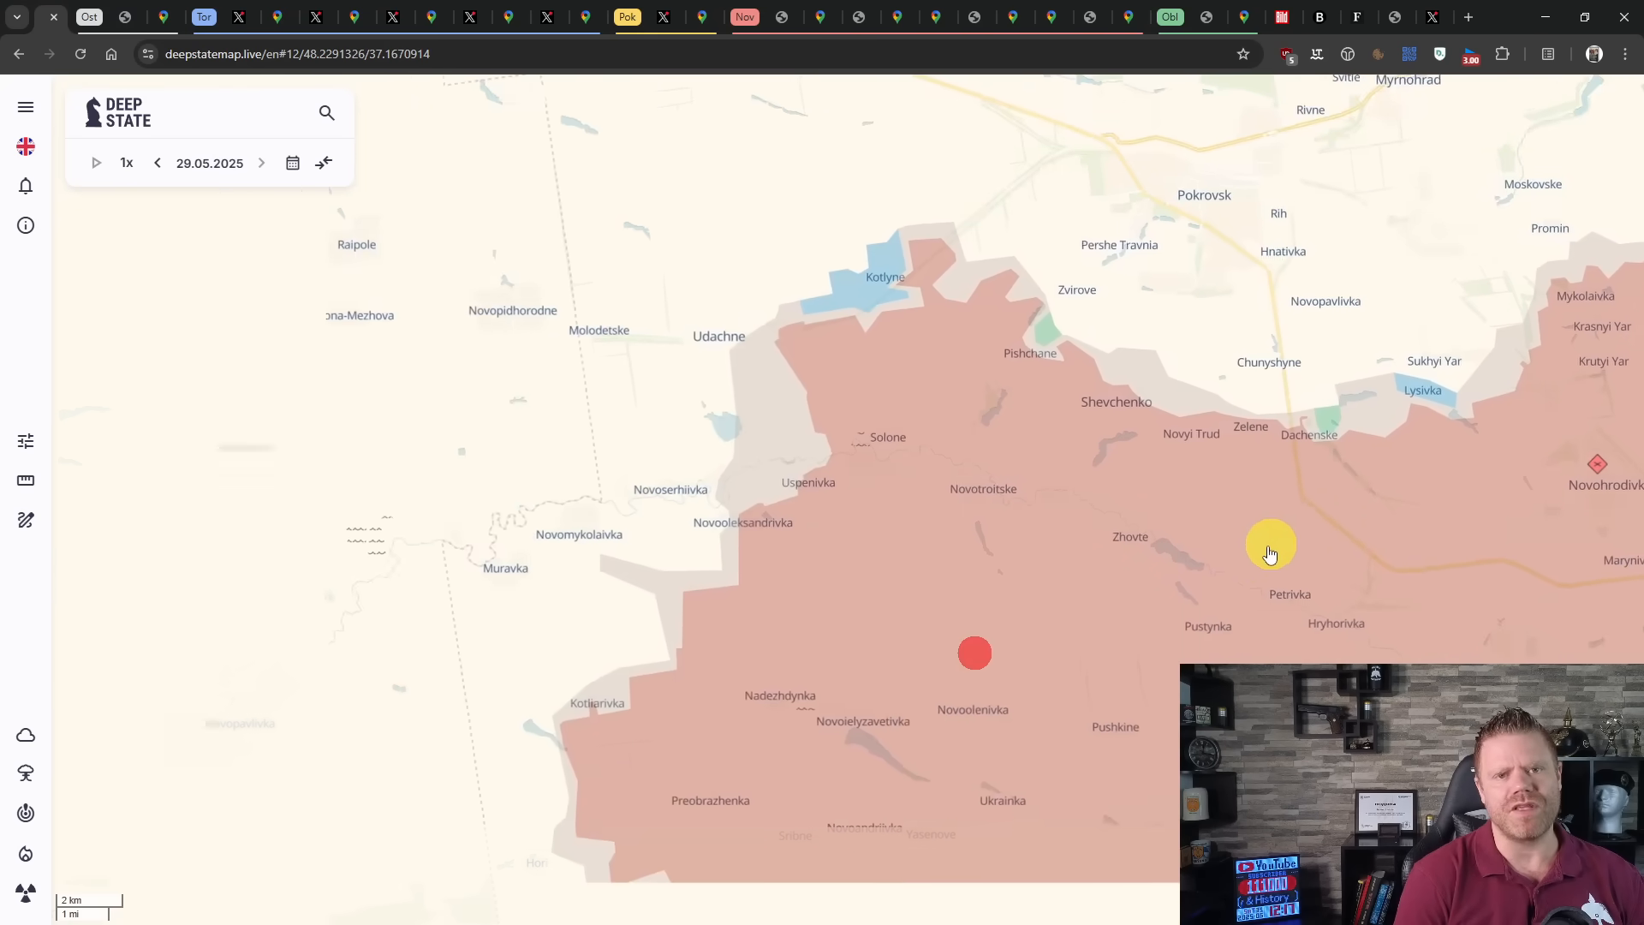
- Compare Oleksiivka against satellite imagery and return to the front-line map
{"action": "scroll", "scroll_direction": "down", "scroll_amount": 3}
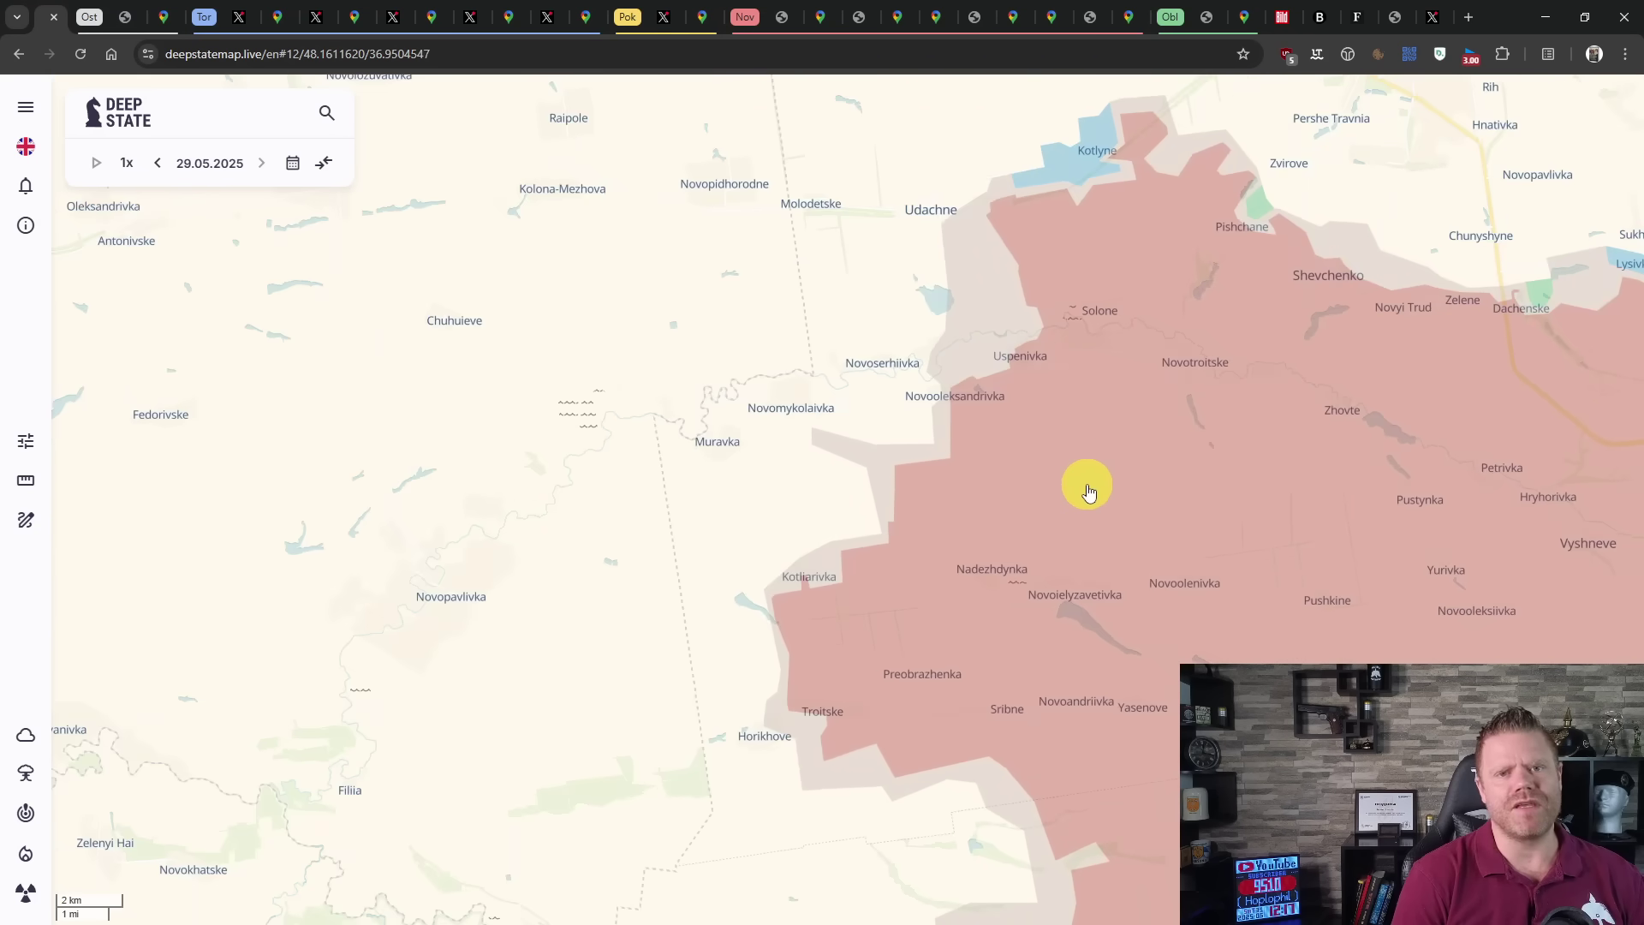
{"action": "mouse_move", "coordinate": [817, 747]}
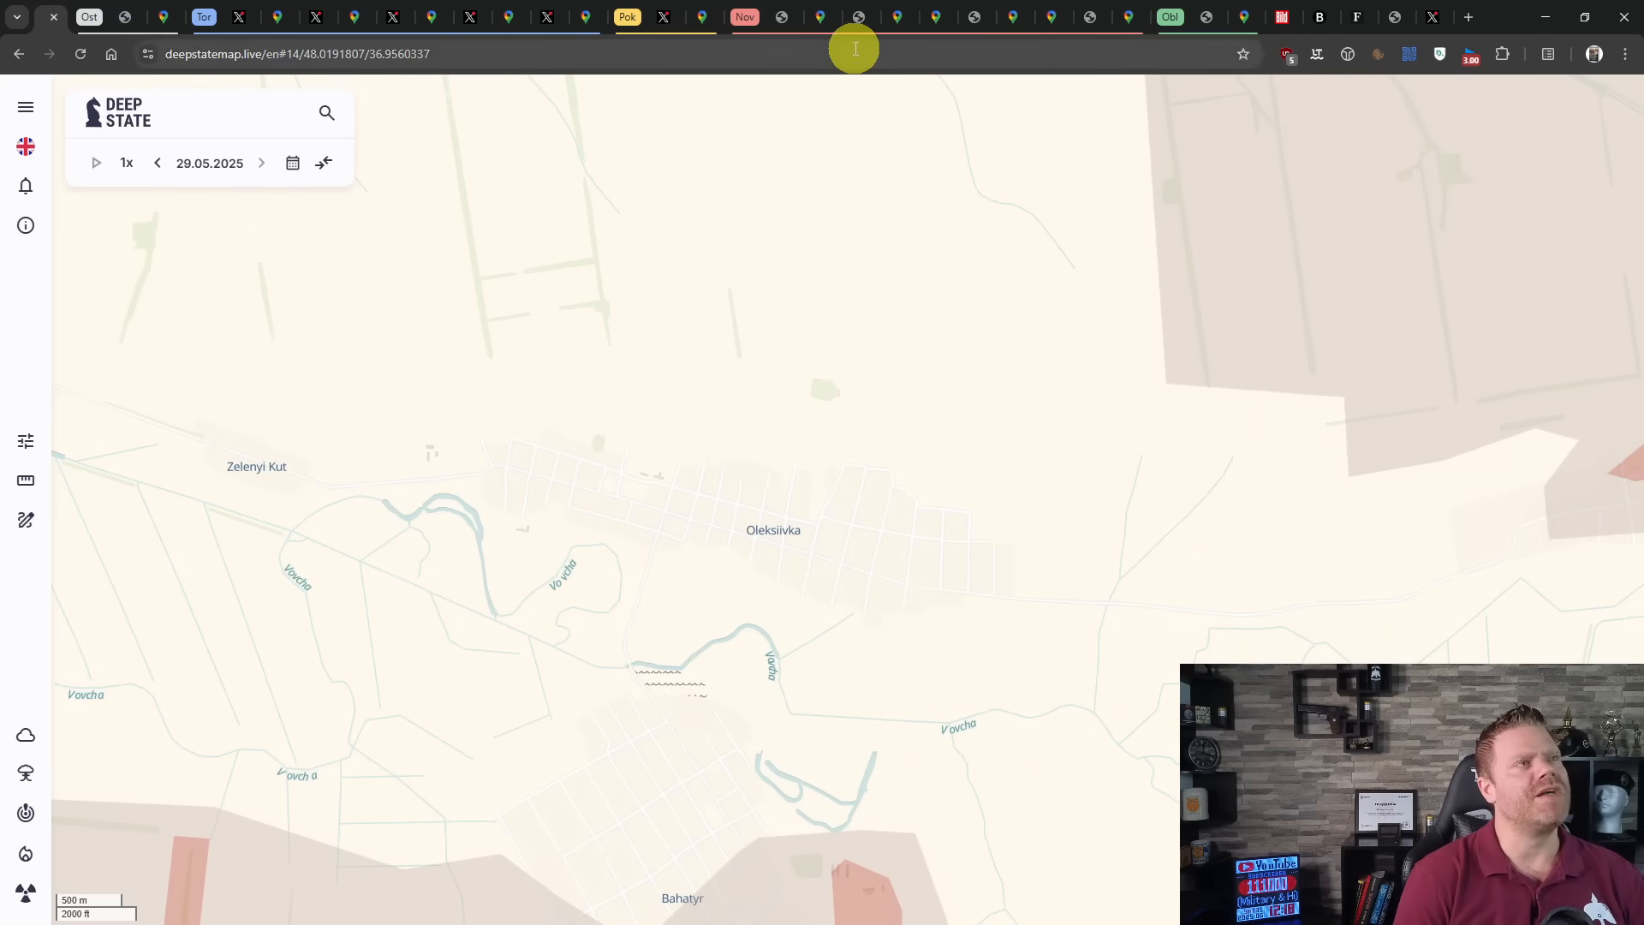
{"action": "left_click", "coordinate": [860, 15]}
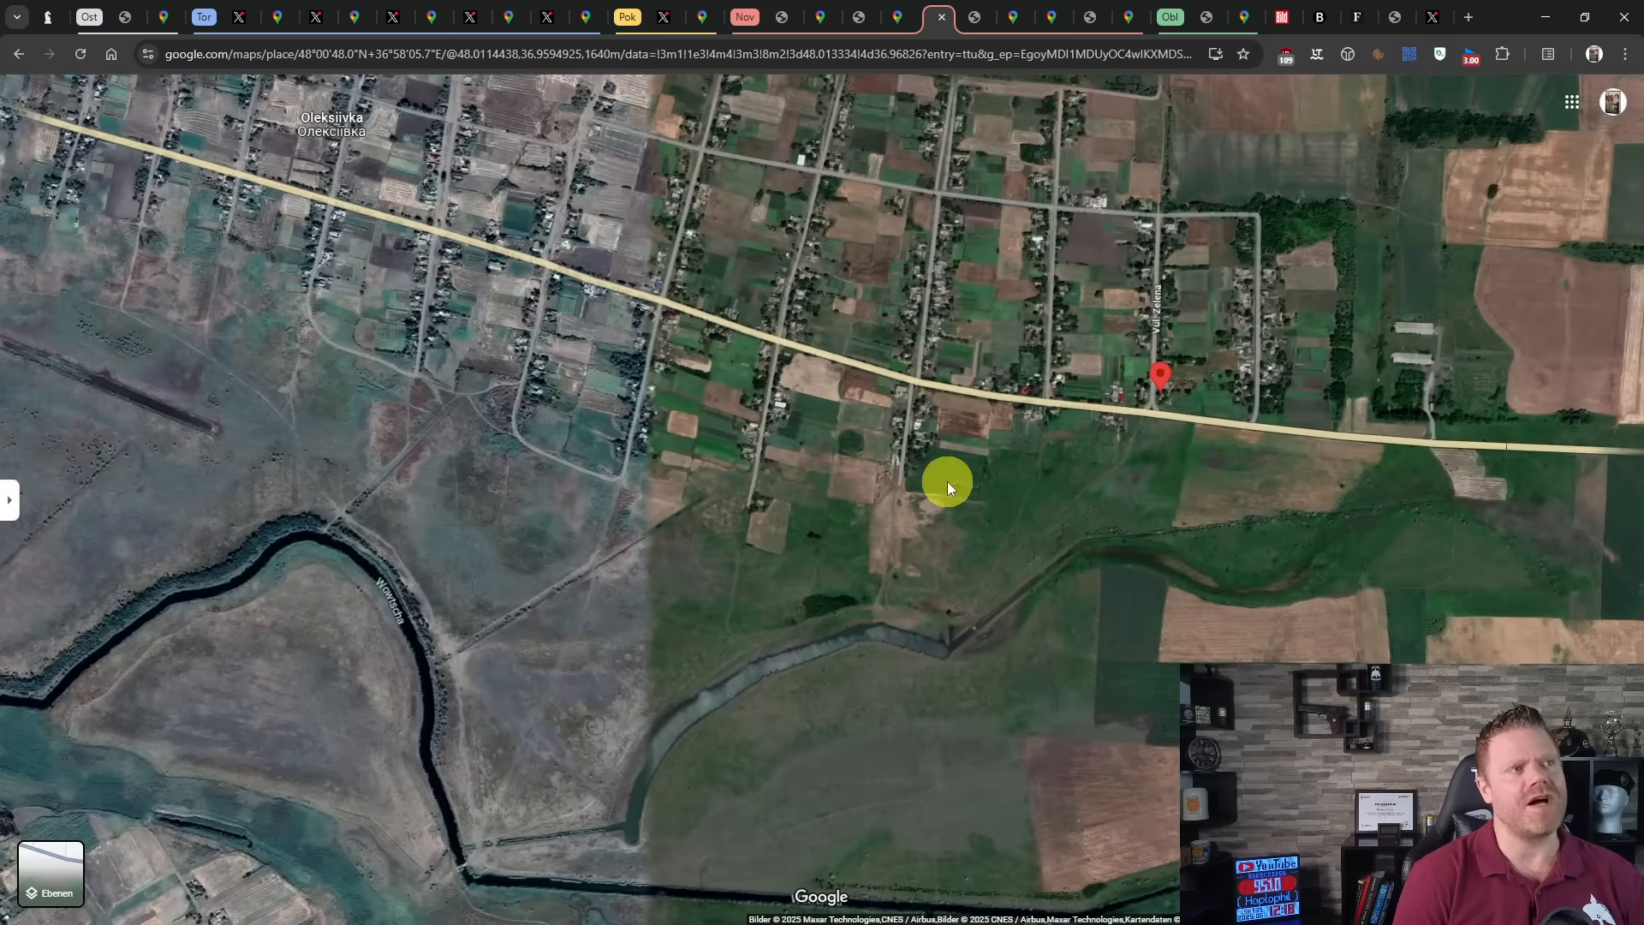
{"action": "left_click", "coordinate": [89, 17]}
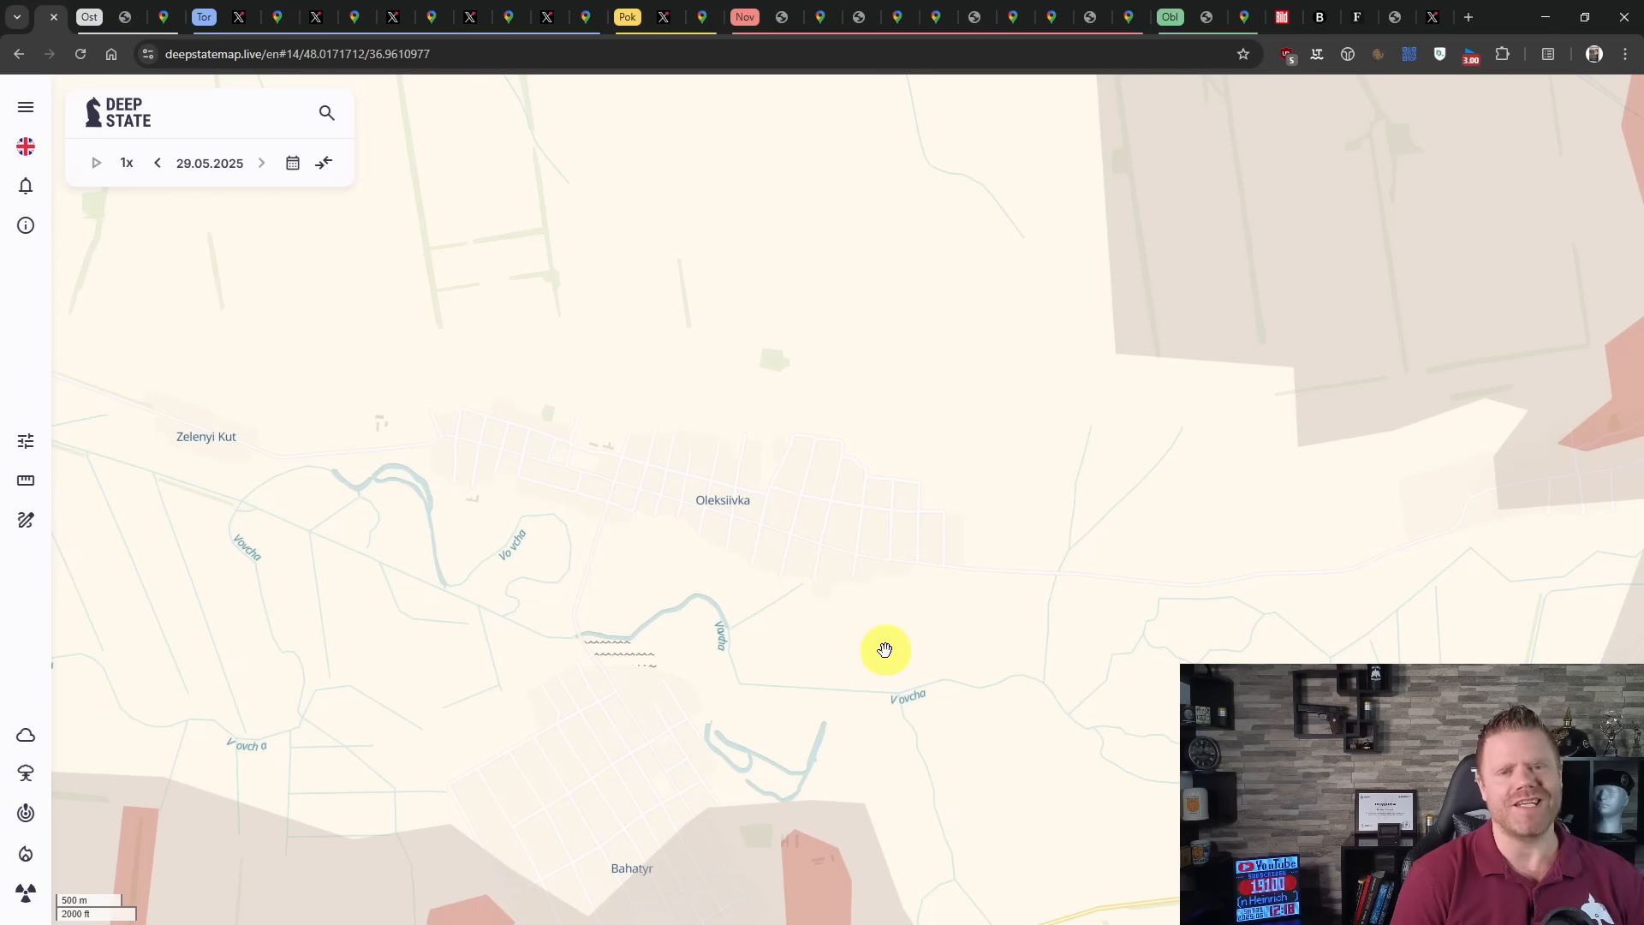
- Shift the map south and centre on Bahatyr and its red-shaded southern edge
{"action": "left_click_drag", "start_coordinate": [885, 651], "coordinate": [861, 680]}
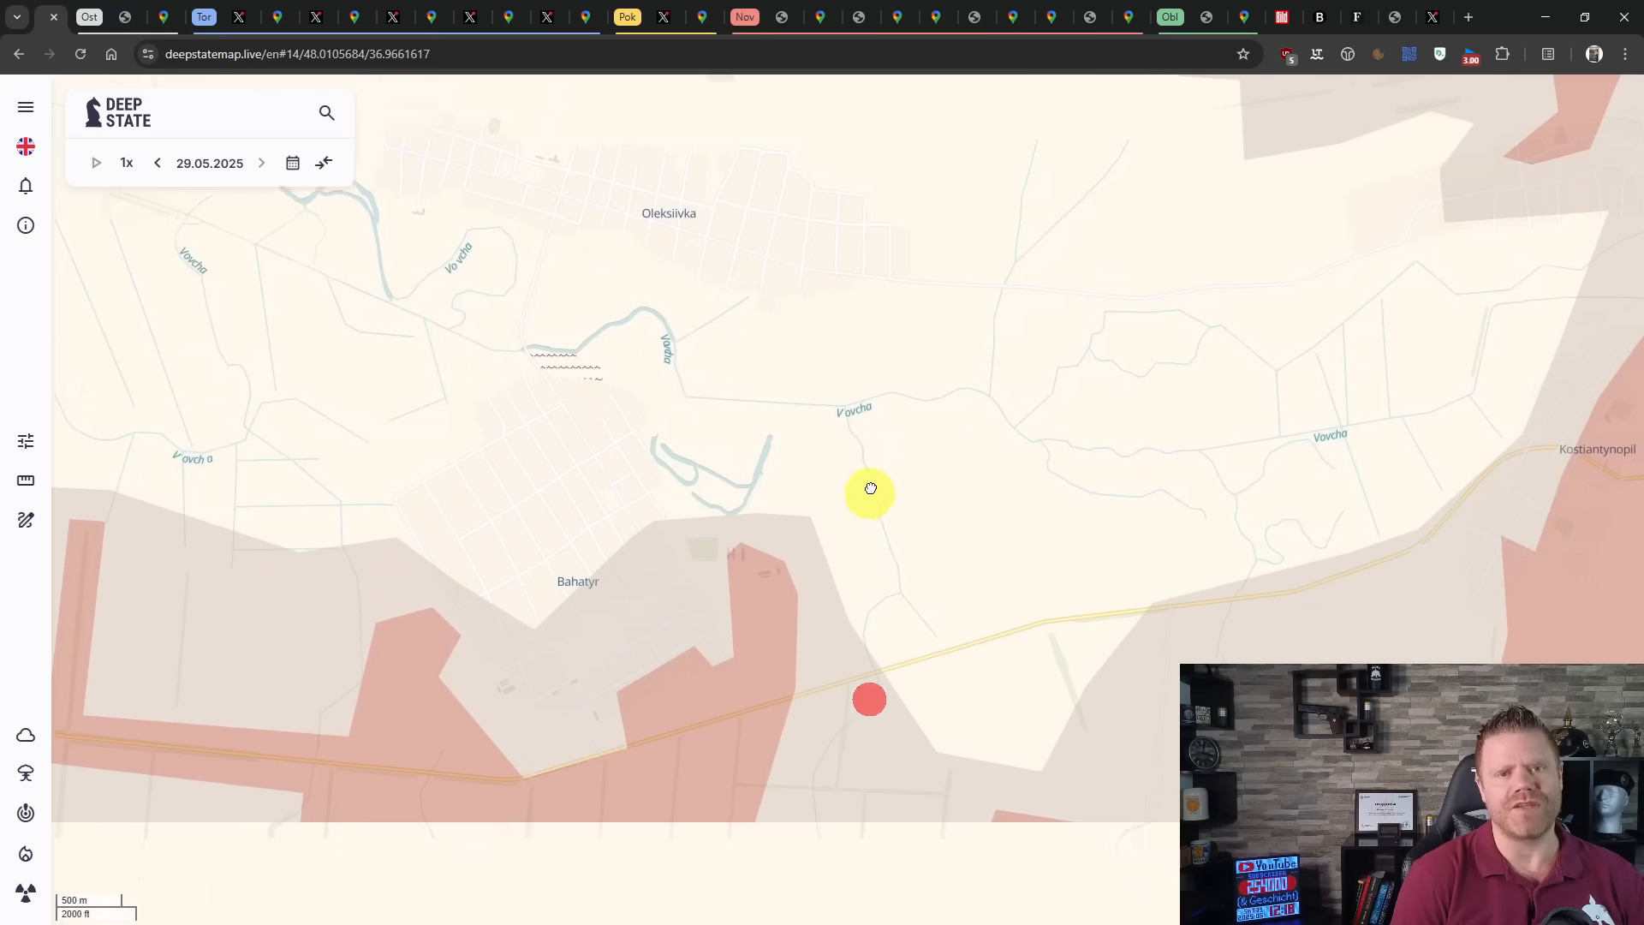
{"action": "left_click_drag", "start_coordinate": [870, 488], "coordinate": [870, 529]}
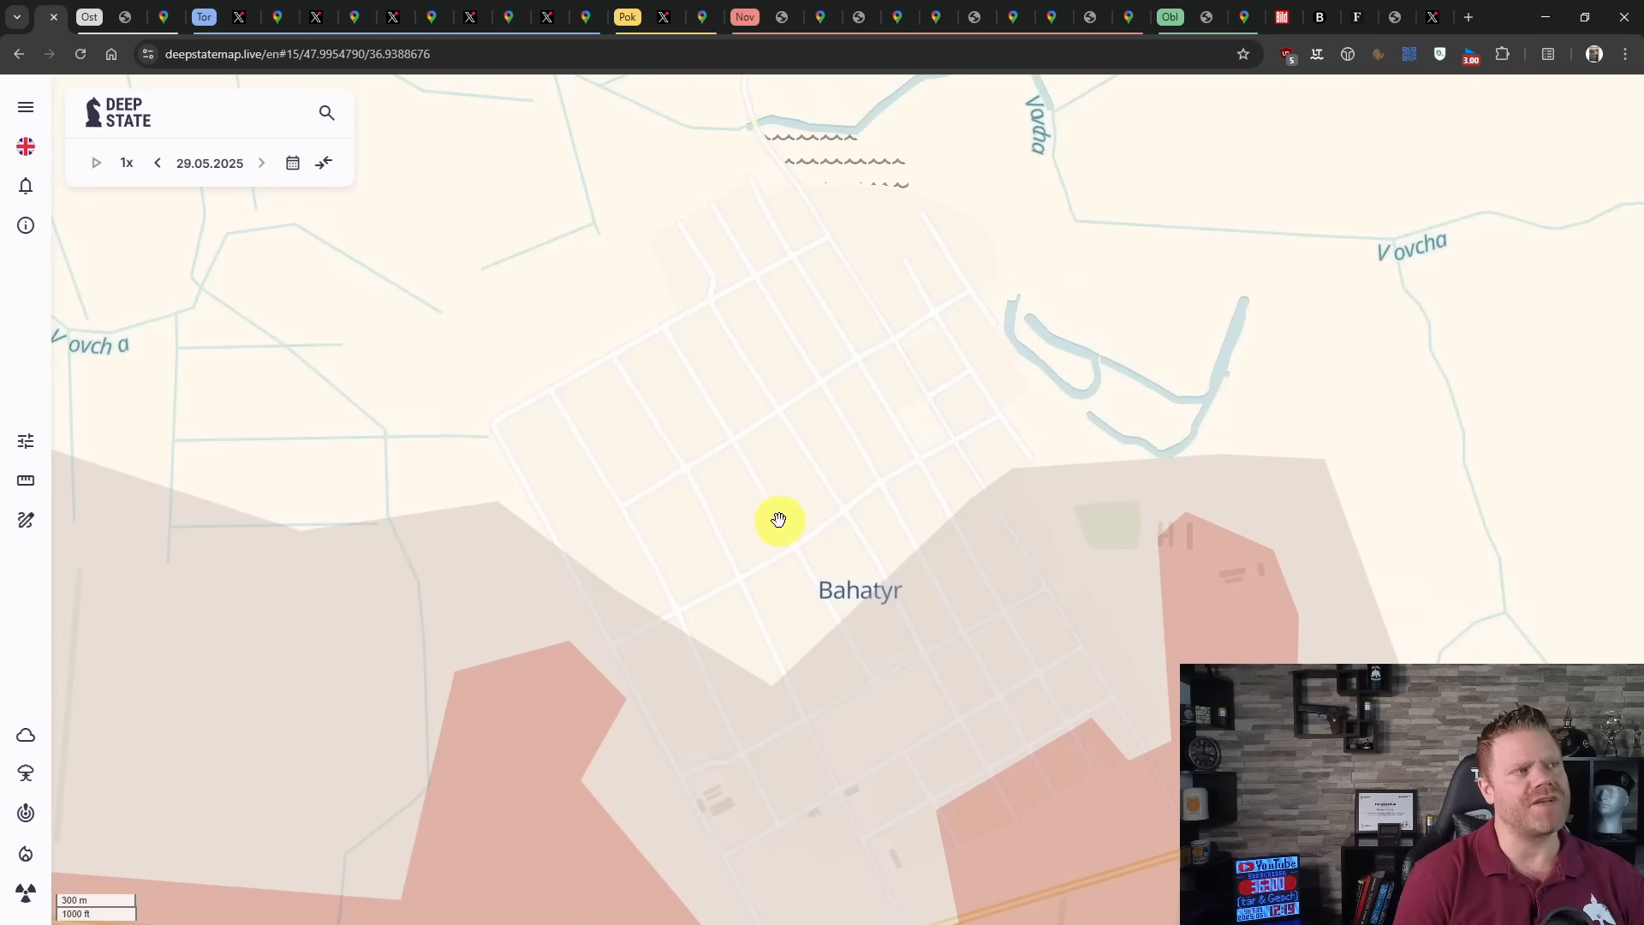
{"action": "mouse_move", "coordinate": [793, 545]}
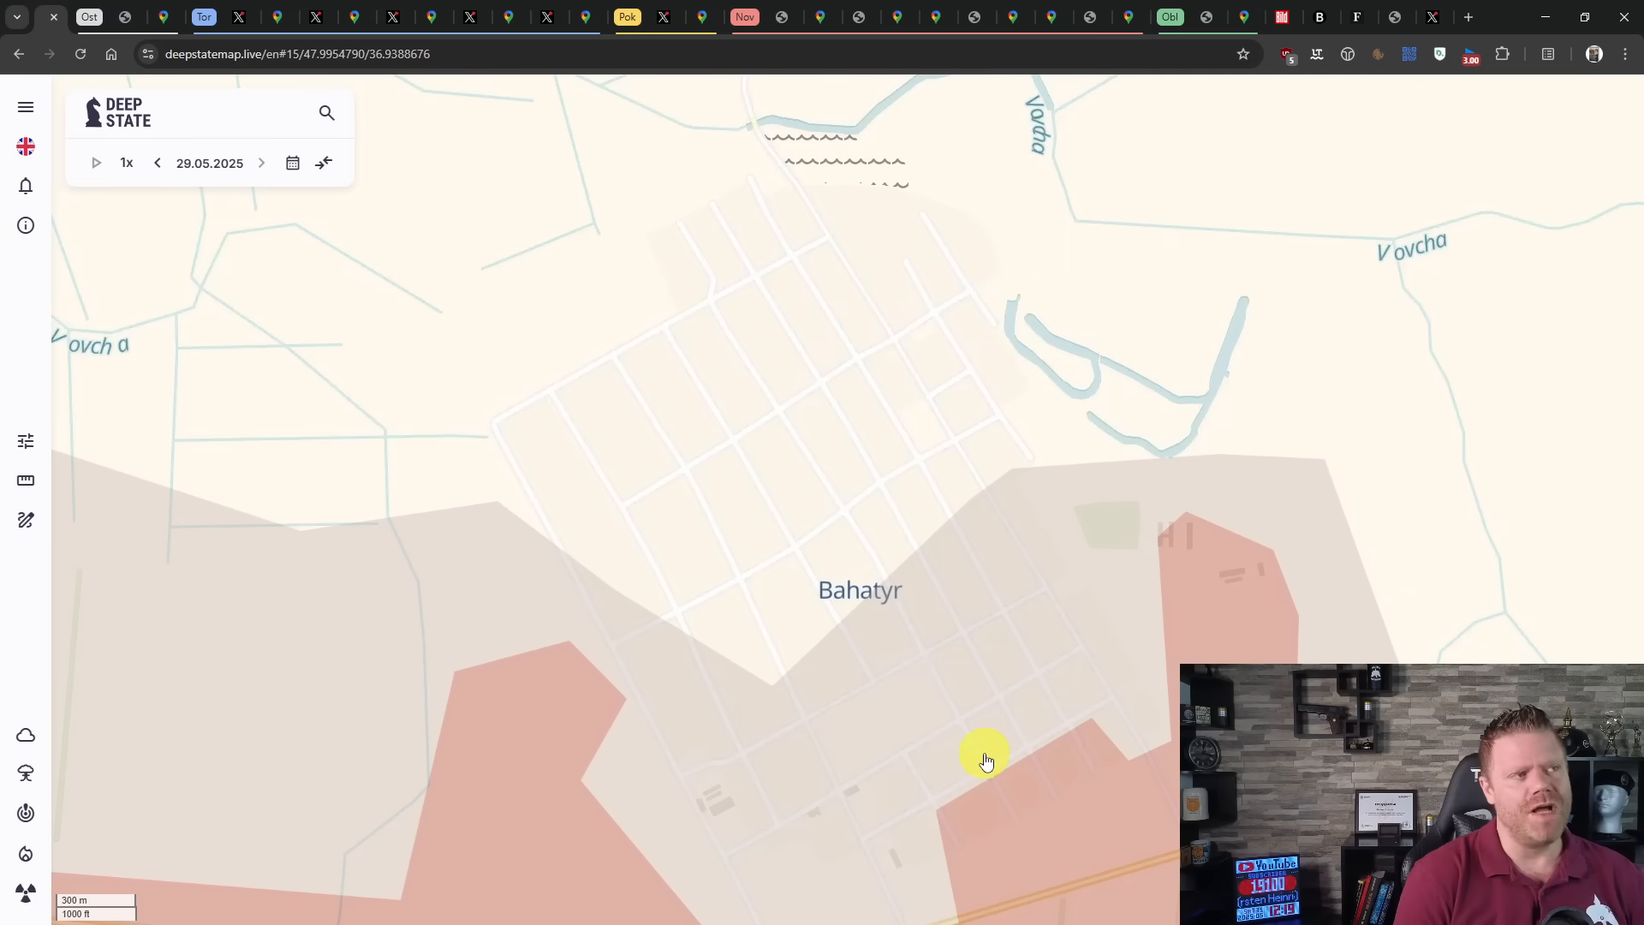
{"action": "mouse_move", "coordinate": [976, 747]}
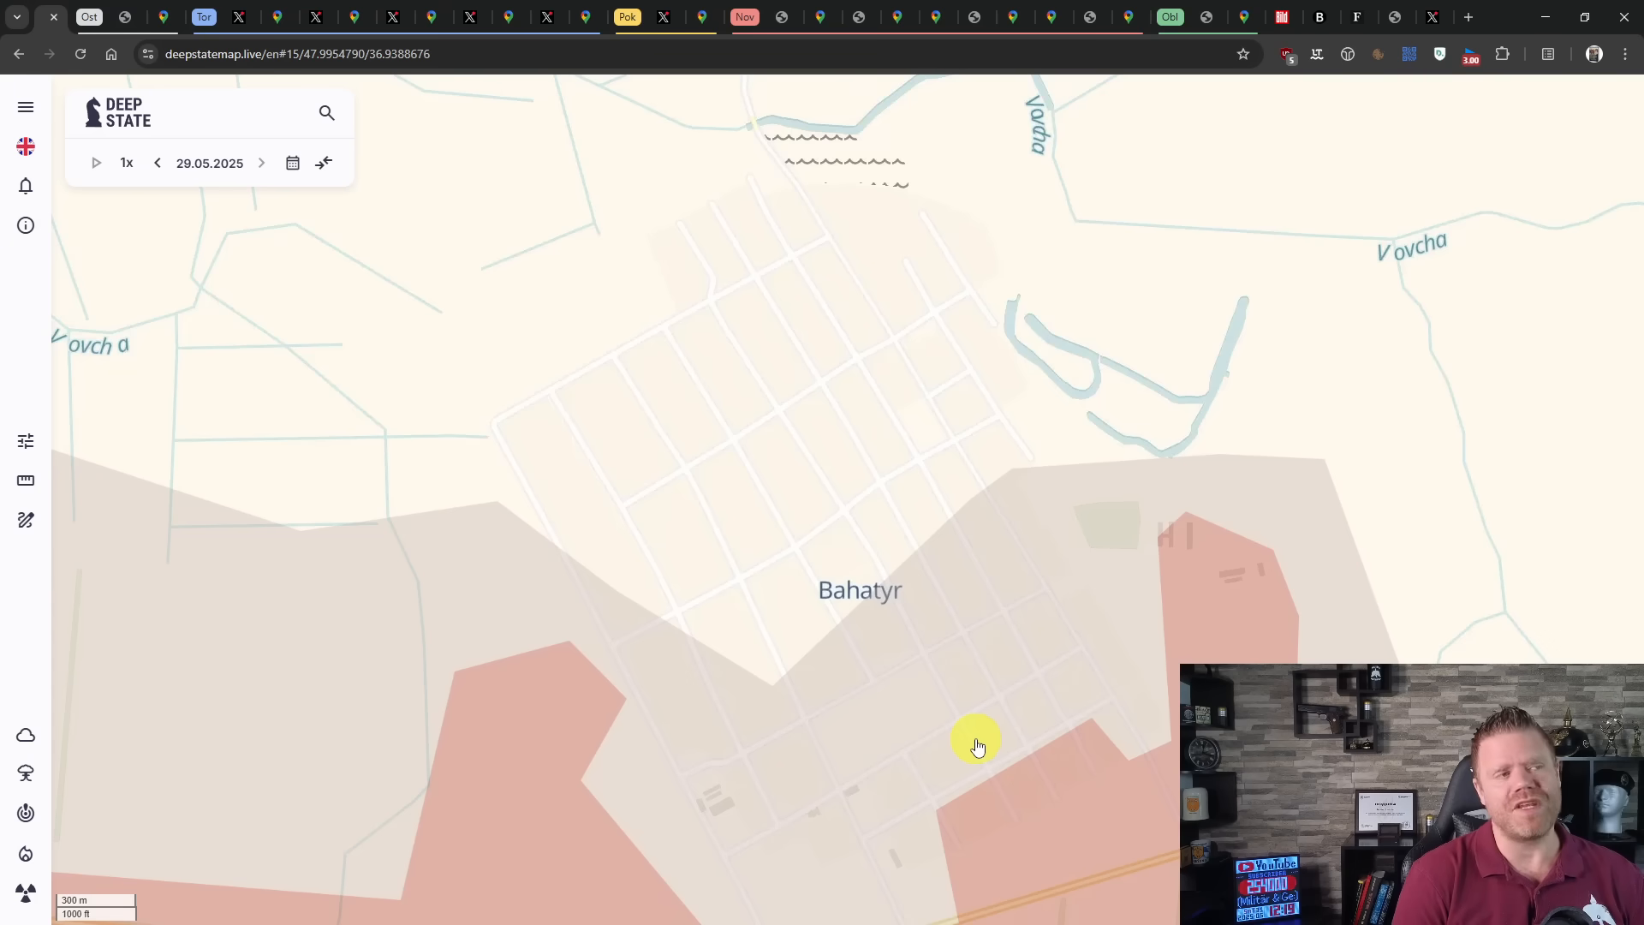
{"action": "mouse_move", "coordinate": [884, 726]}
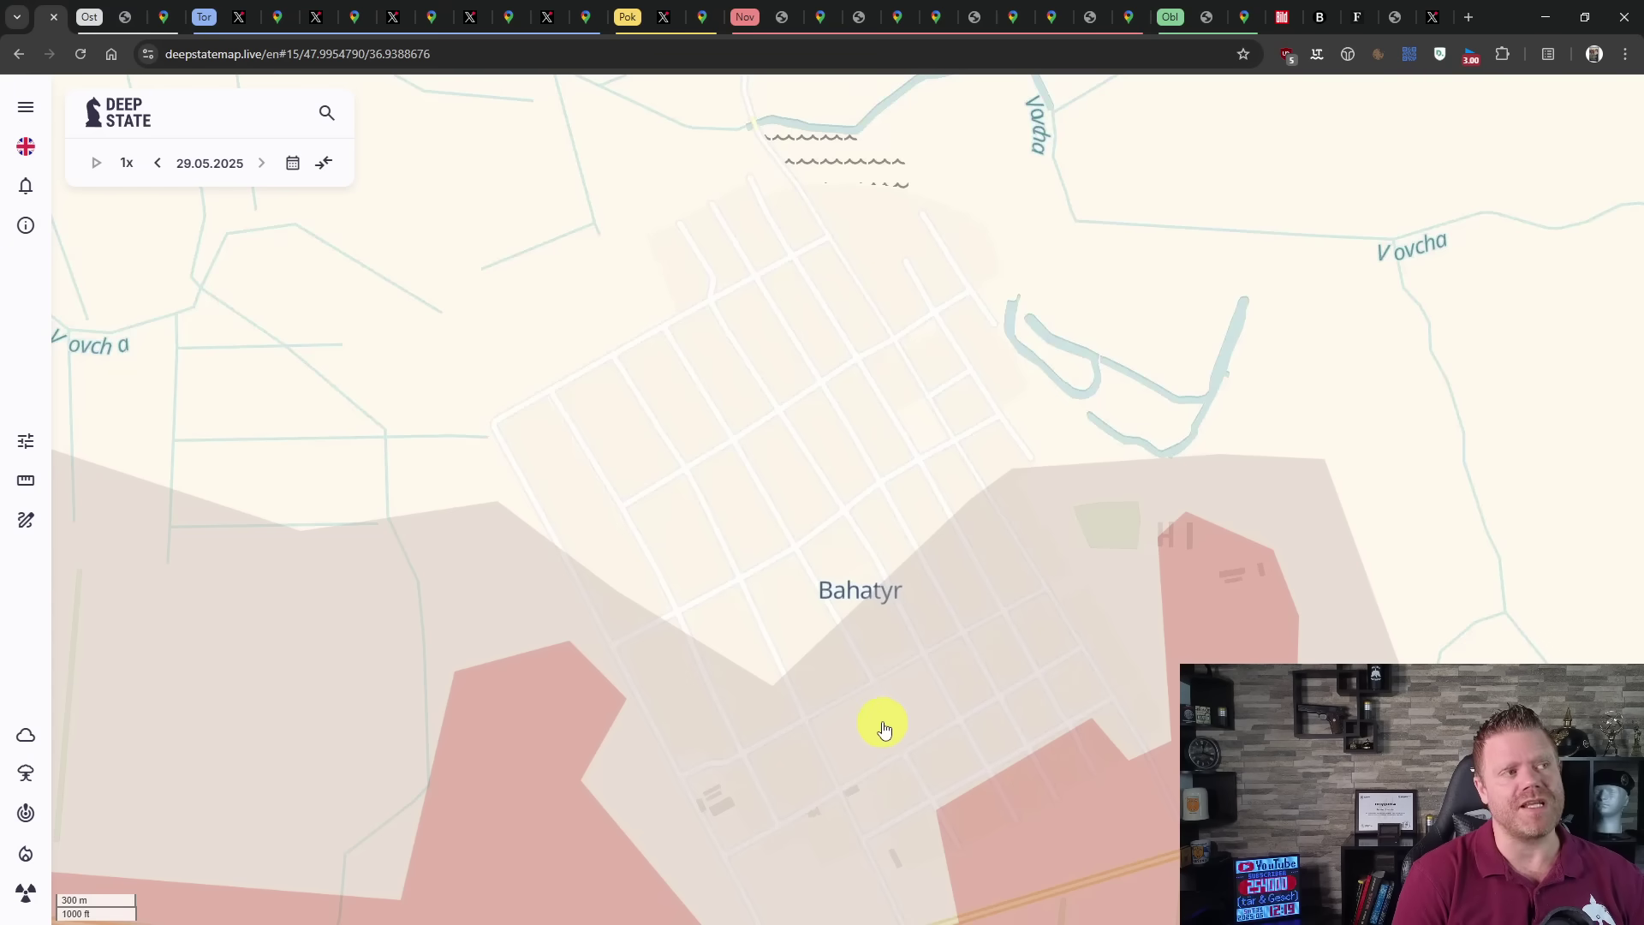
{"action": "mouse_move", "coordinate": [867, 709]}
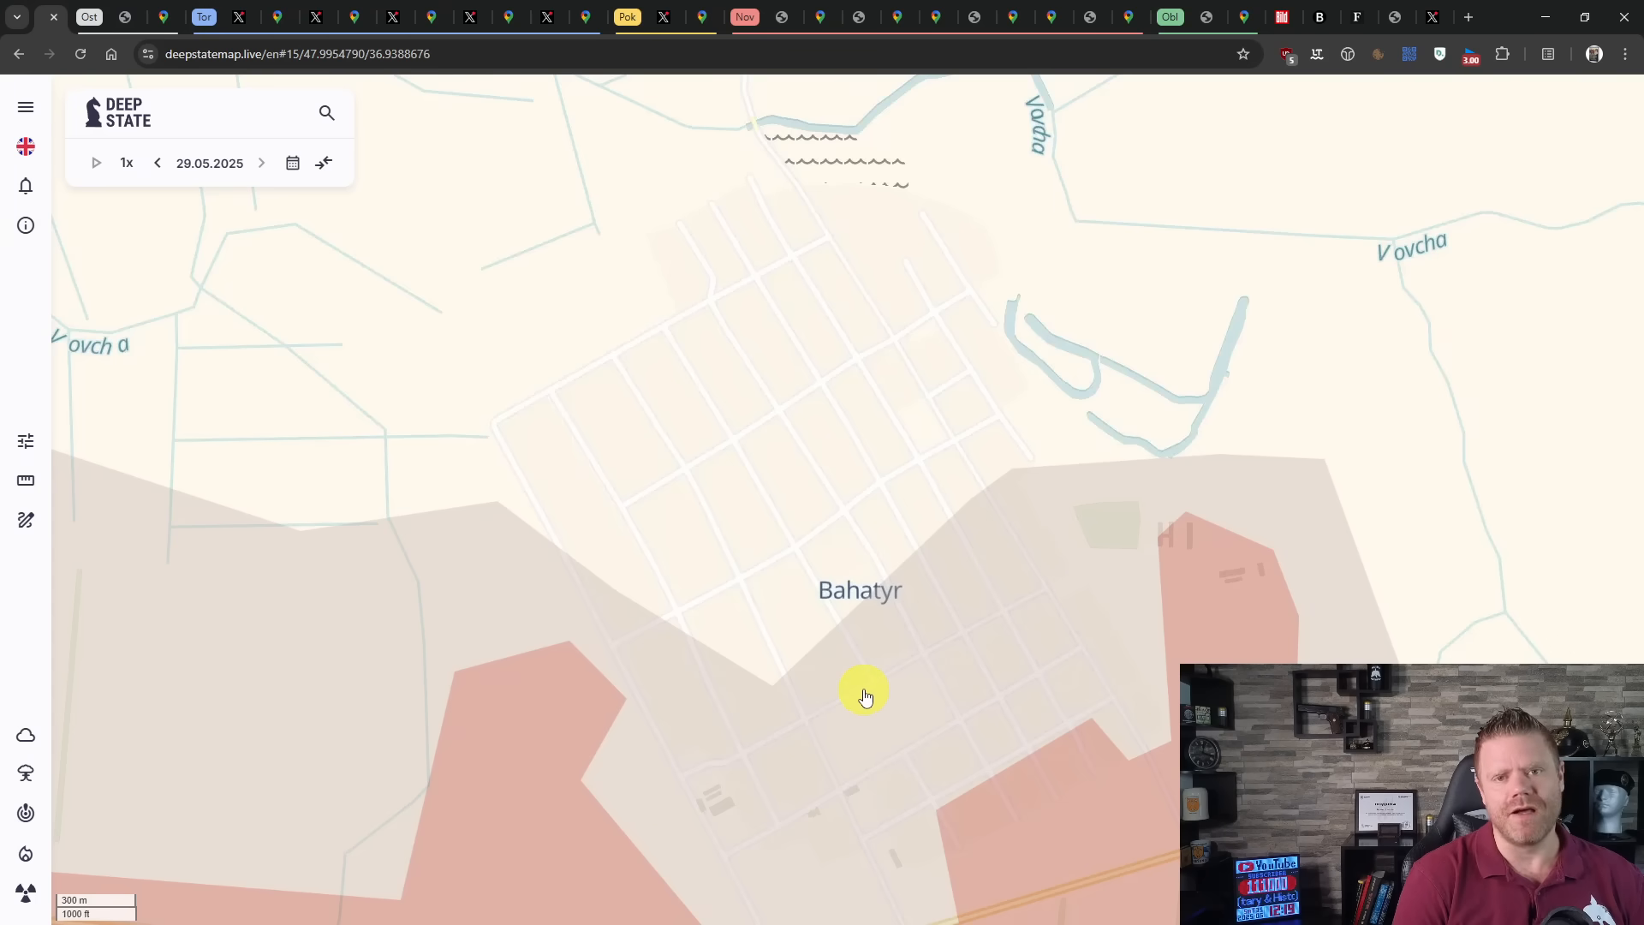
{"action": "scroll", "scroll_direction": "down", "scroll_amount": 3}
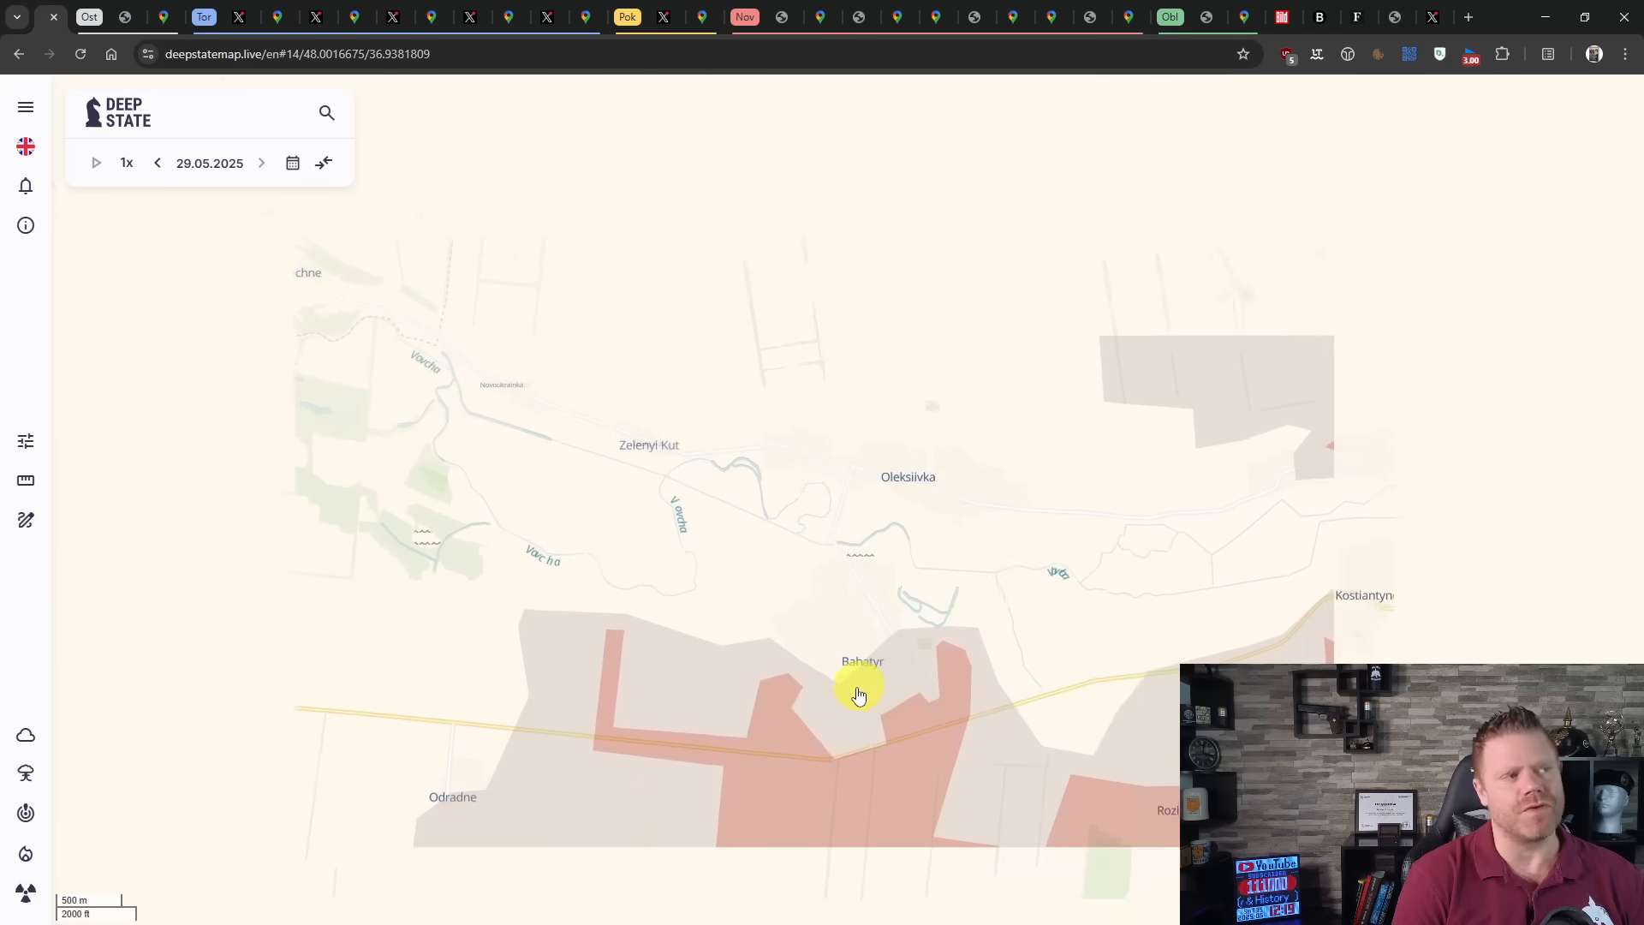
- Circle the northern tip of the red strip west of Bahatyr, then zoom out
{"action": "left_click_drag", "start_coordinate": [859, 696], "coordinate": [975, 735]}
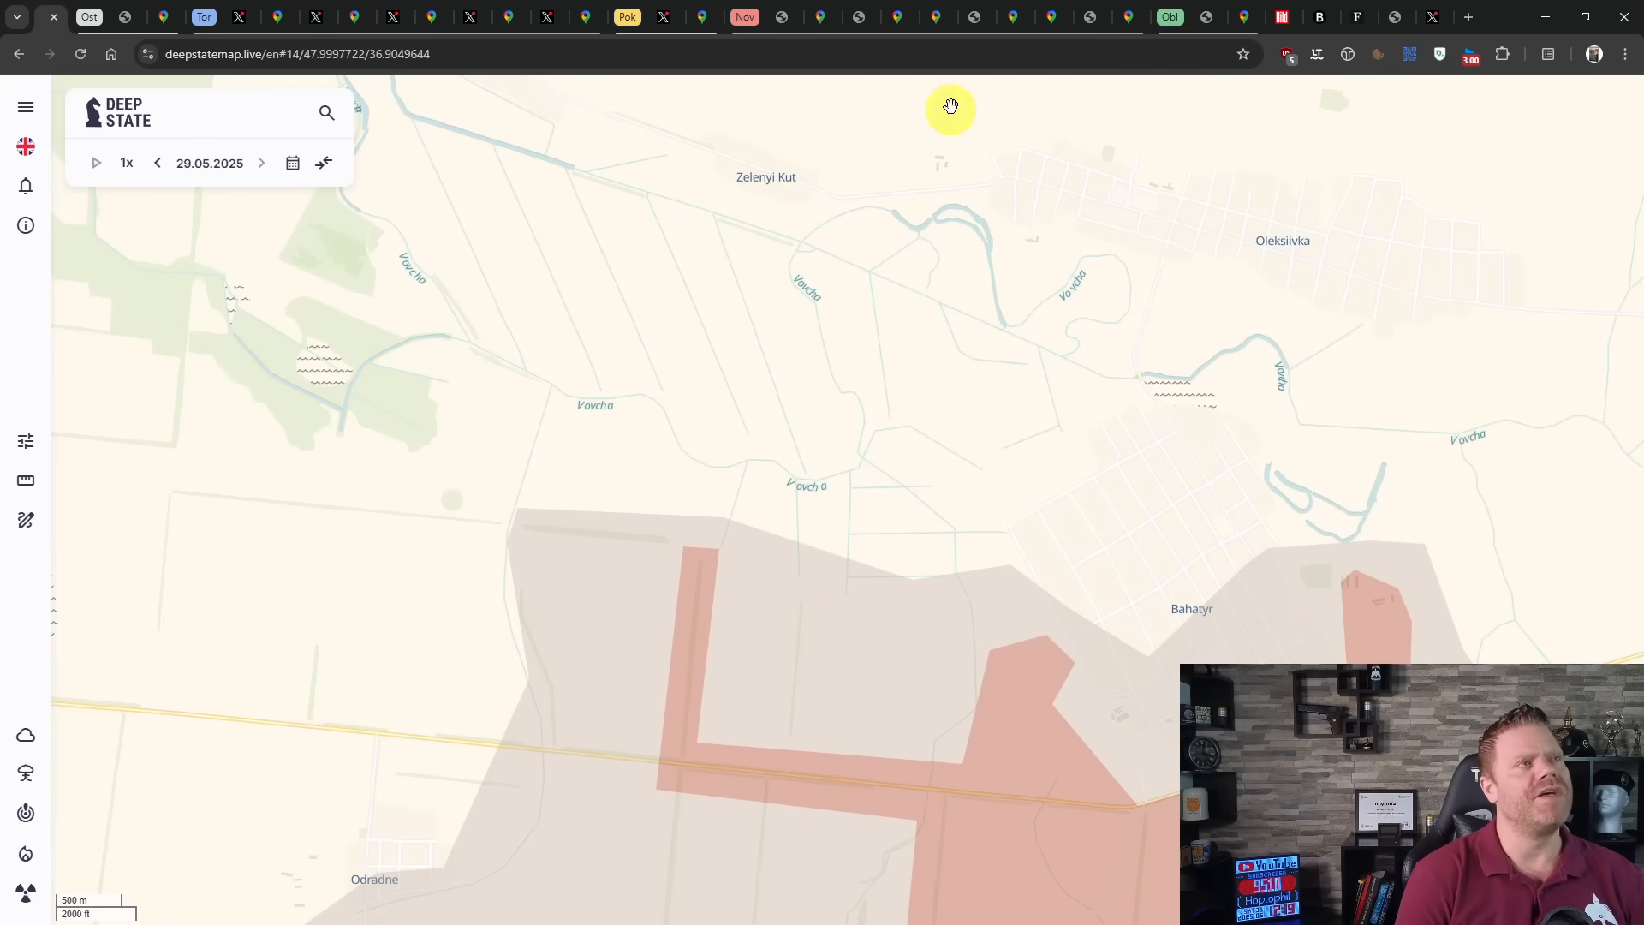
{"action": "left_click", "coordinate": [1123, 16]}
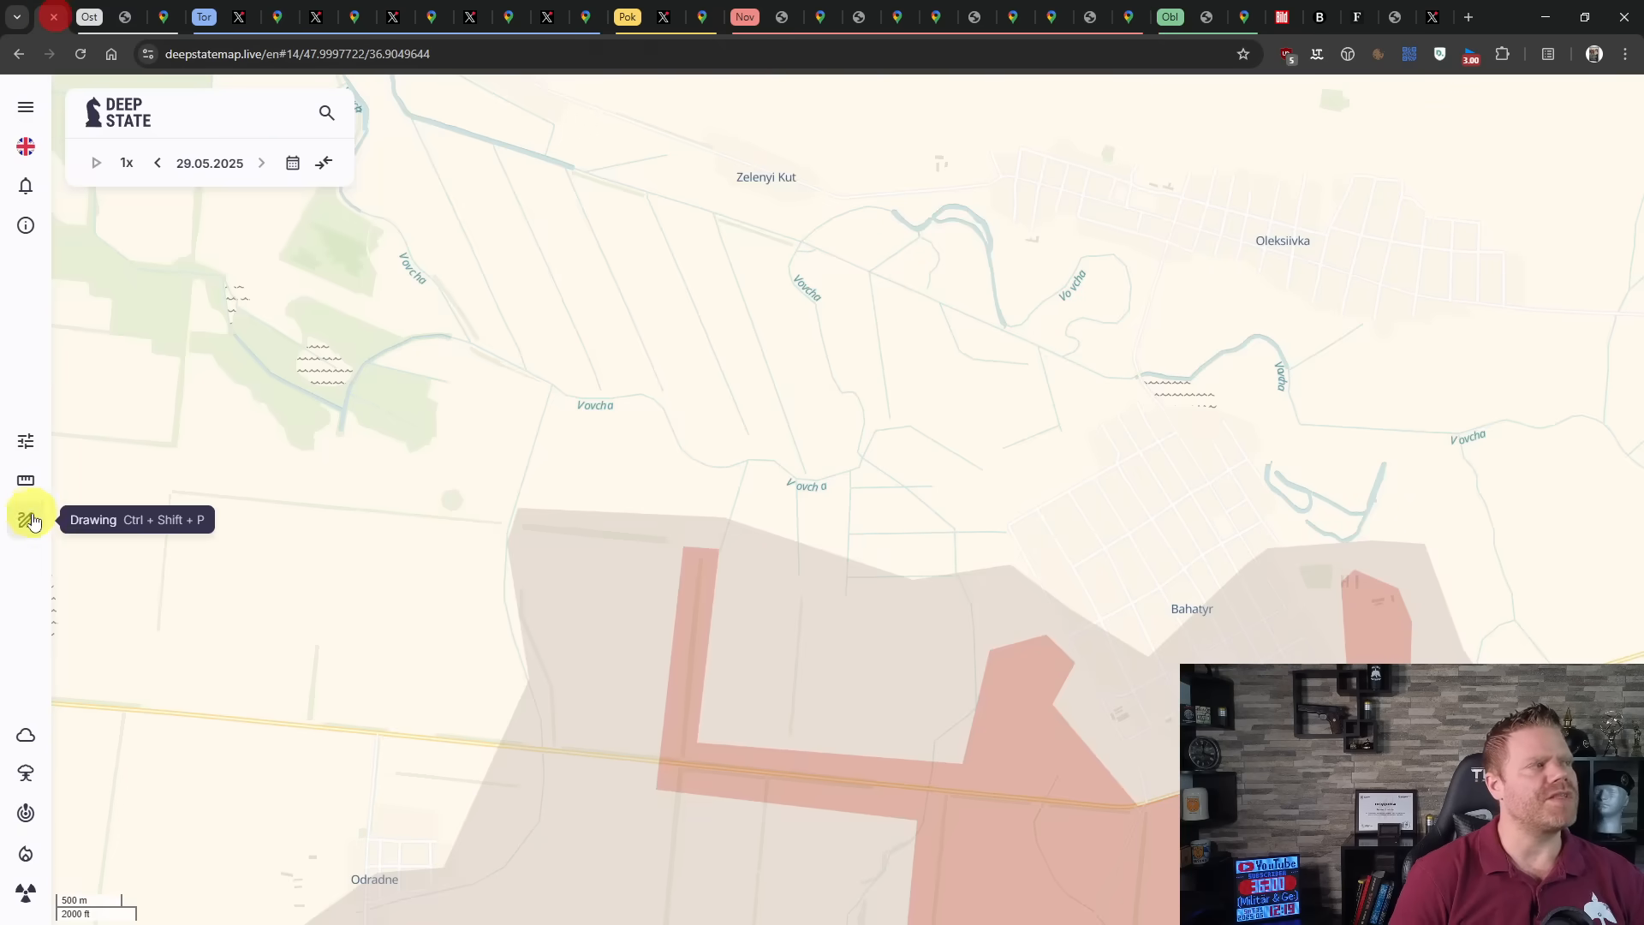
{"action": "left_click", "coordinate": [25, 521]}
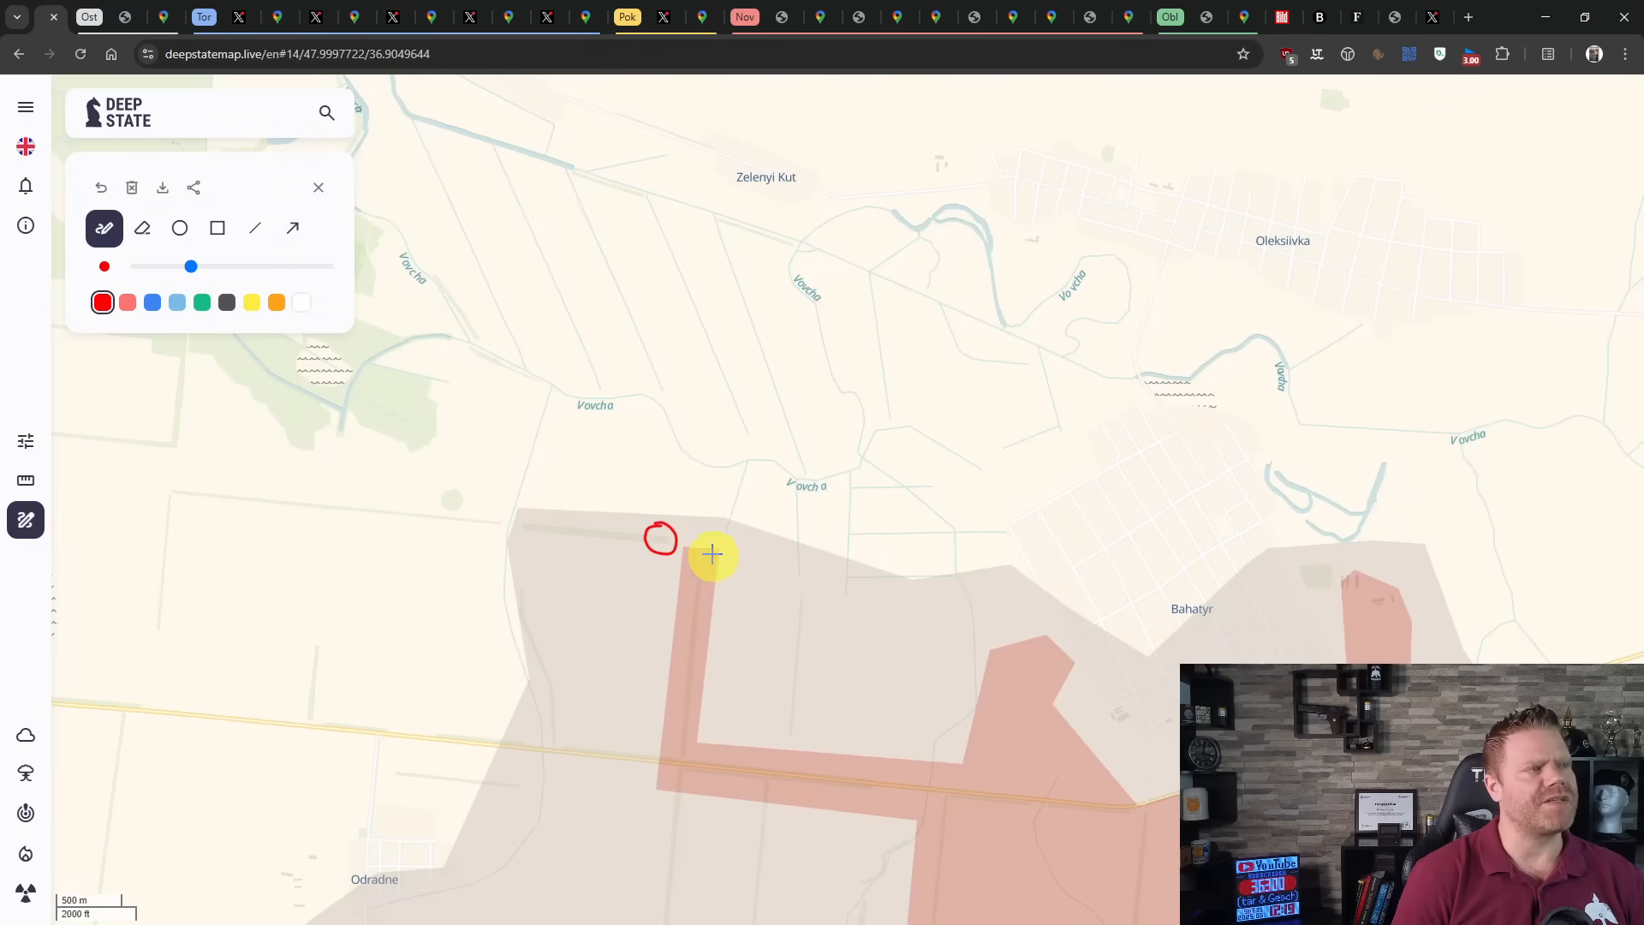
{"action": "left_click_drag", "start_coordinate": [712, 539], "coordinate": [671, 791]}
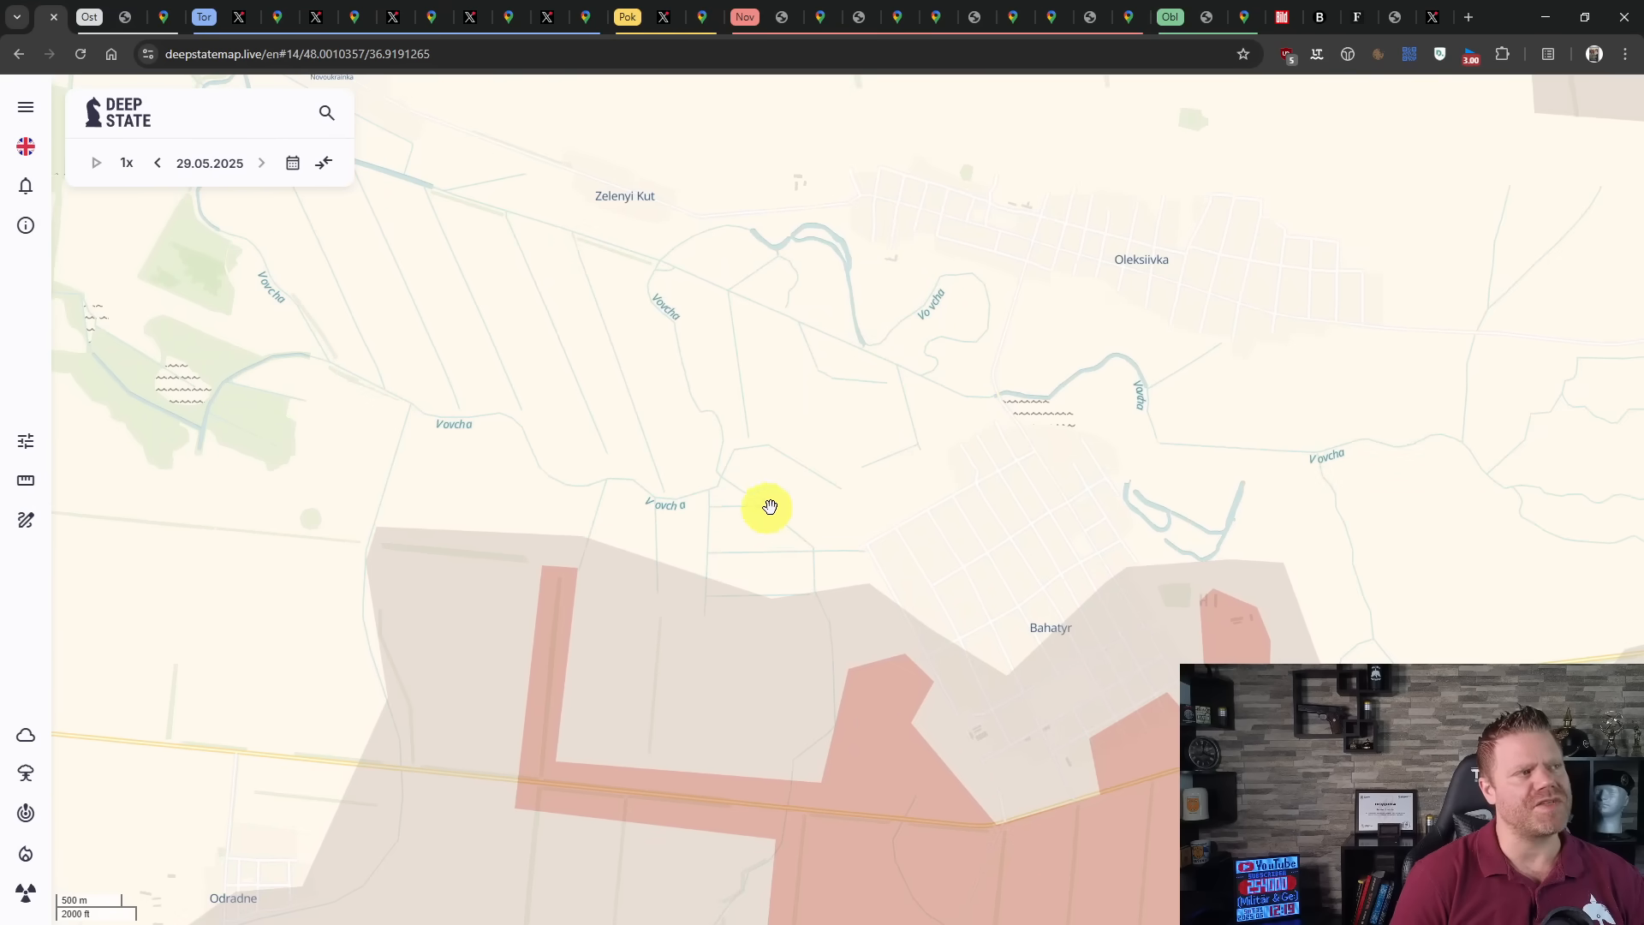
{"action": "mouse_move", "coordinate": [865, 526]}
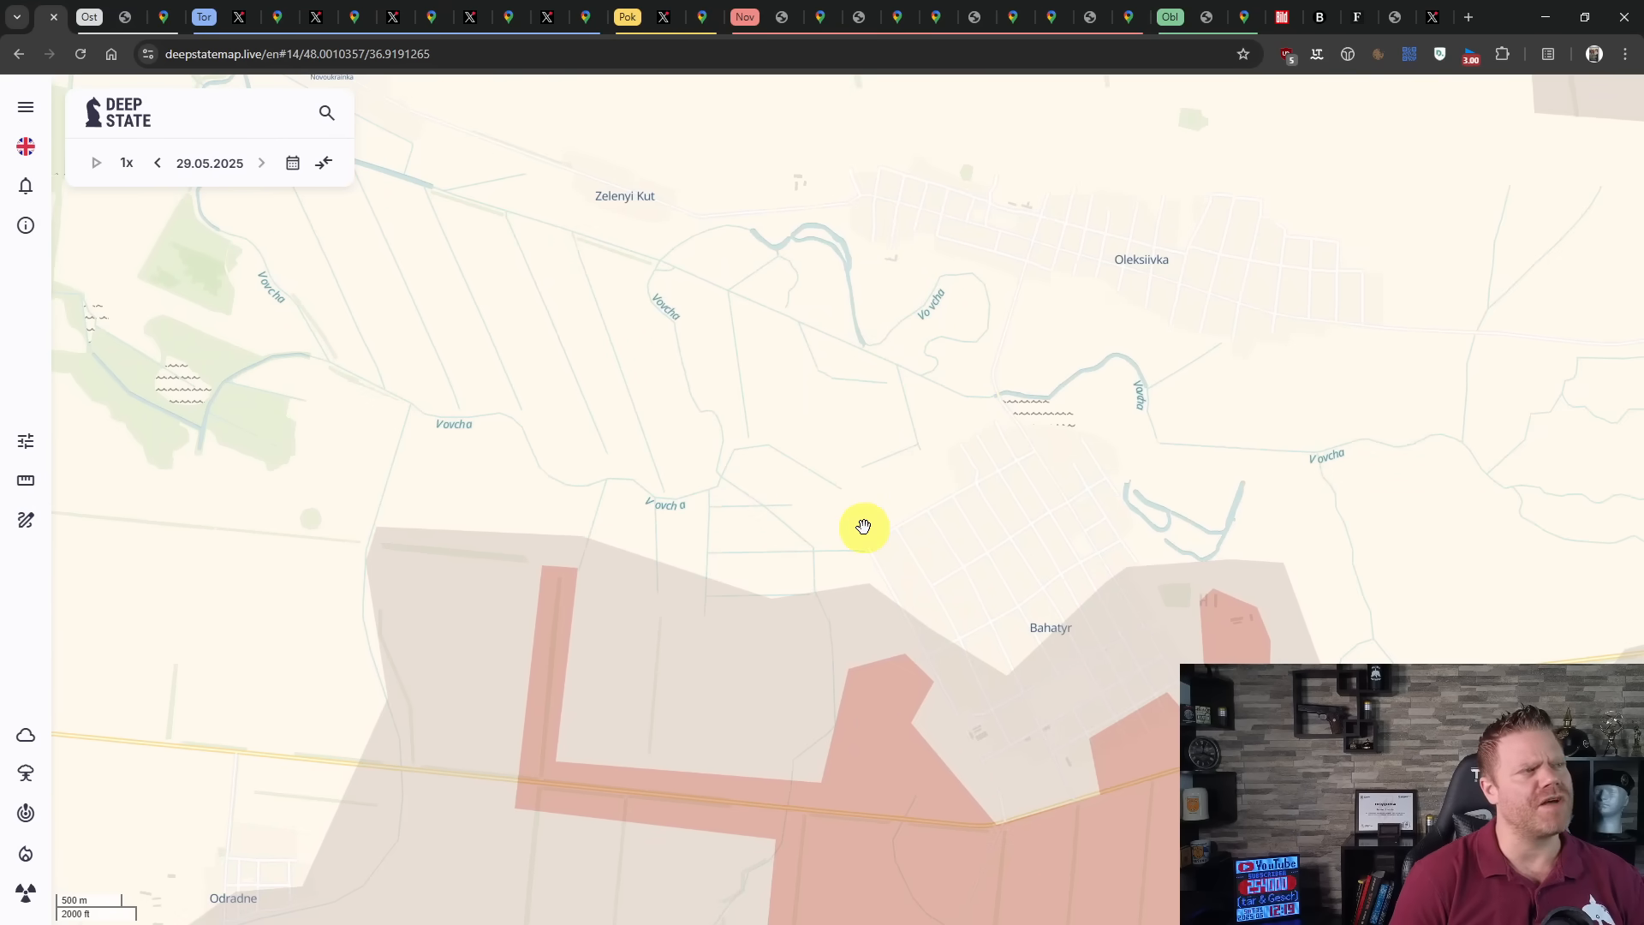
{"action": "mouse_move", "coordinate": [1029, 488]}
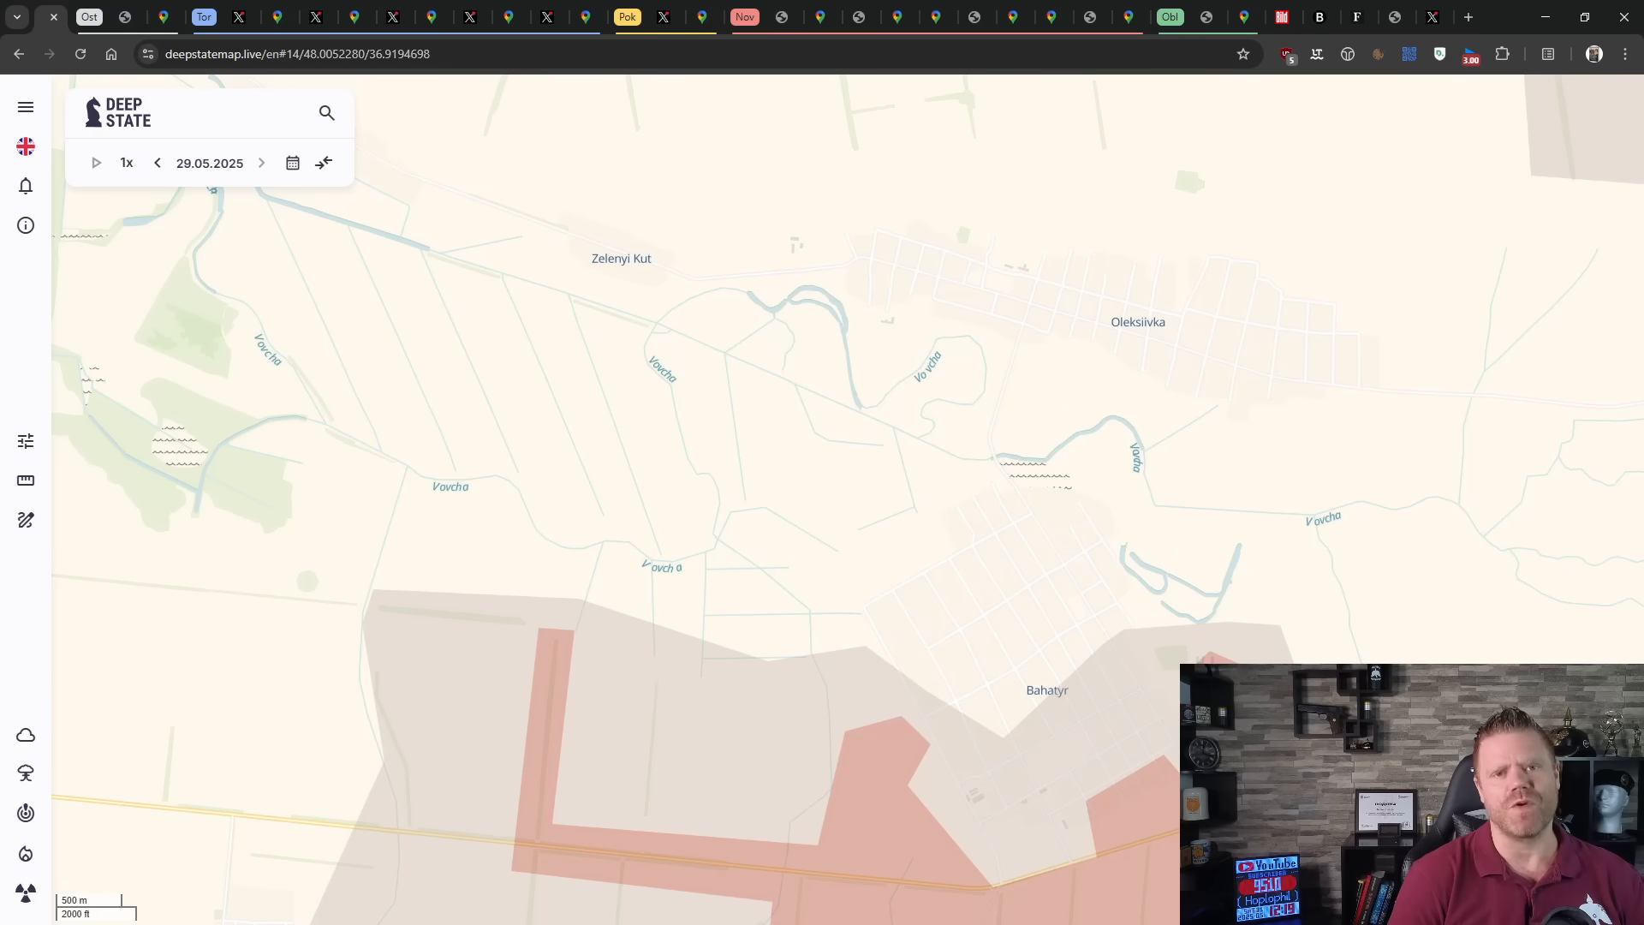
{"action": "scroll", "scroll_direction": "down", "scroll_amount": 3}
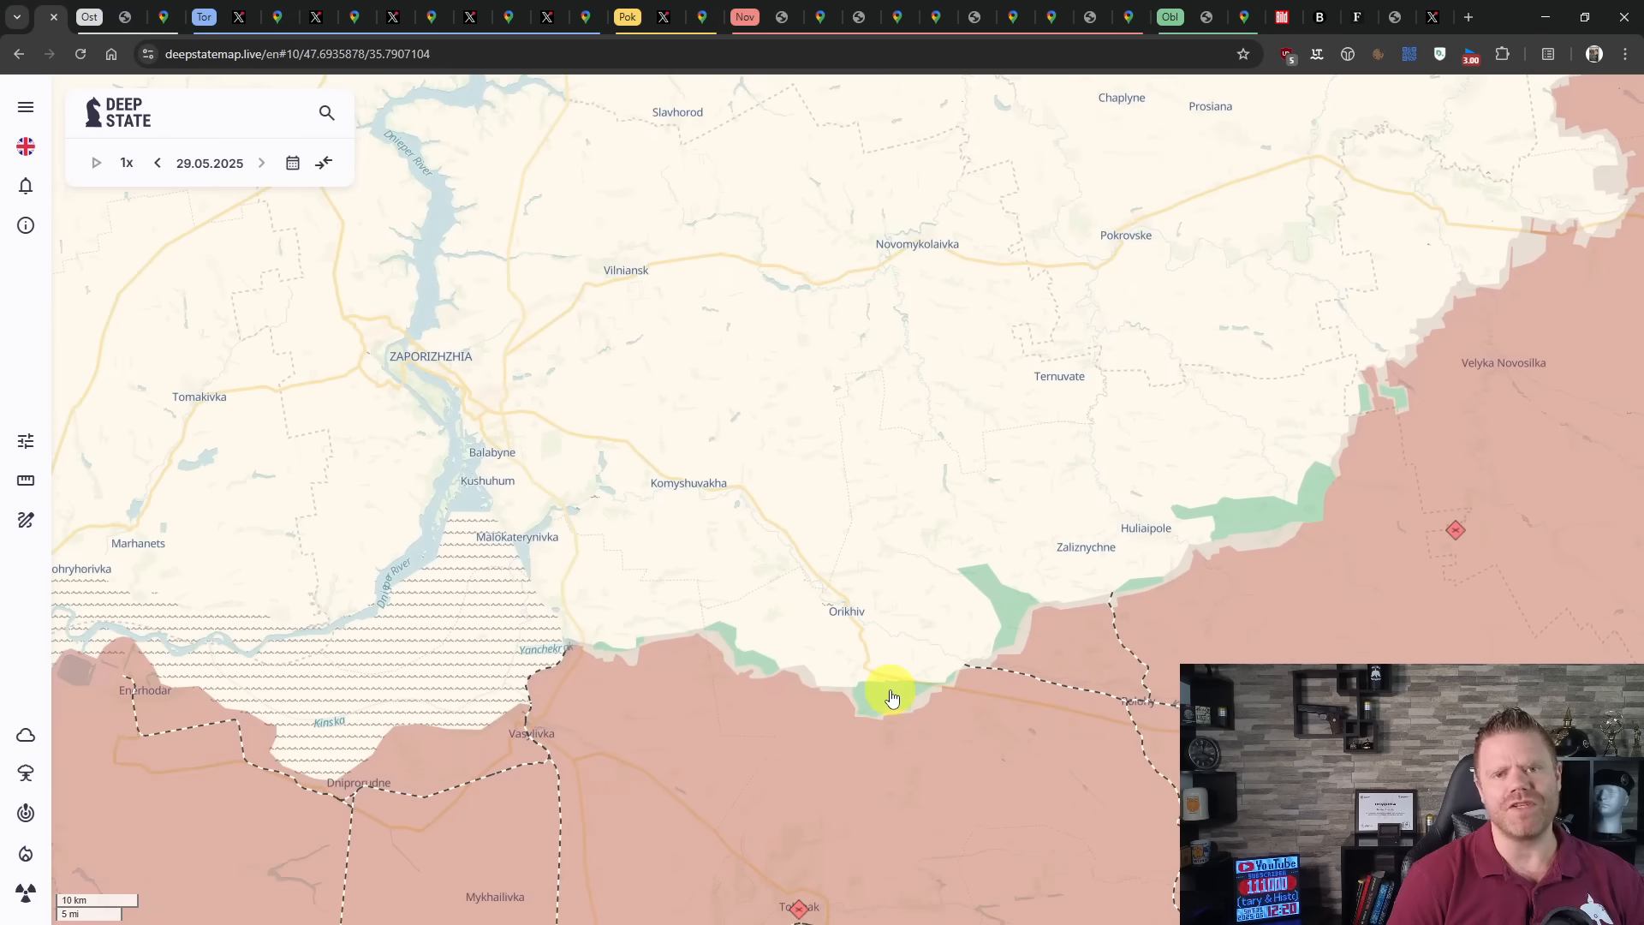
{"action": "mouse_move", "coordinate": [776, 694]}
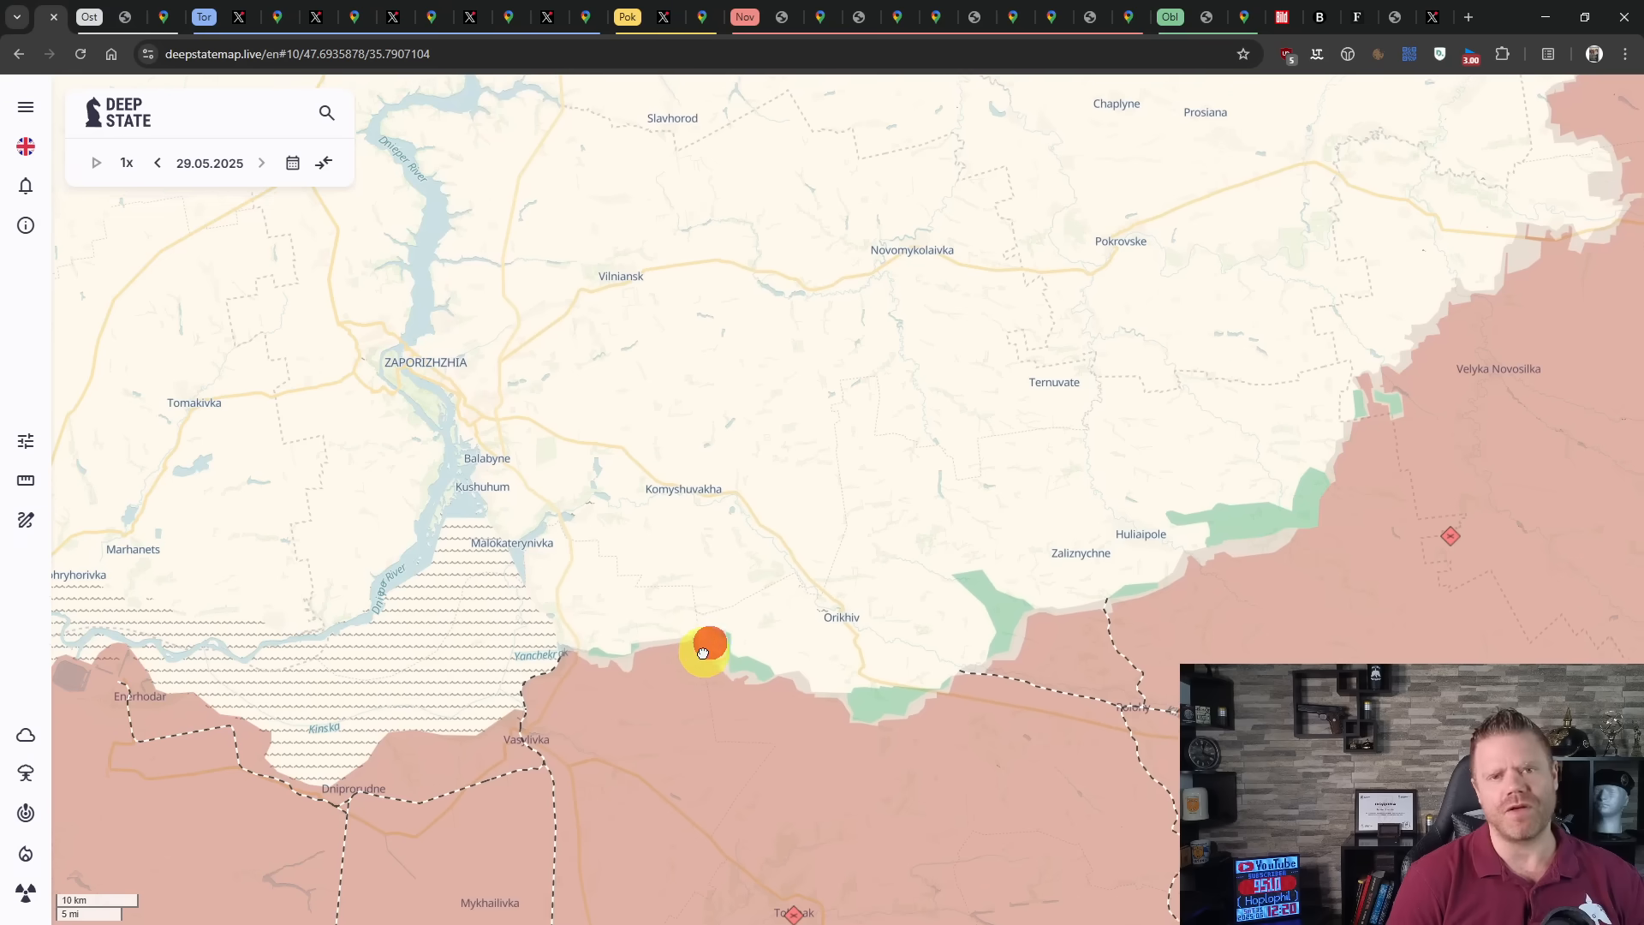
- Move the view north toward Dnipro for a wider southeast overview
{"action": "left_click_drag", "start_coordinate": [702, 651], "coordinate": [658, 728]}
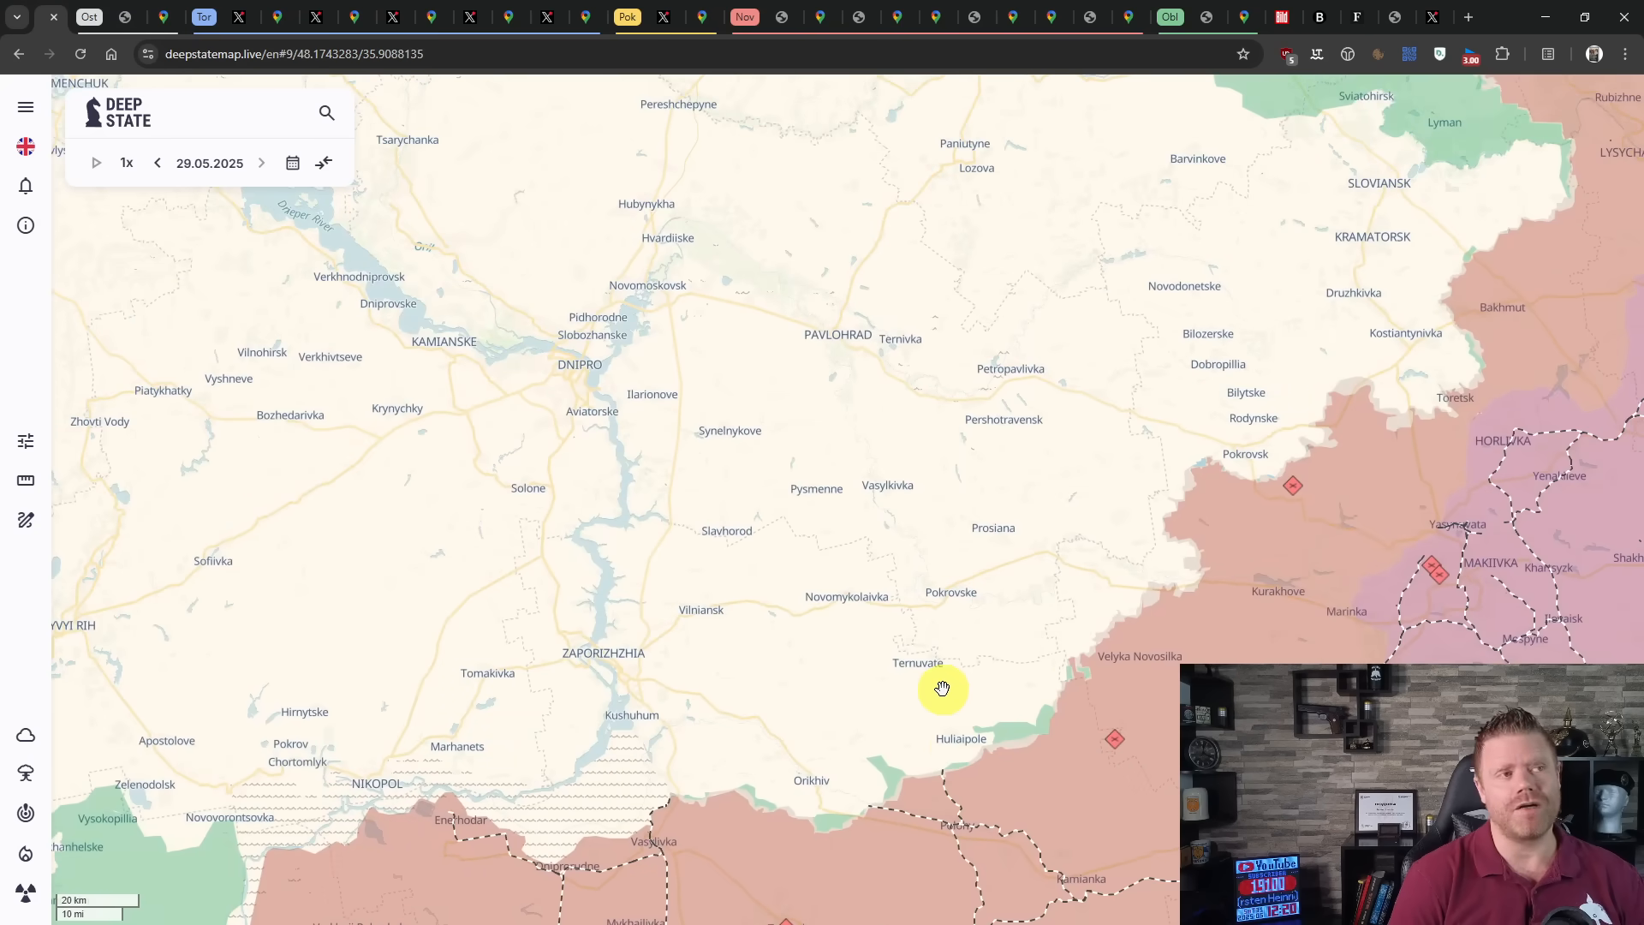
{"action": "mouse_move", "coordinate": [956, 710]}
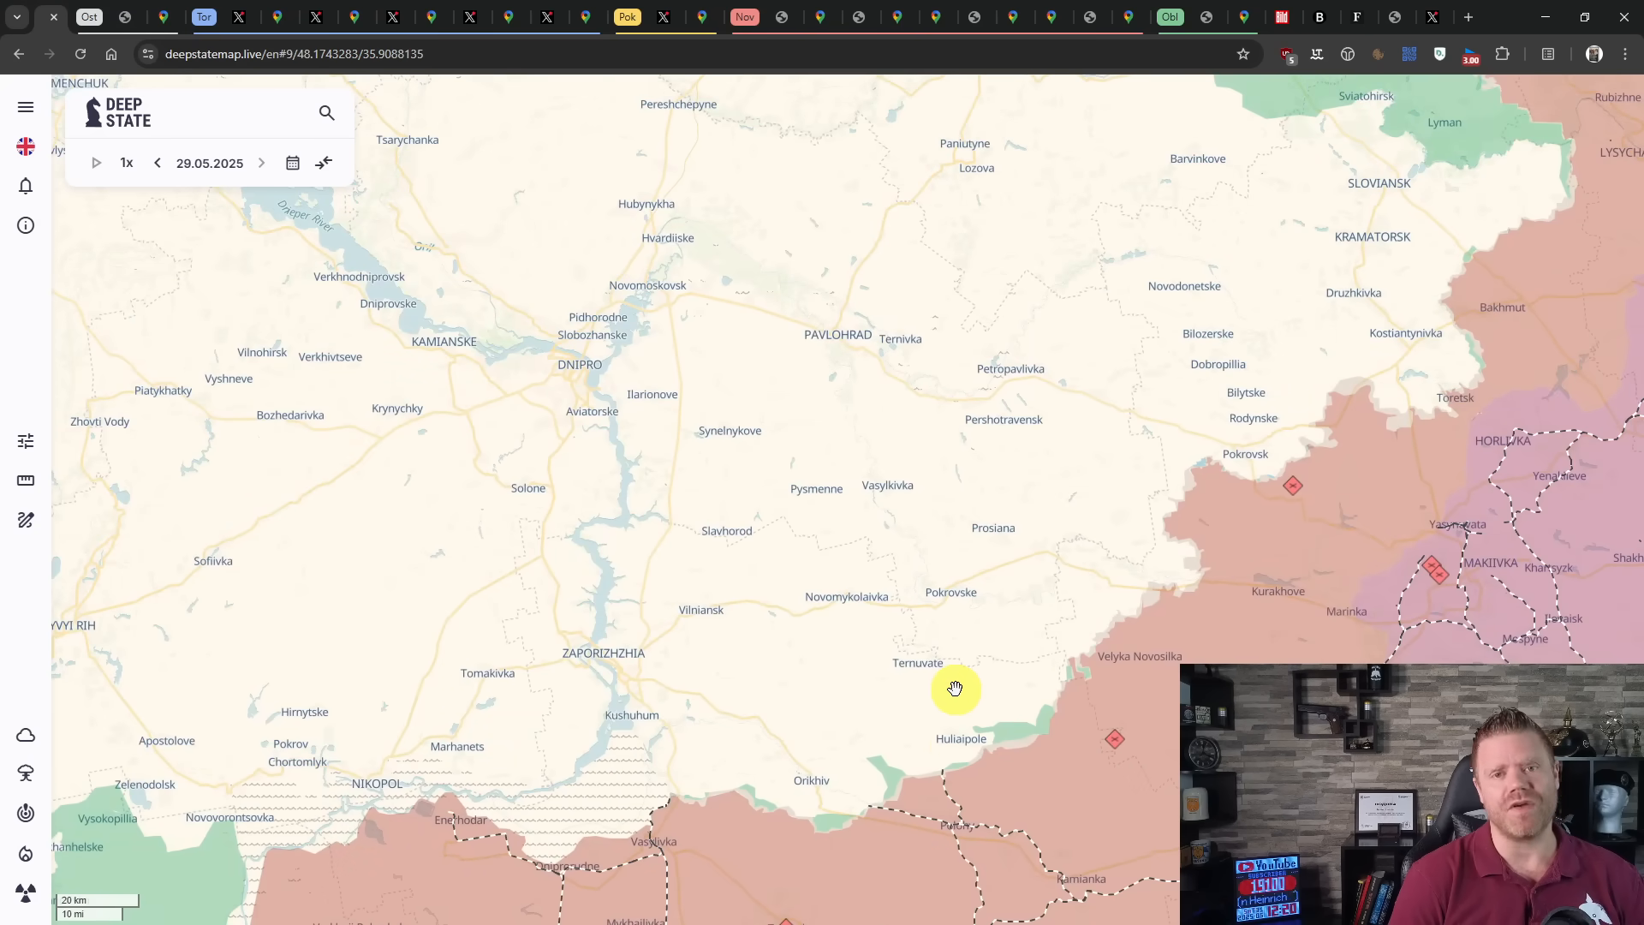
{"action": "left_click_drag", "start_coordinate": [956, 688], "coordinate": [904, 747]}
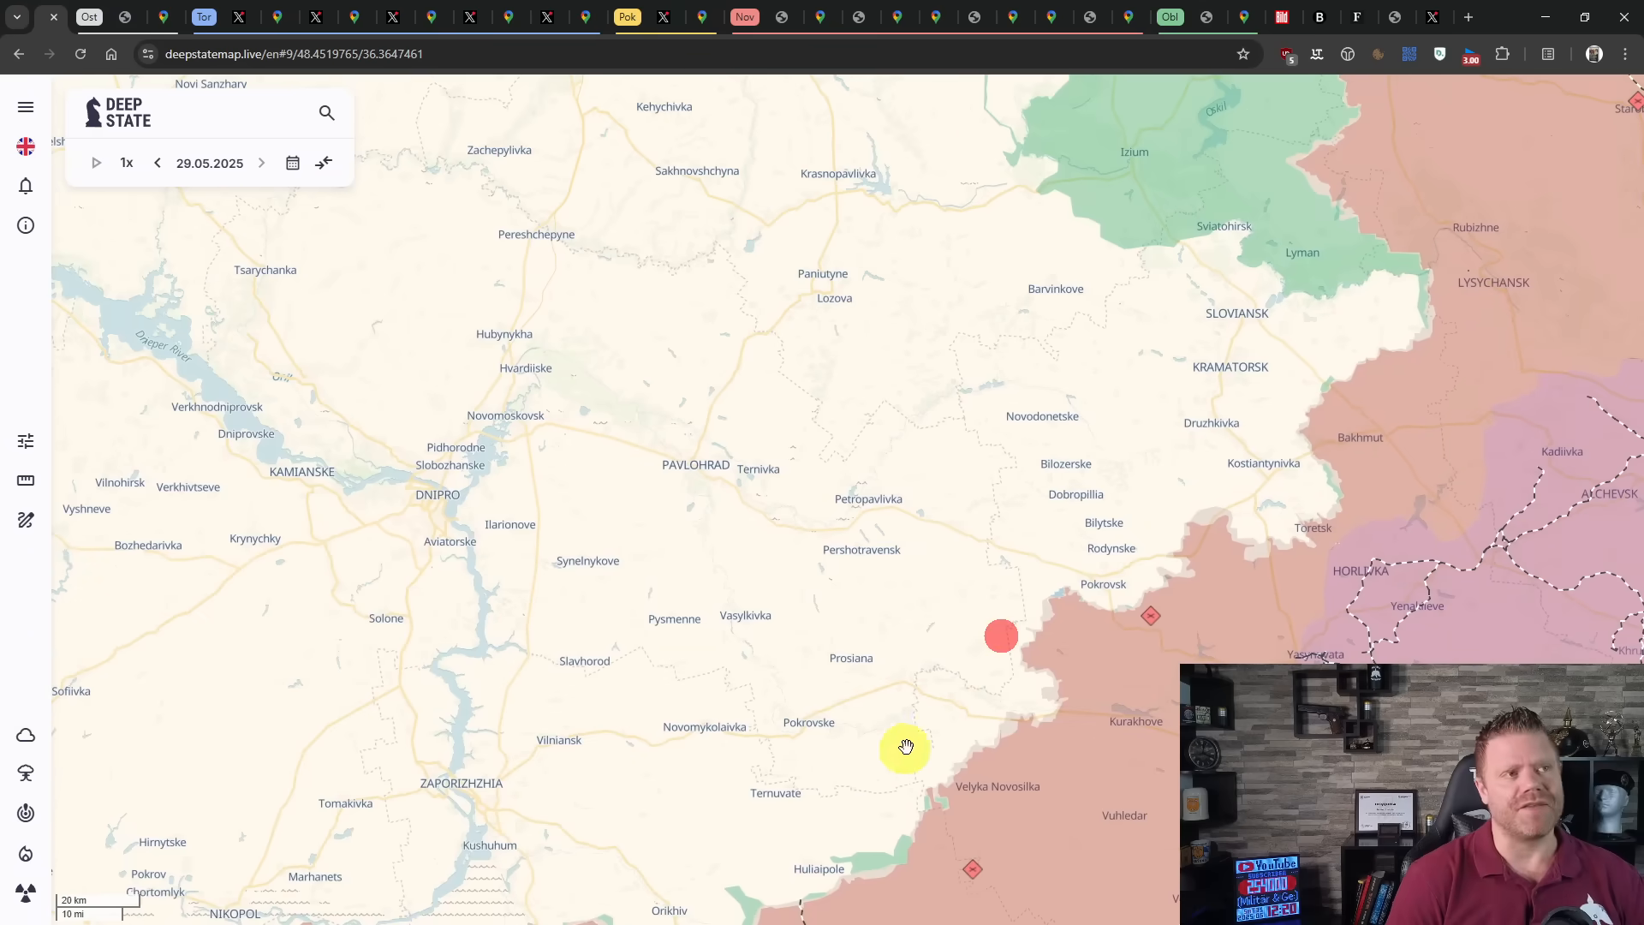
{"action": "left_click", "coordinate": [24, 521]}
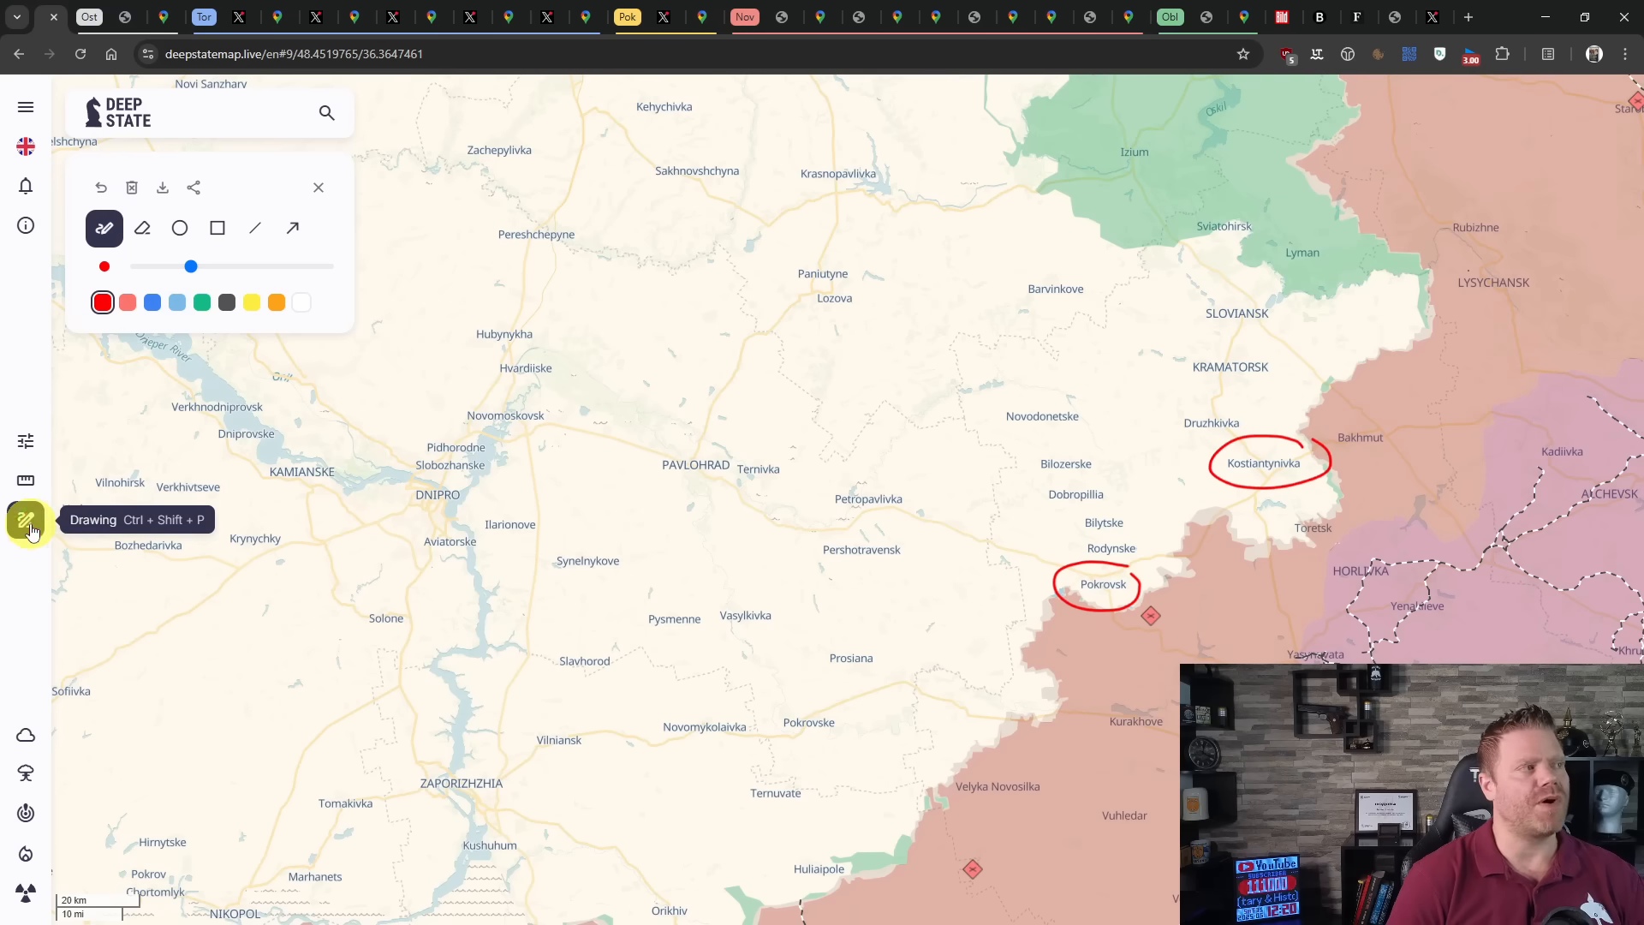
{"action": "left_click", "coordinate": [131, 188]}
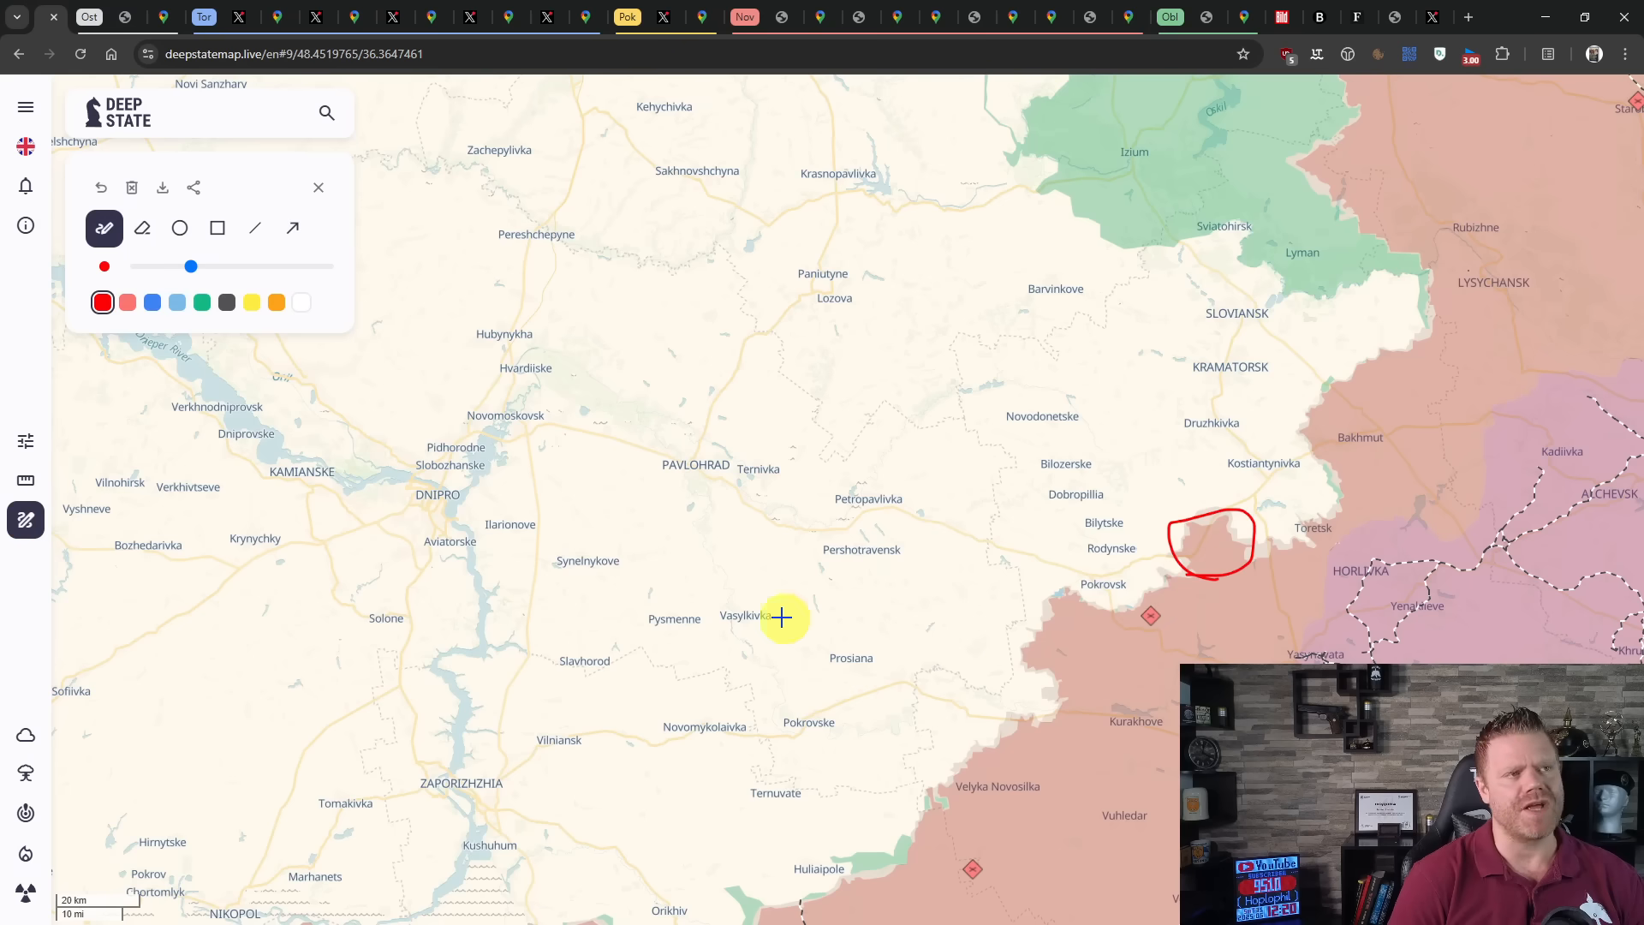
{"action": "mouse_move", "coordinate": [158, 517]}
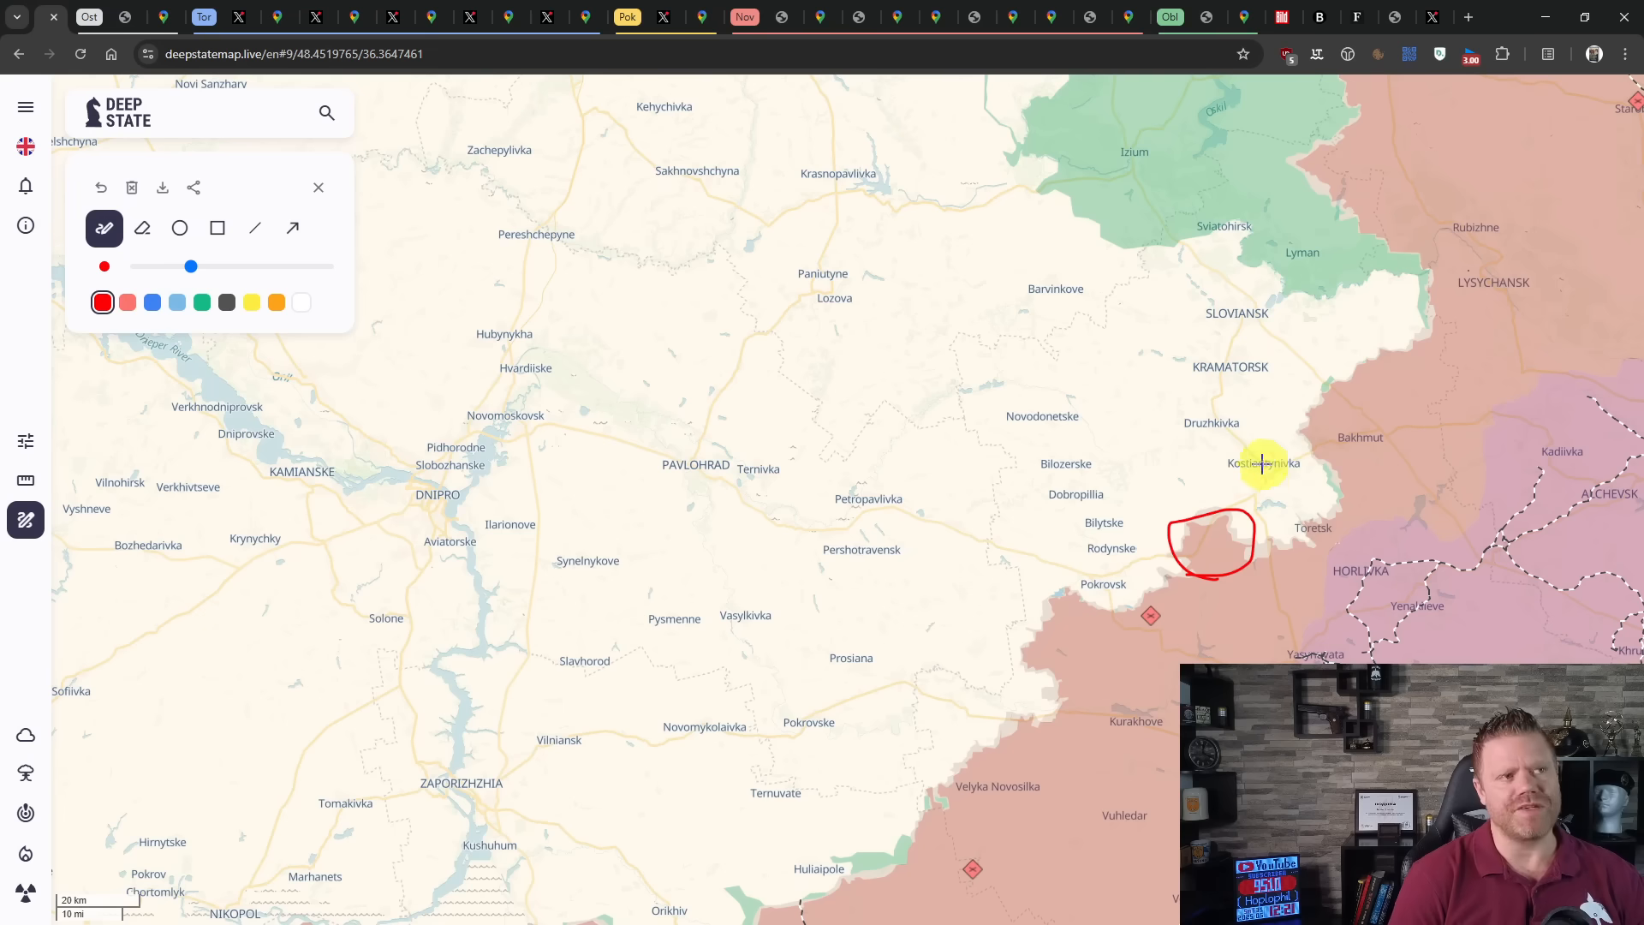
{"action": "mouse_move", "coordinate": [1225, 487]}
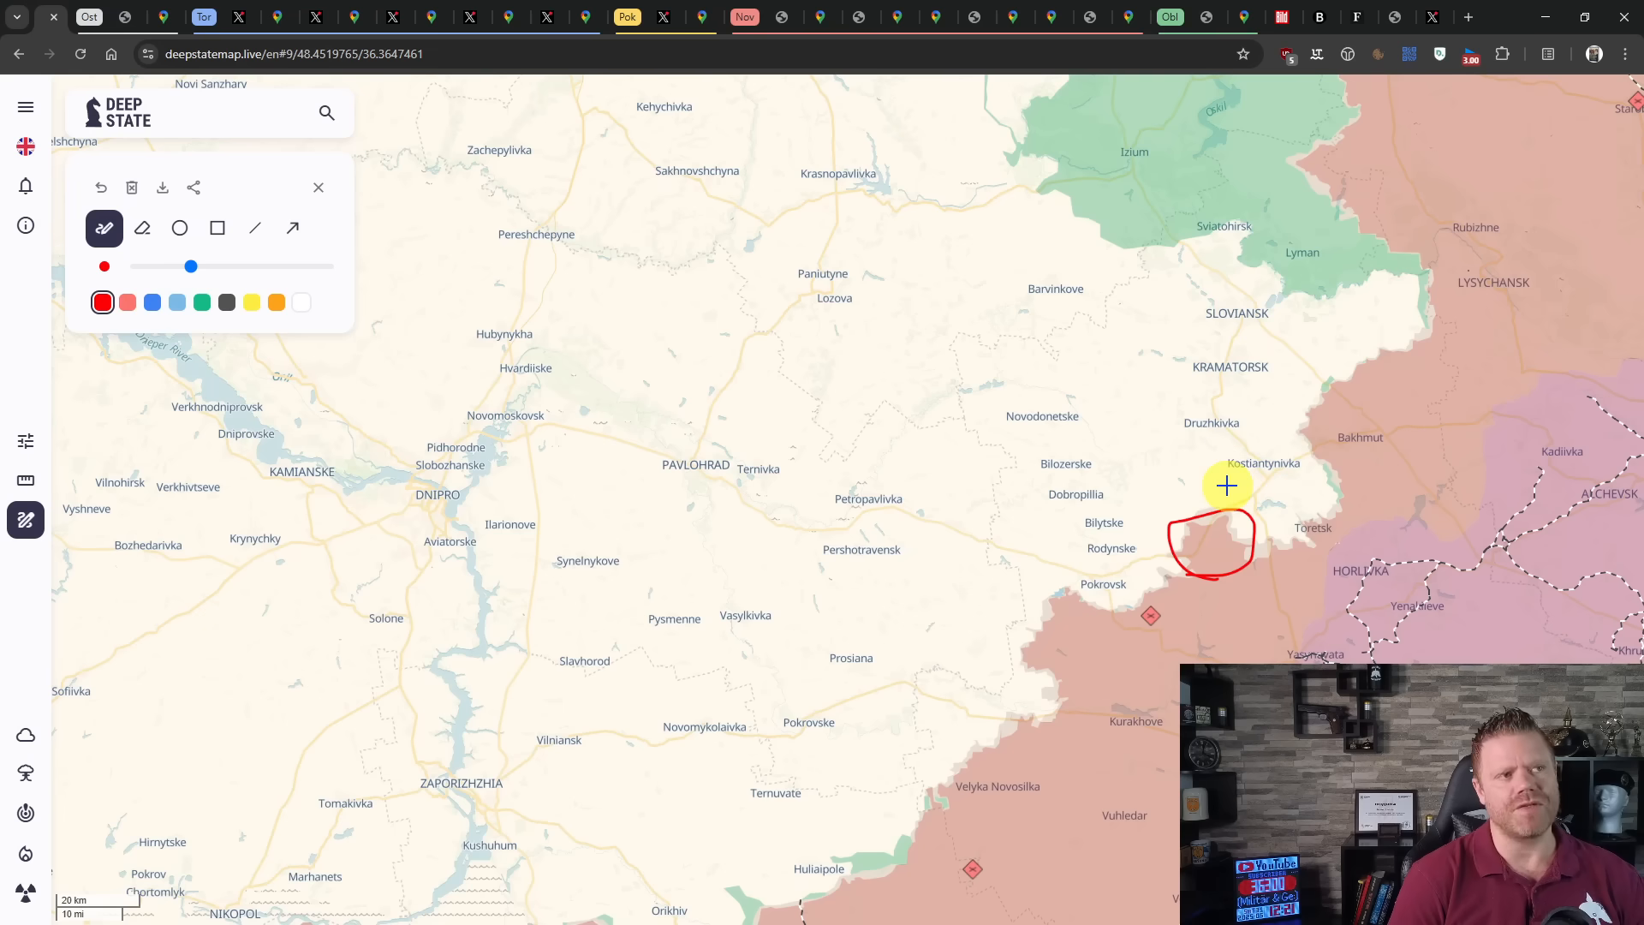
{"action": "mouse_move", "coordinate": [1271, 546]}
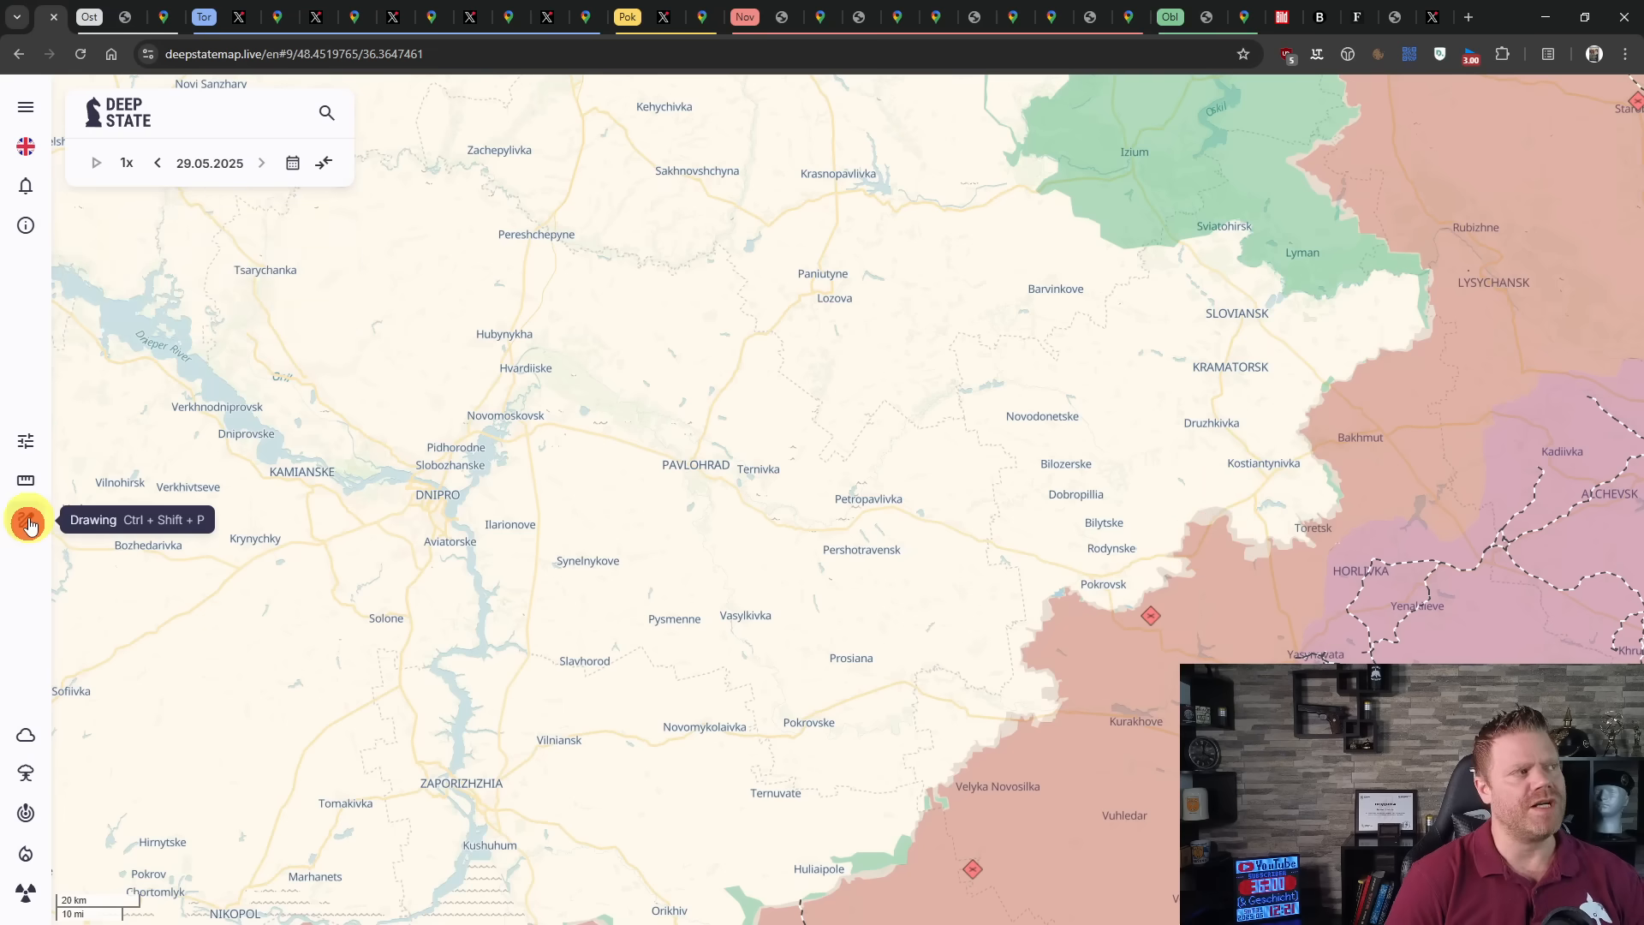
{"action": "left_click", "coordinate": [24, 520]}
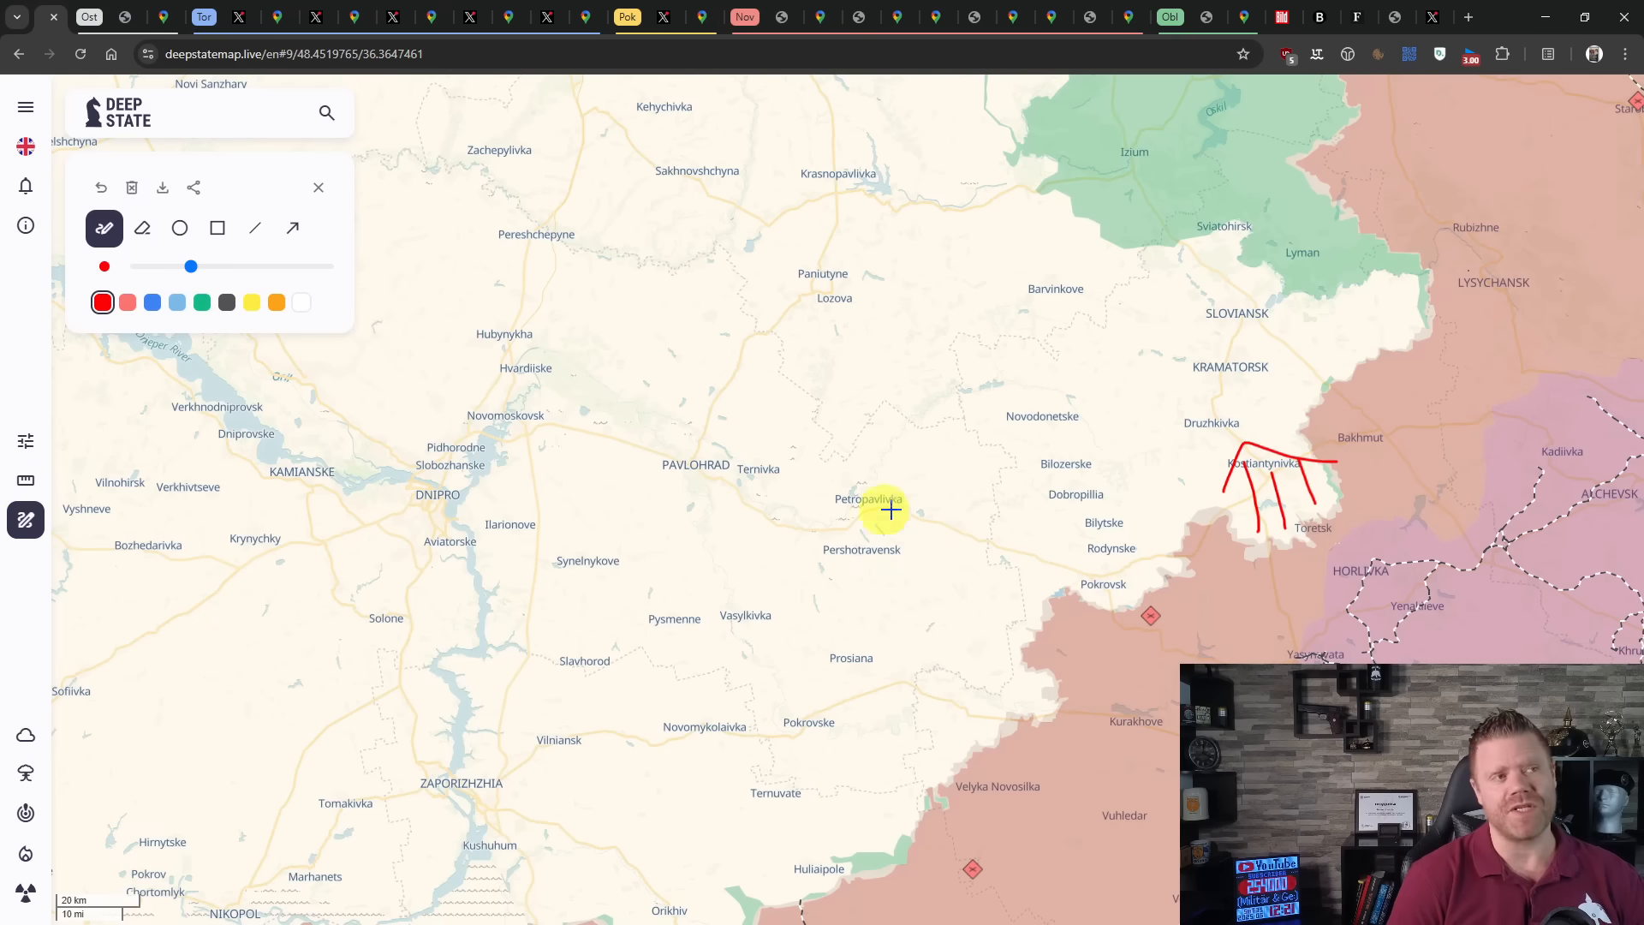
{"action": "mouse_move", "coordinate": [1237, 521]}
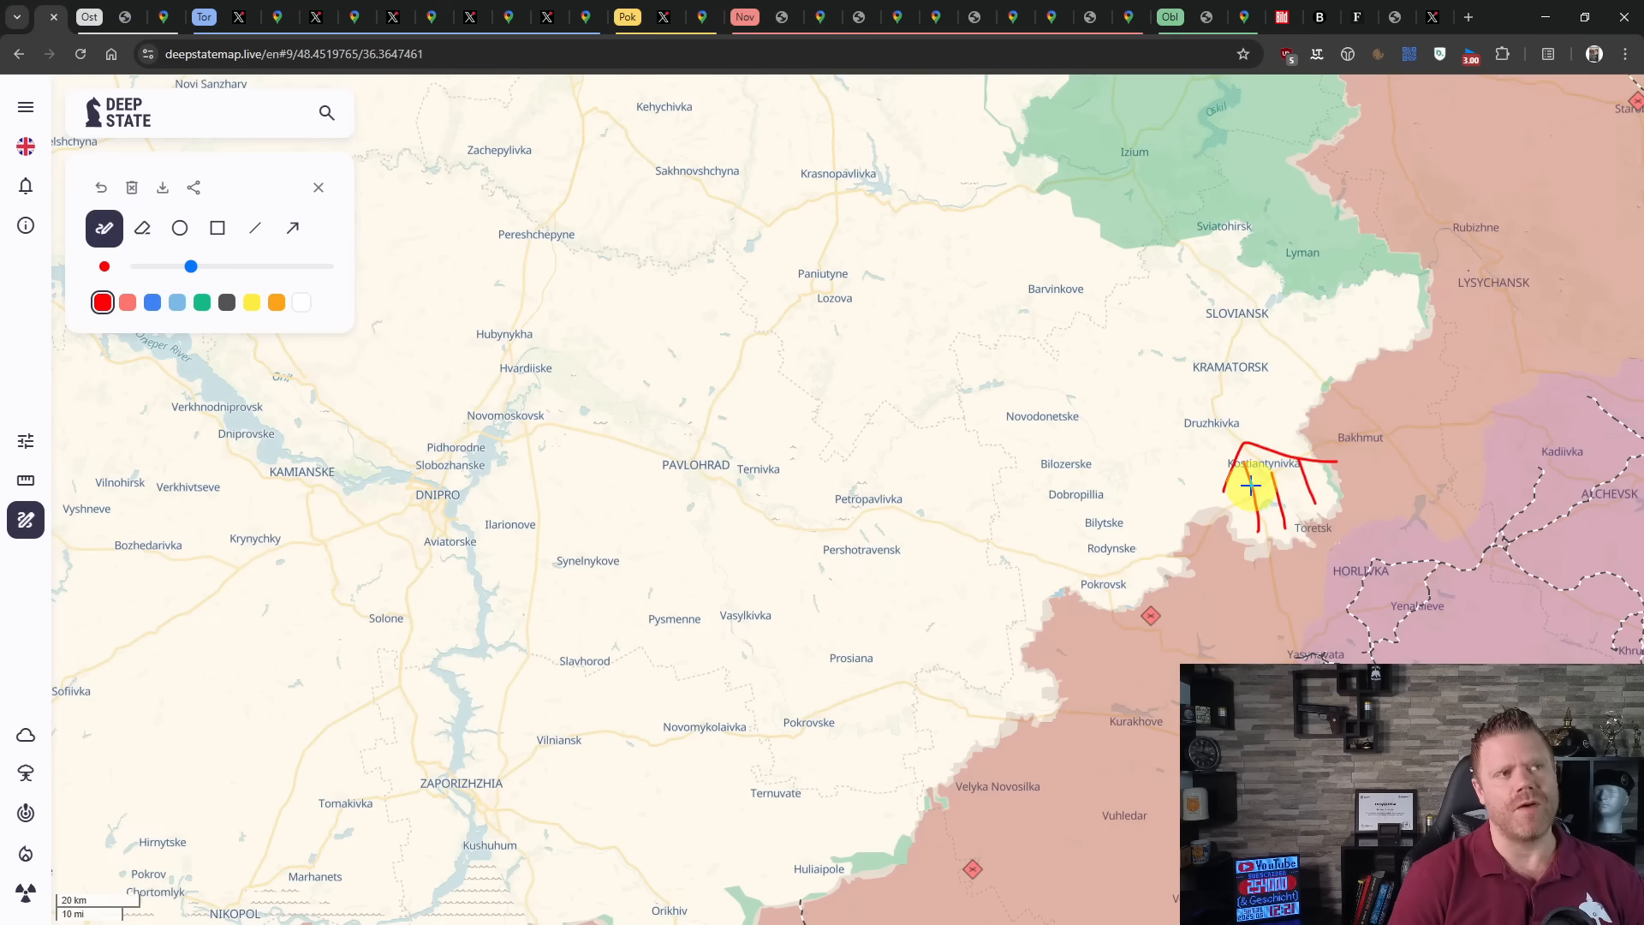
{"action": "left_click_drag", "start_coordinate": [1253, 509], "coordinate": [1285, 460]}
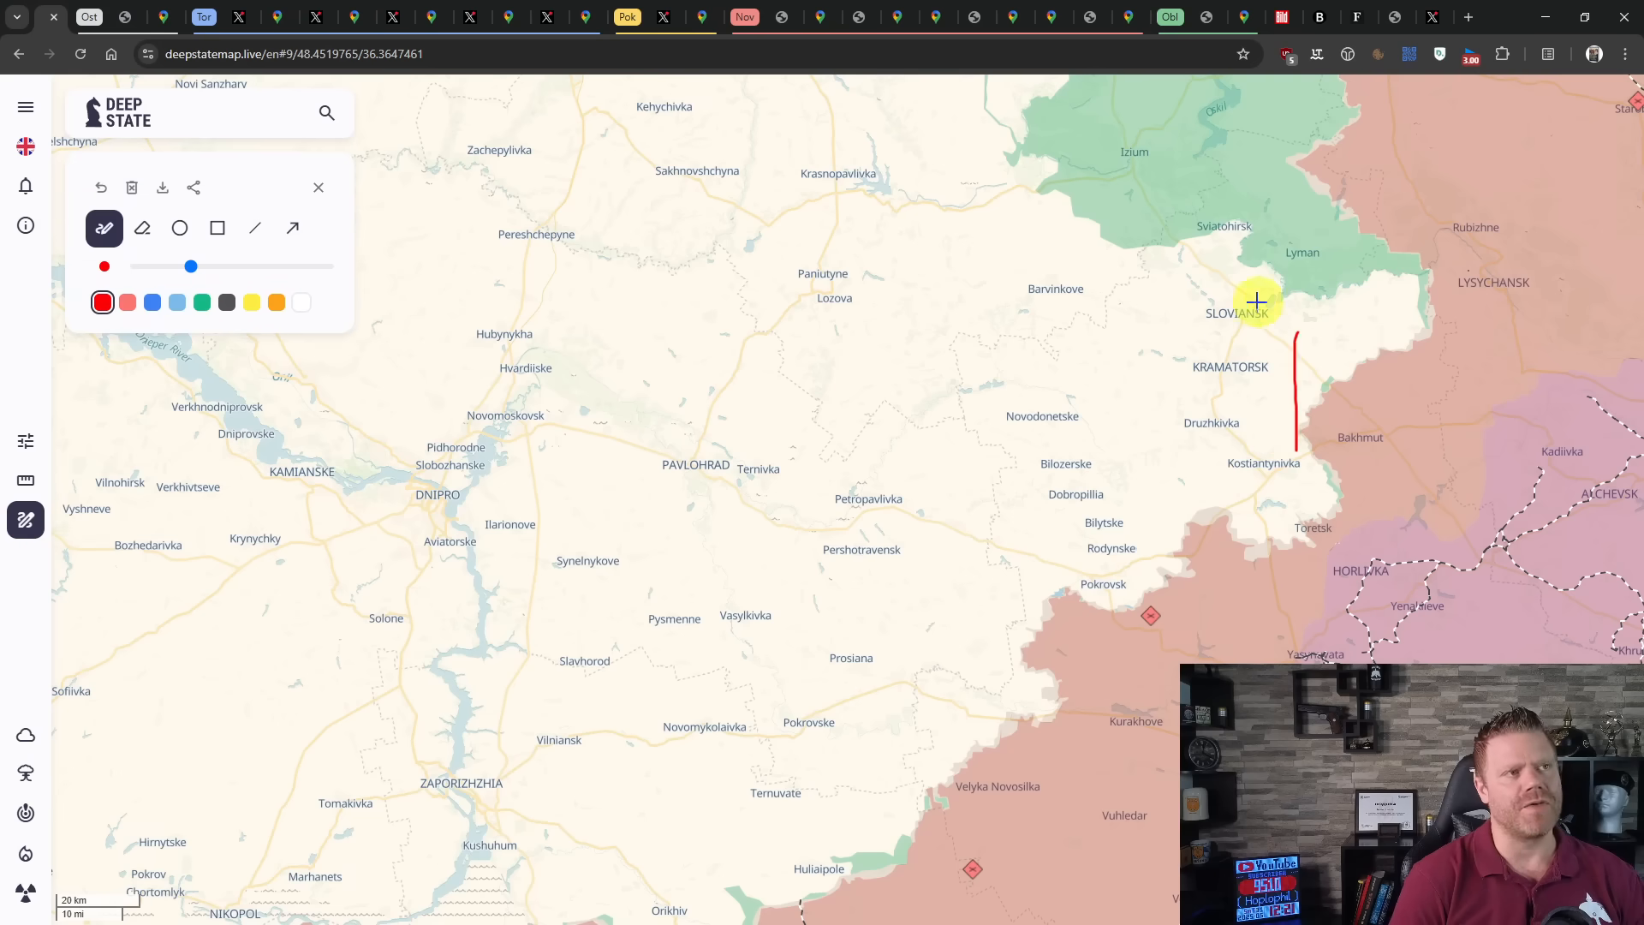
{"action": "mouse_move", "coordinate": [1164, 467]}
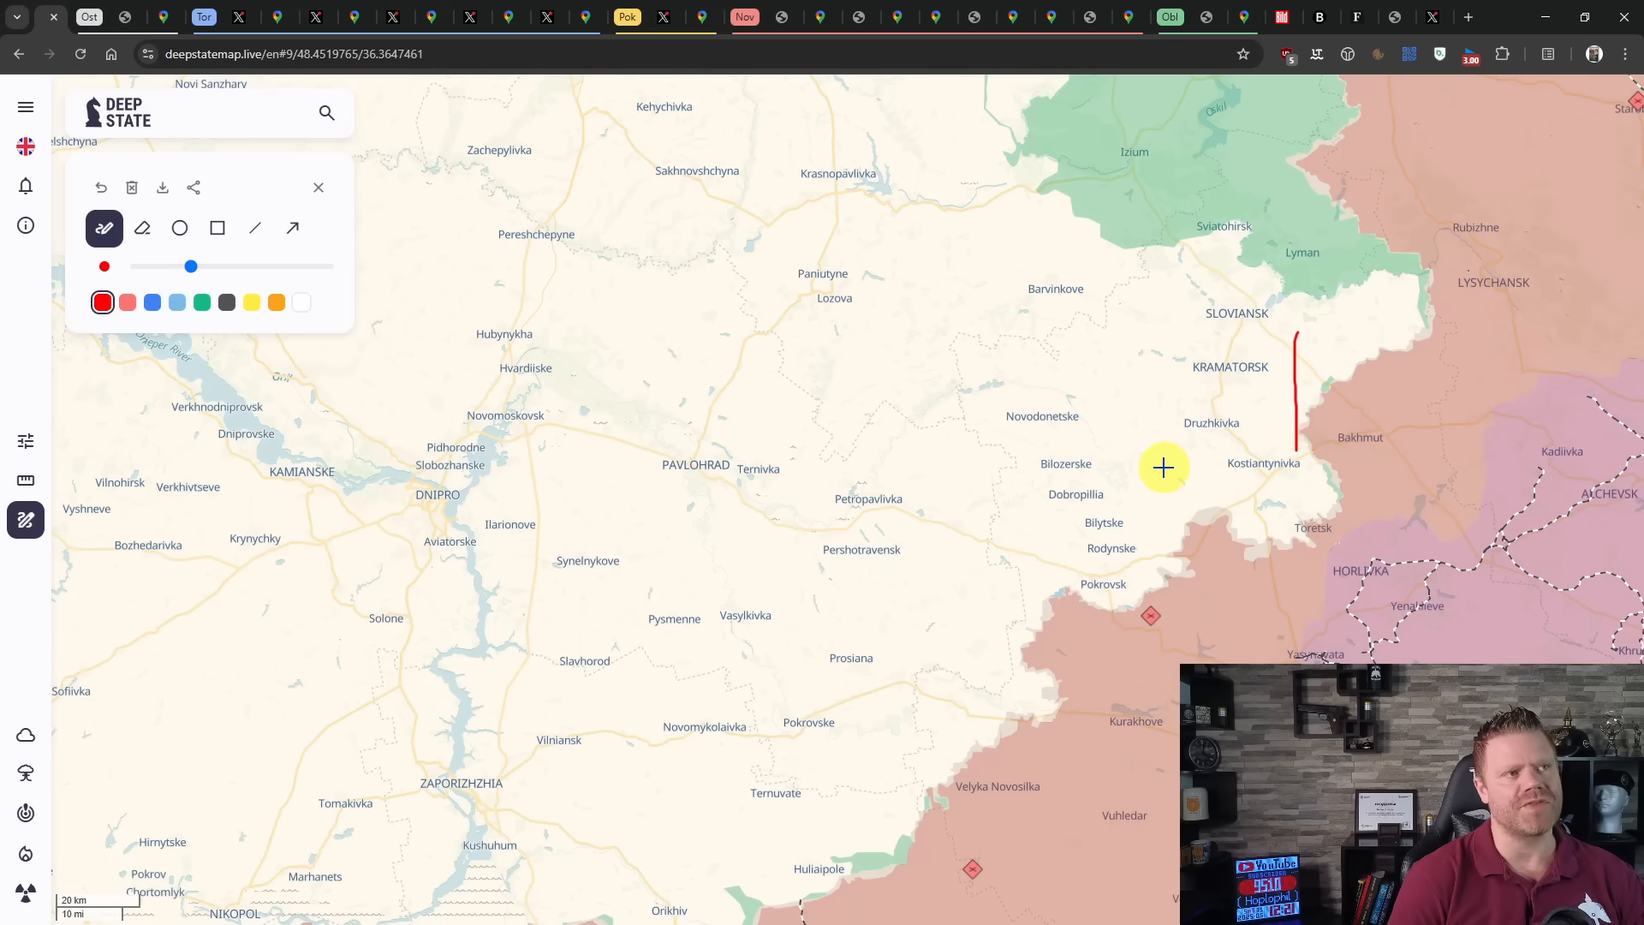
{"action": "mouse_move", "coordinate": [760, 563]}
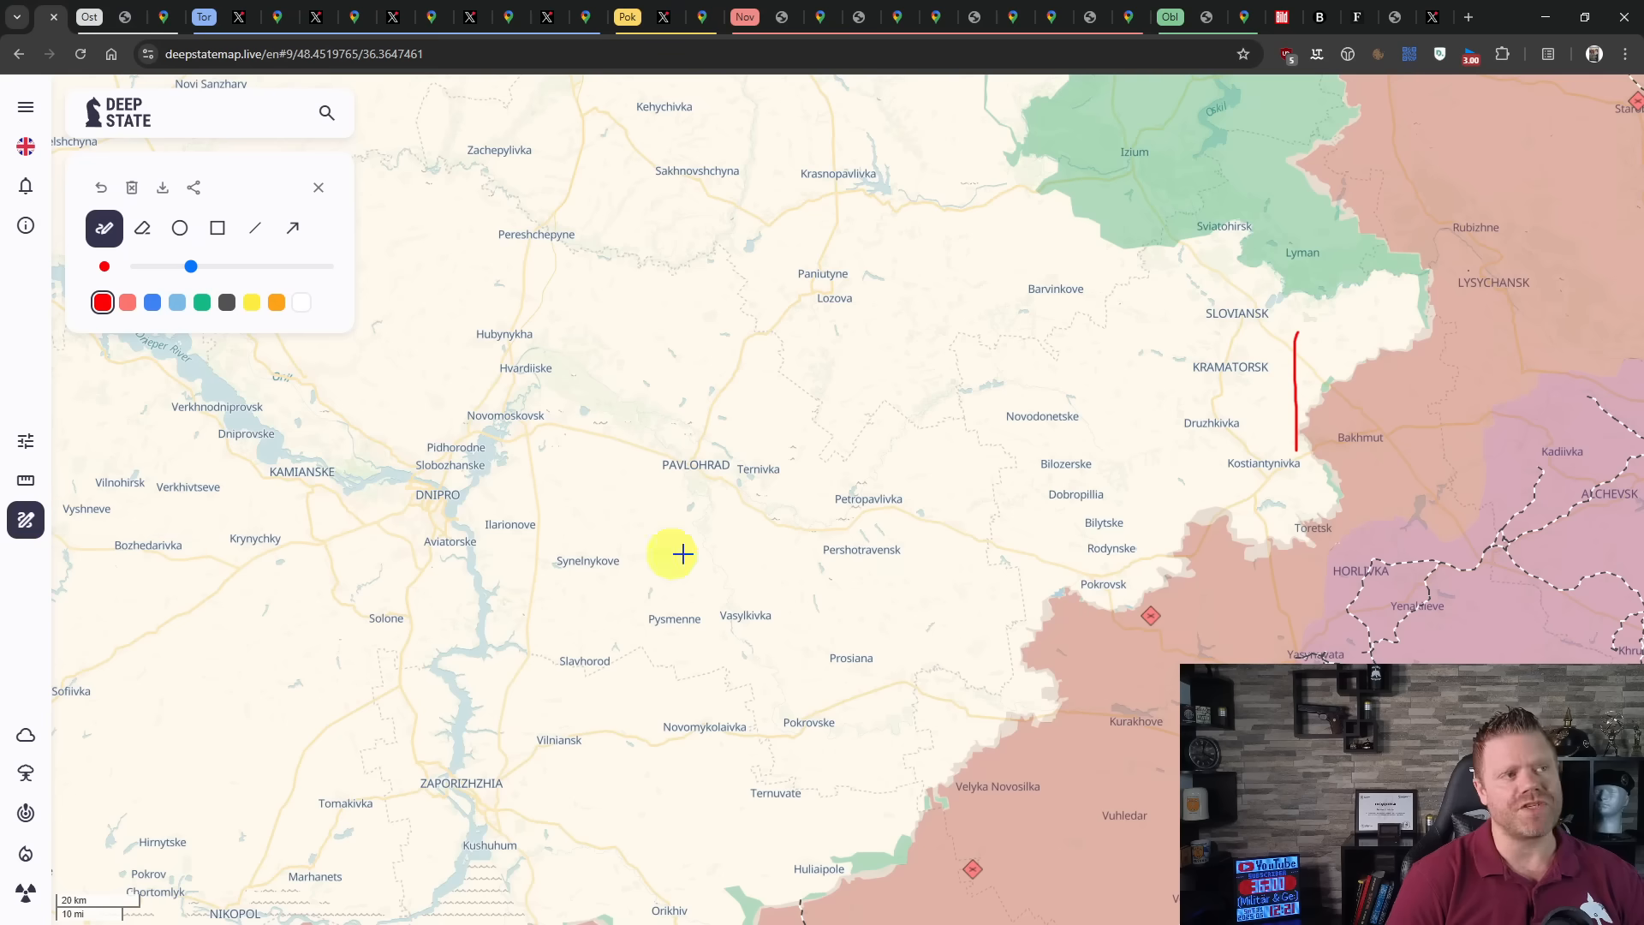
{"action": "mouse_move", "coordinate": [26, 519]}
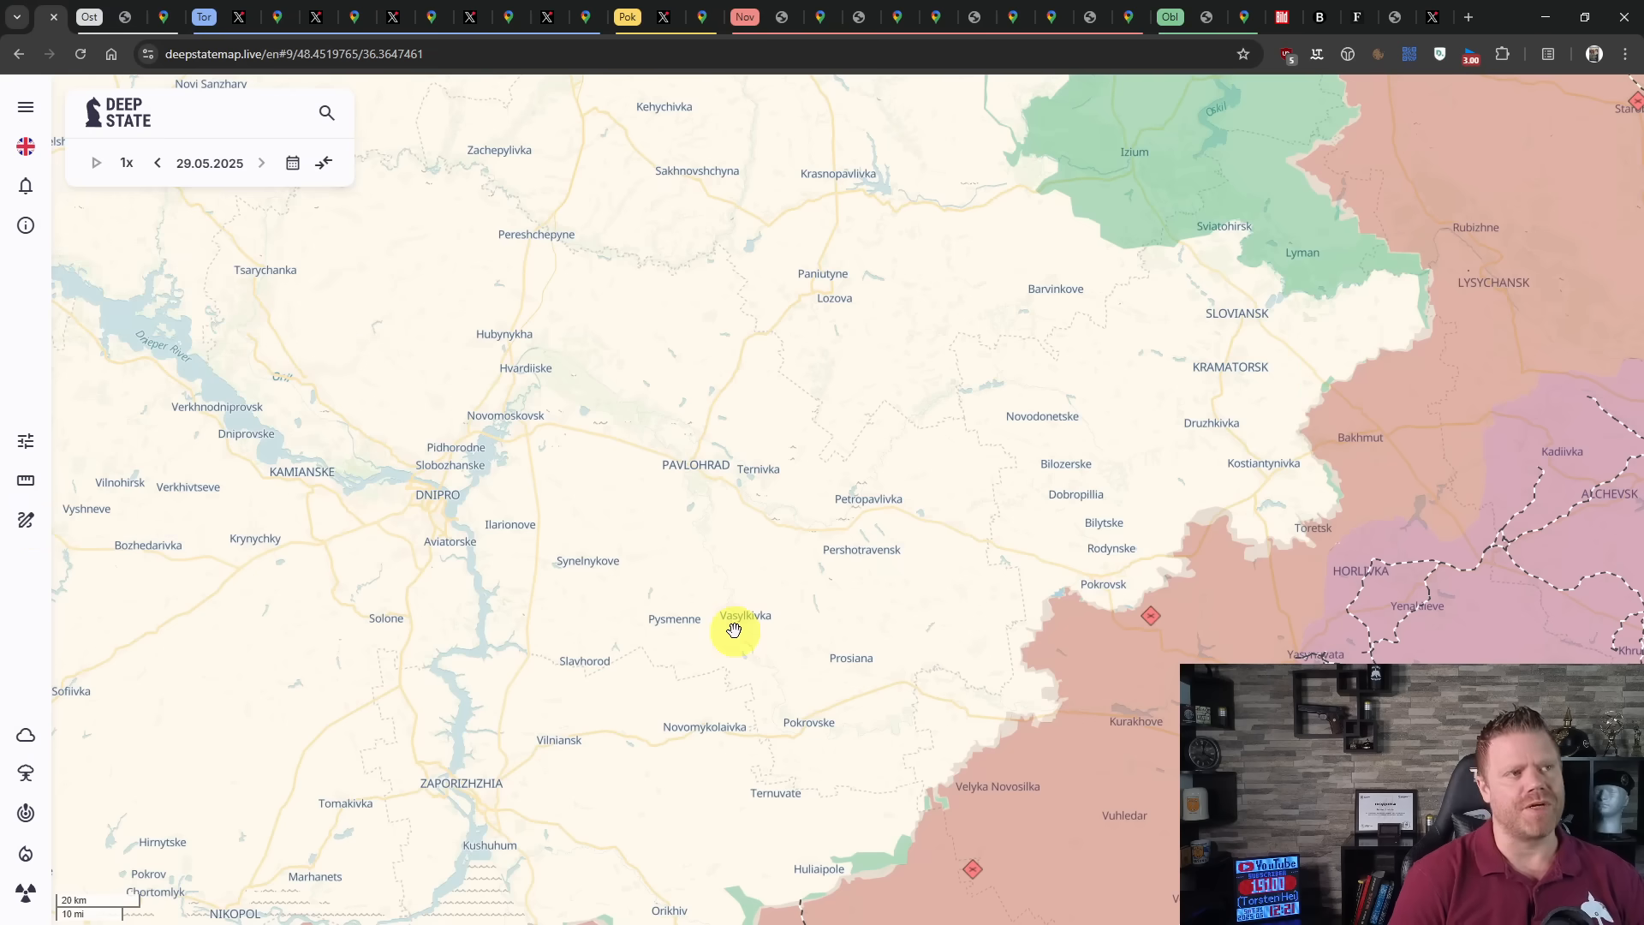
{"action": "mouse_move", "coordinate": [1244, 658]}
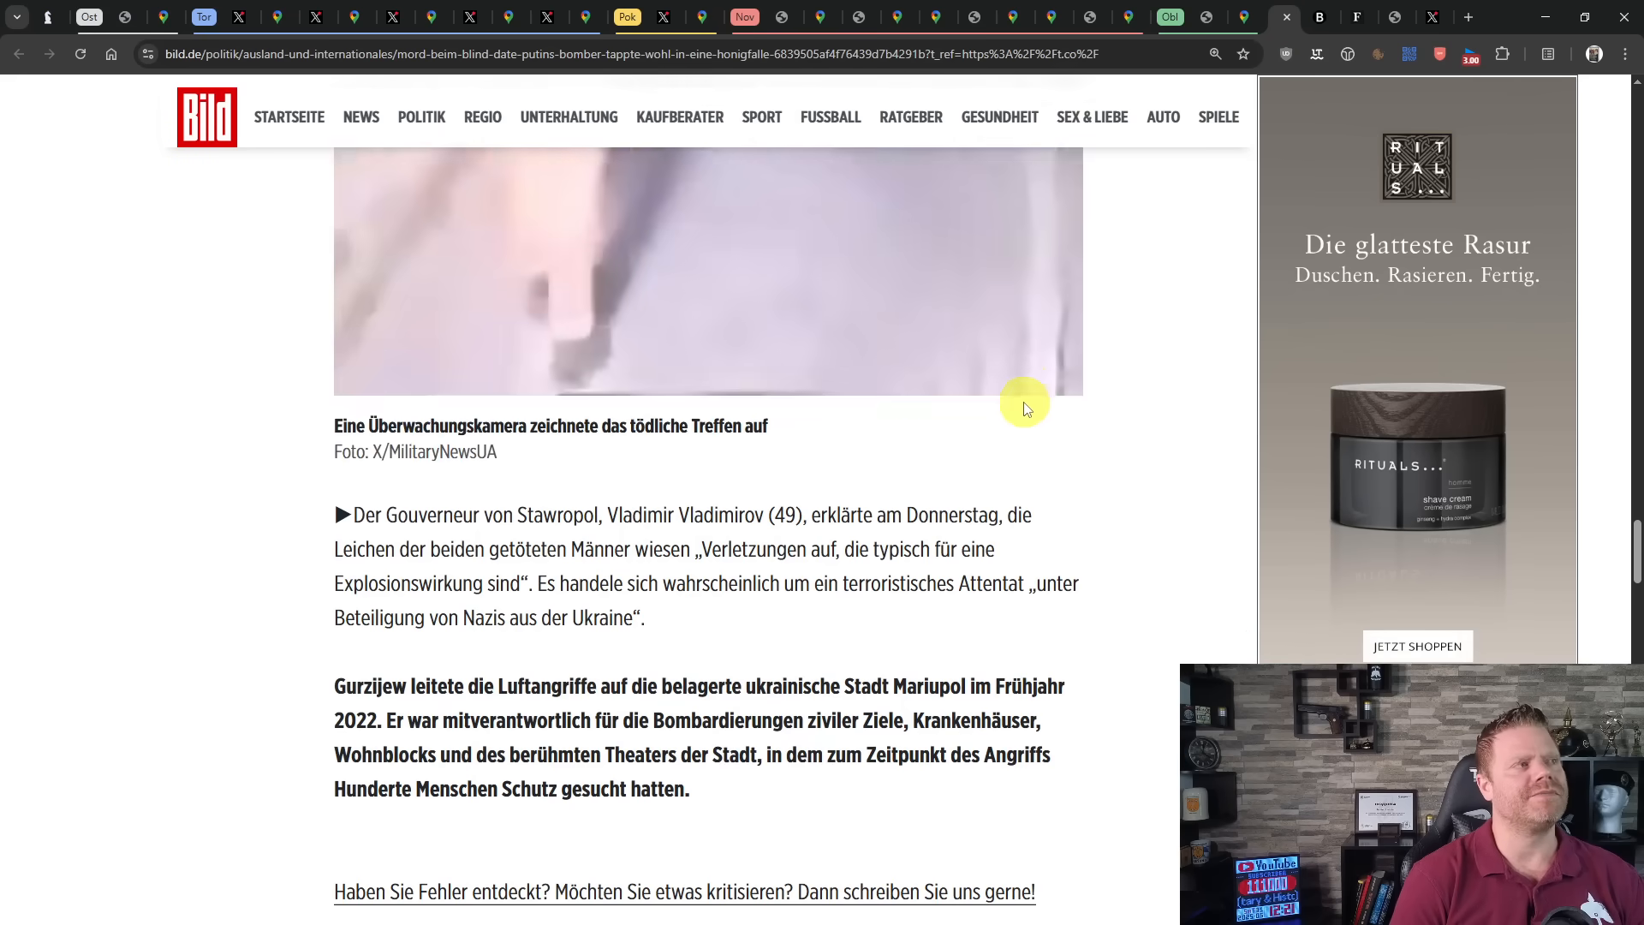
- Read the Bild.de report on Major Zaur Gurzijew, then return to the front-line map
{"action": "scroll", "scroll_direction": "down", "scroll_amount": 3}
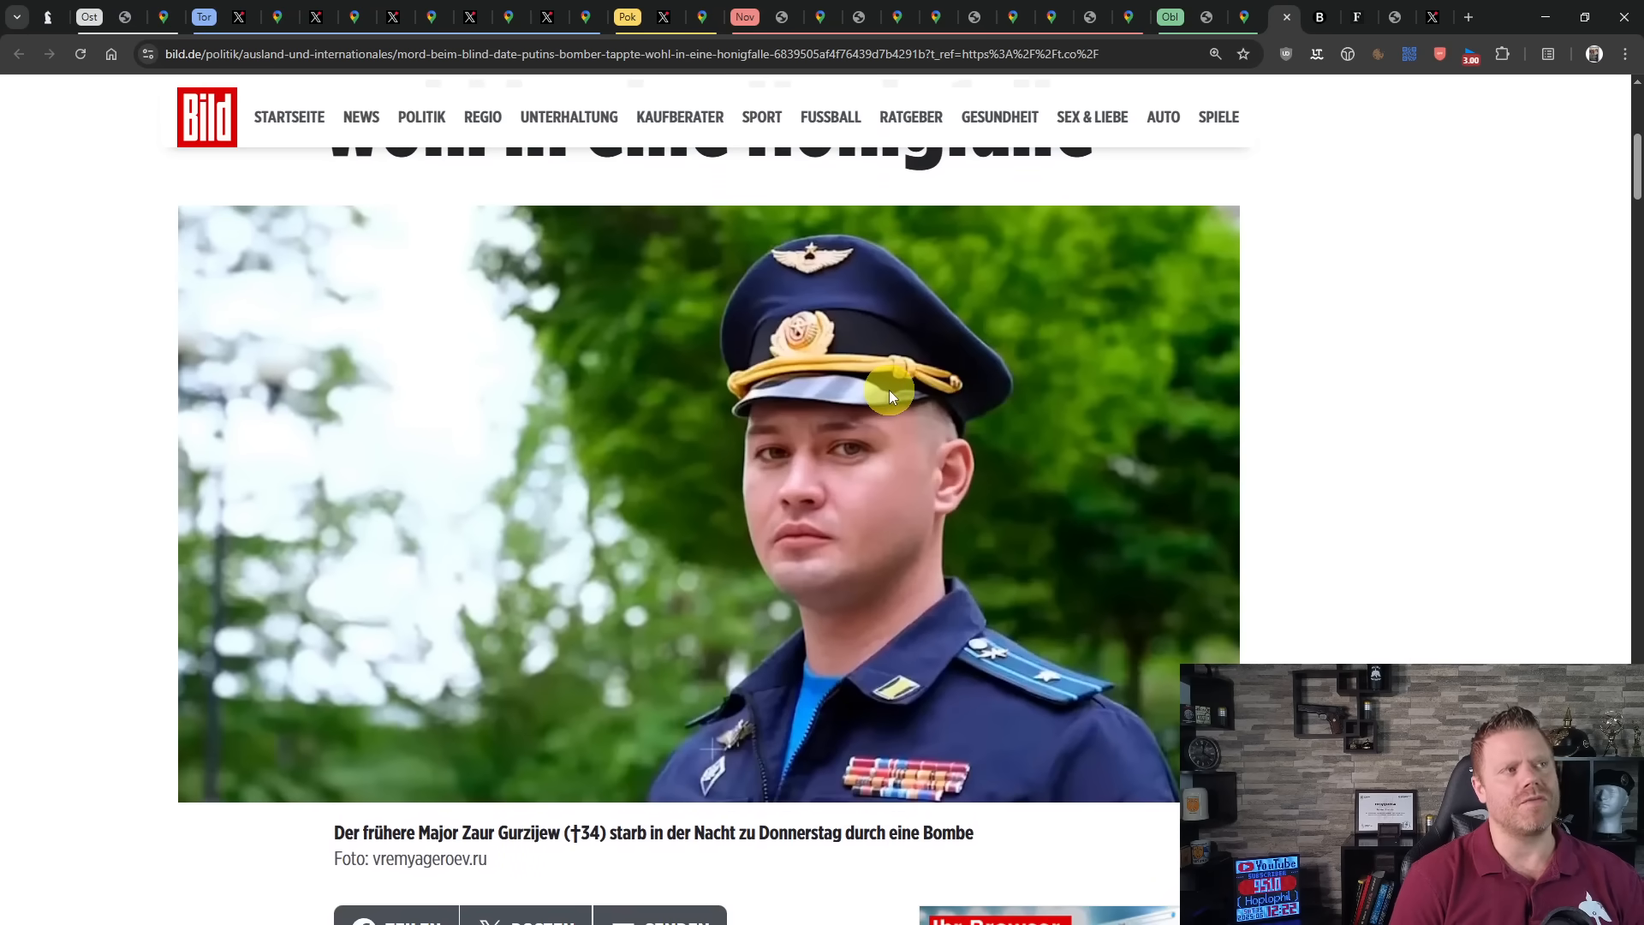
{"action": "mouse_move", "coordinate": [1476, 561]}
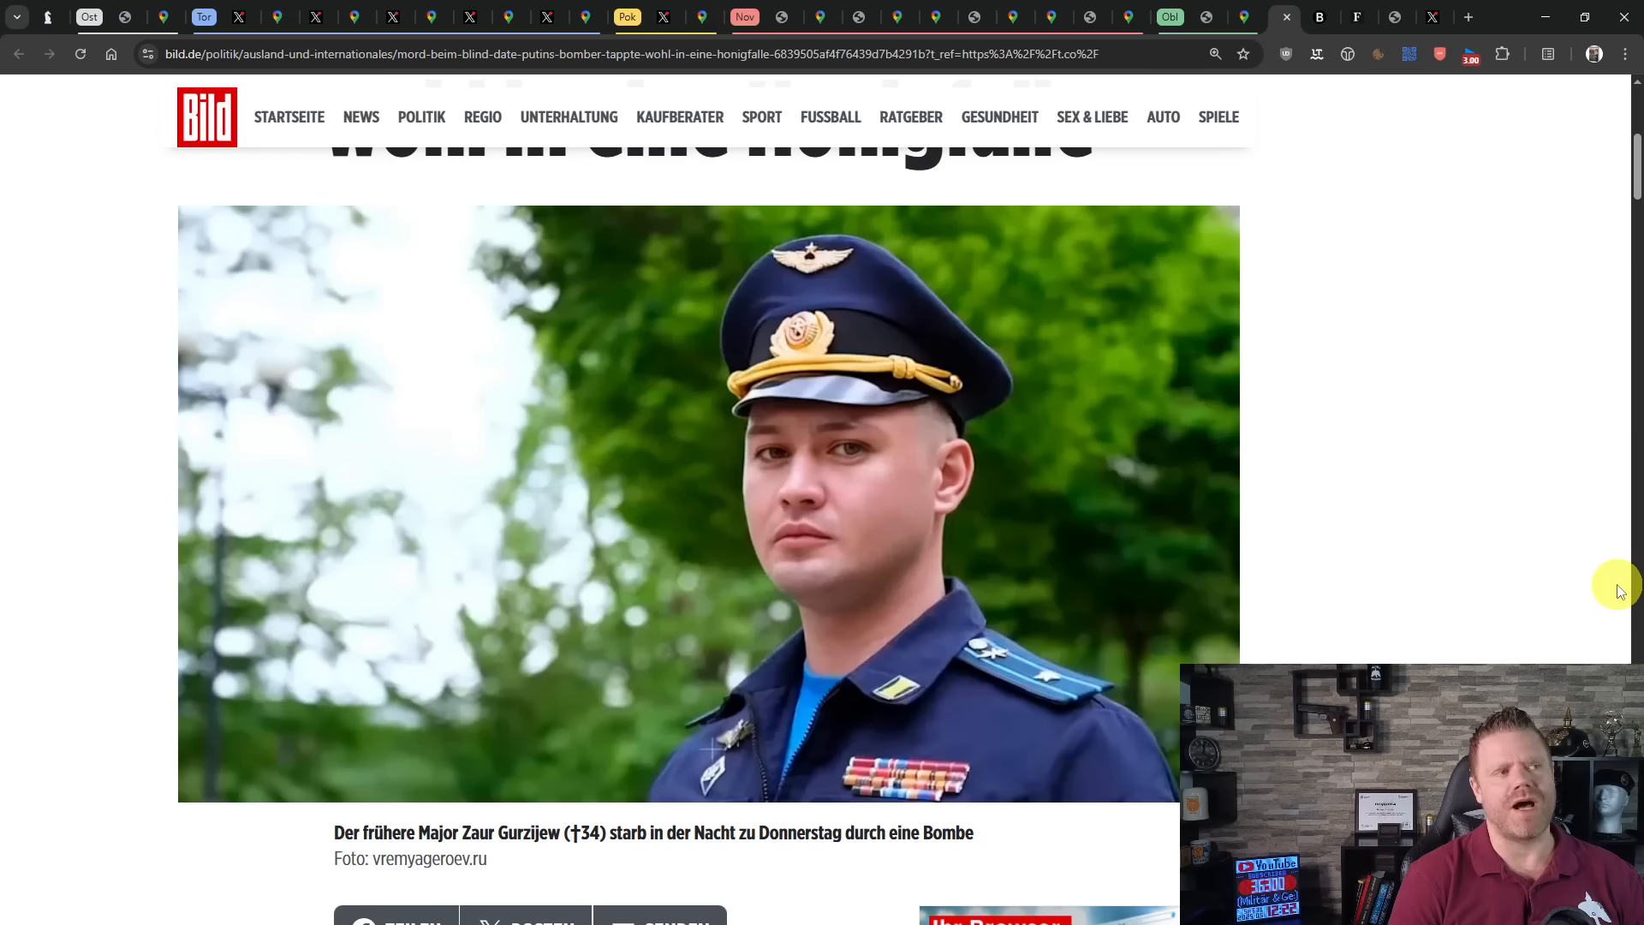
{"action": "mouse_move", "coordinate": [1596, 579]}
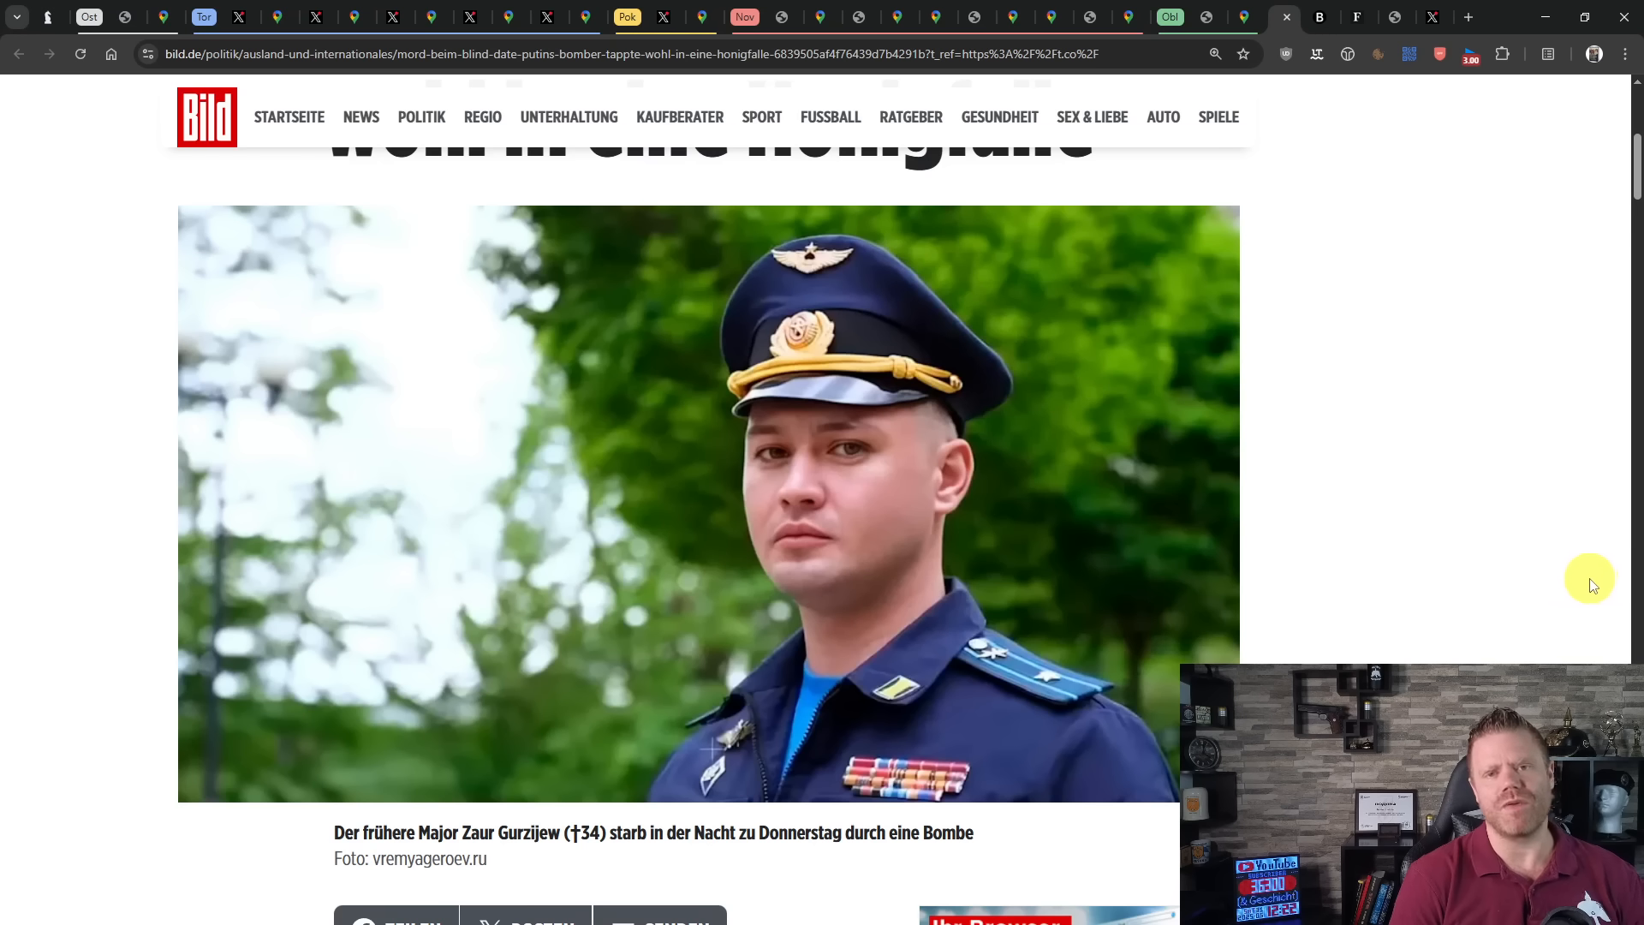
{"action": "mouse_move", "coordinate": [1587, 575]}
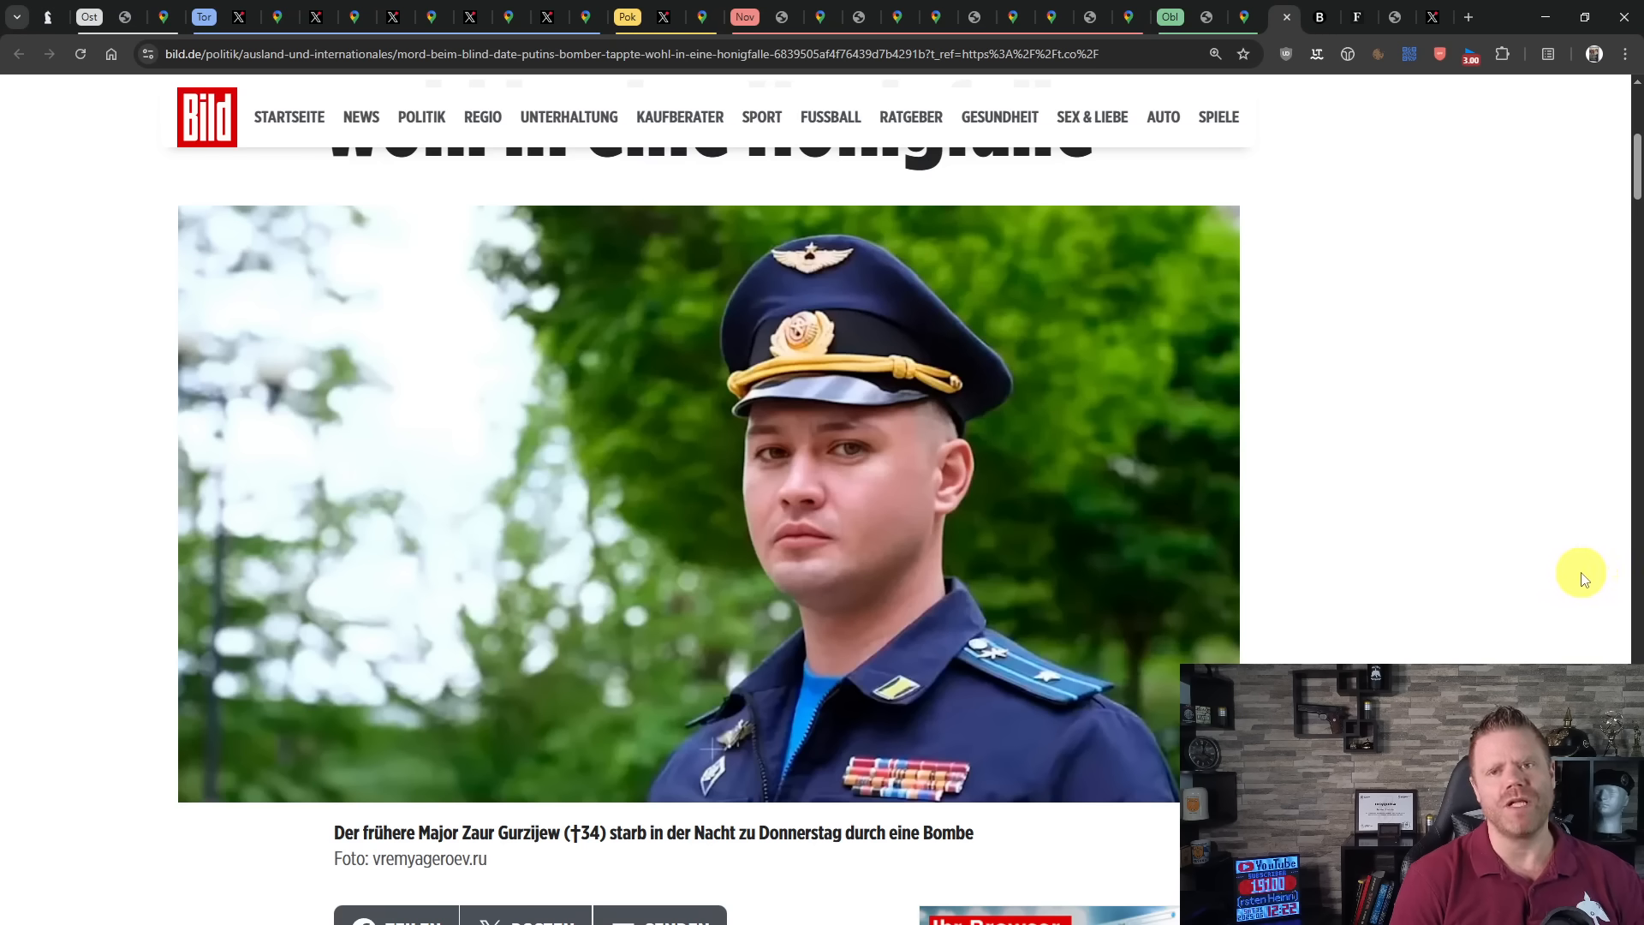
{"action": "mouse_move", "coordinate": [1548, 558]}
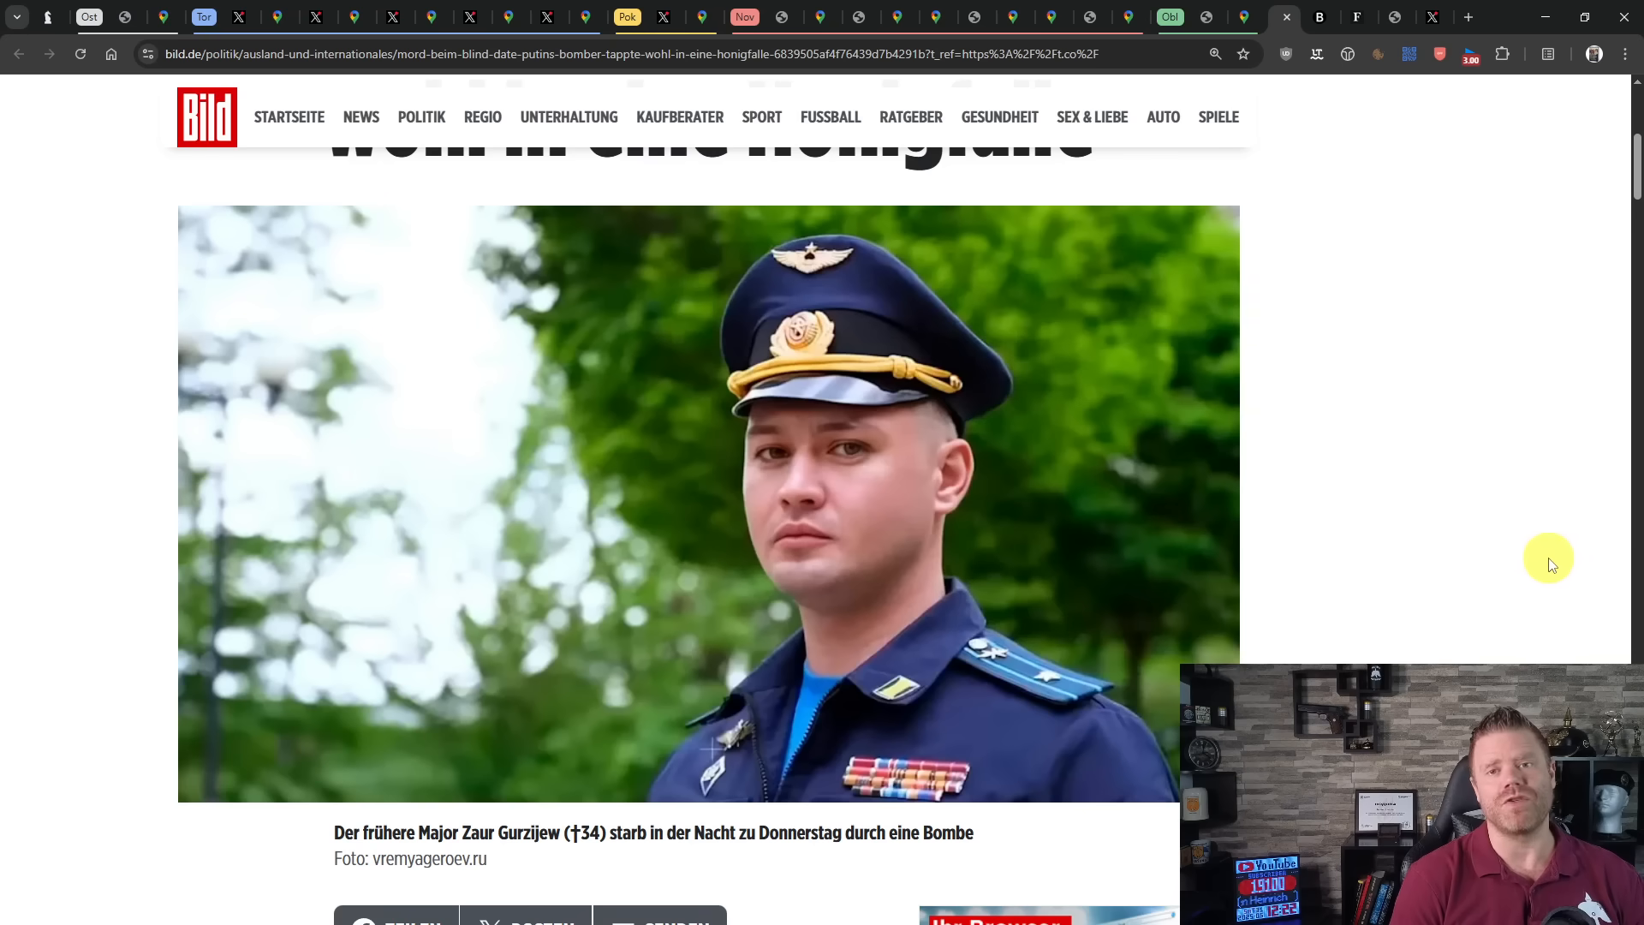
{"action": "mouse_move", "coordinate": [1531, 554]}
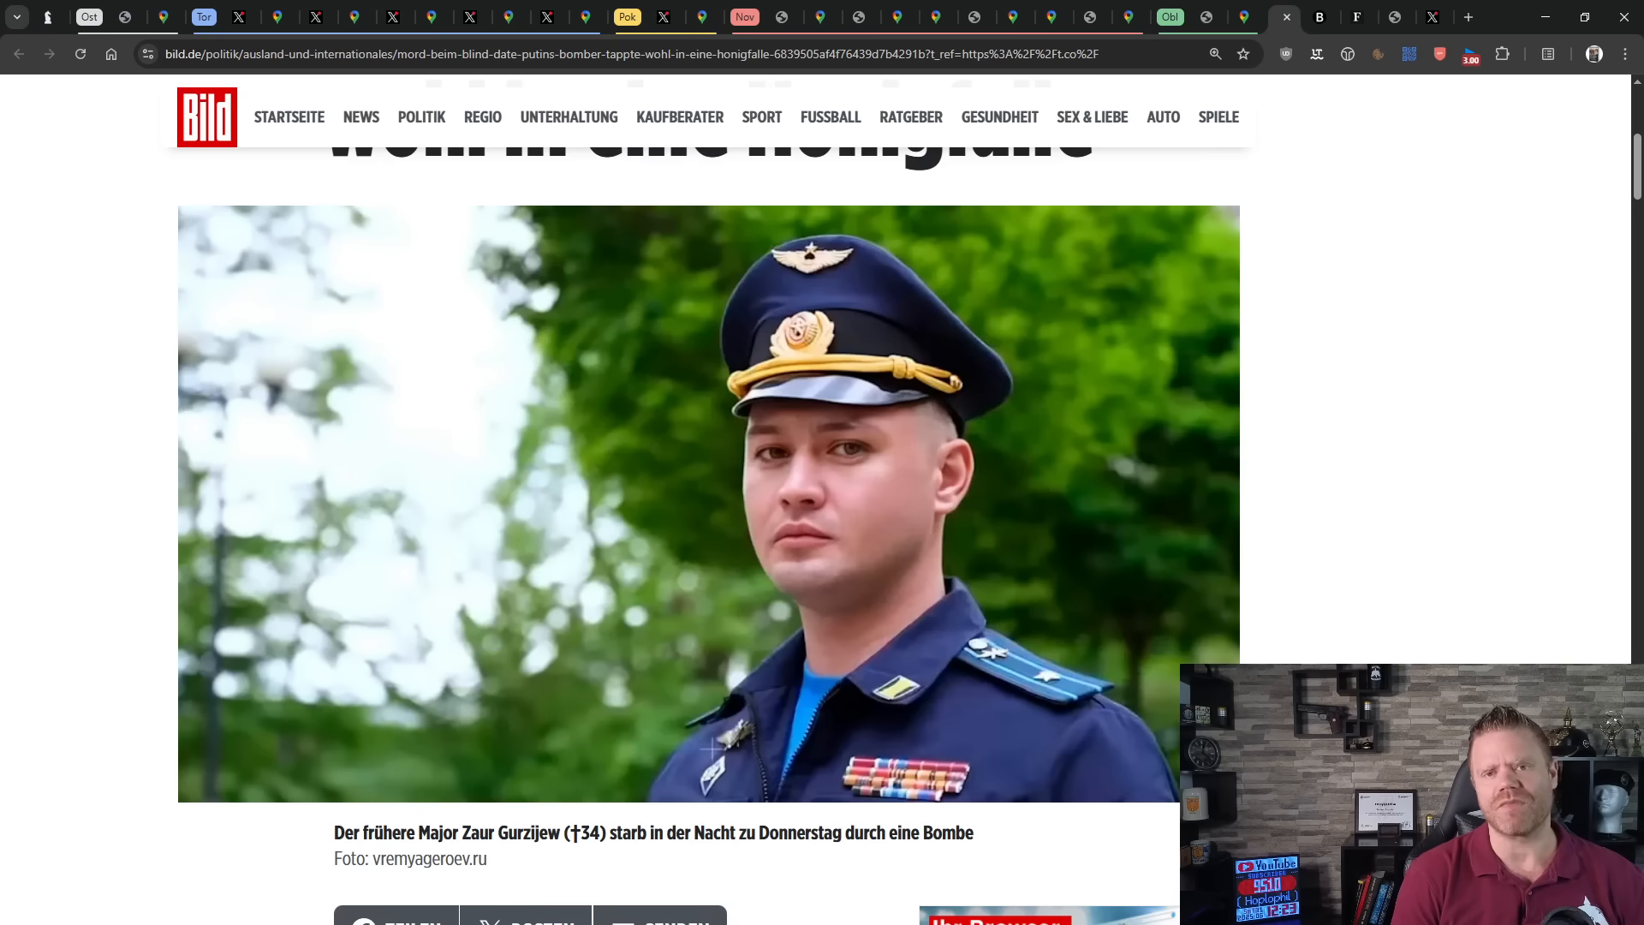
{"action": "left_click", "coordinate": [53, 17]}
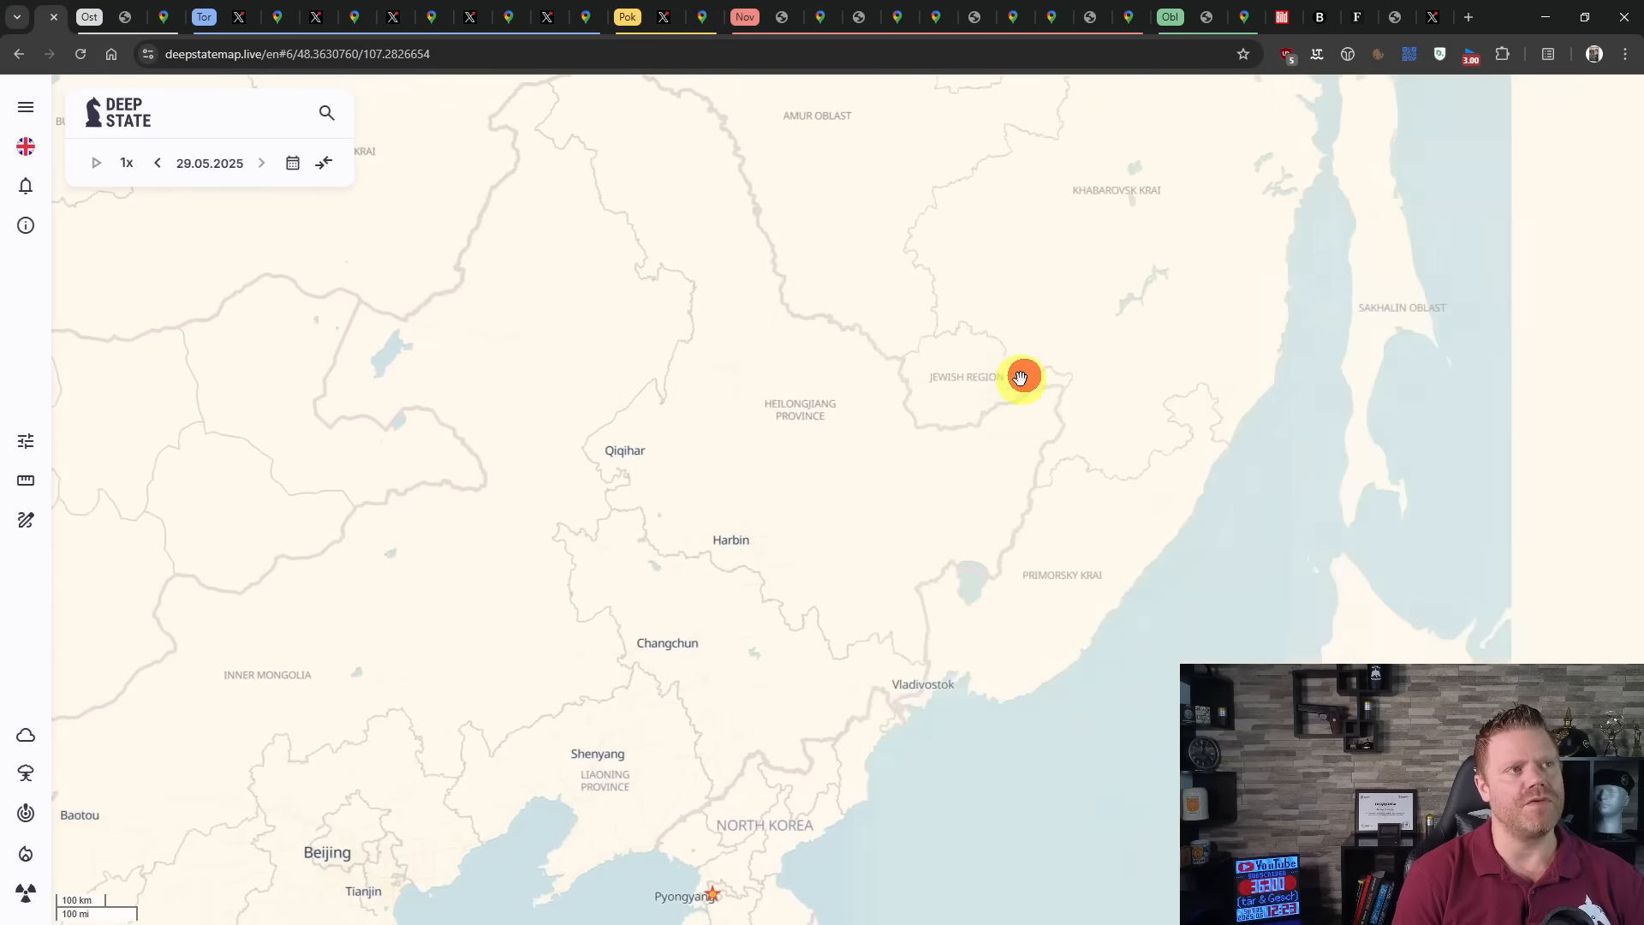
- Pan the map westward from the Far East back to the southern Ukraine front, Kherson to Donetsk
{"action": "left_click_drag", "start_coordinate": [1019, 376], "coordinate": [713, 475]}
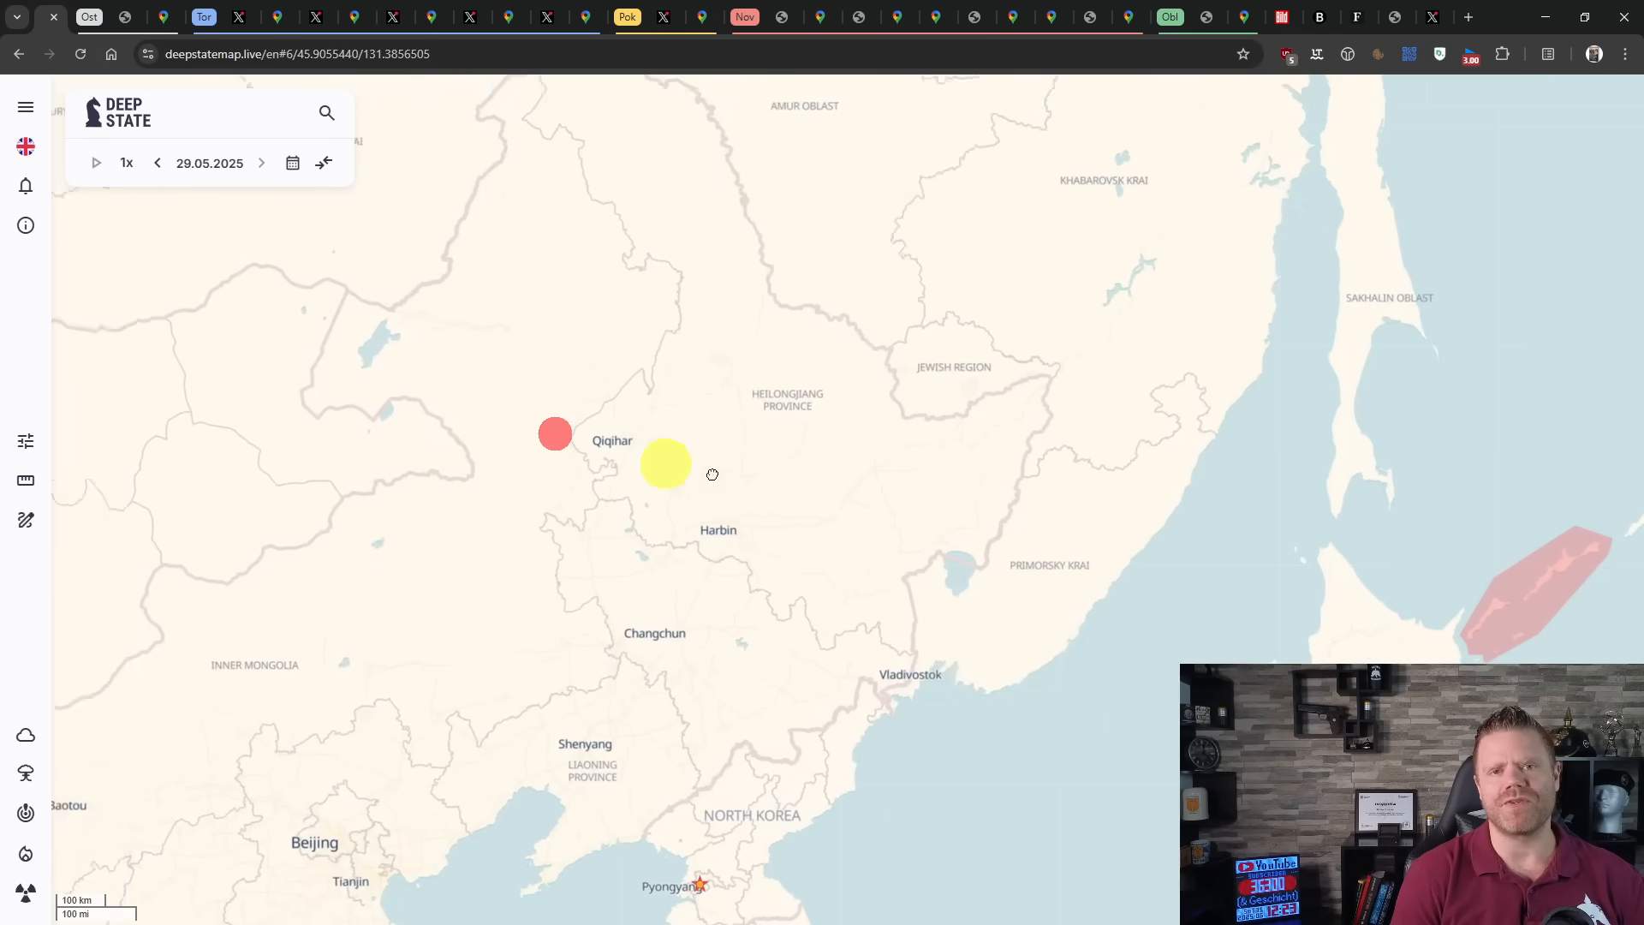
{"action": "left_click_drag", "start_coordinate": [713, 475], "coordinate": [1124, 531]}
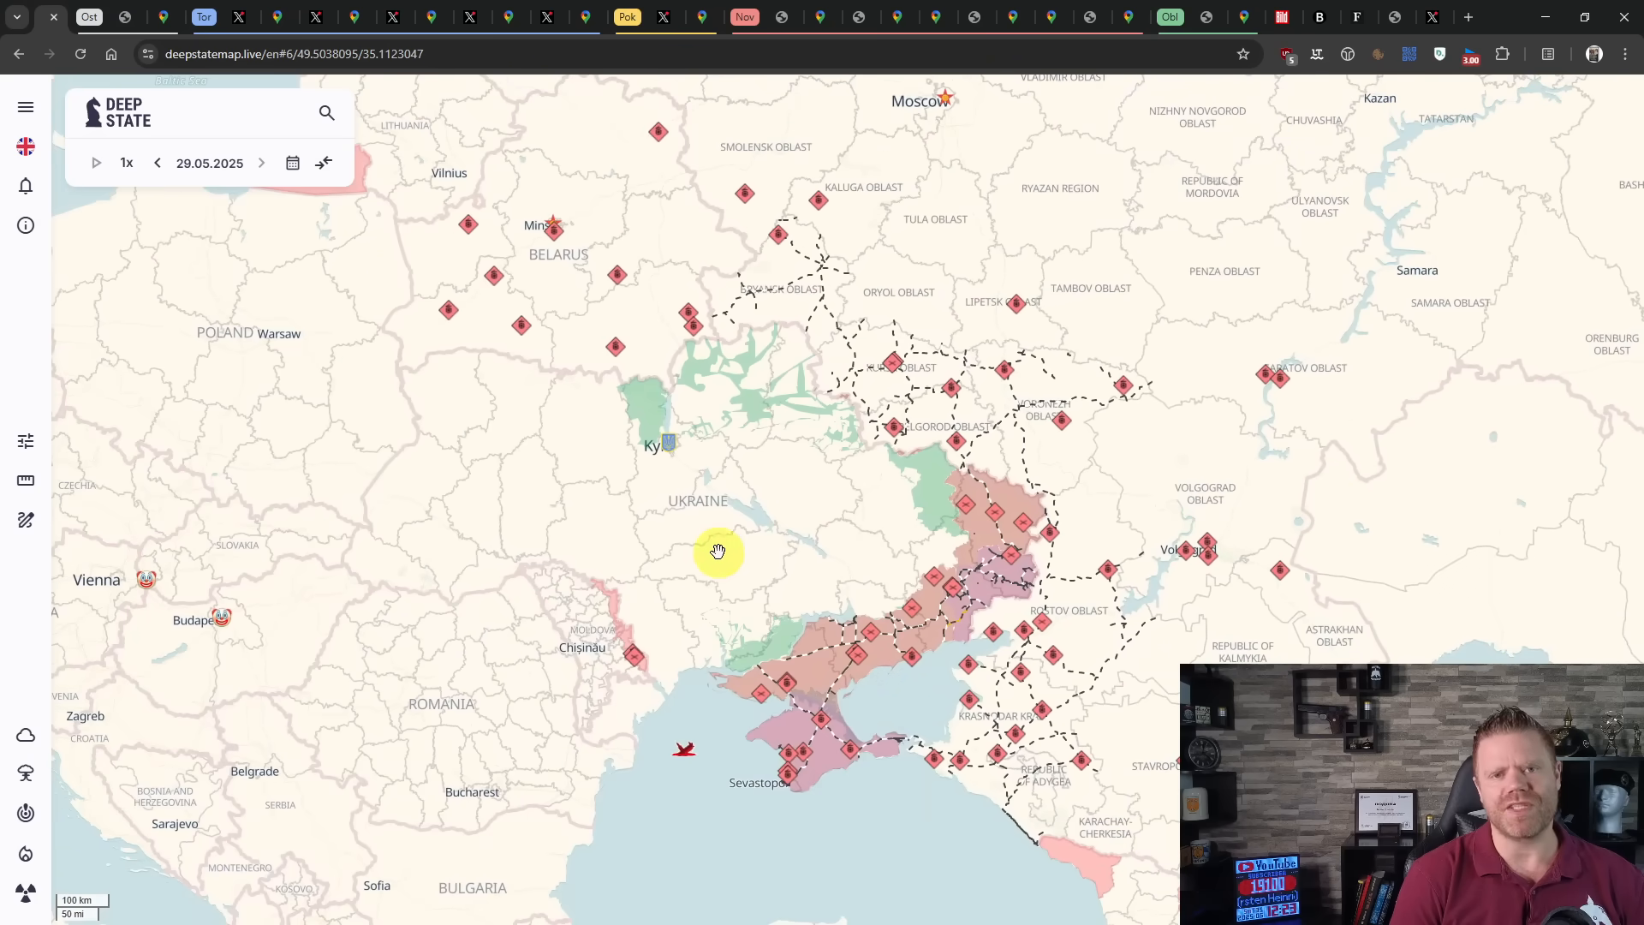
{"action": "left_click_drag", "start_coordinate": [718, 553], "coordinate": [1086, 518]}
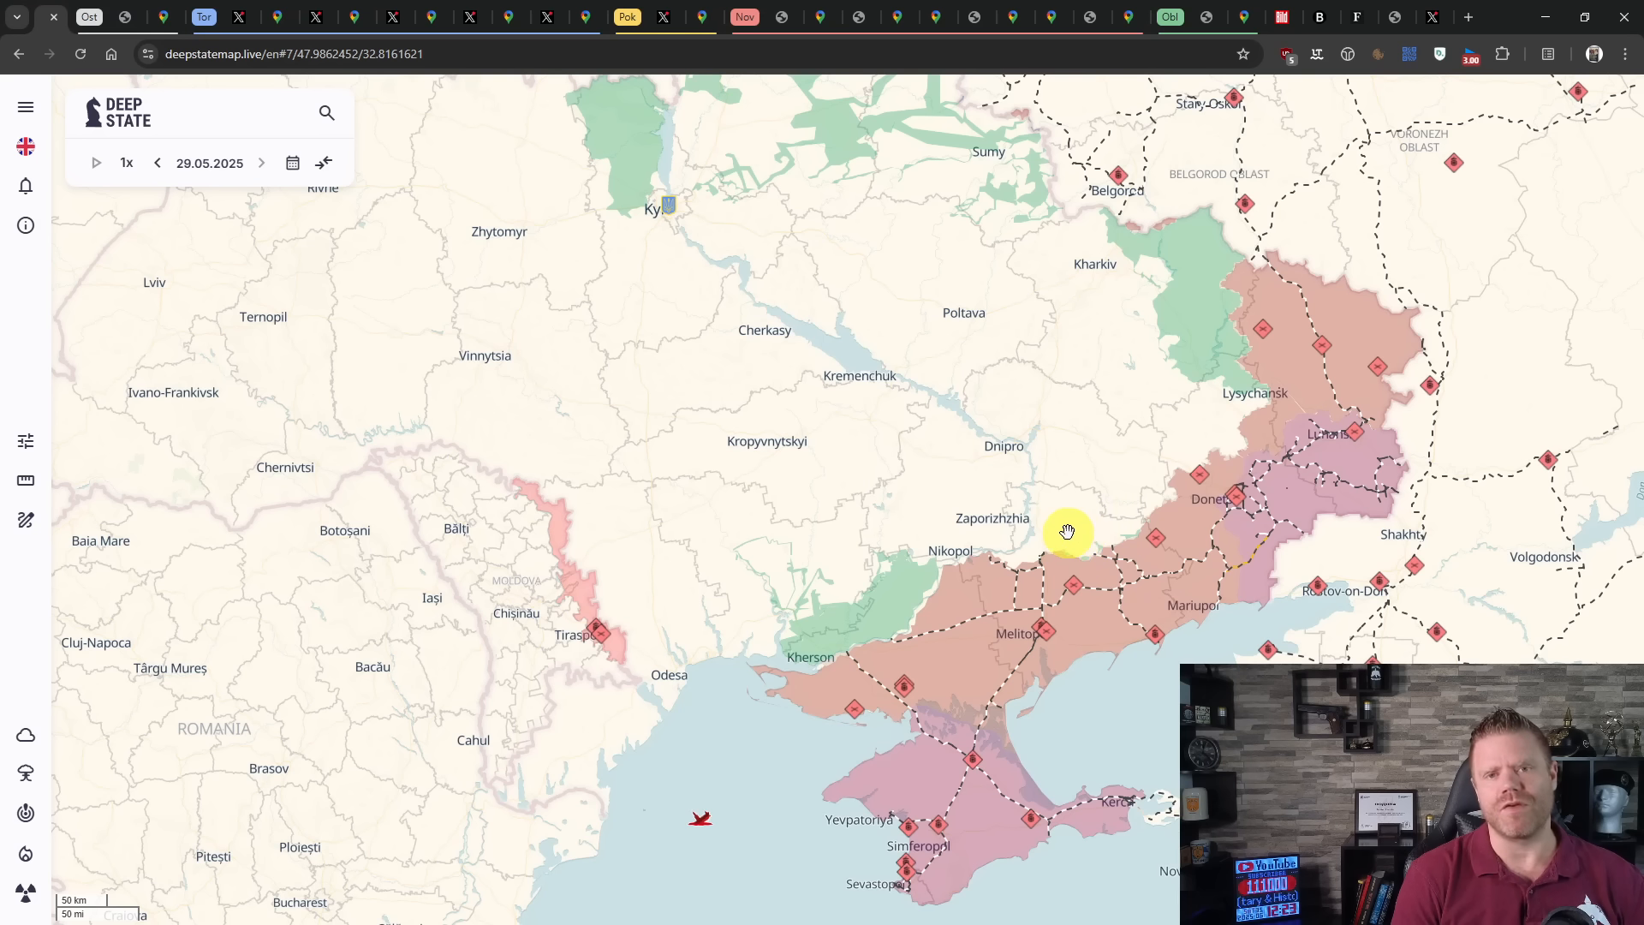
{"action": "mouse_move", "coordinate": [1066, 532]}
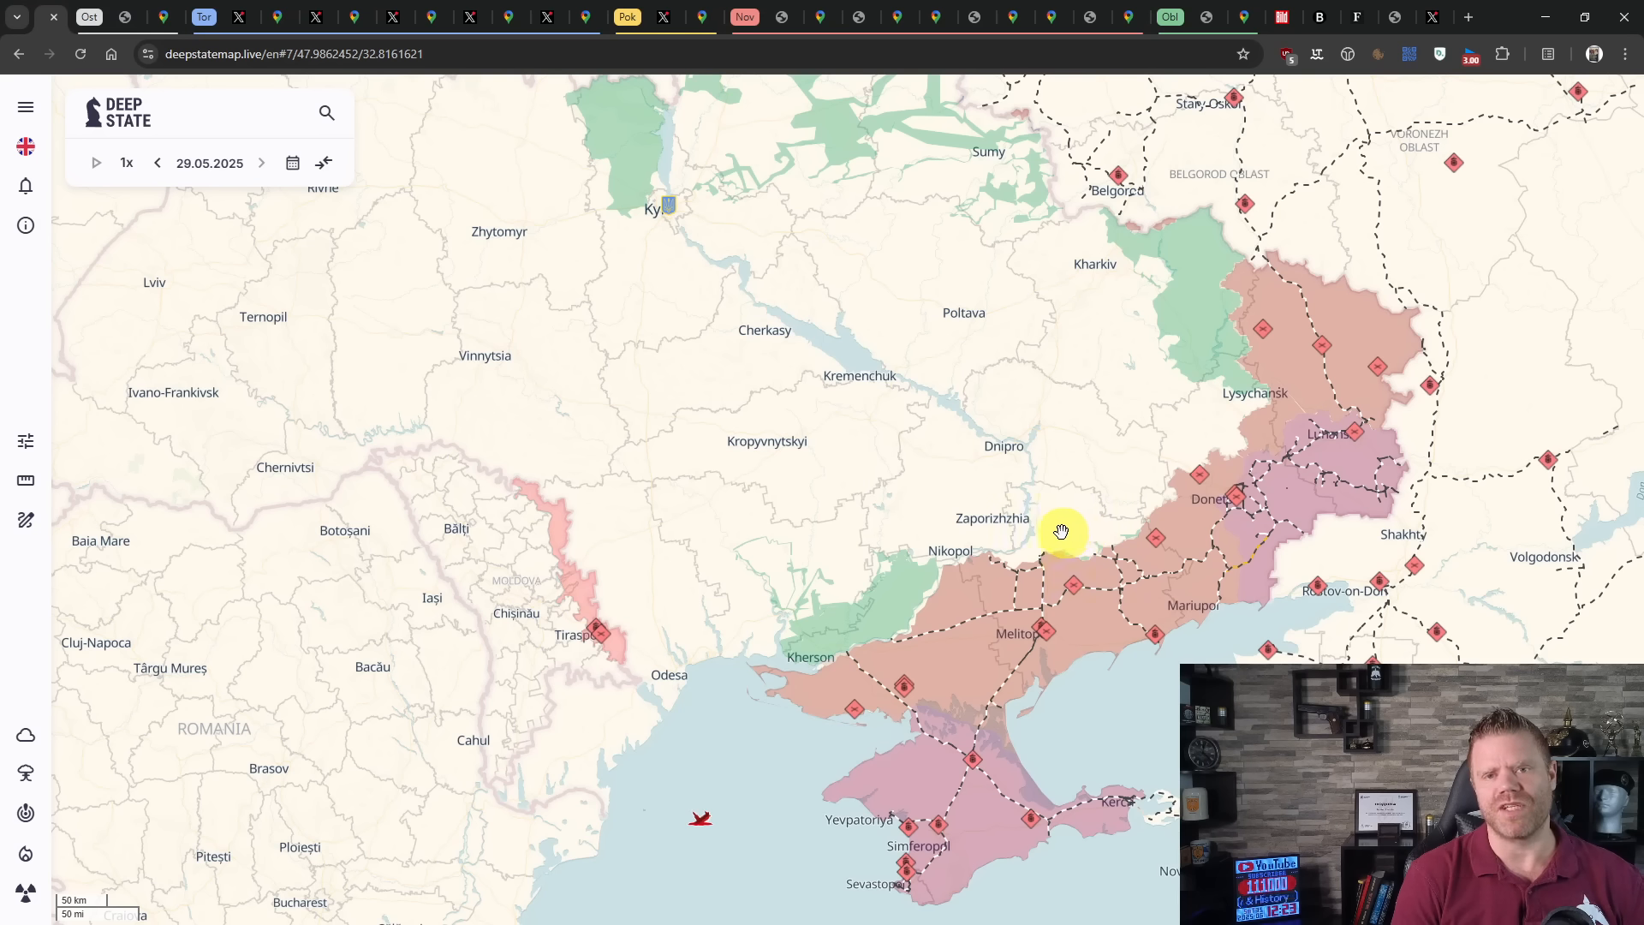
{"action": "mouse_move", "coordinate": [1071, 514]}
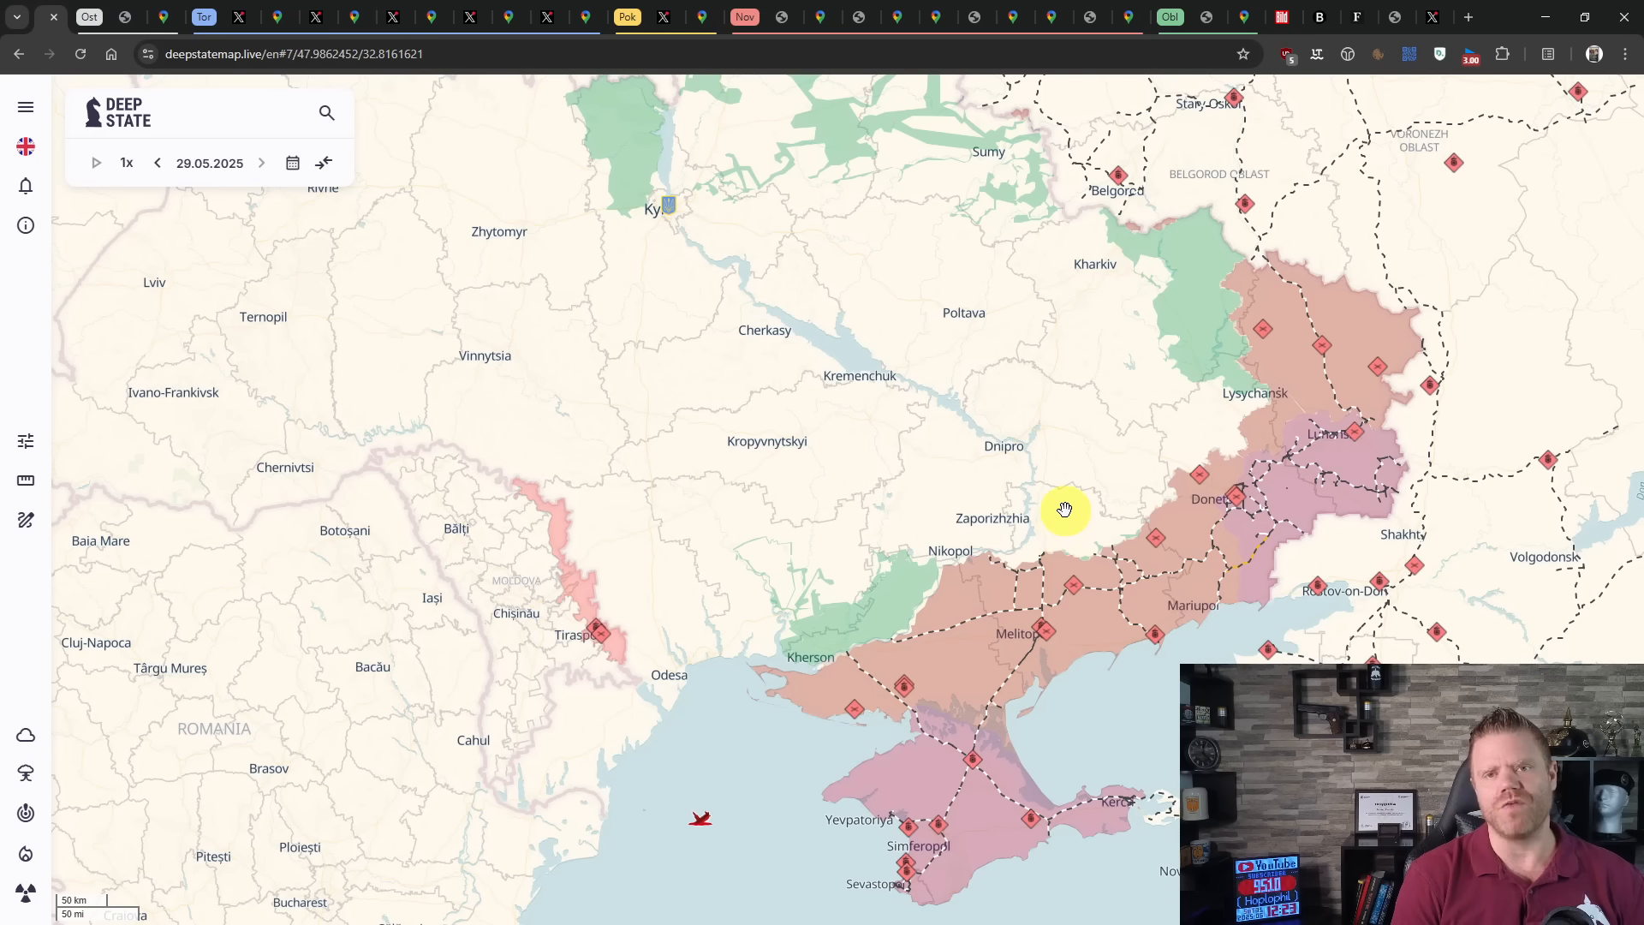
{"action": "mouse_move", "coordinate": [1065, 506]}
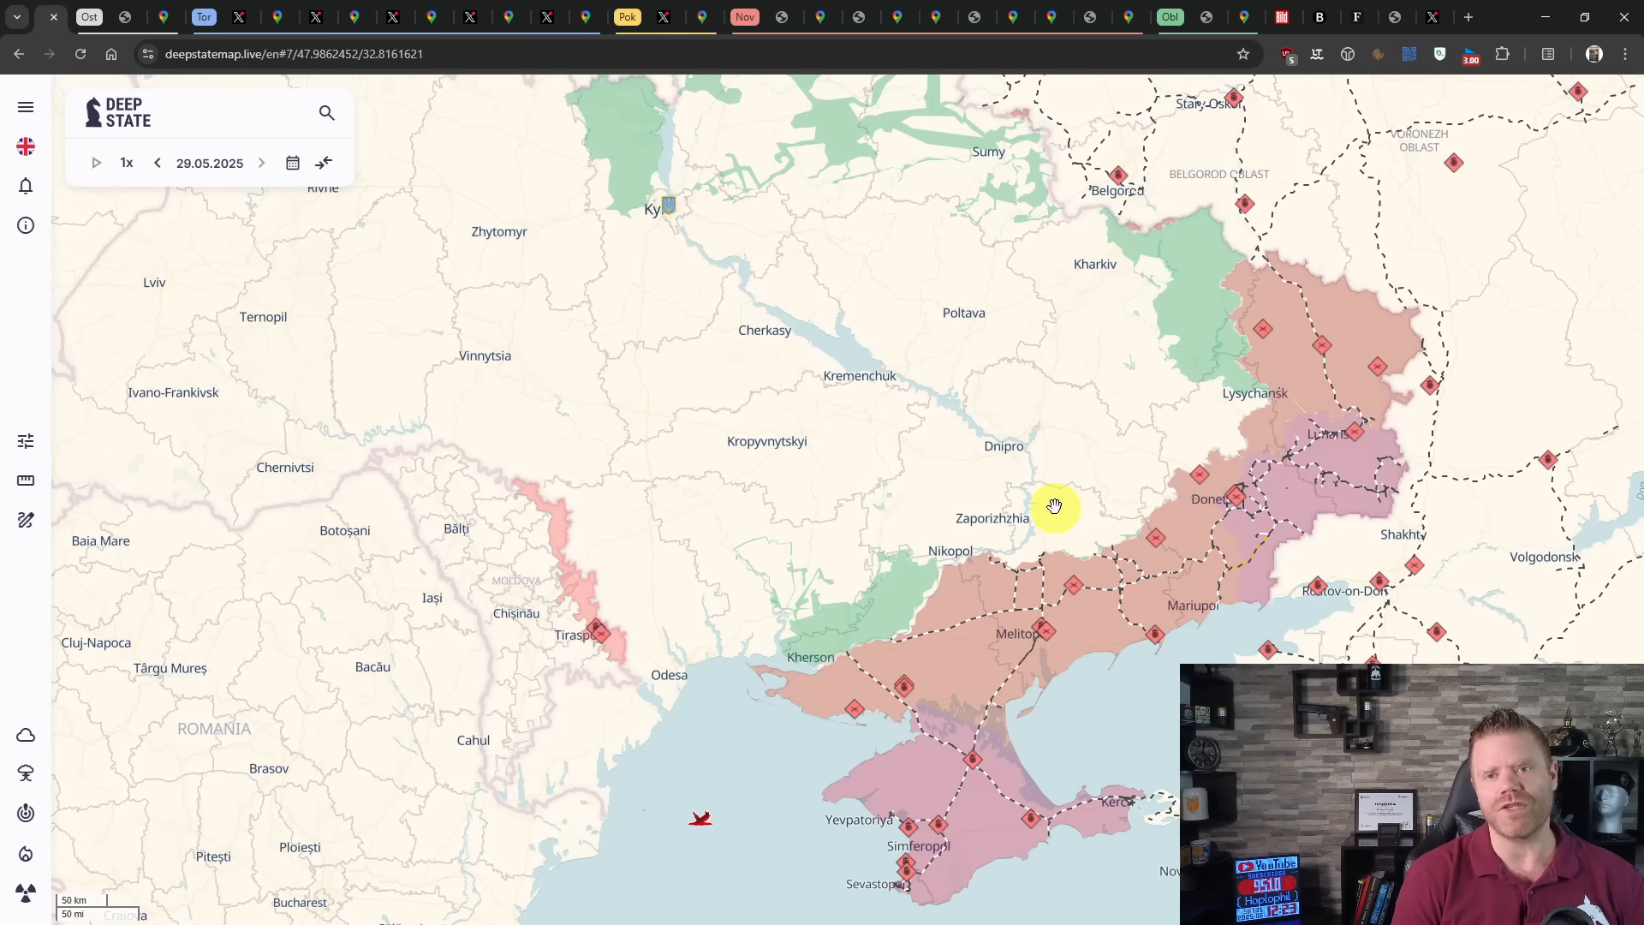
{"action": "mouse_move", "coordinate": [1058, 500]}
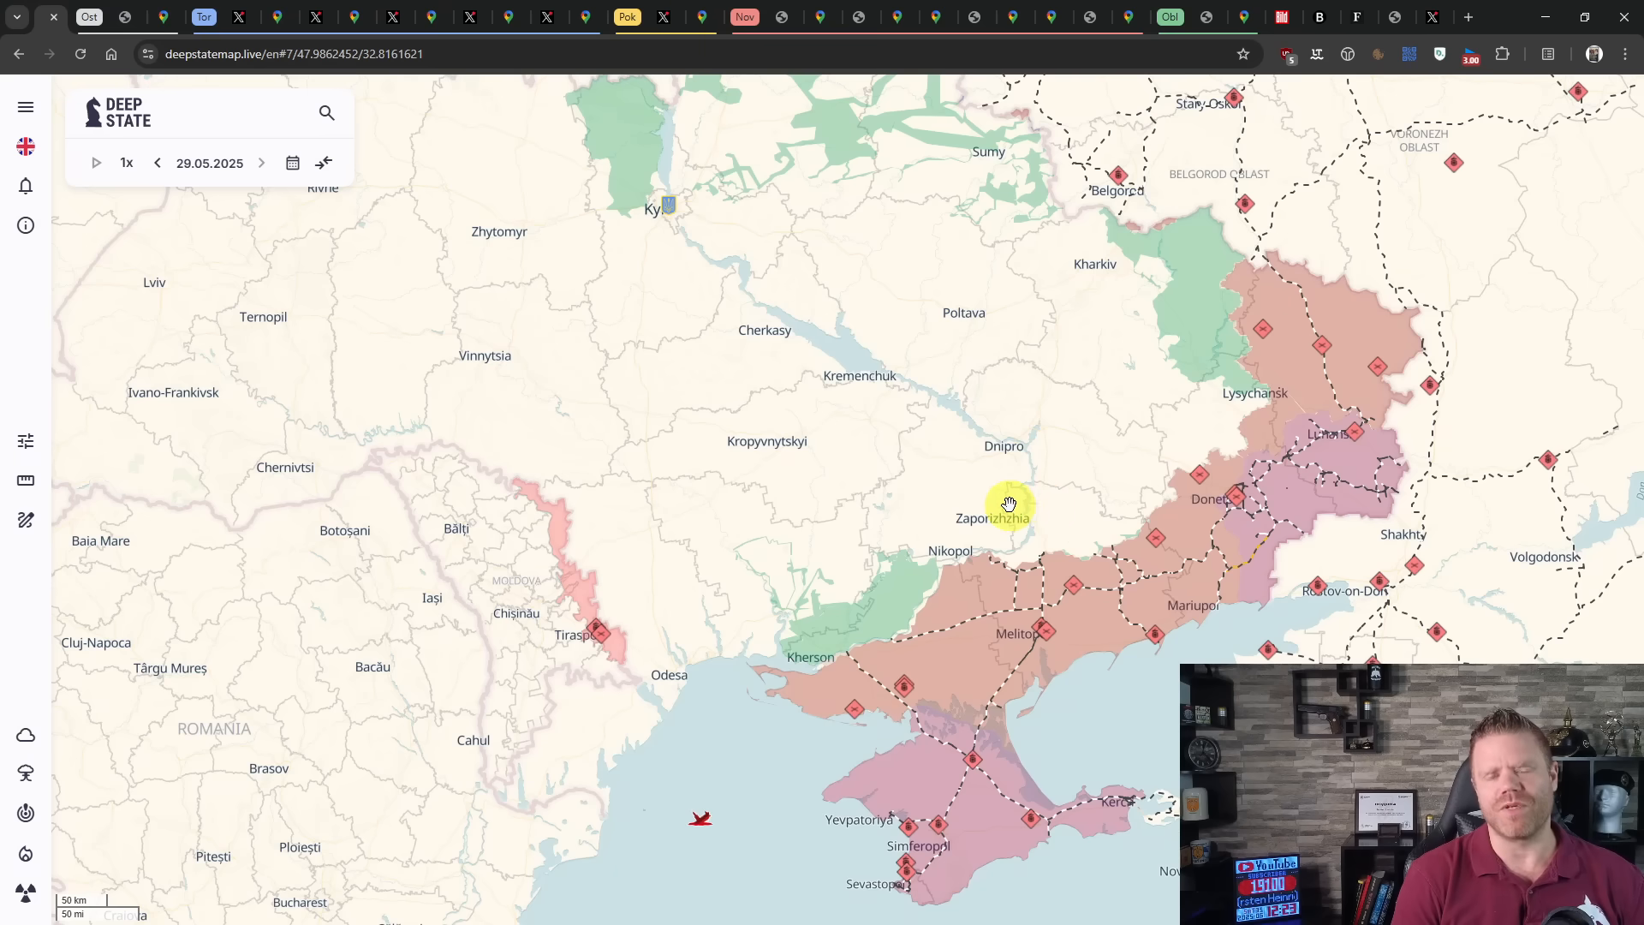
{"action": "mouse_move", "coordinate": [1088, 517]}
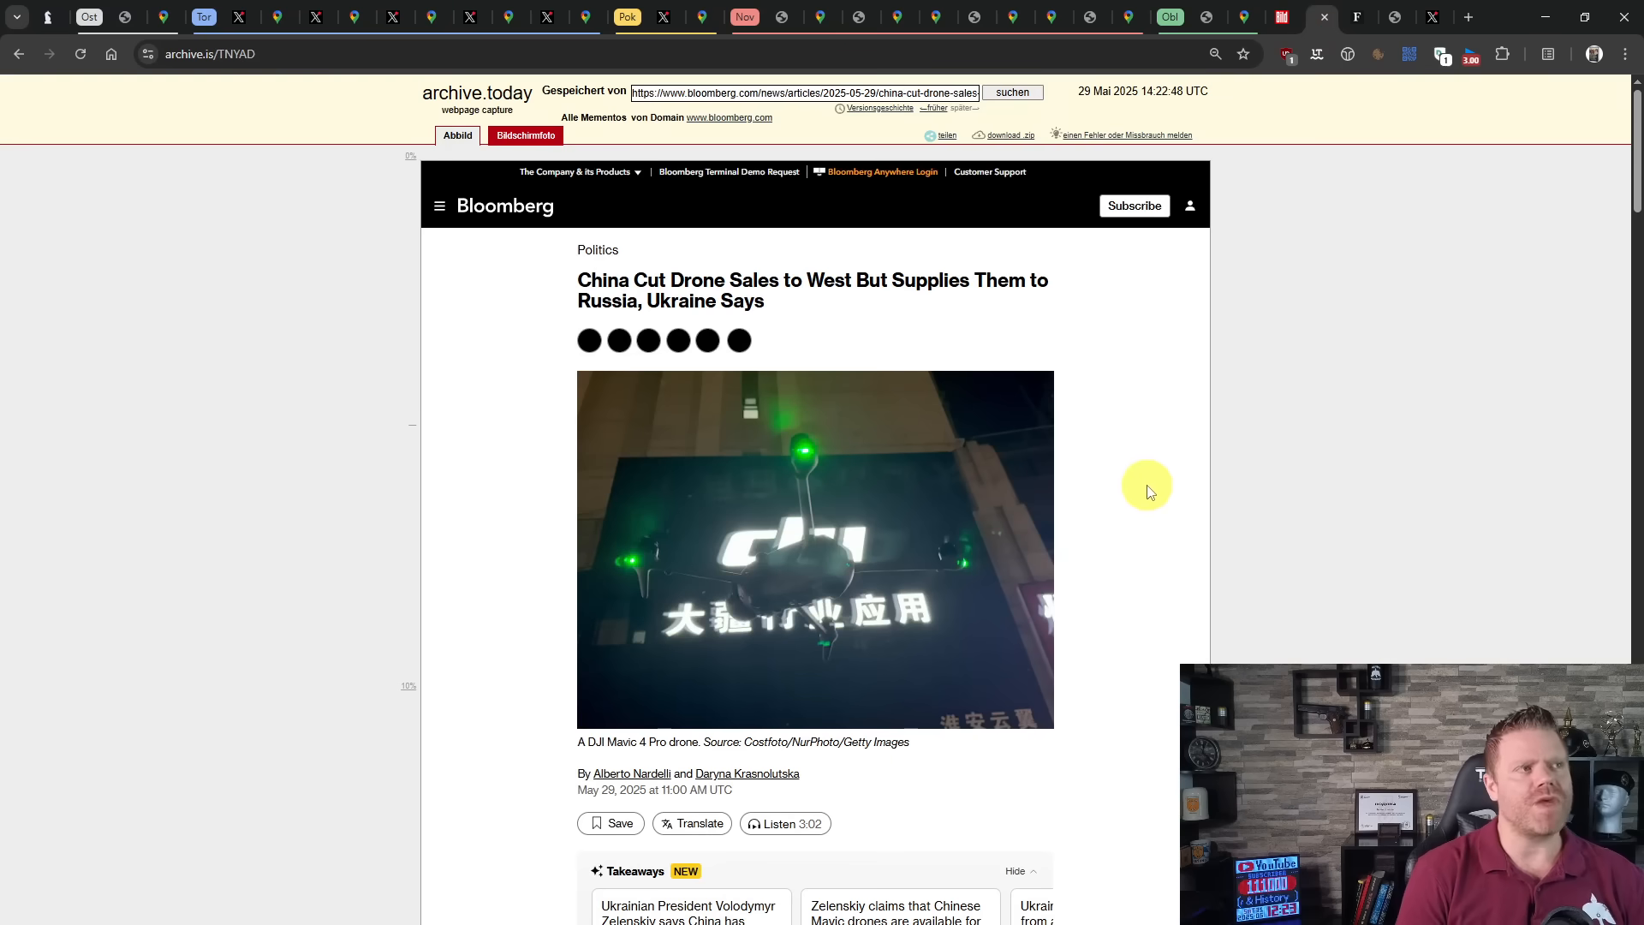
{"action": "mouse_move", "coordinate": [1130, 465]}
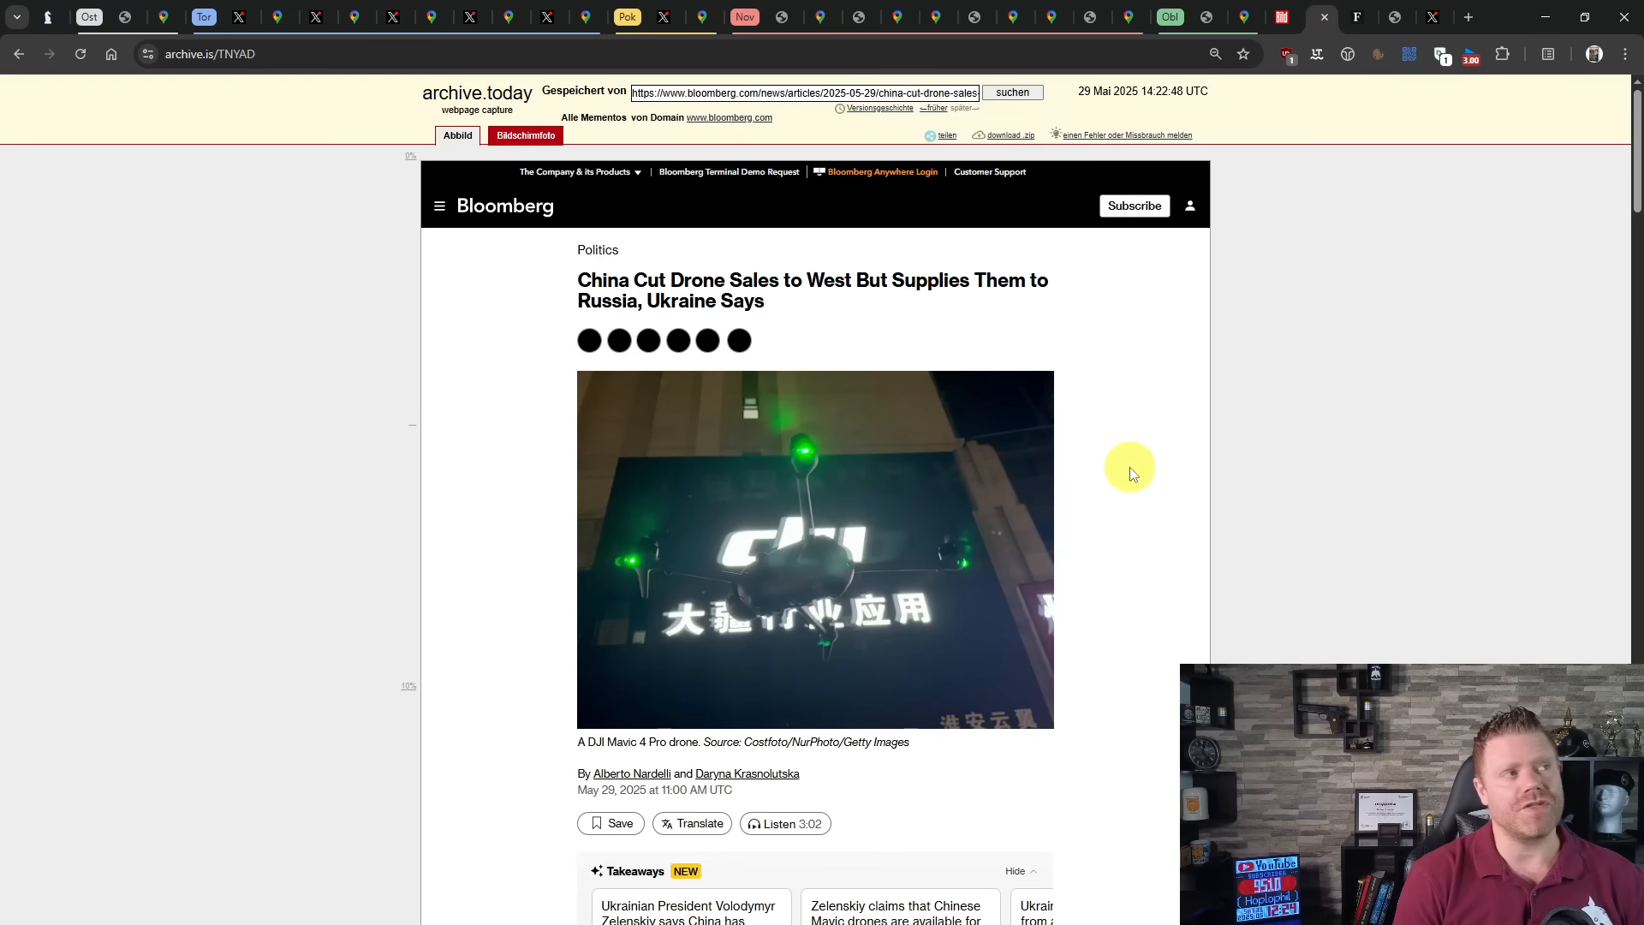
{"action": "mouse_move", "coordinate": [1120, 464]}
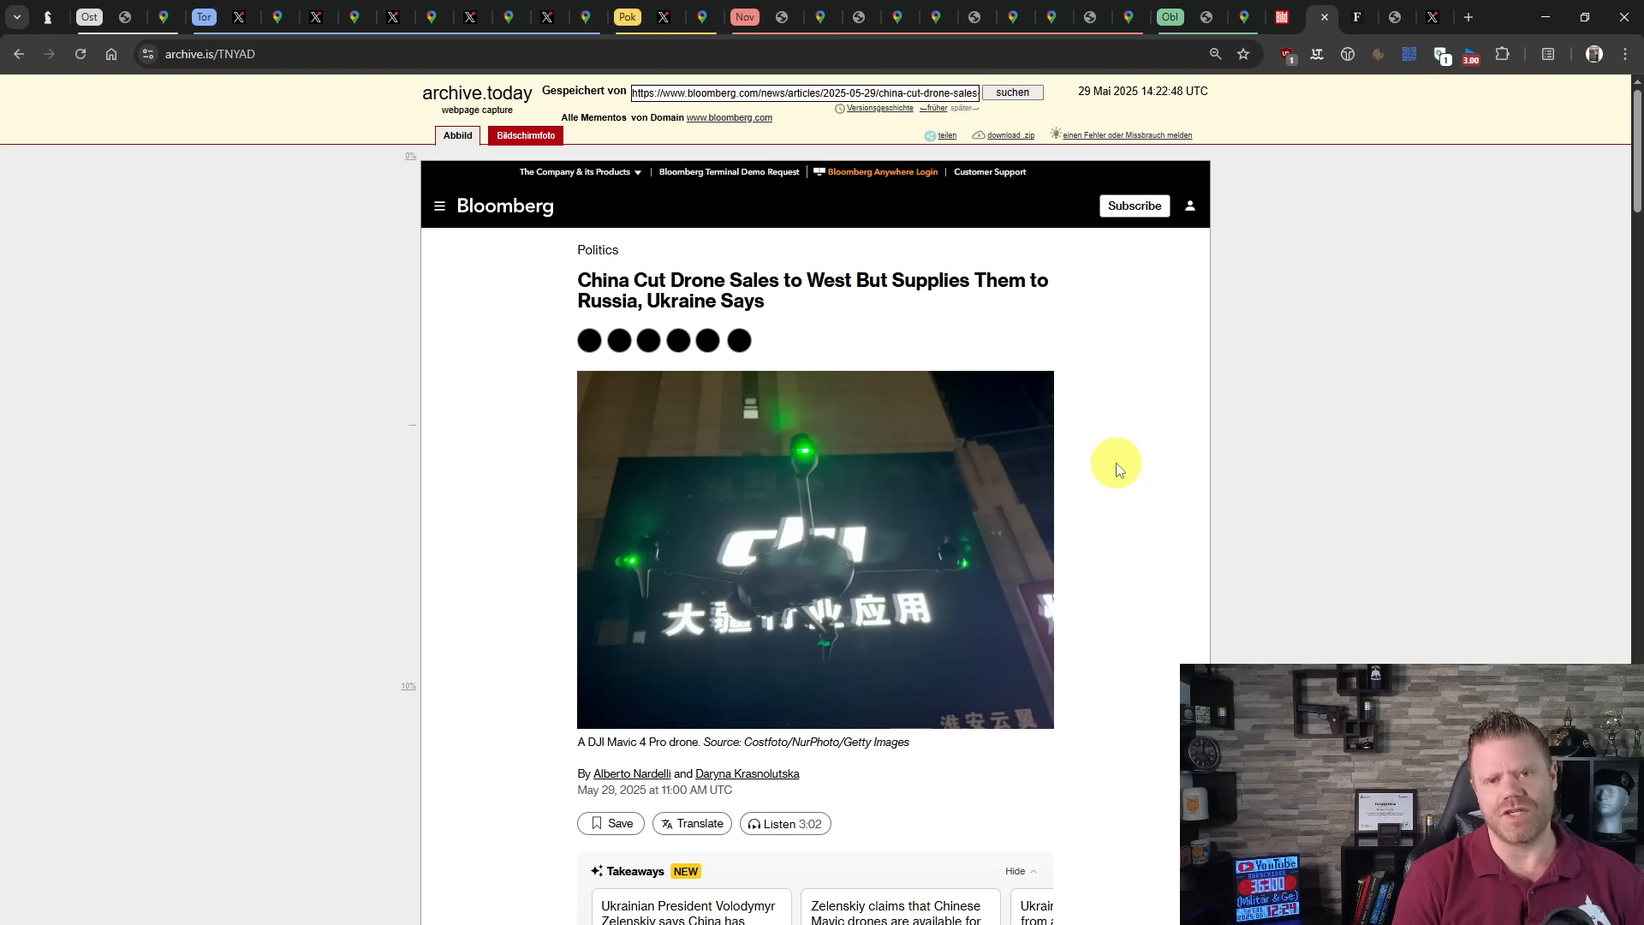
{"action": "mouse_move", "coordinate": [1100, 462]}
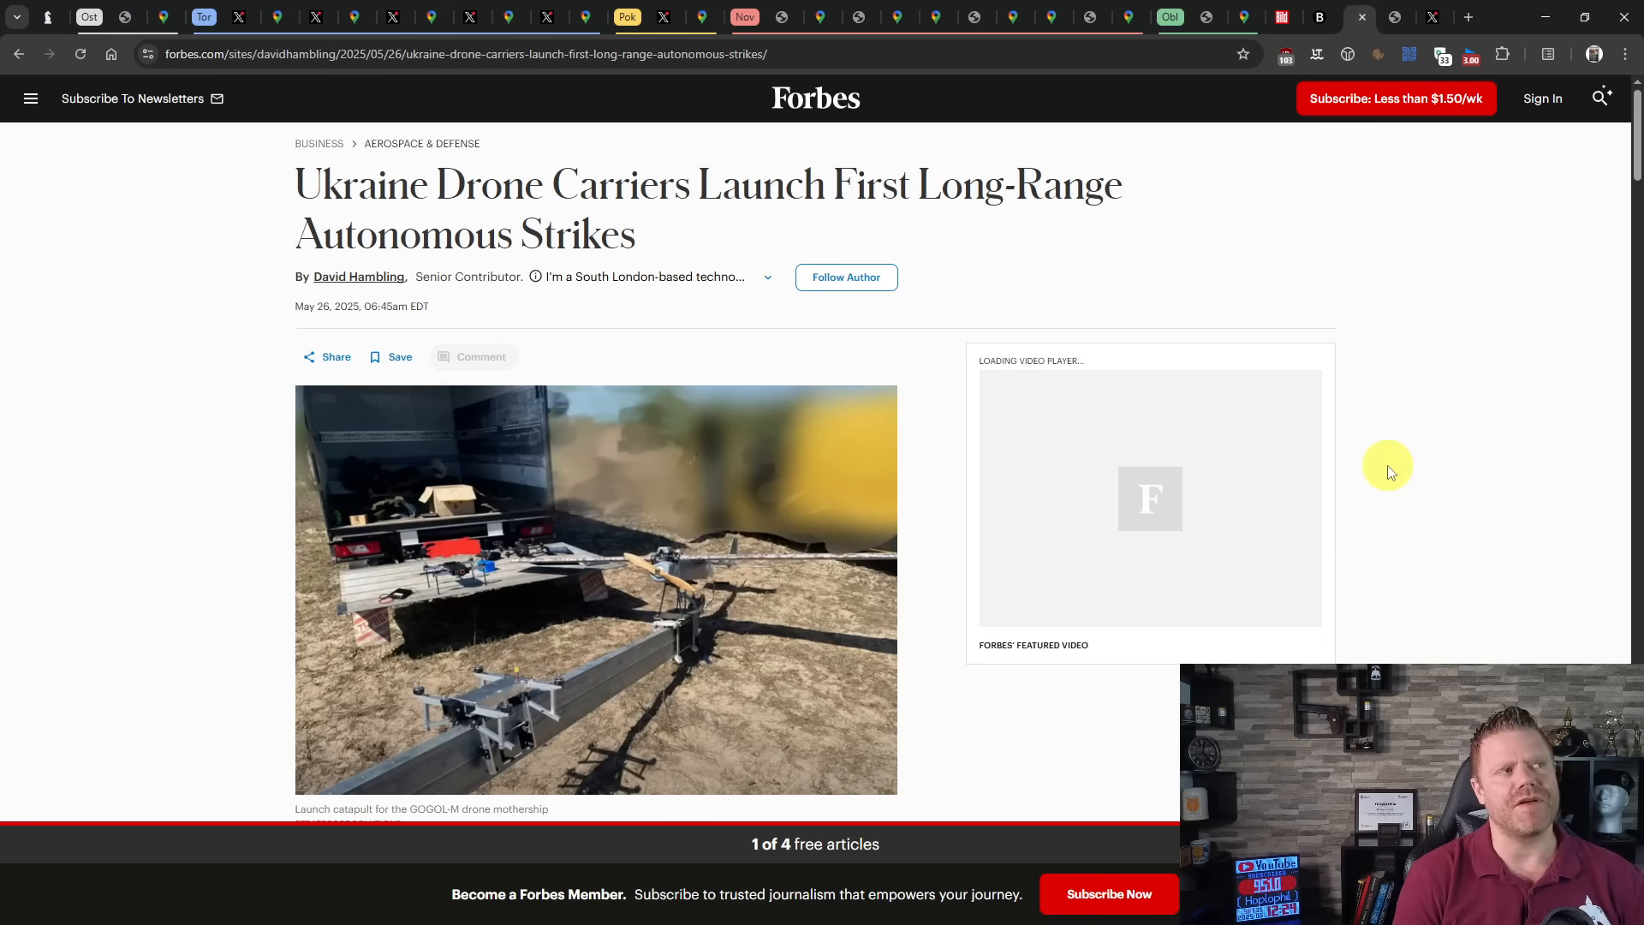
{"action": "mouse_move", "coordinate": [1372, 466]}
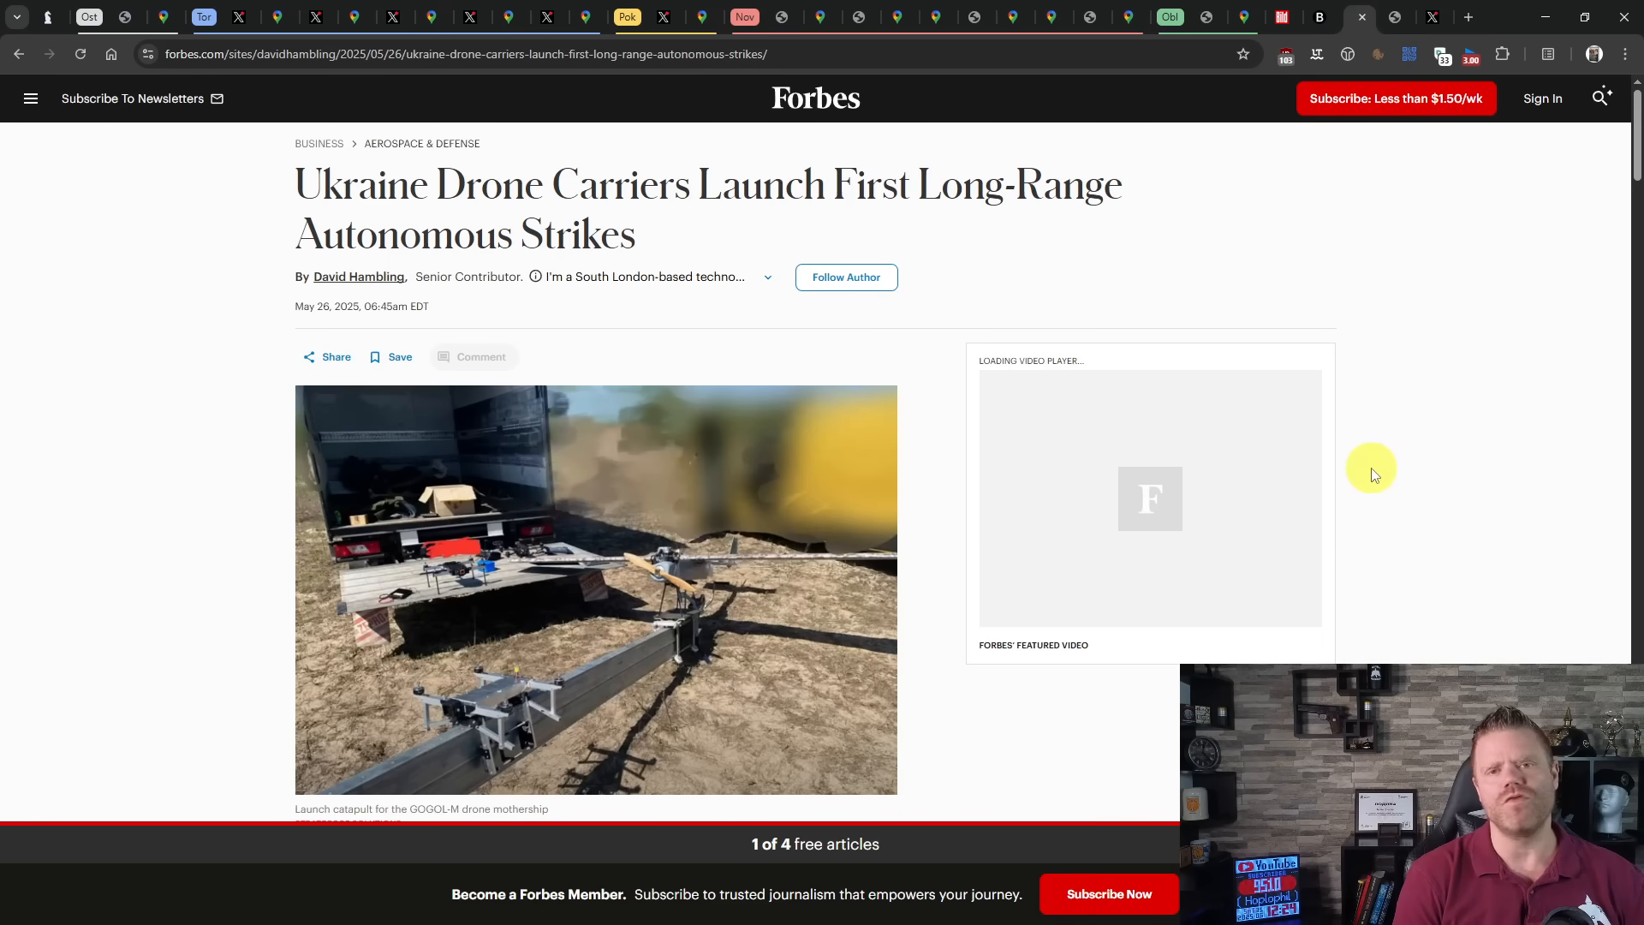
{"action": "mouse_move", "coordinate": [1397, 467]}
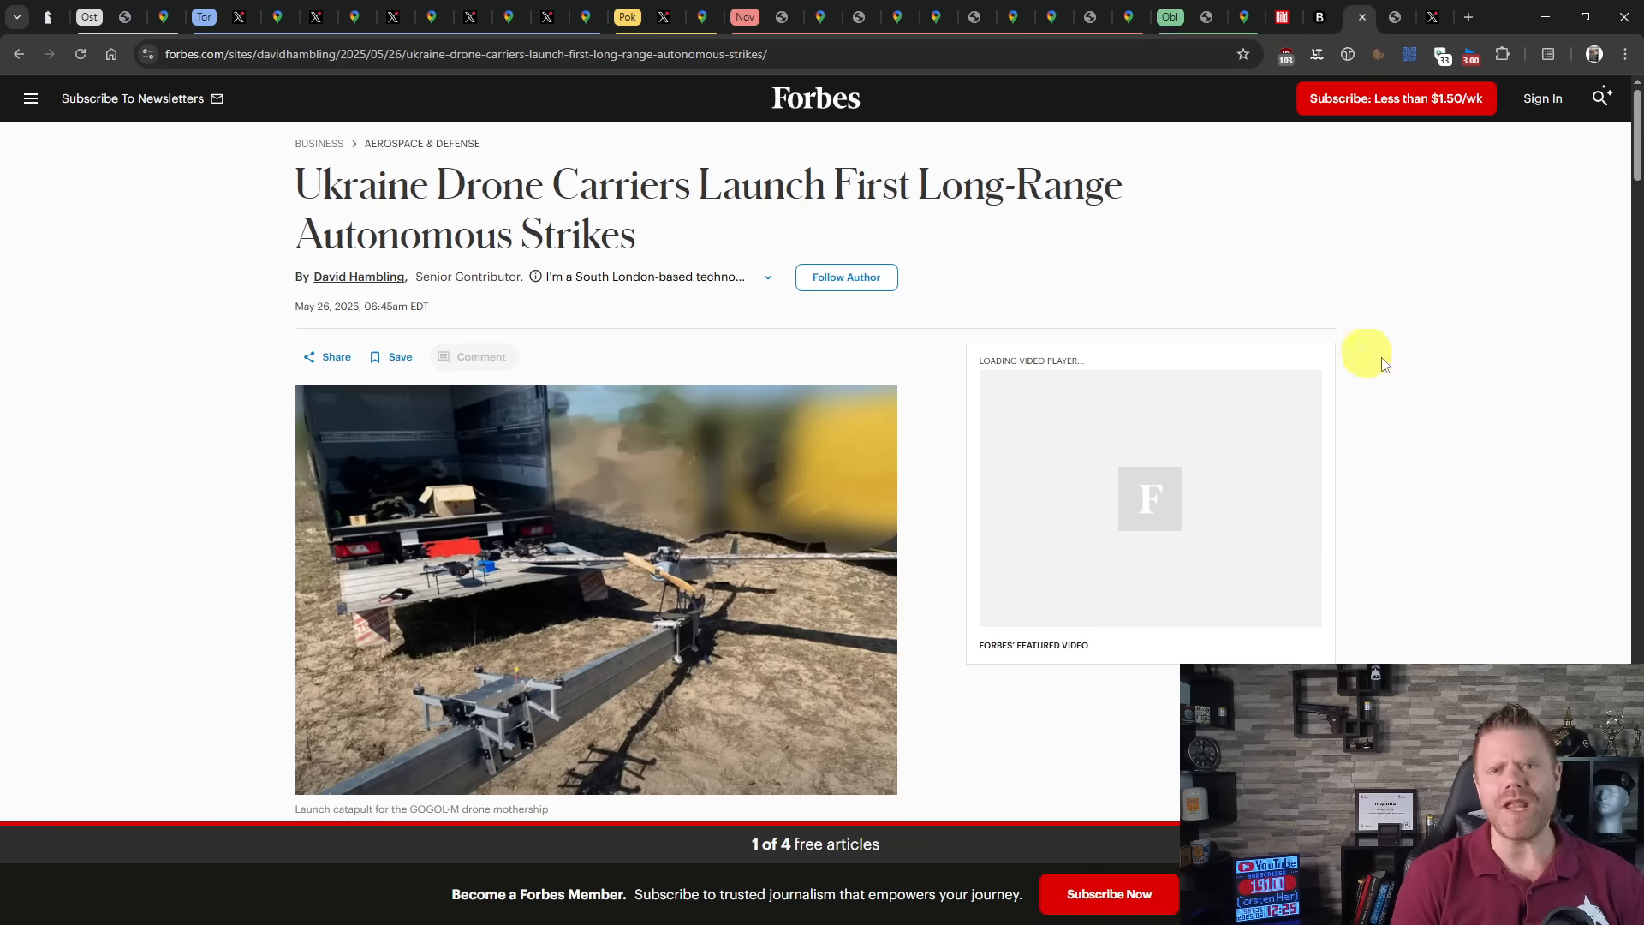
{"action": "mouse_move", "coordinate": [1408, 365]}
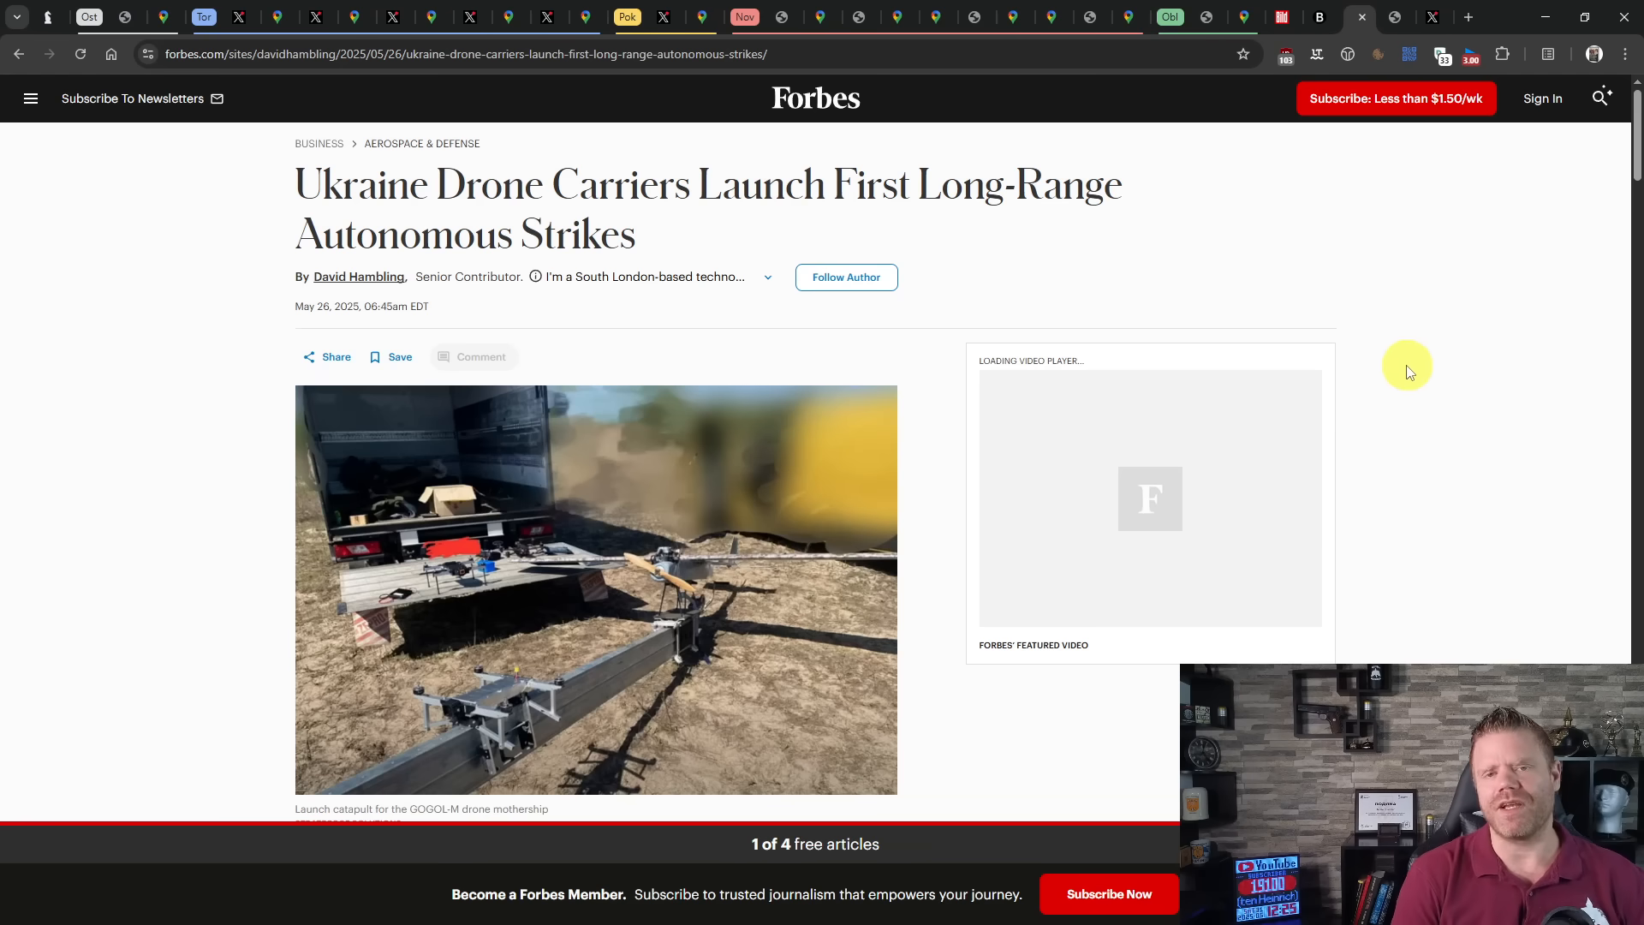
{"action": "mouse_move", "coordinate": [1405, 375]}
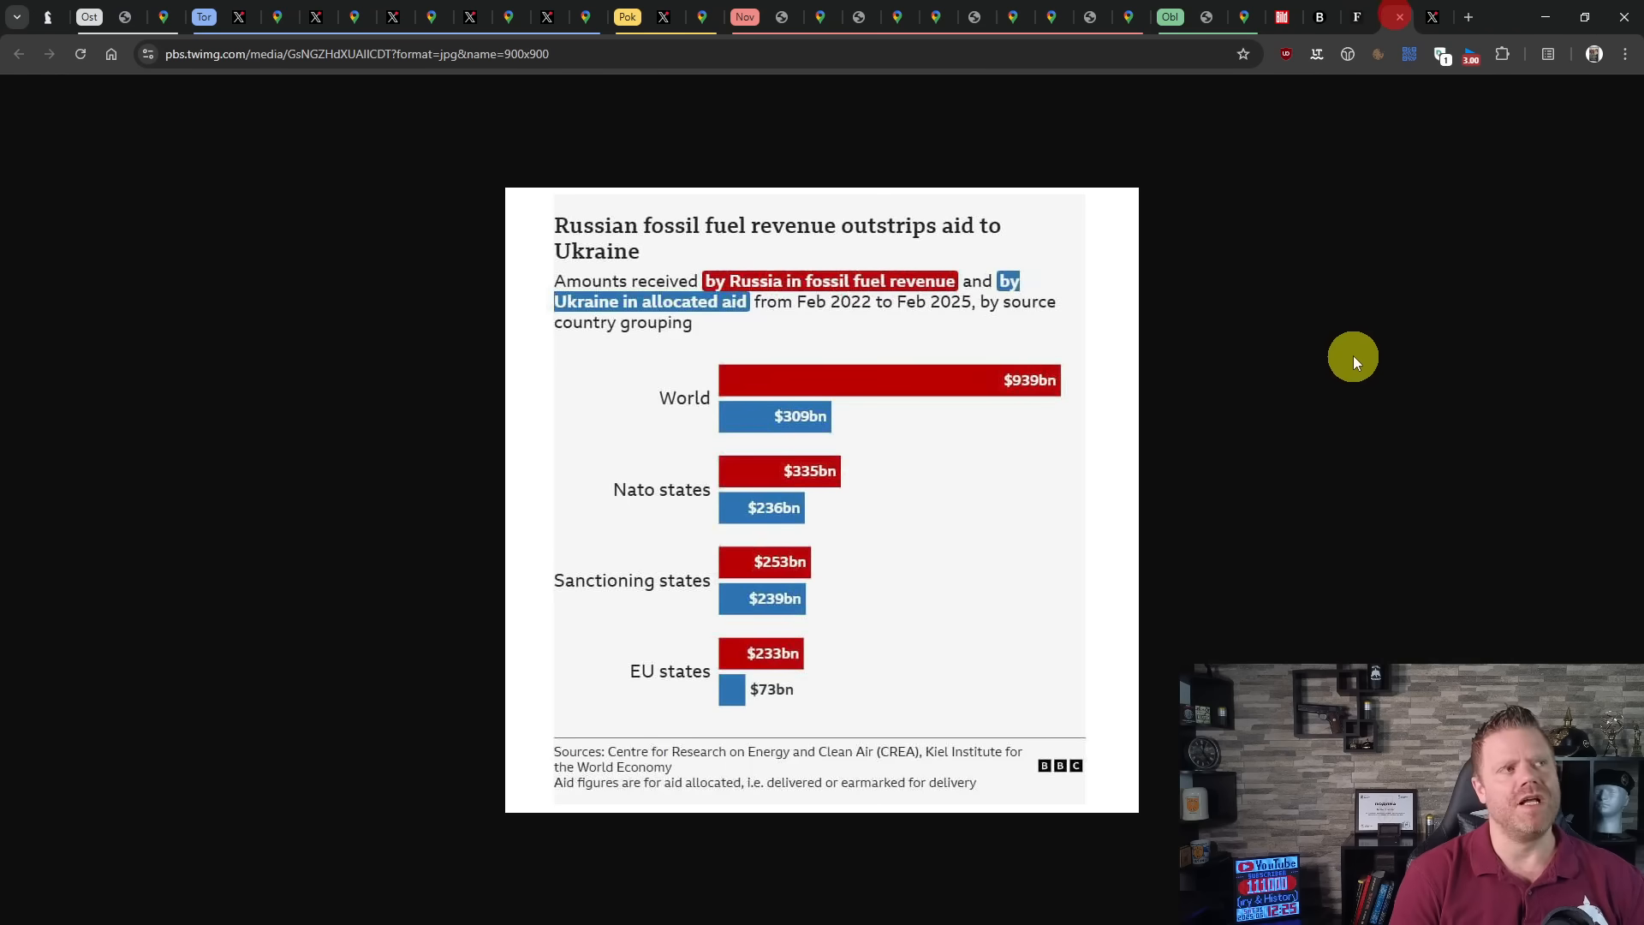
{"action": "mouse_move", "coordinate": [1315, 333]}
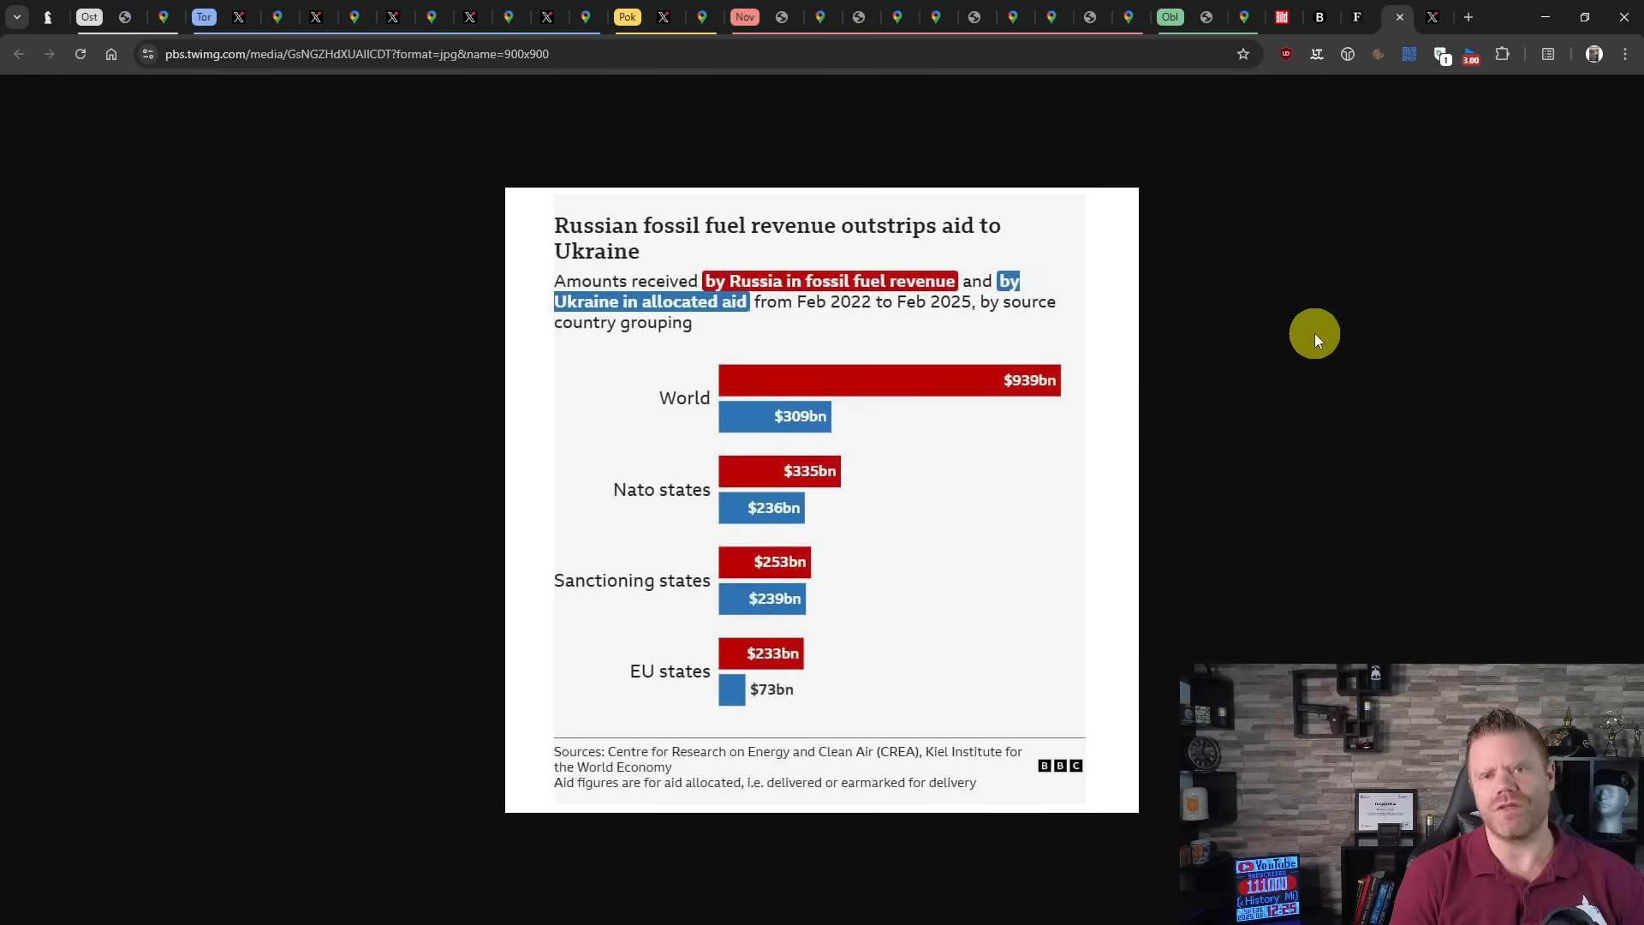
{"action": "mouse_move", "coordinate": [1297, 323]}
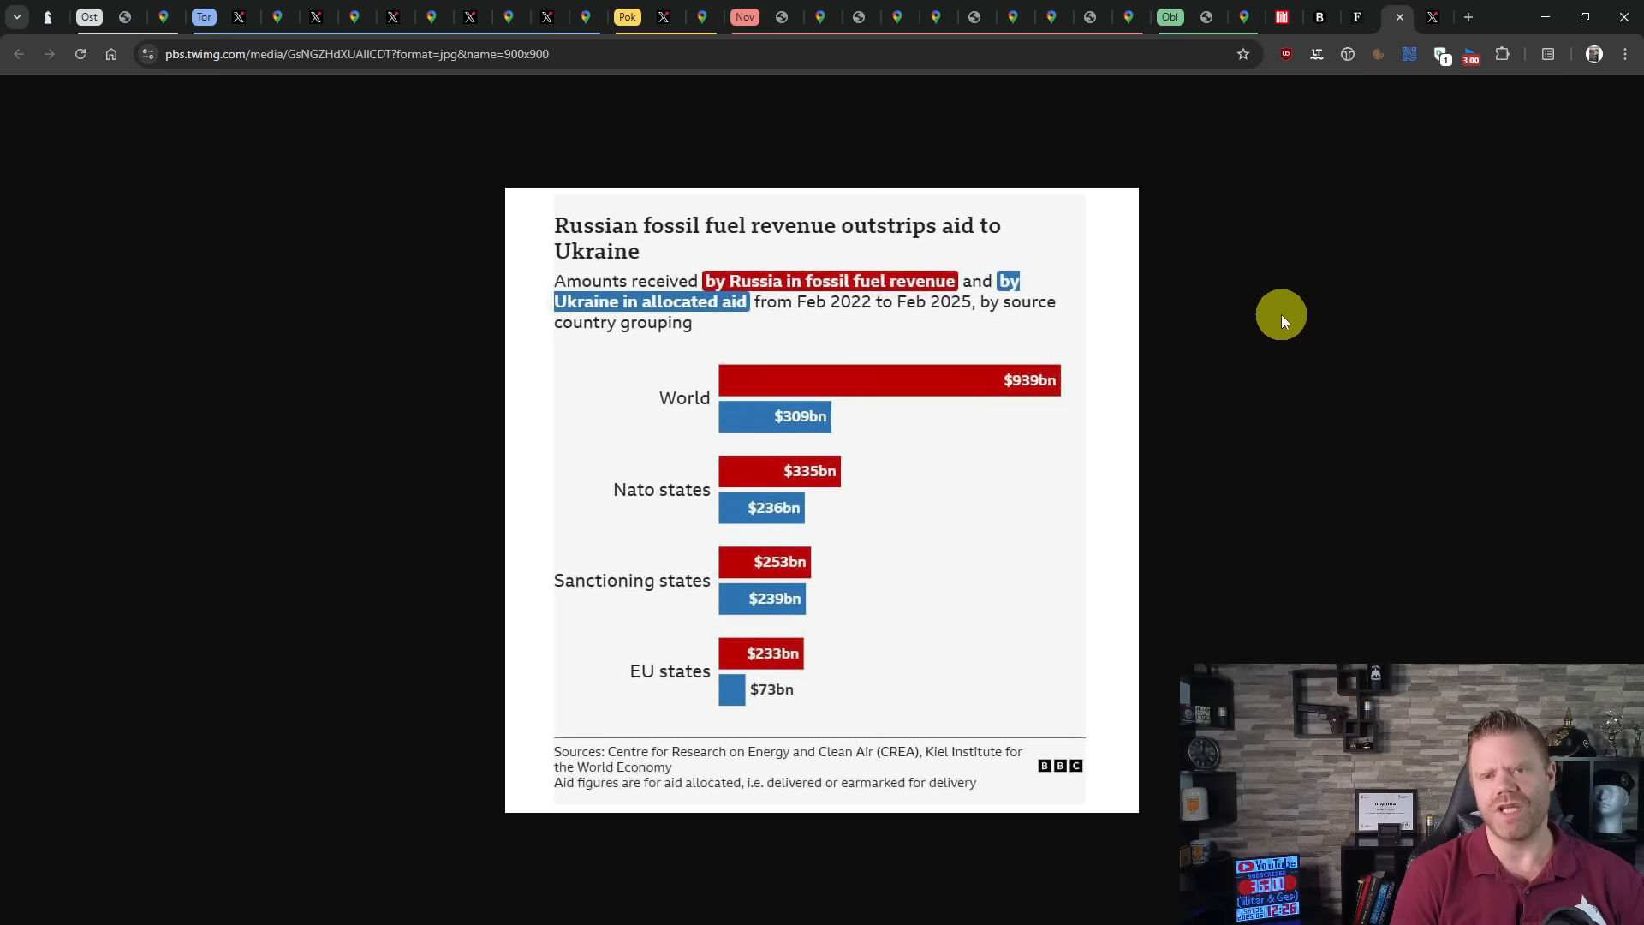
{"action": "mouse_move", "coordinate": [965, 485]}
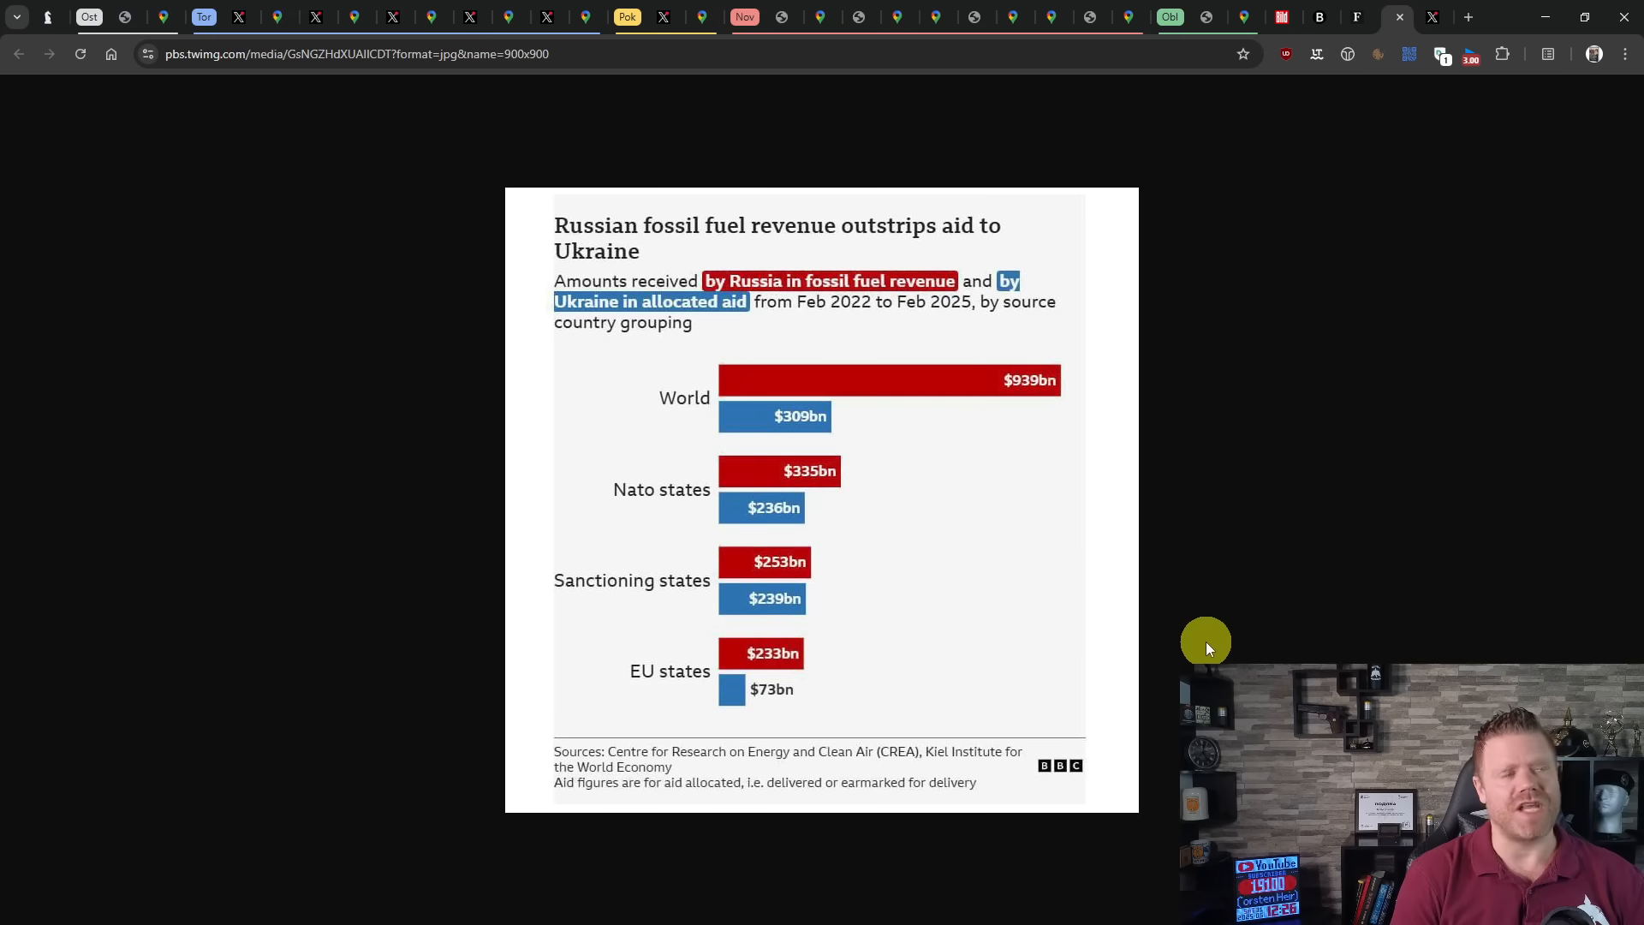
{"action": "mouse_move", "coordinate": [1168, 624]}
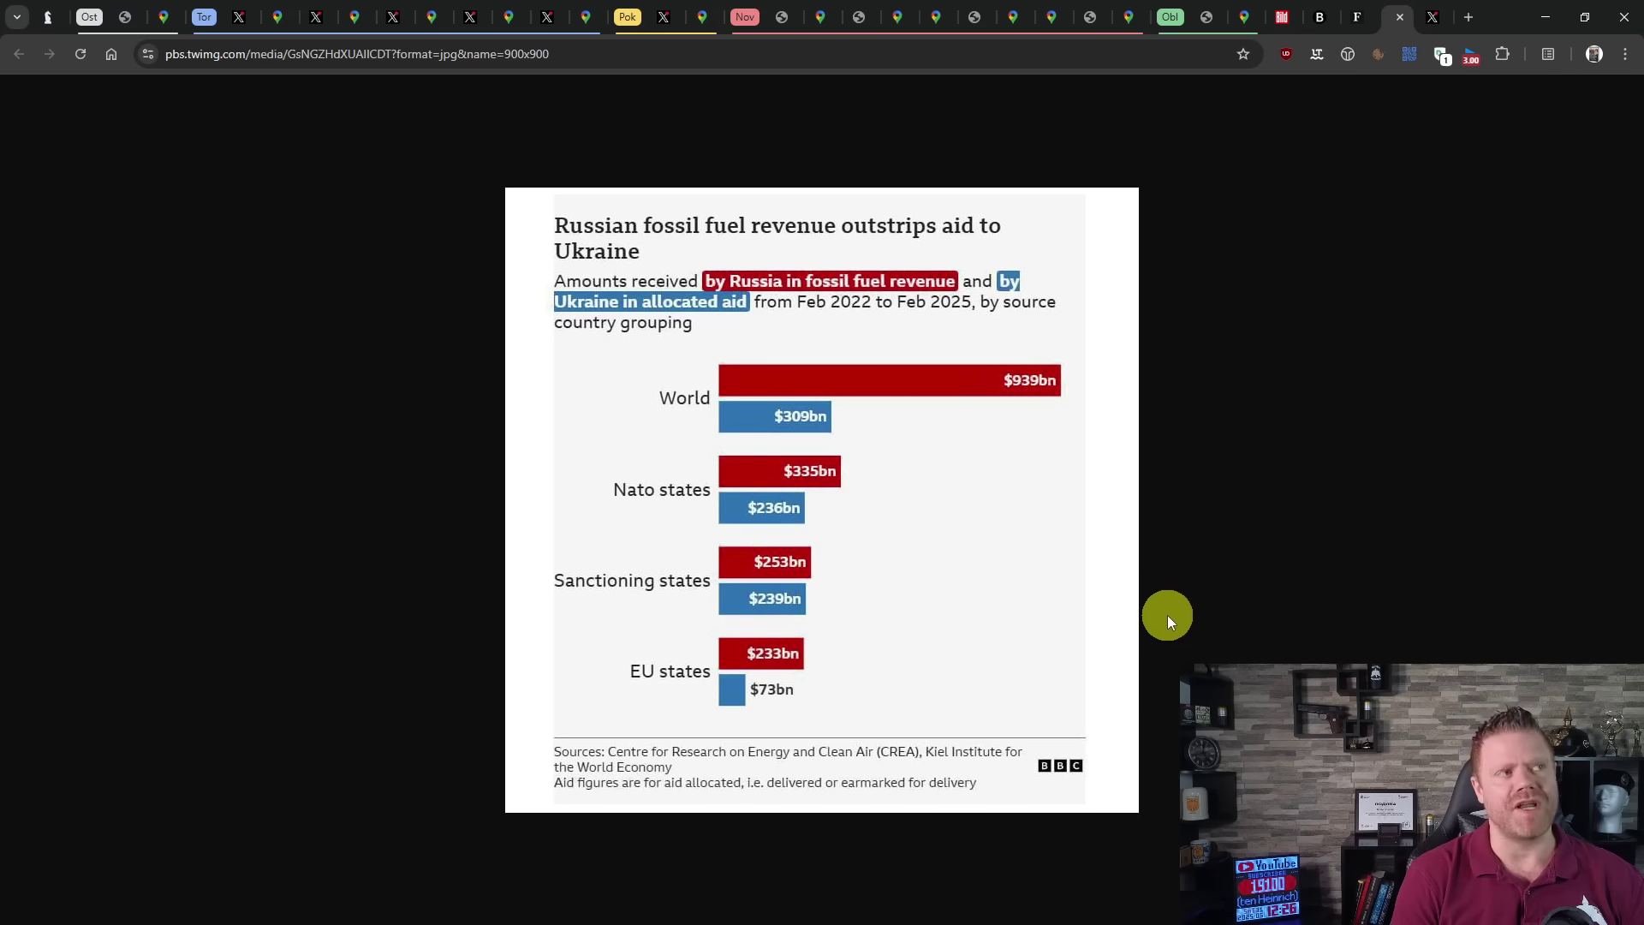
{"action": "mouse_move", "coordinate": [985, 435]}
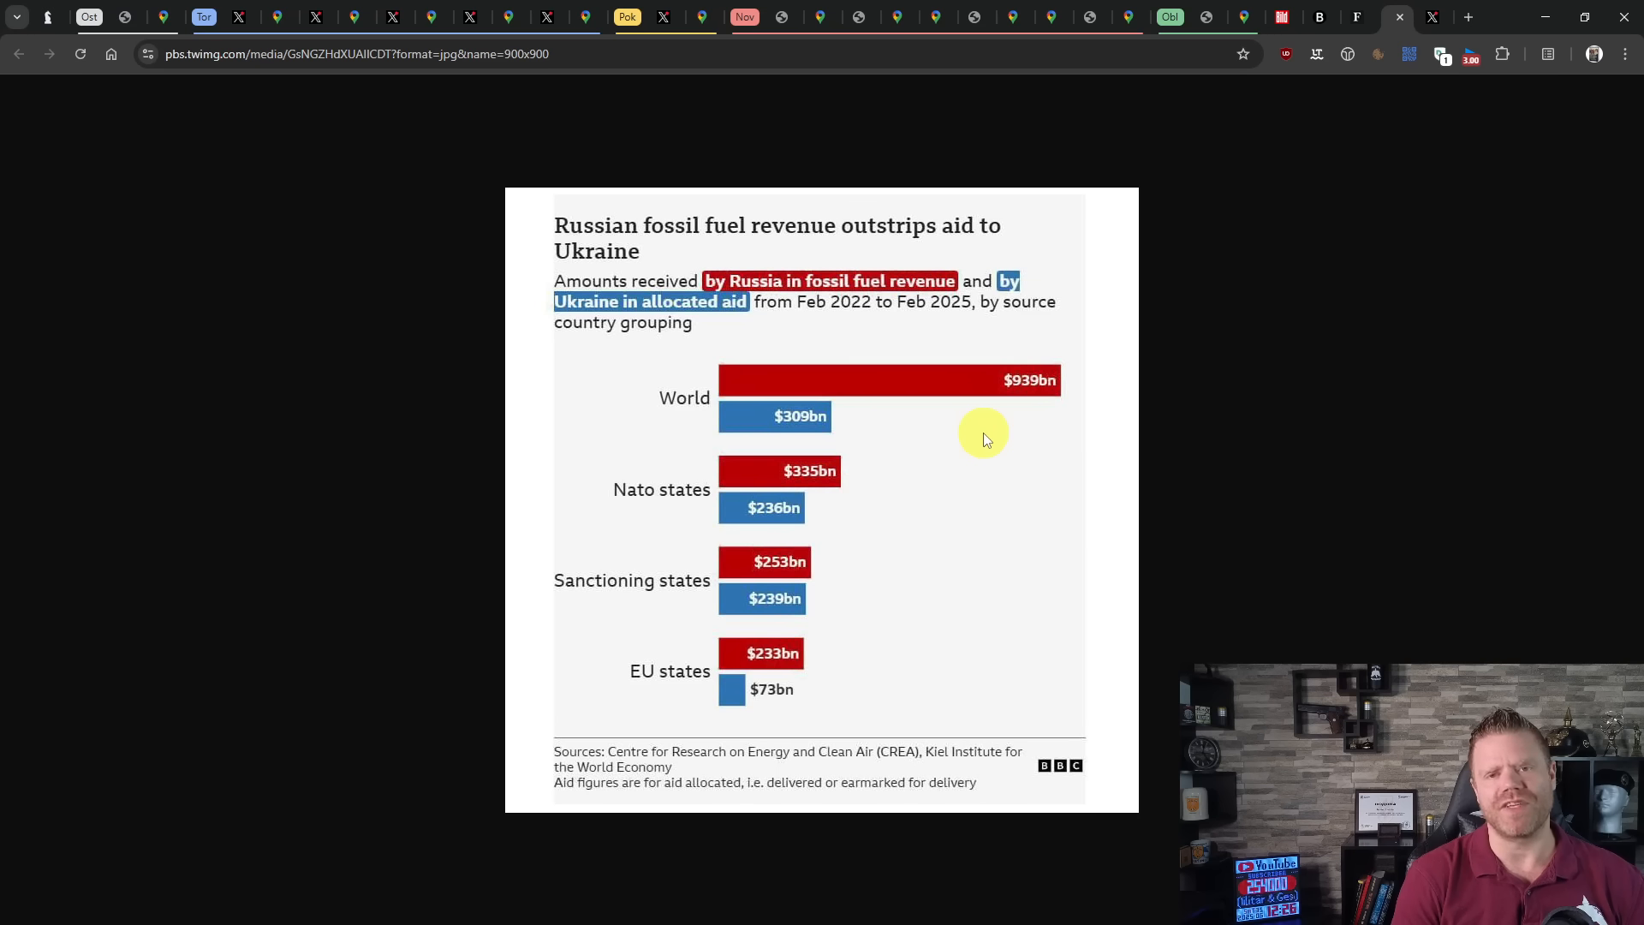
{"action": "mouse_move", "coordinate": [942, 493]}
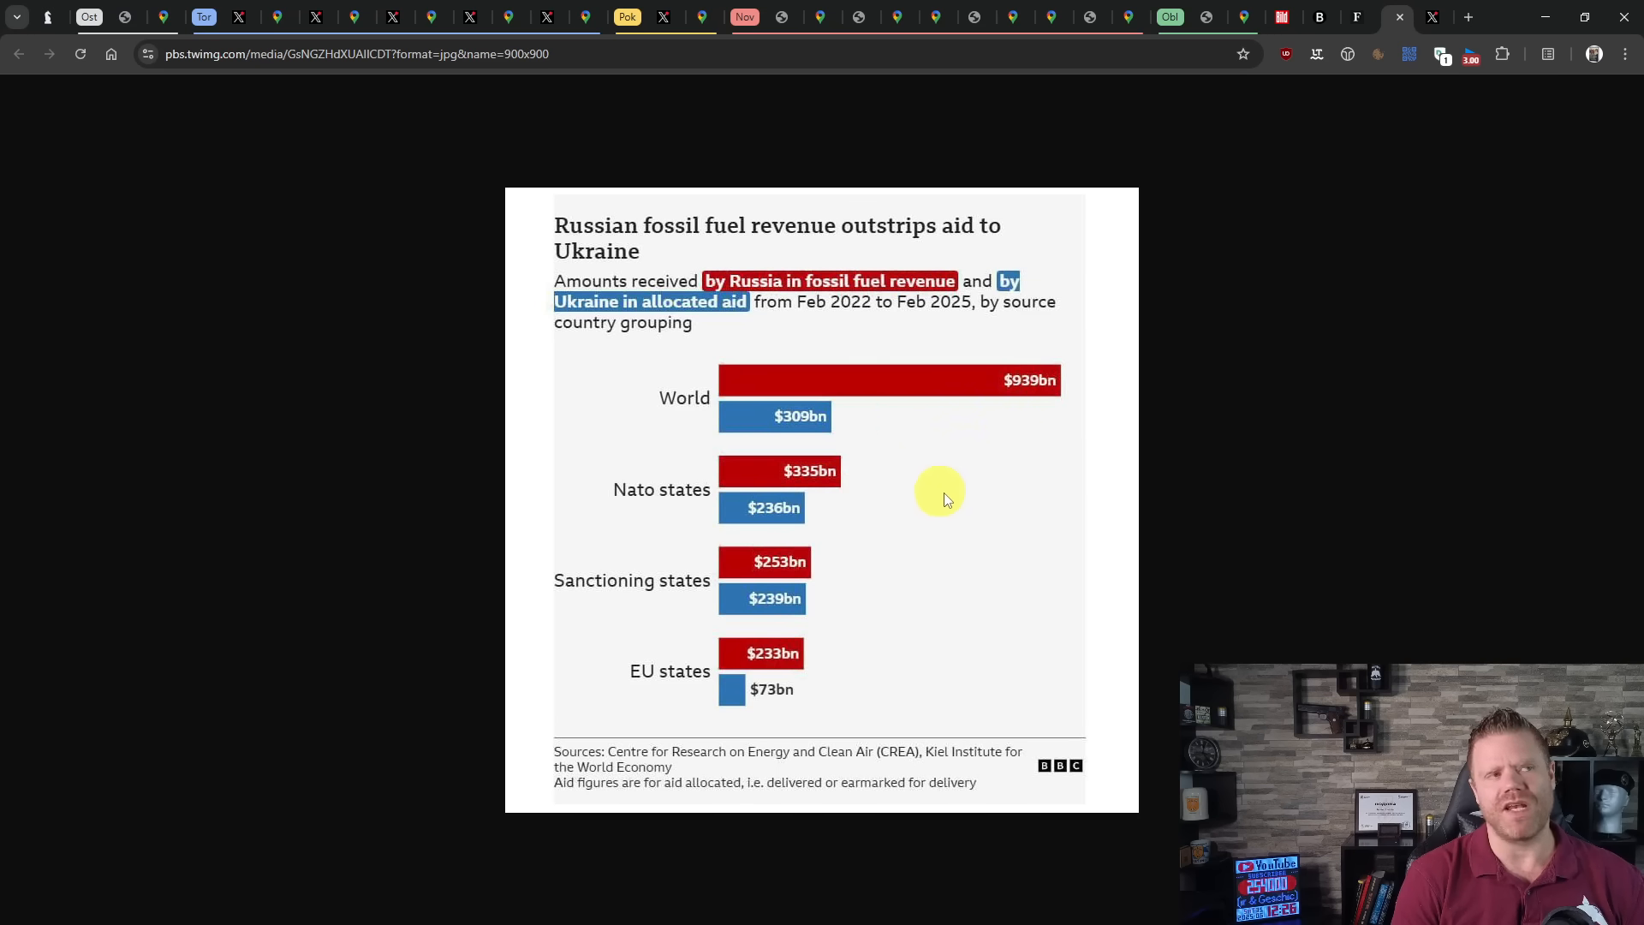
{"action": "mouse_move", "coordinate": [920, 539]}
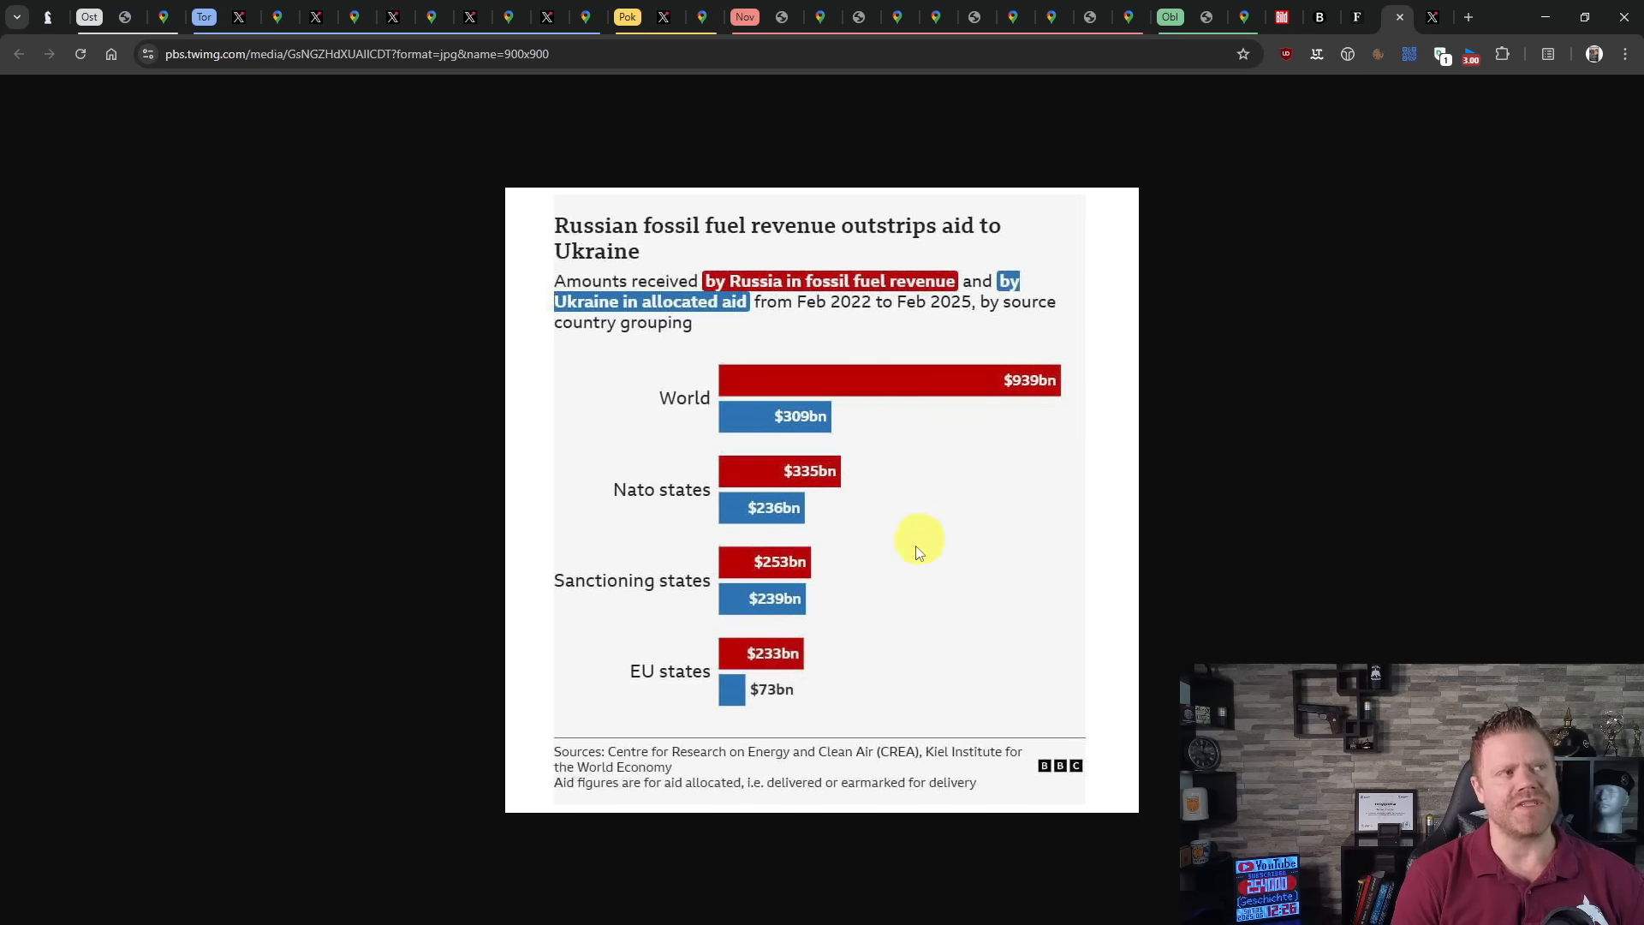
{"action": "mouse_move", "coordinate": [832, 517]}
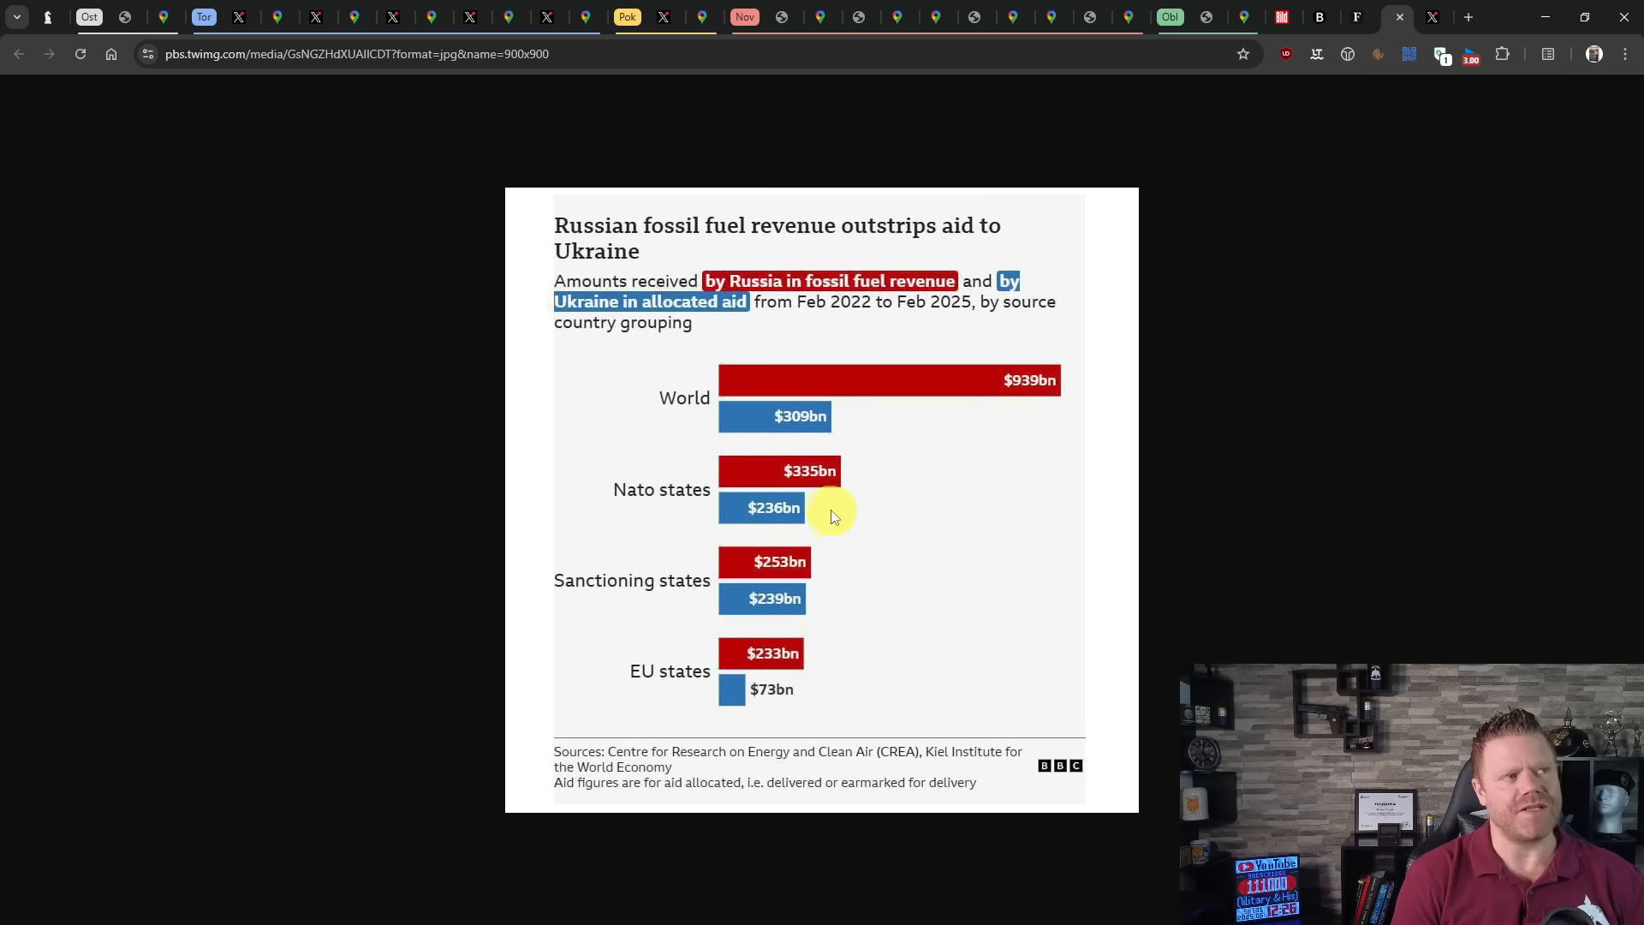
{"action": "mouse_move", "coordinate": [776, 480]}
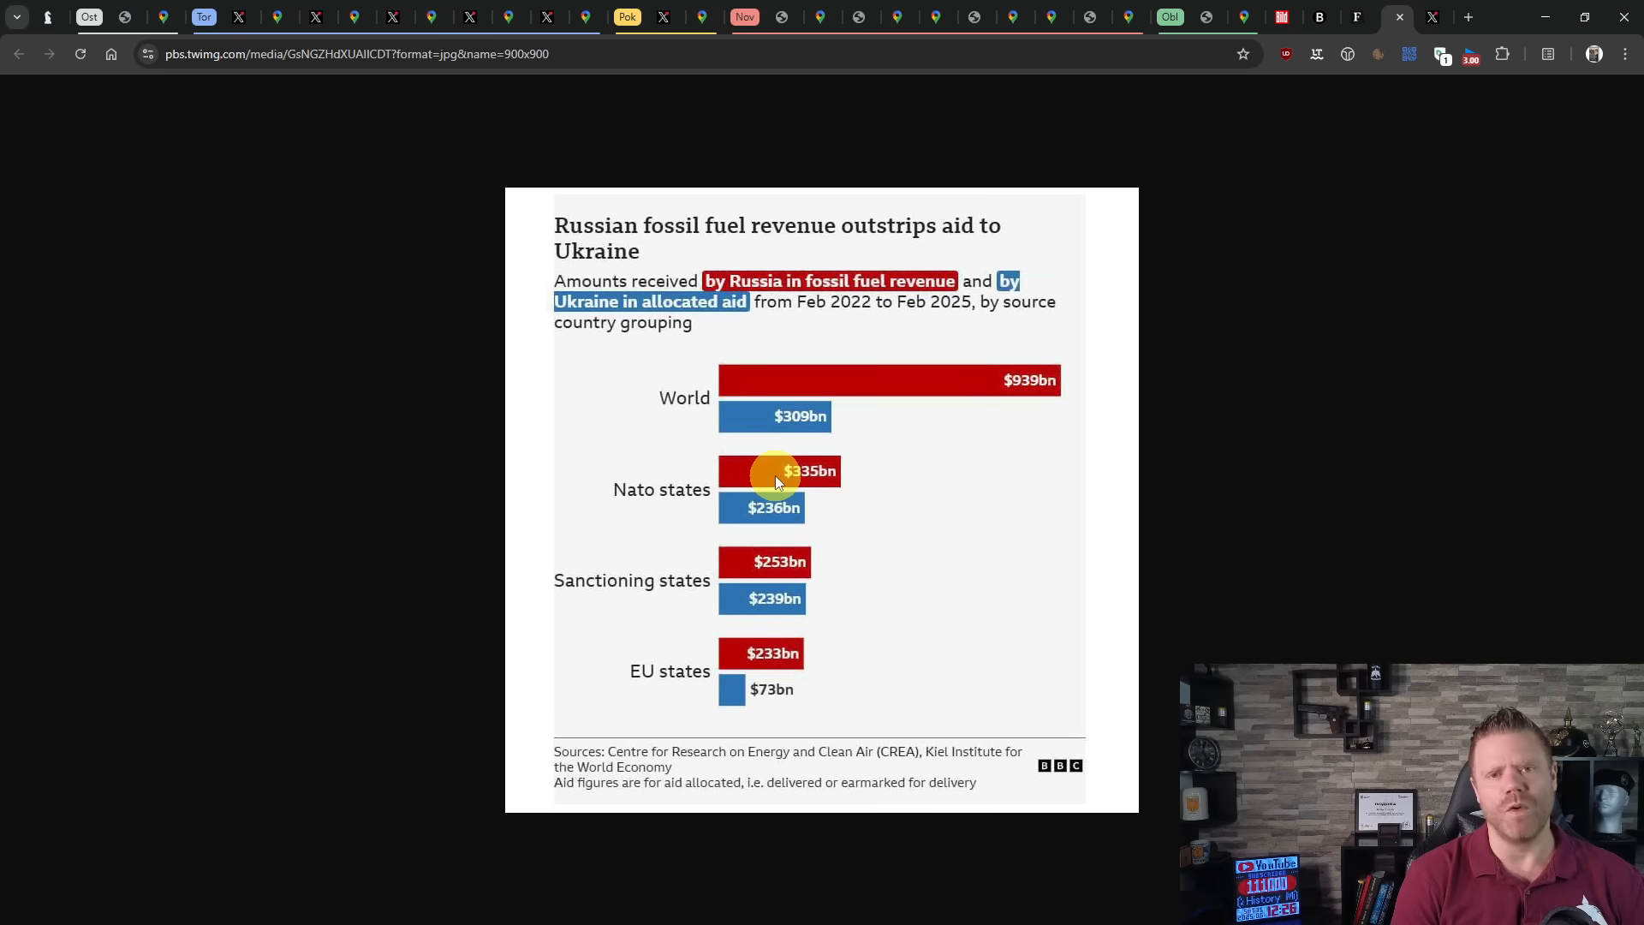
{"action": "mouse_move", "coordinate": [815, 507]}
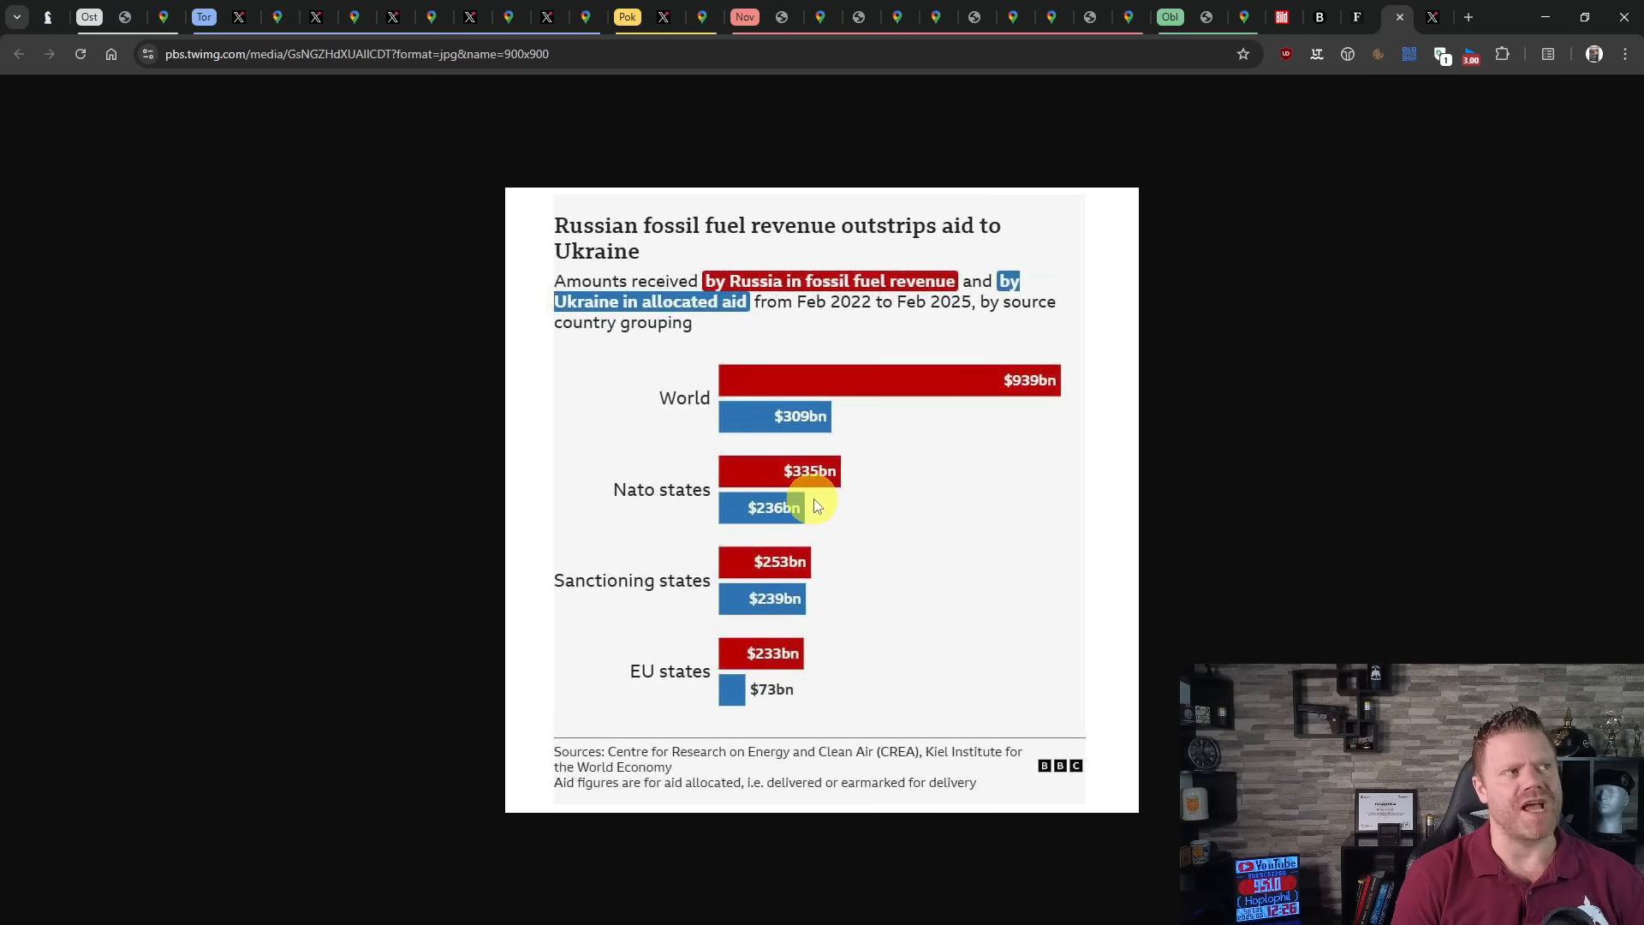
{"action": "mouse_move", "coordinate": [839, 519]}
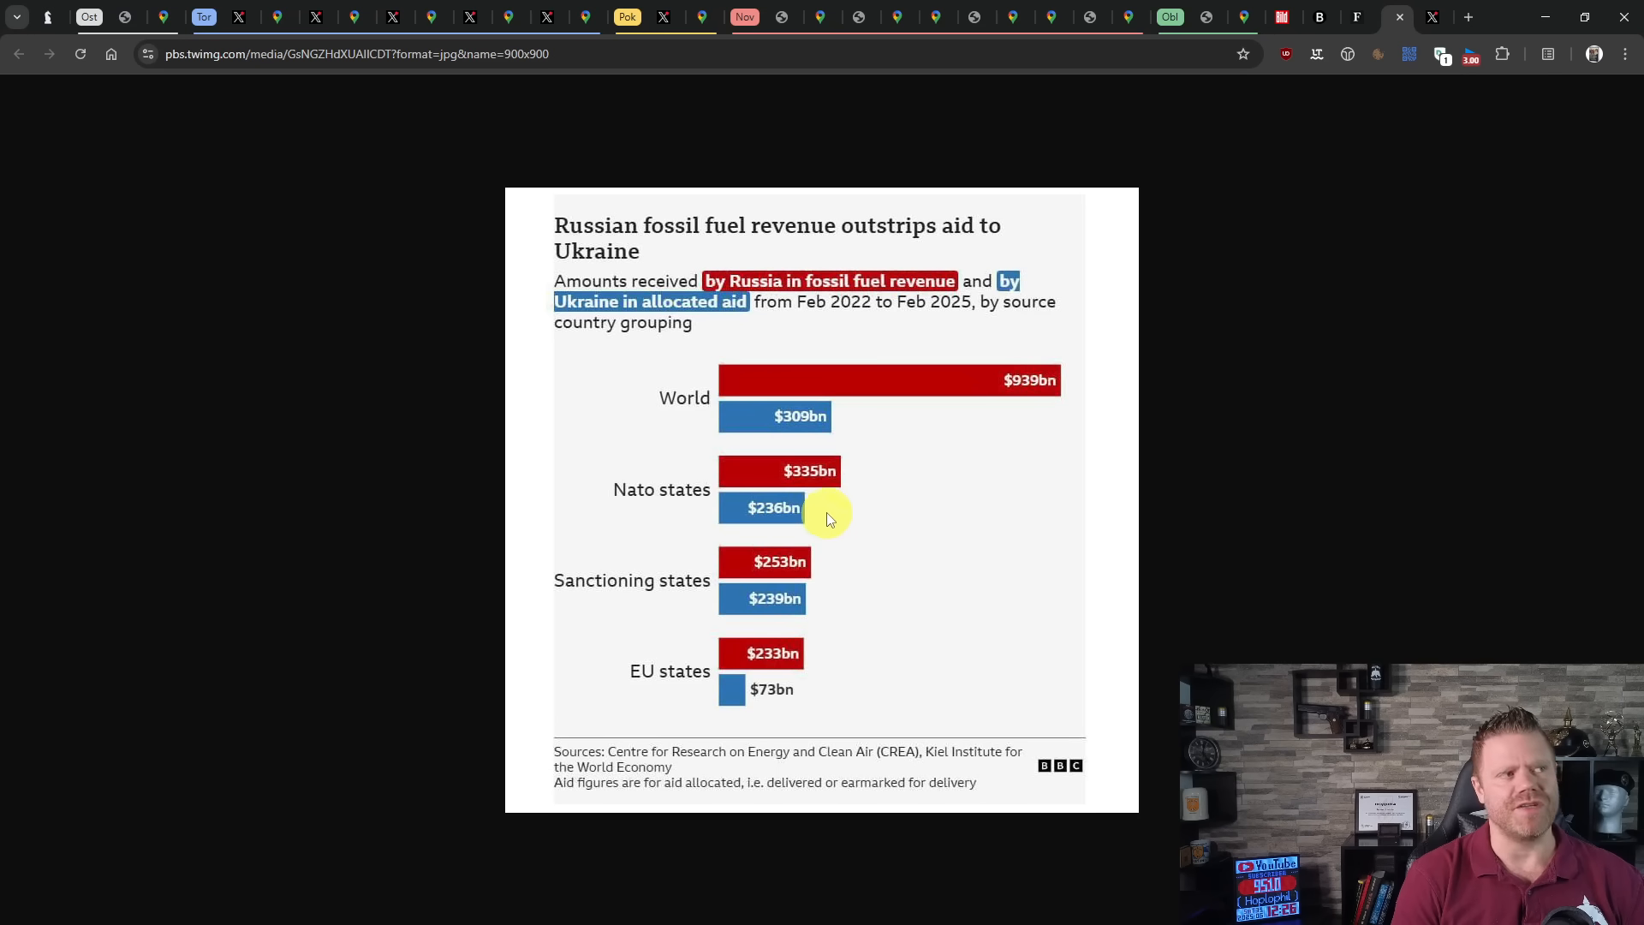
{"action": "mouse_move", "coordinate": [733, 668]}
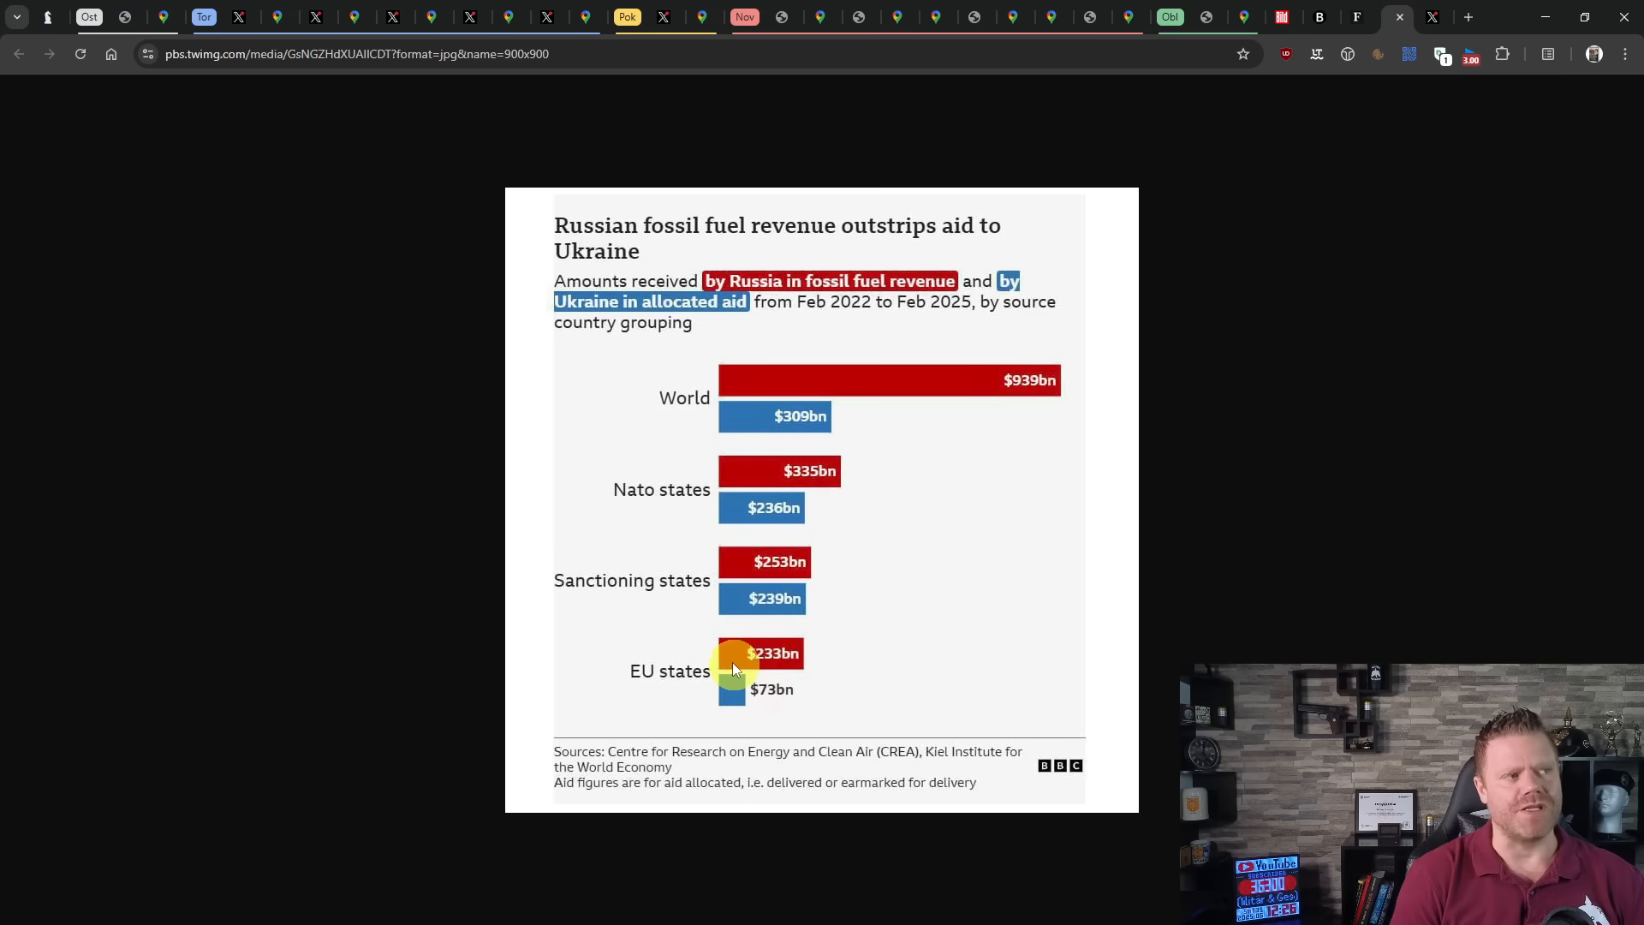
{"action": "mouse_move", "coordinate": [968, 704]}
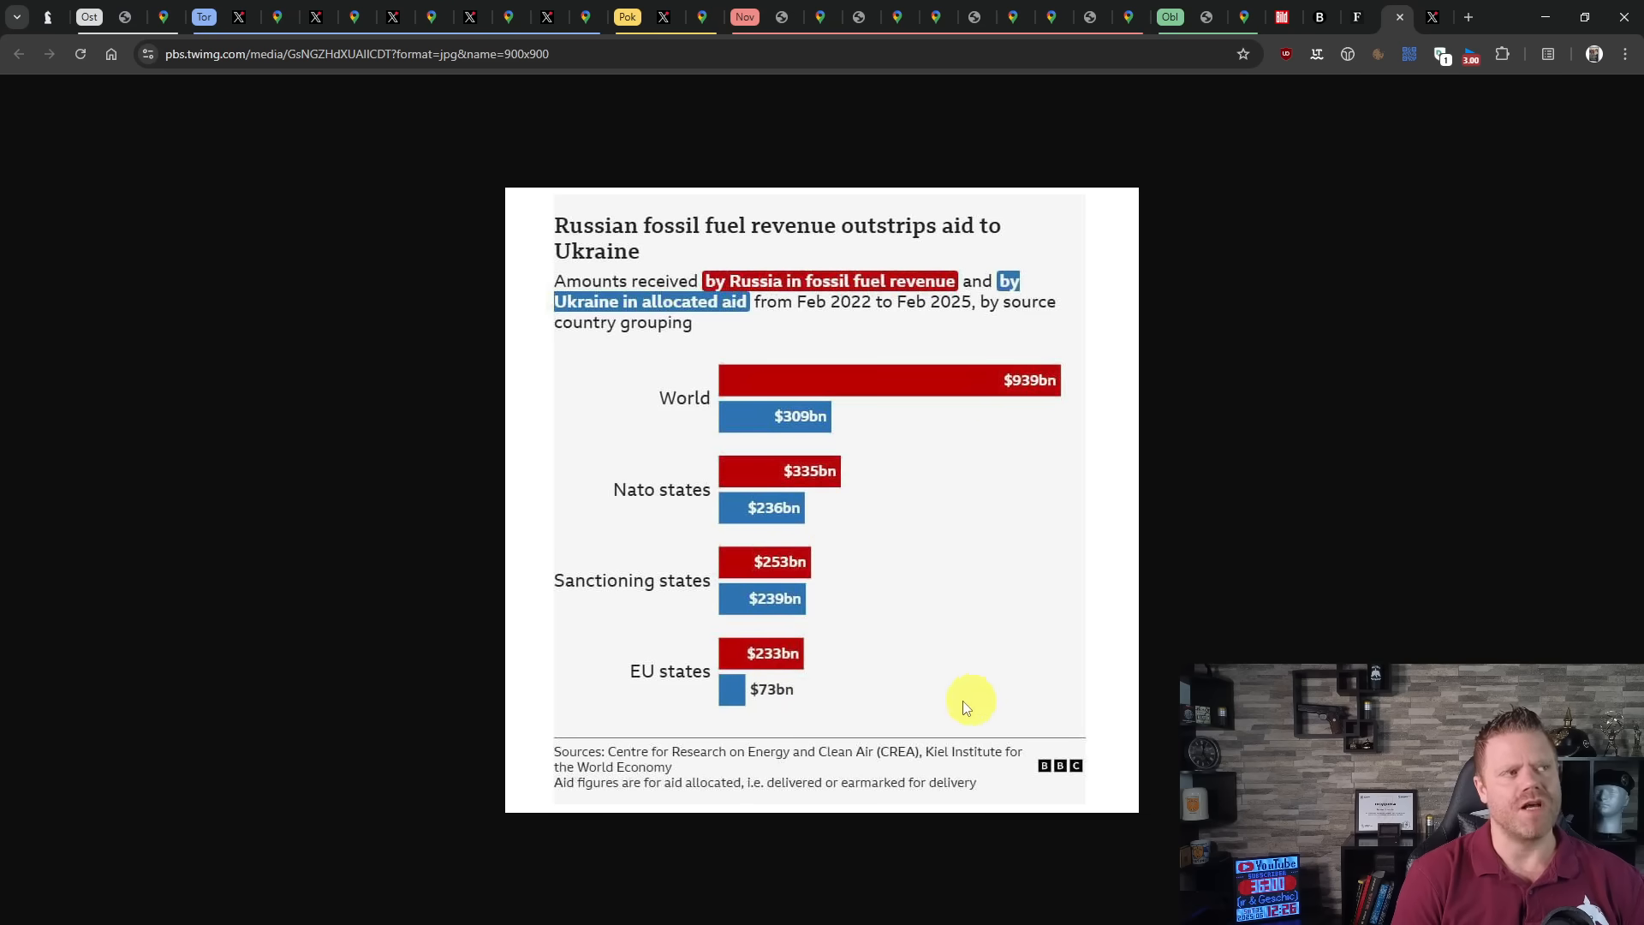
{"action": "mouse_move", "coordinate": [1281, 398]}
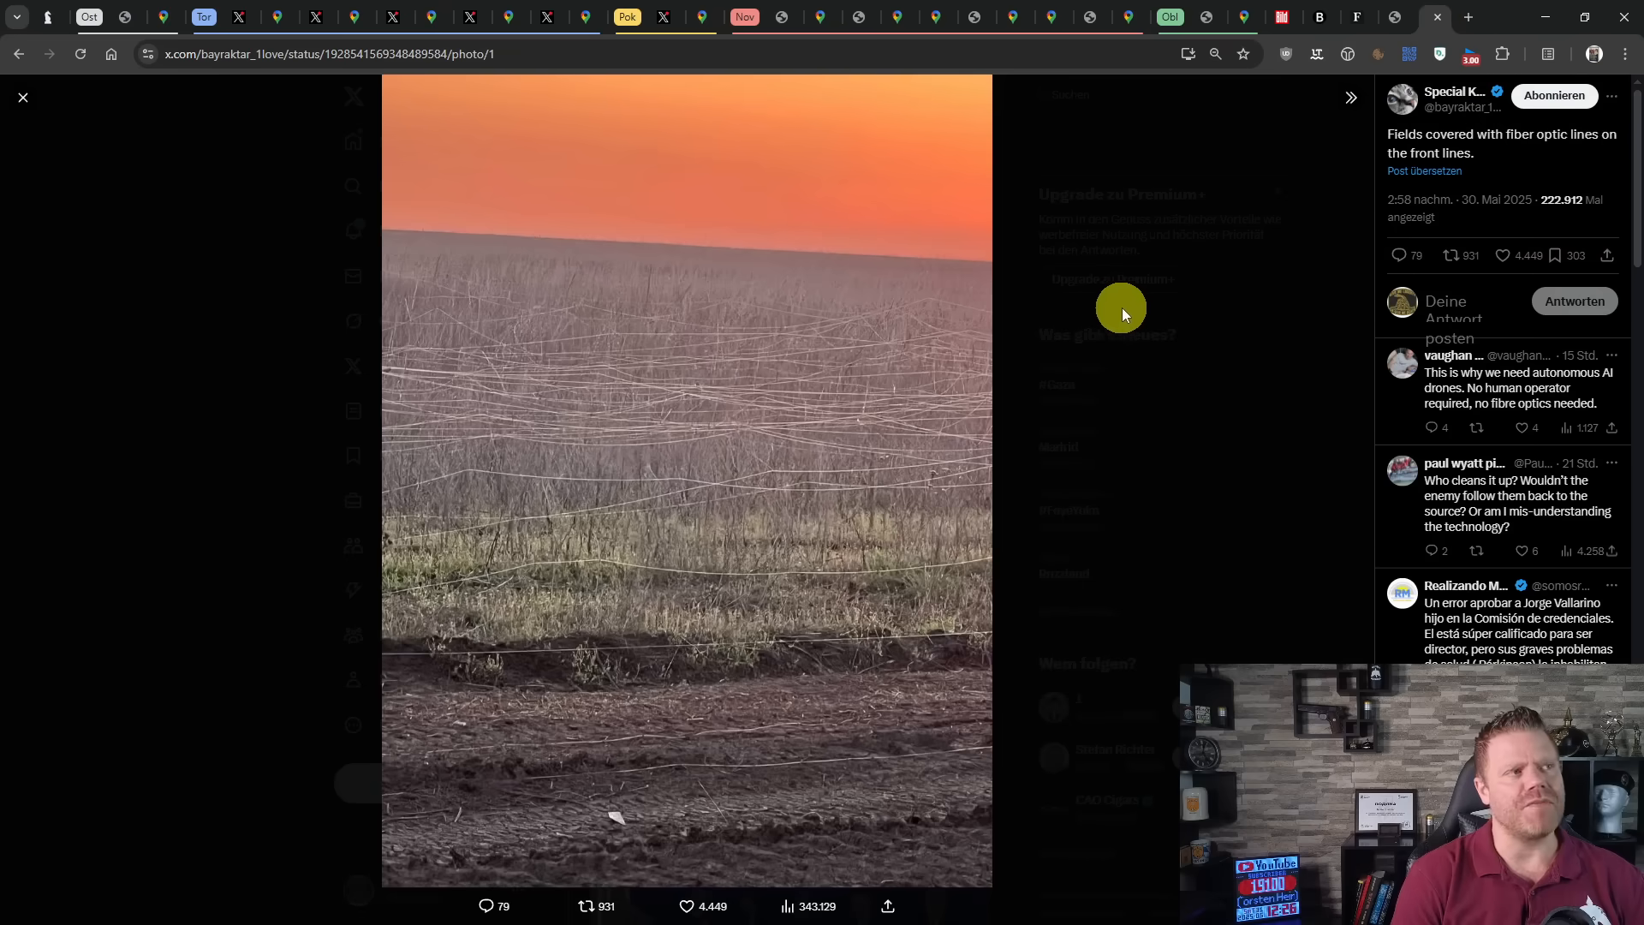
{"action": "mouse_move", "coordinate": [1141, 322]}
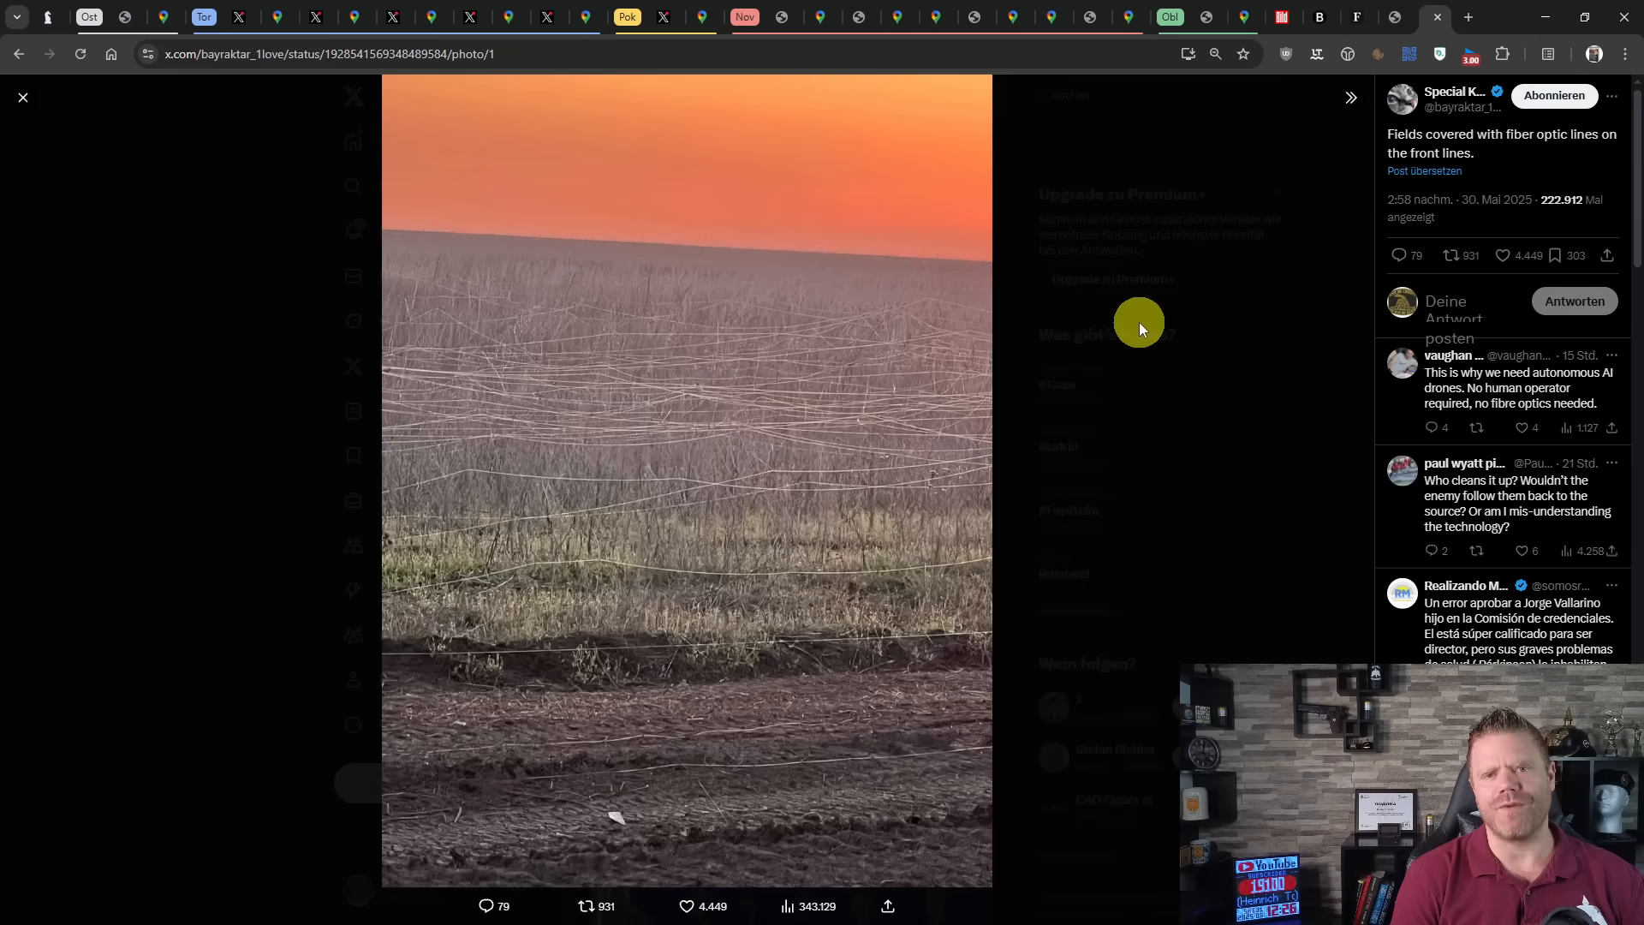
{"action": "mouse_move", "coordinate": [842, 446]}
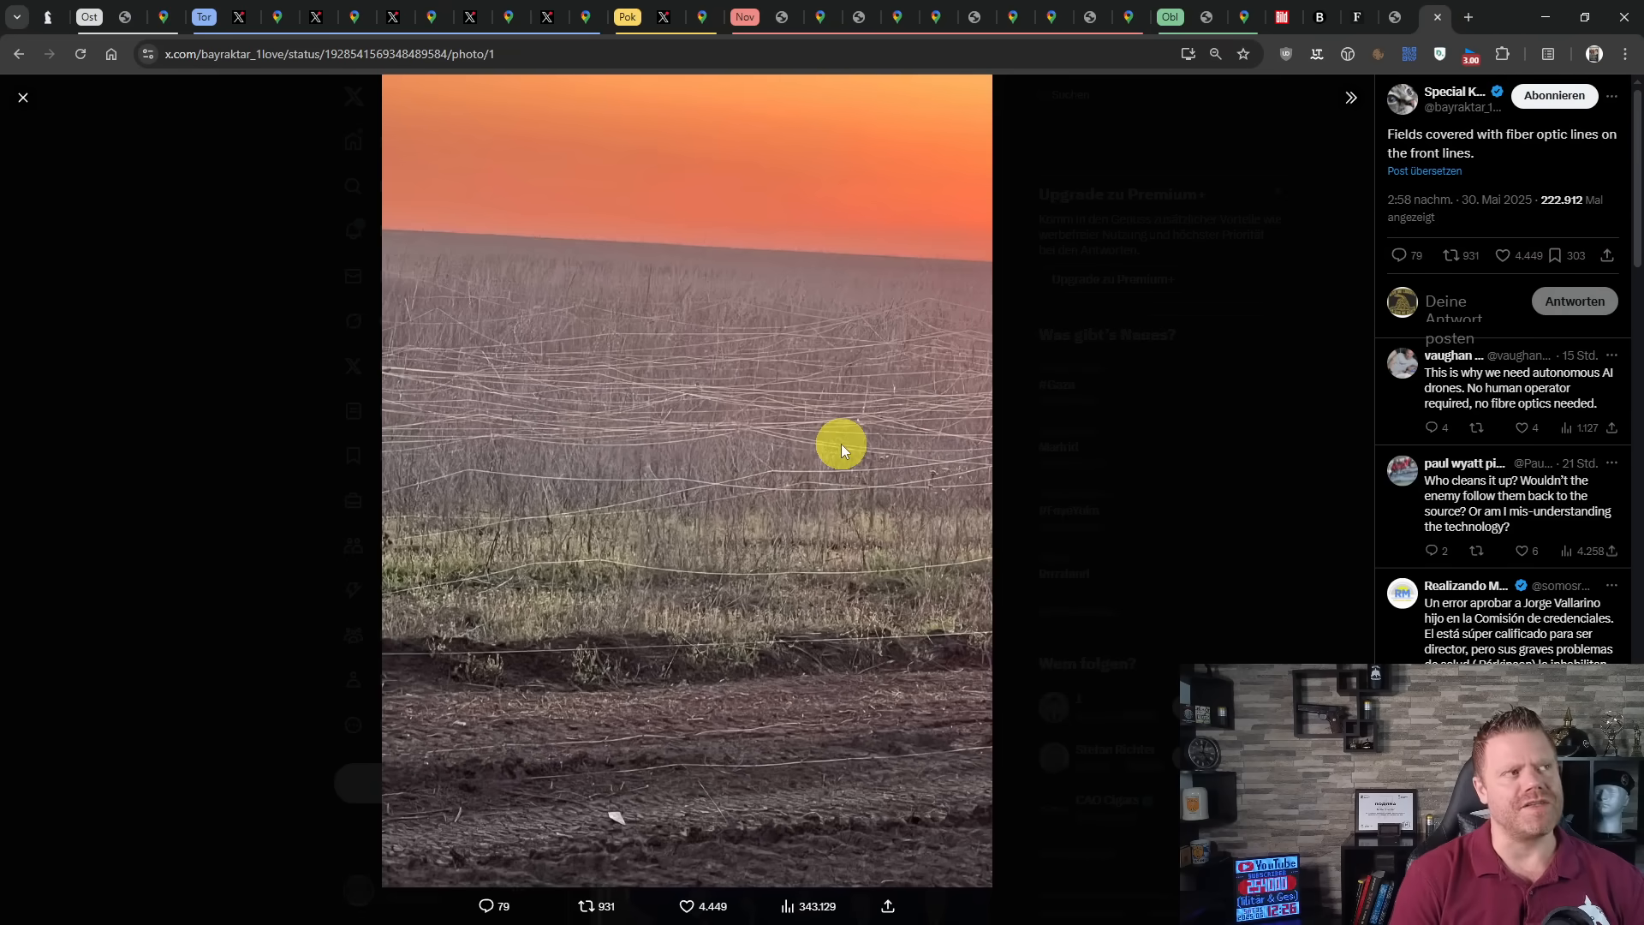
{"action": "mouse_move", "coordinate": [617, 387]}
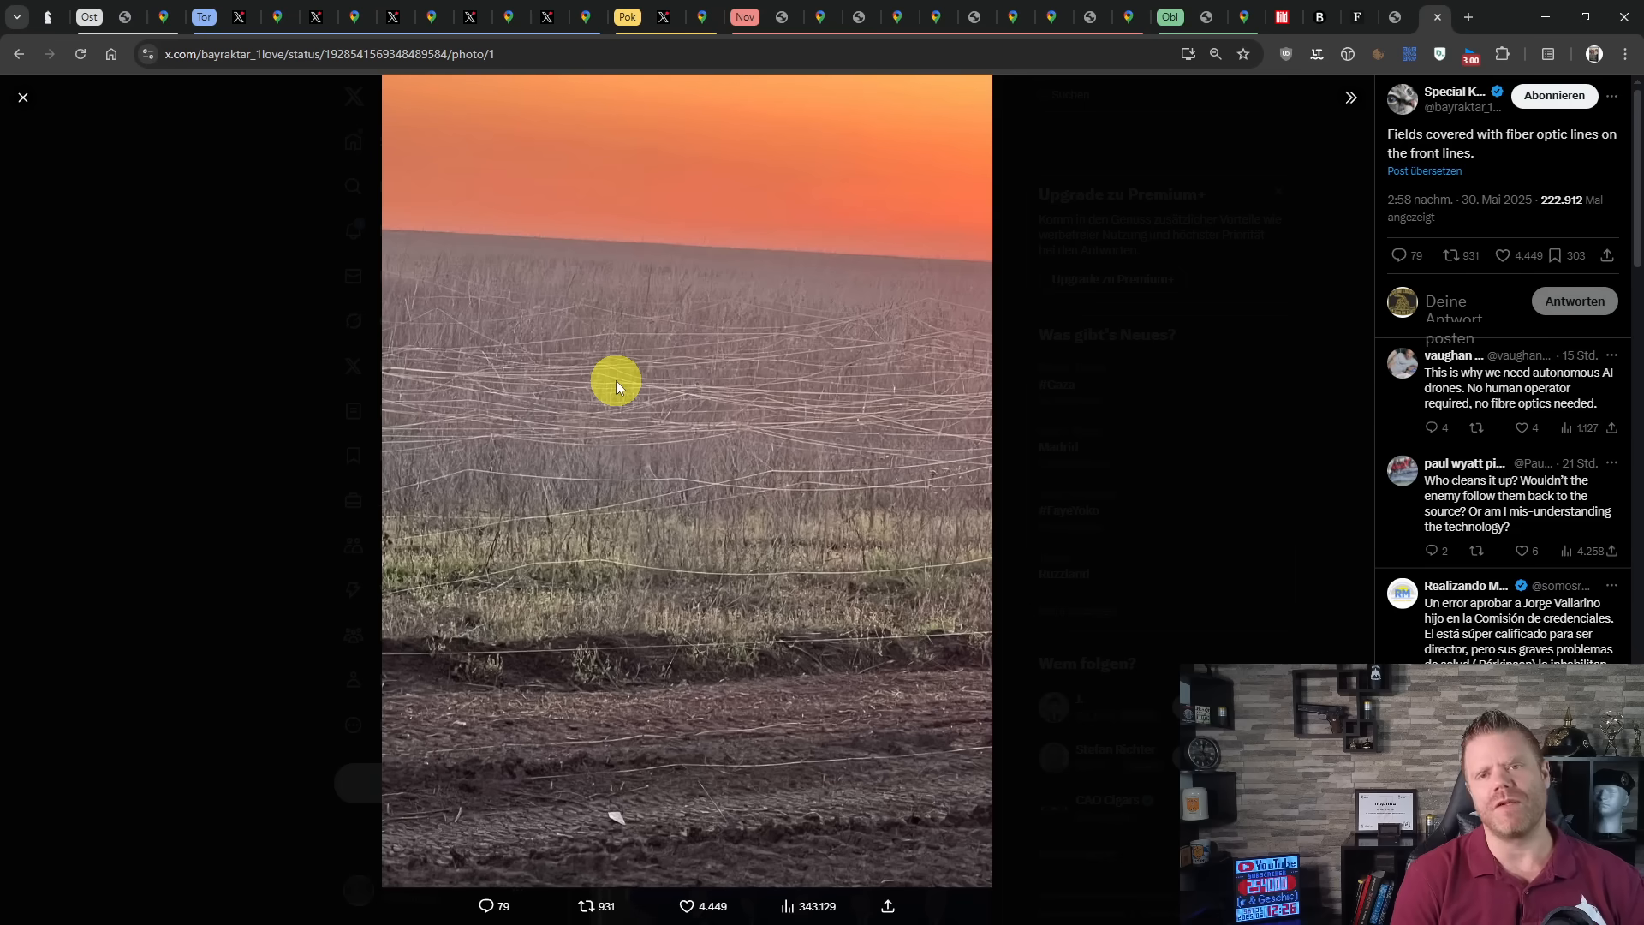